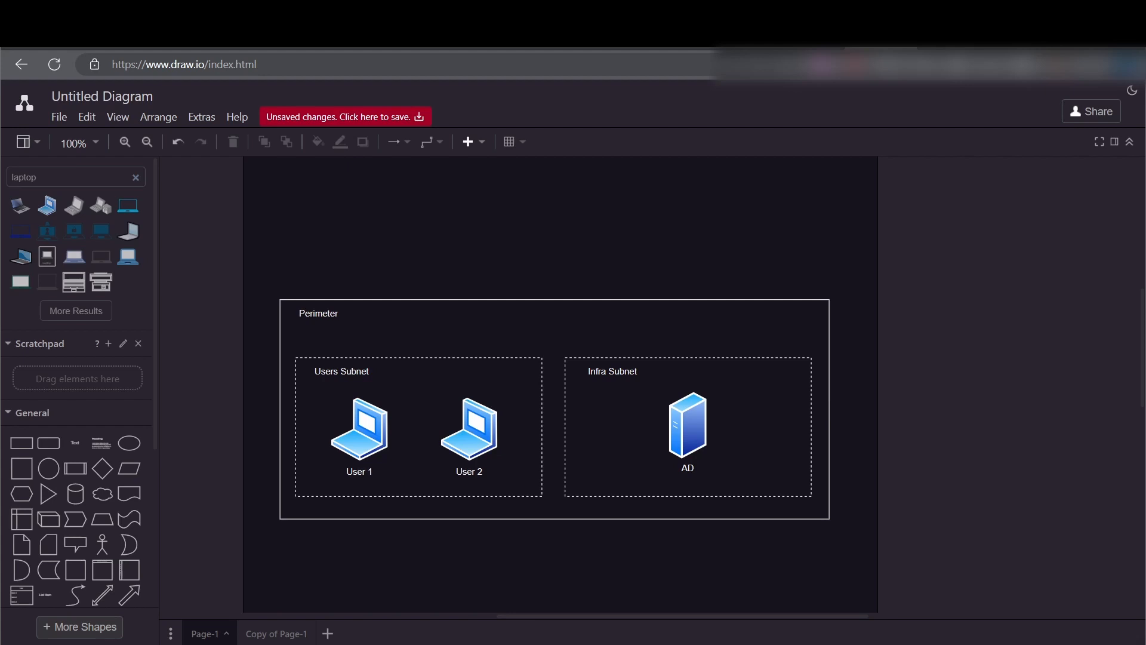
mouse_move(621, 332)
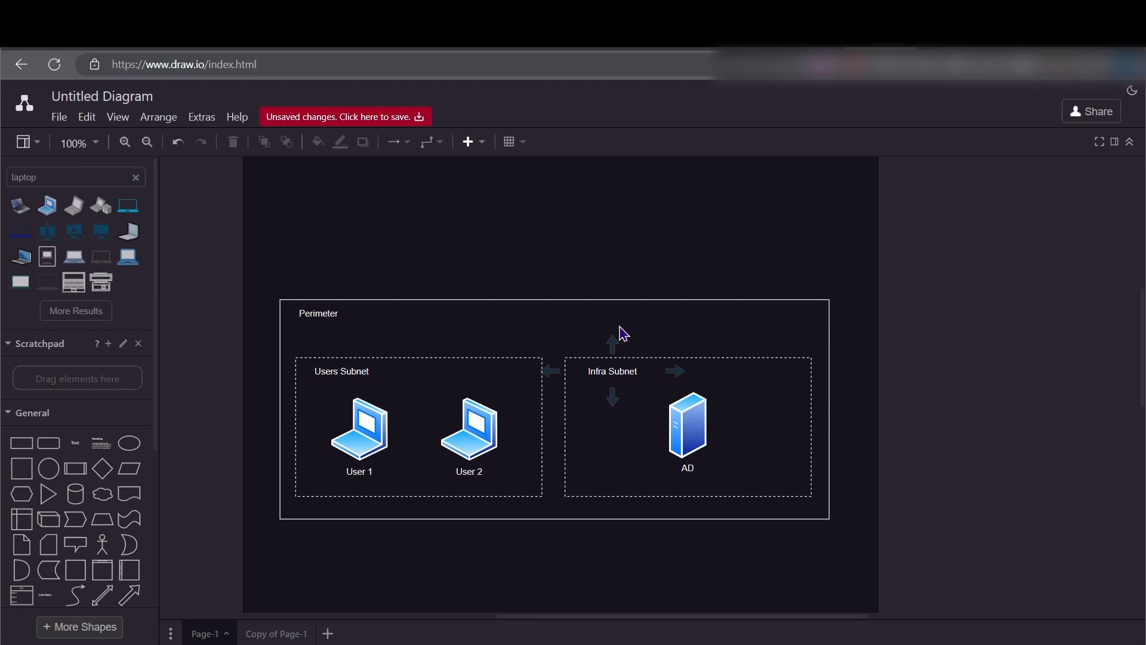
mouse_move(806, 309)
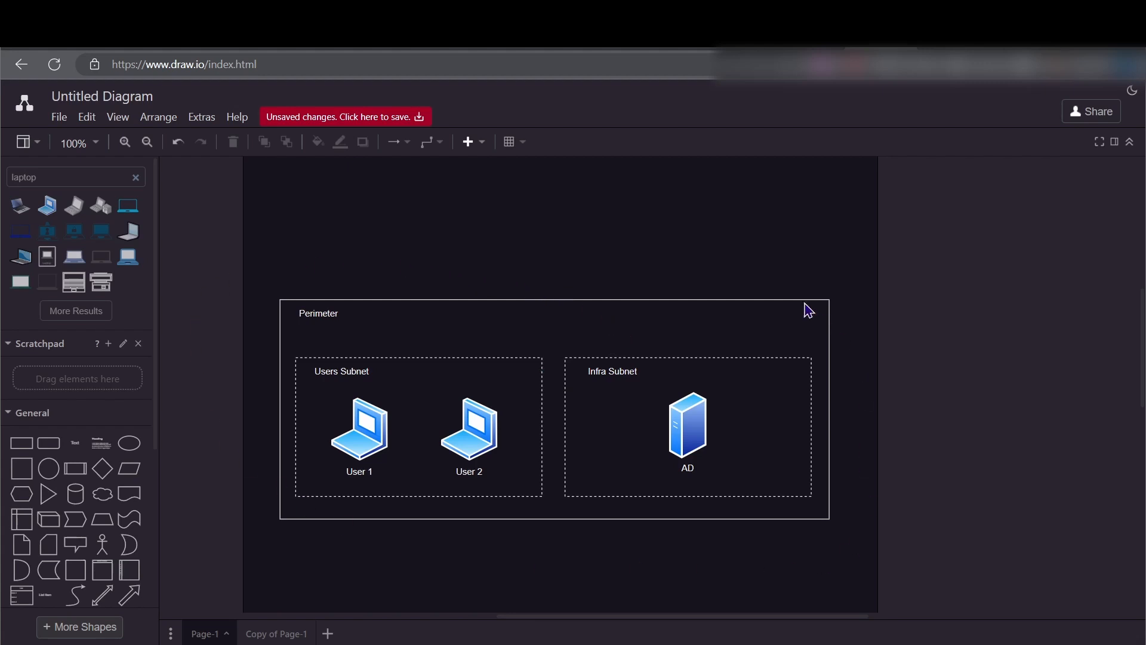
mouse_move(576, 228)
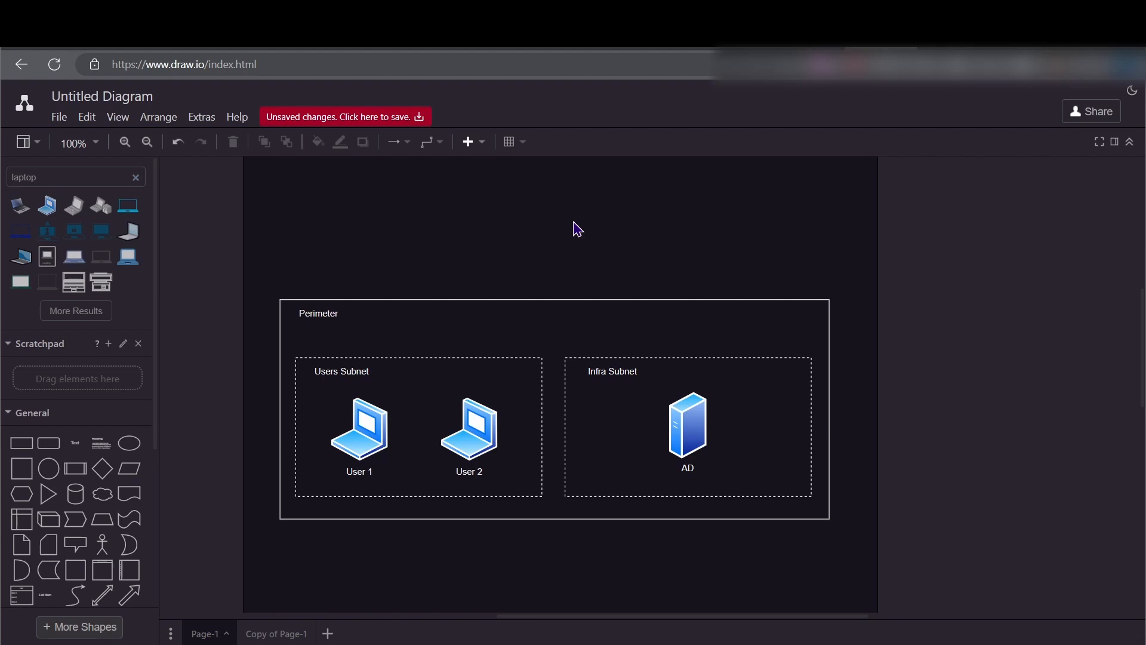
mouse_move(535, 302)
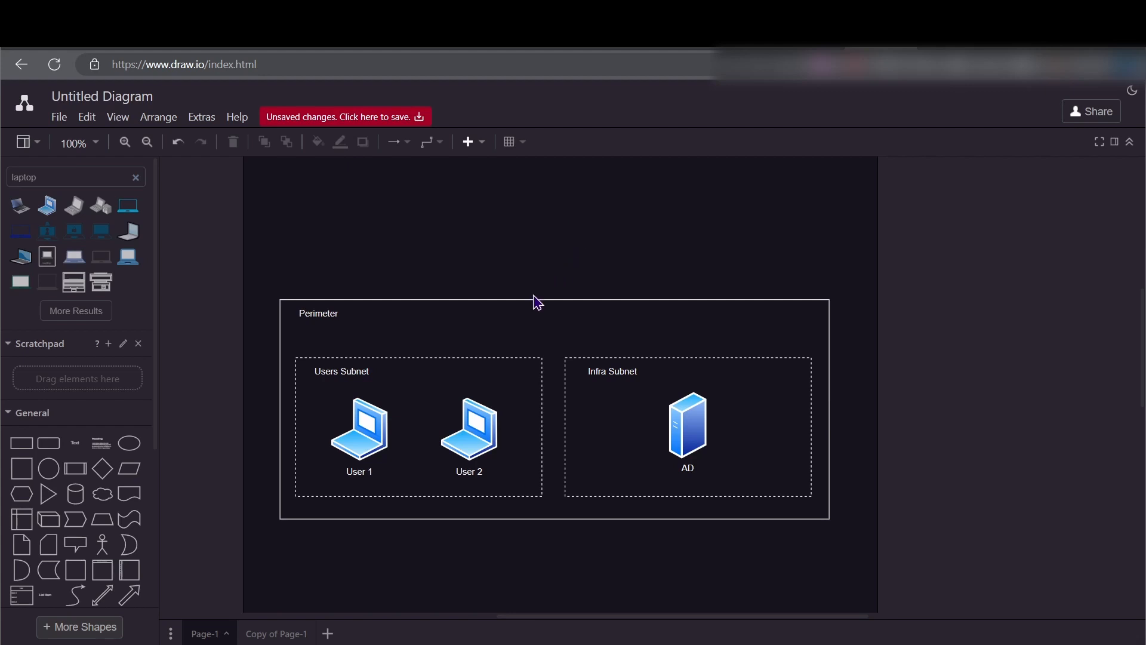
mouse_move(590, 230)
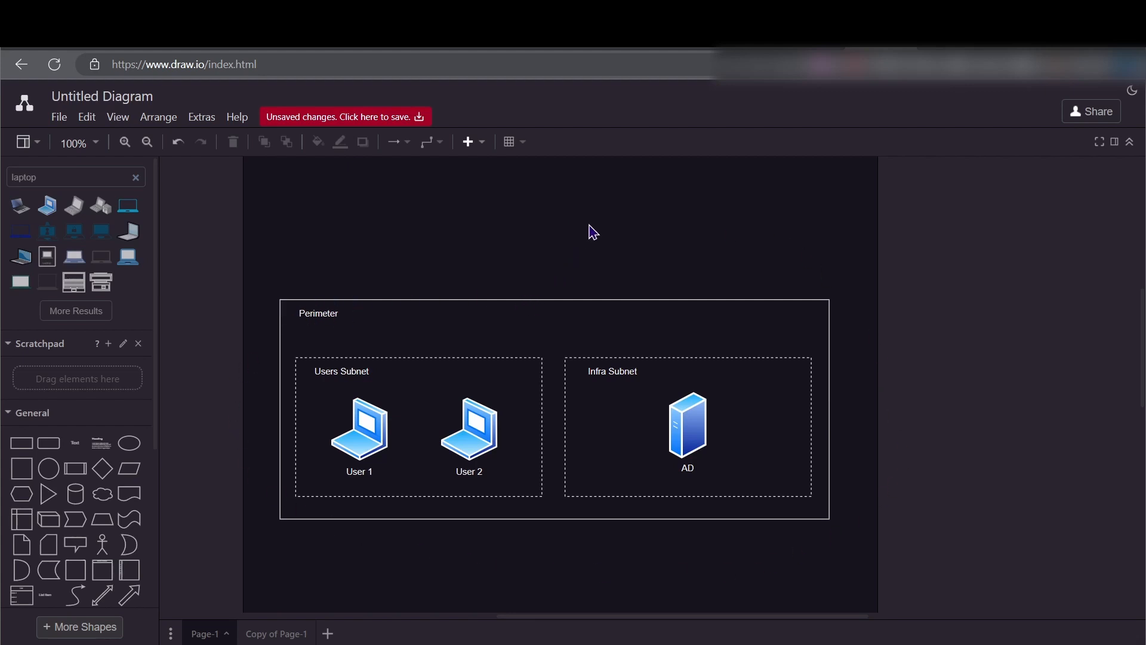
Step: Select the Users Subnet container and the User 1 laptop, then deselect the laptop
click(341, 371)
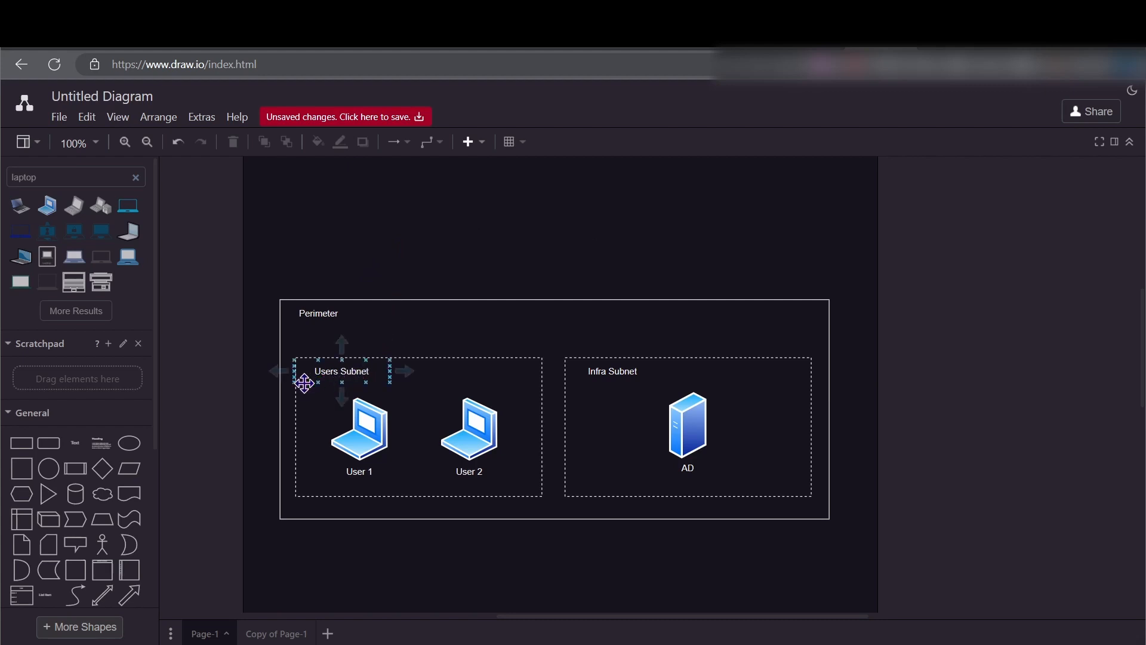
click(359, 433)
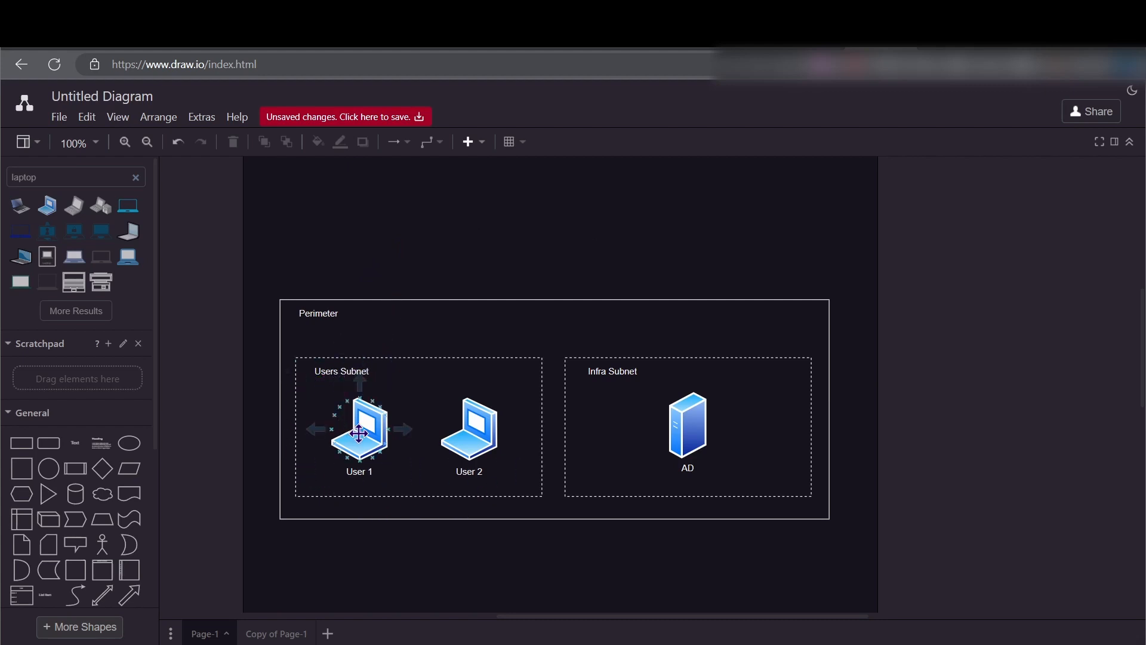
click(439, 427)
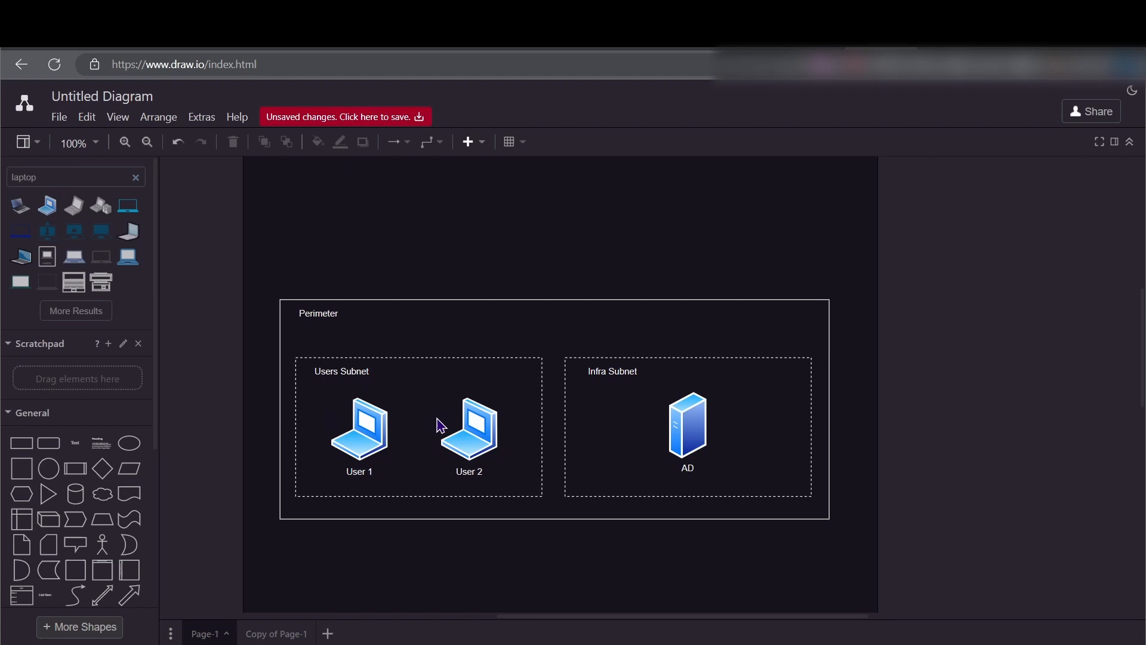
click(359, 431)
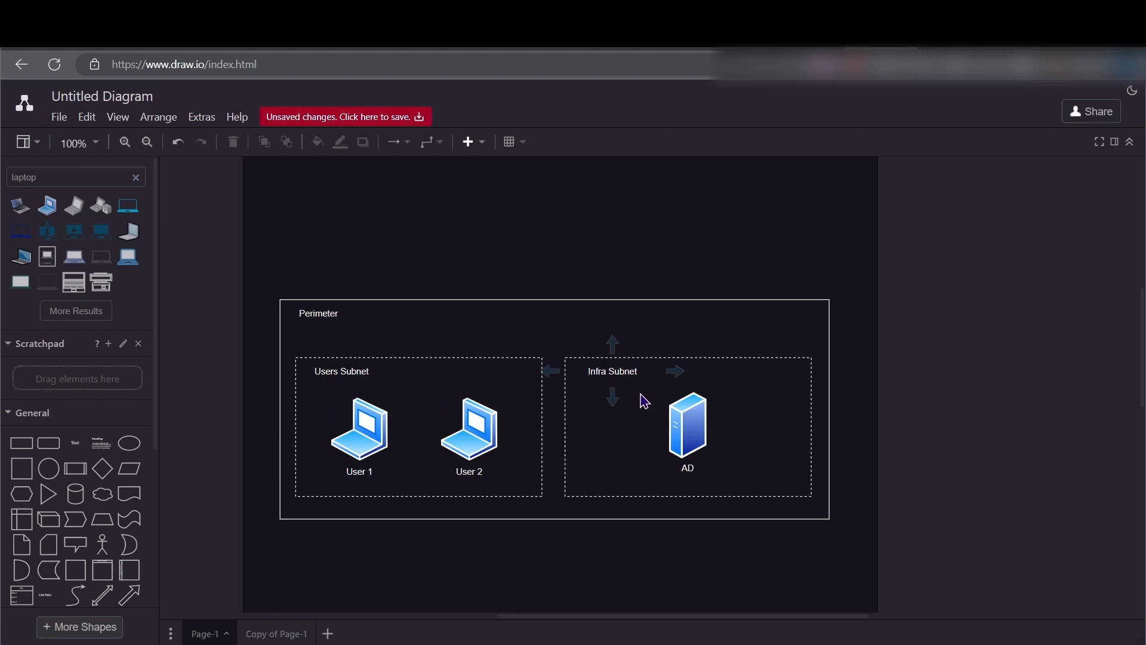
click(359, 430)
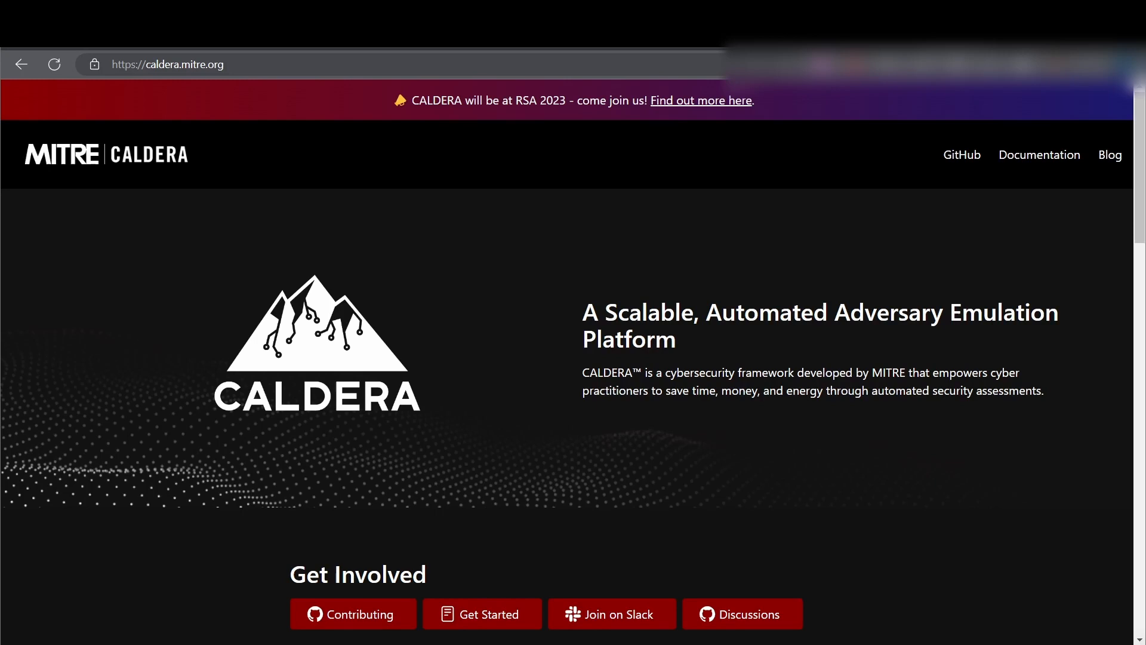
mouse_move(186, 228)
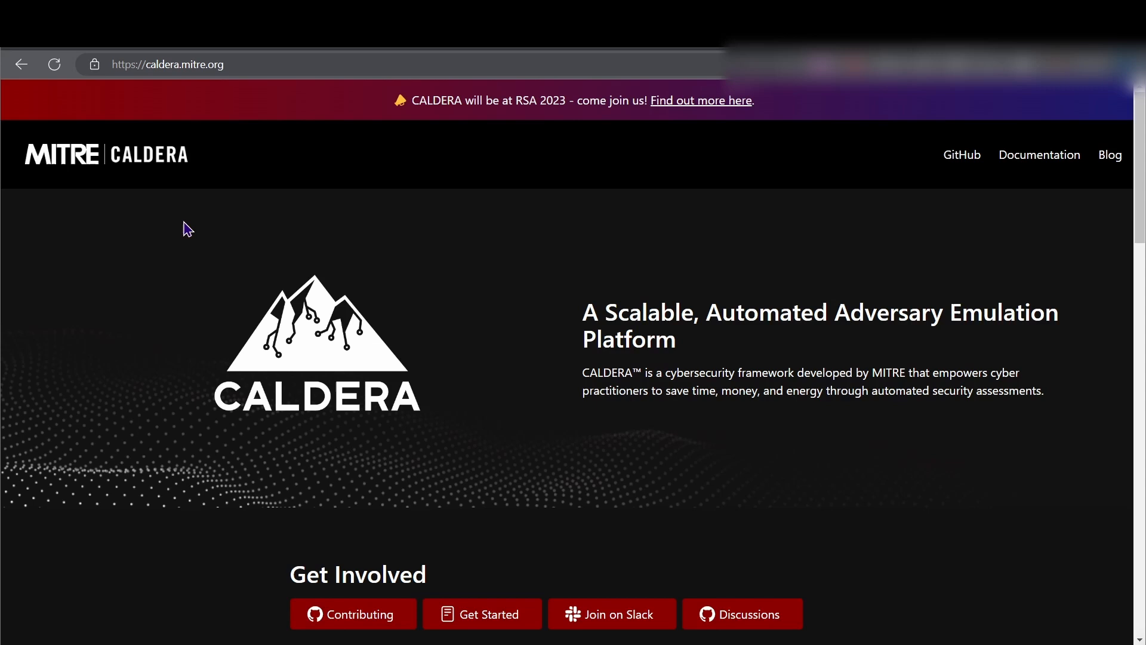
mouse_move(271, 141)
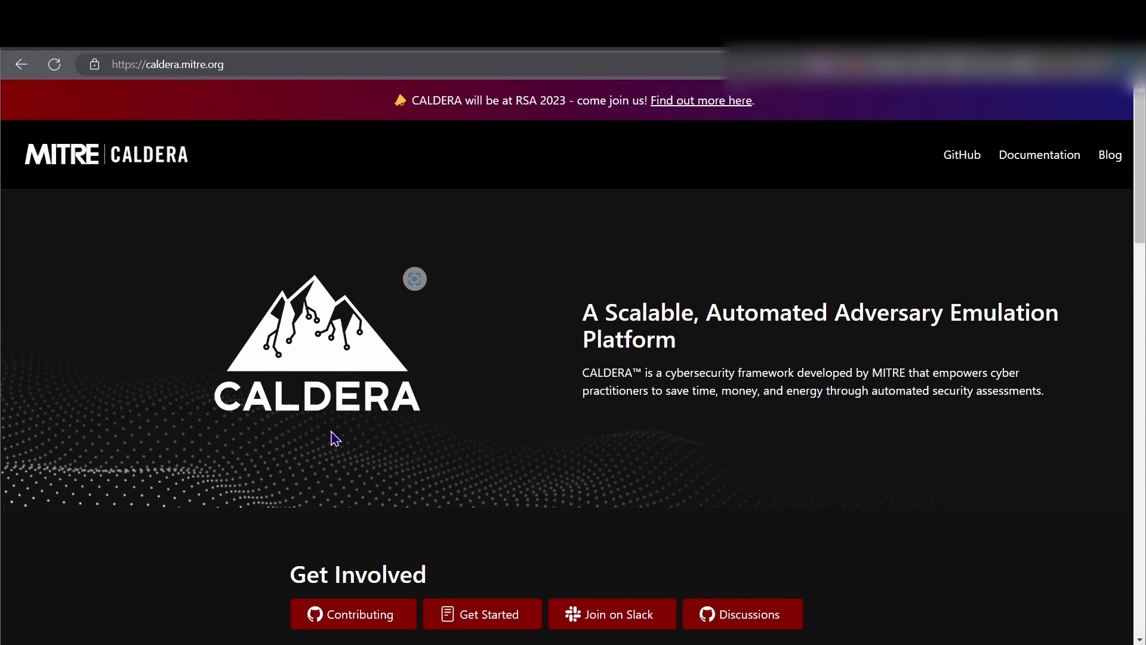
Step: Scroll through the caldera.mitre.org homepage and open the Get Started documentation
scroll(down, 3)
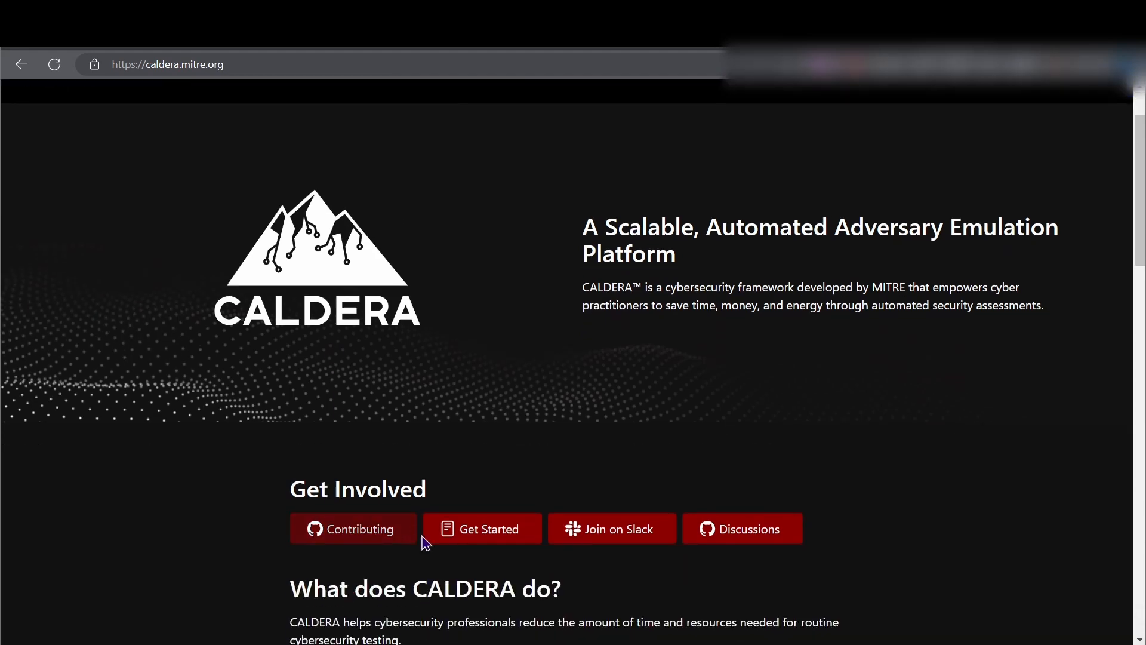
scroll(down, 3)
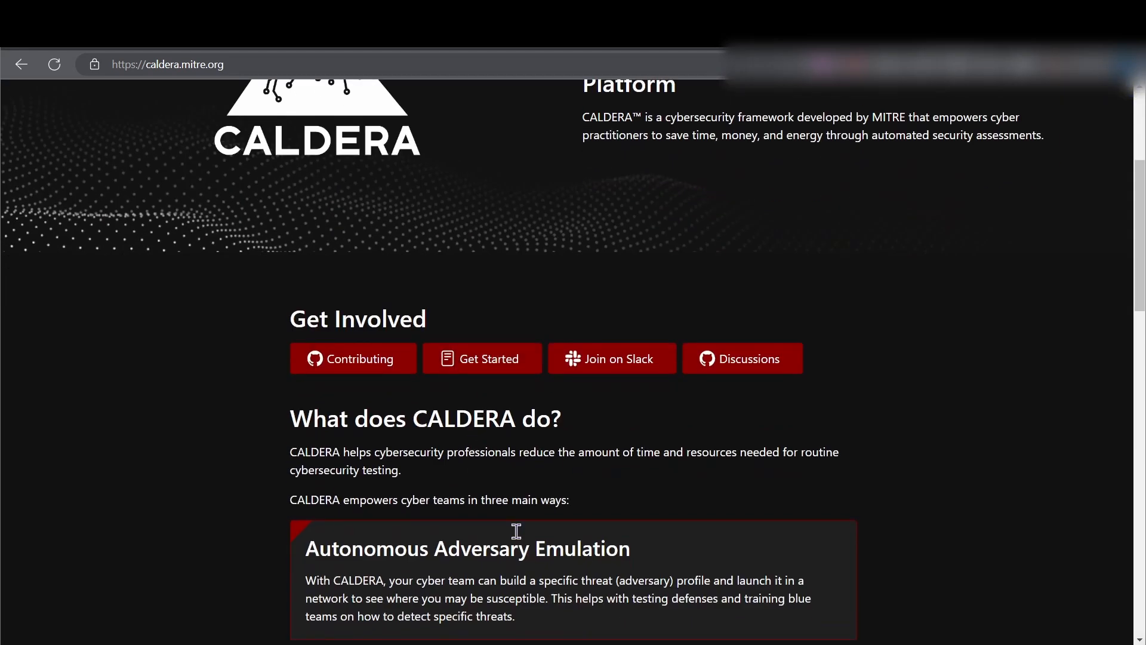
scroll(down, 3)
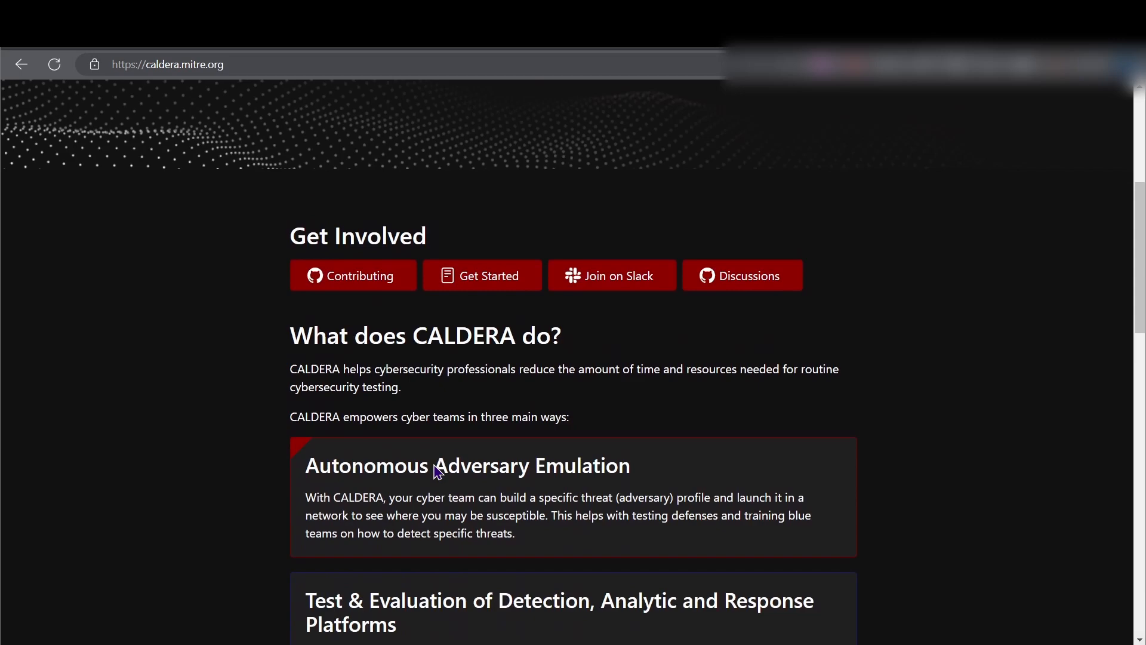
scroll(down, 3)
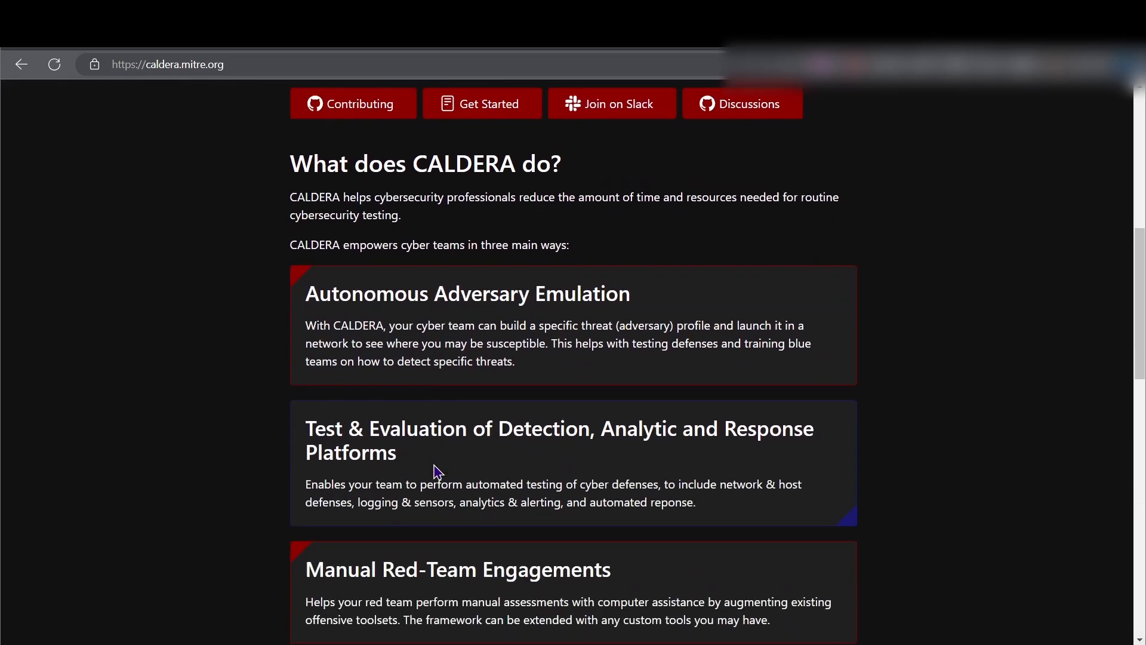
scroll(down, 3)
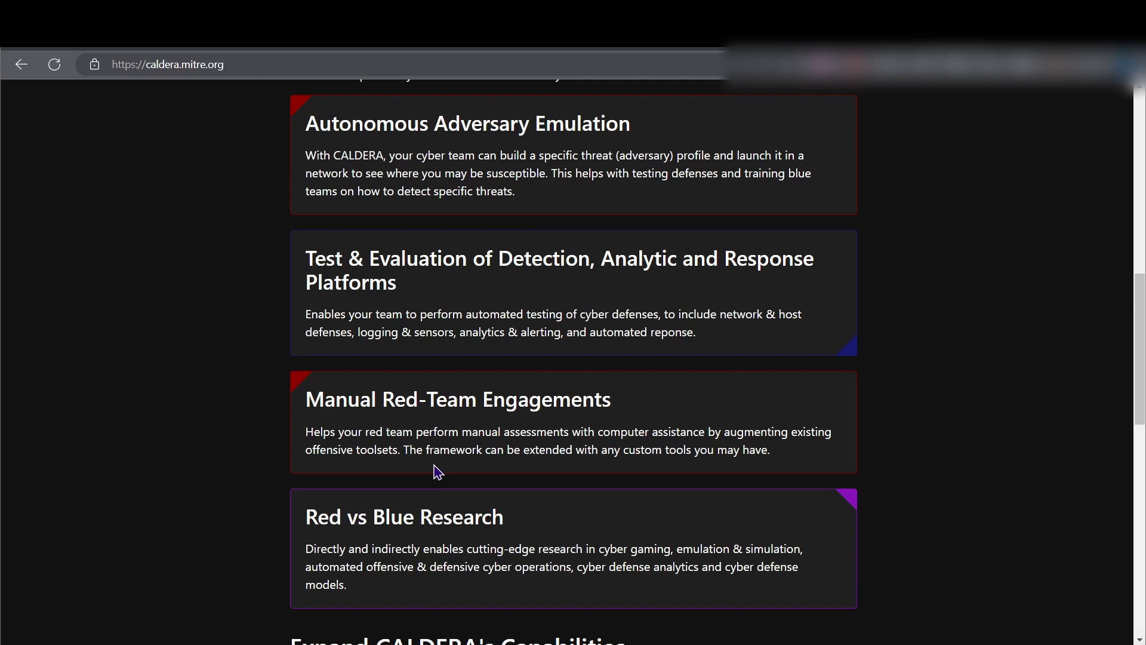
mouse_move(491, 411)
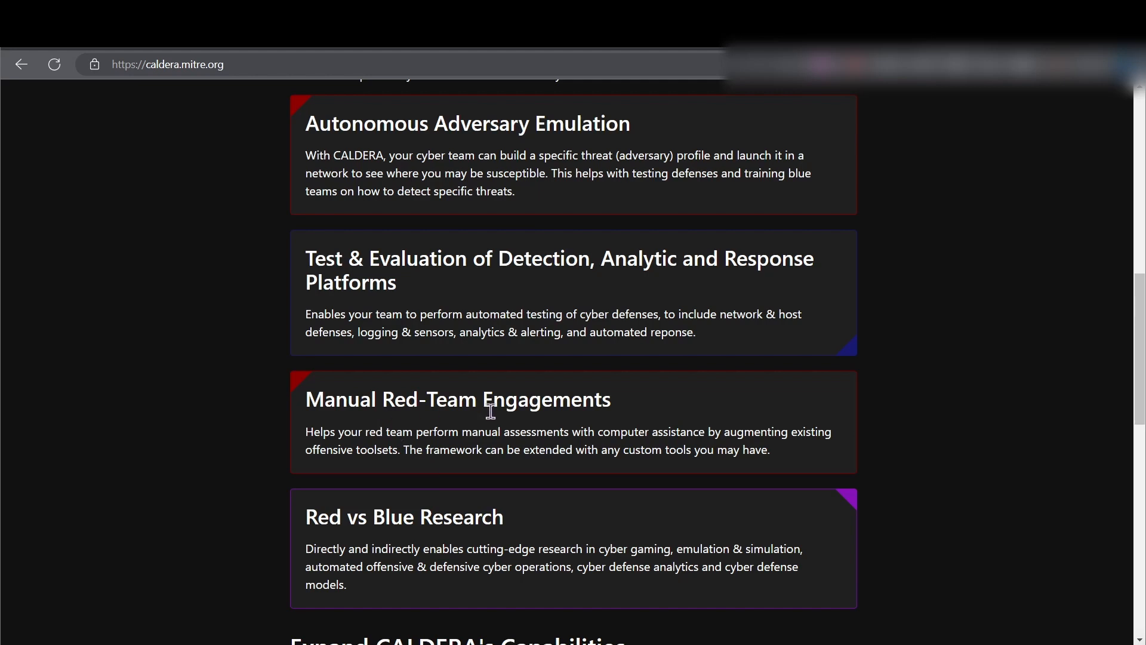
scroll(up, 3)
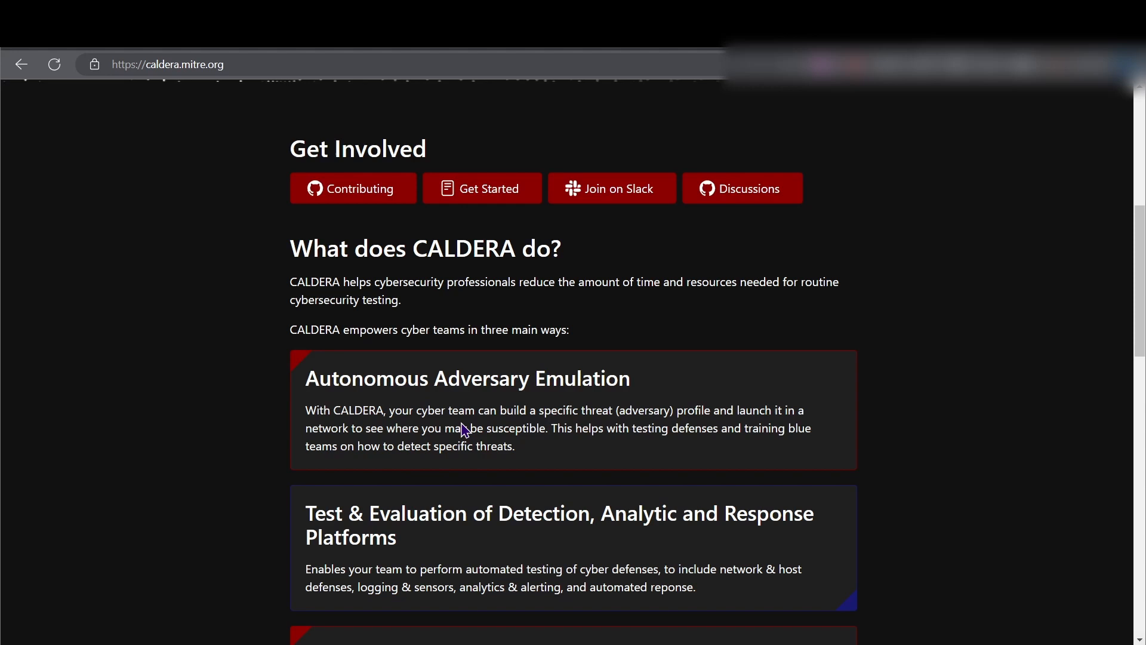
mouse_move(463, 388)
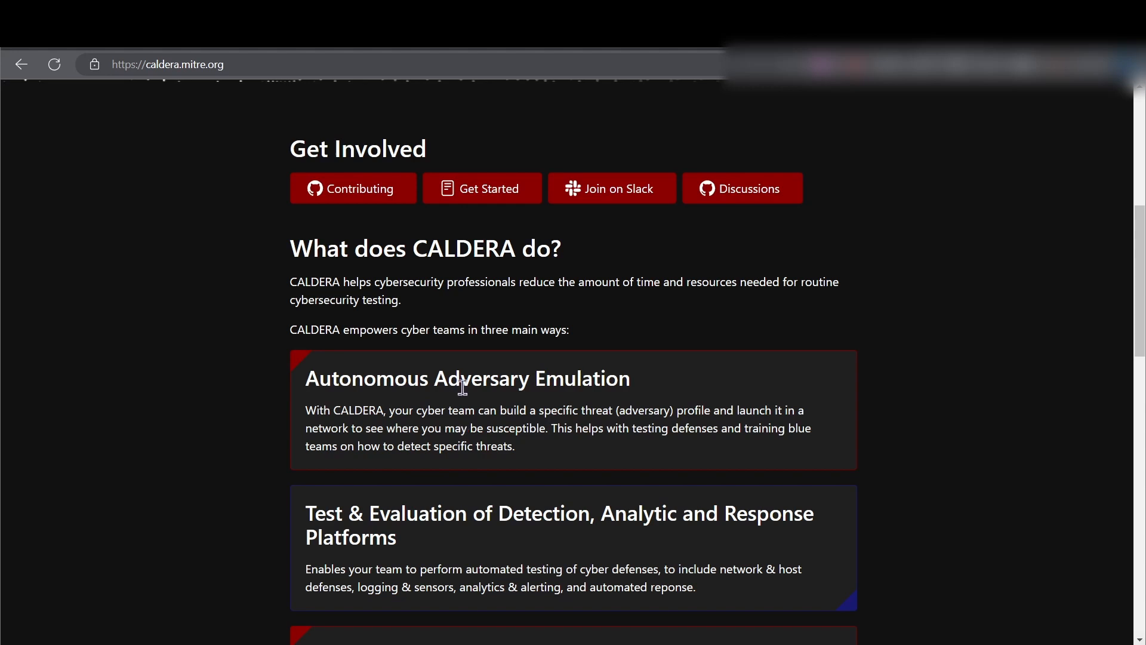
mouse_move(487, 292)
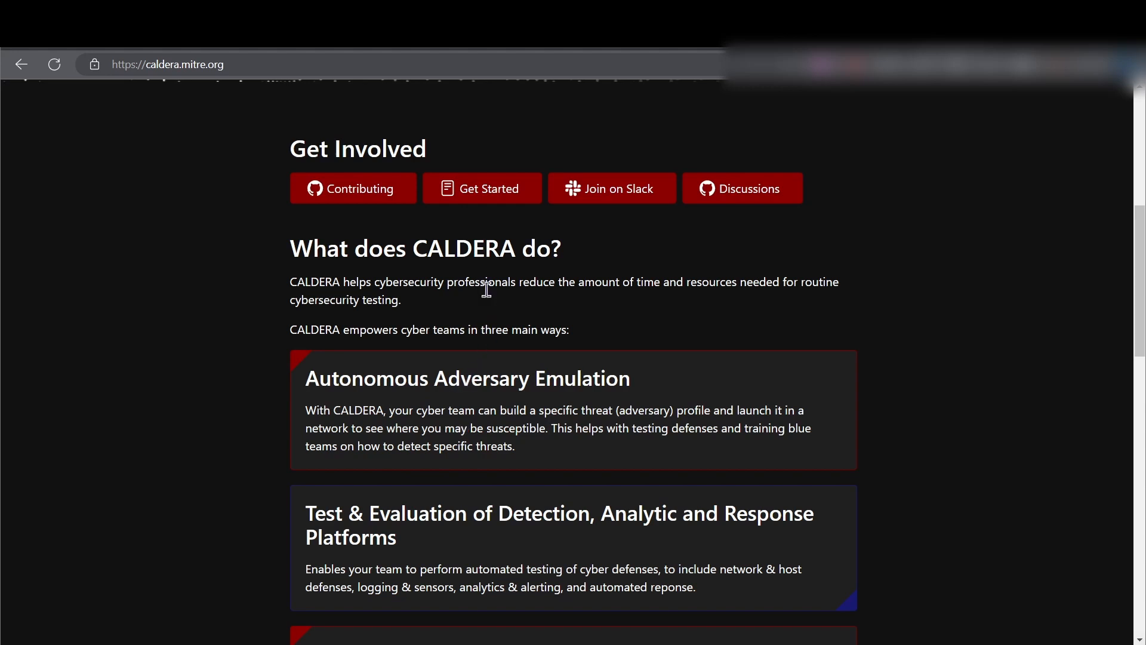
mouse_move(478, 206)
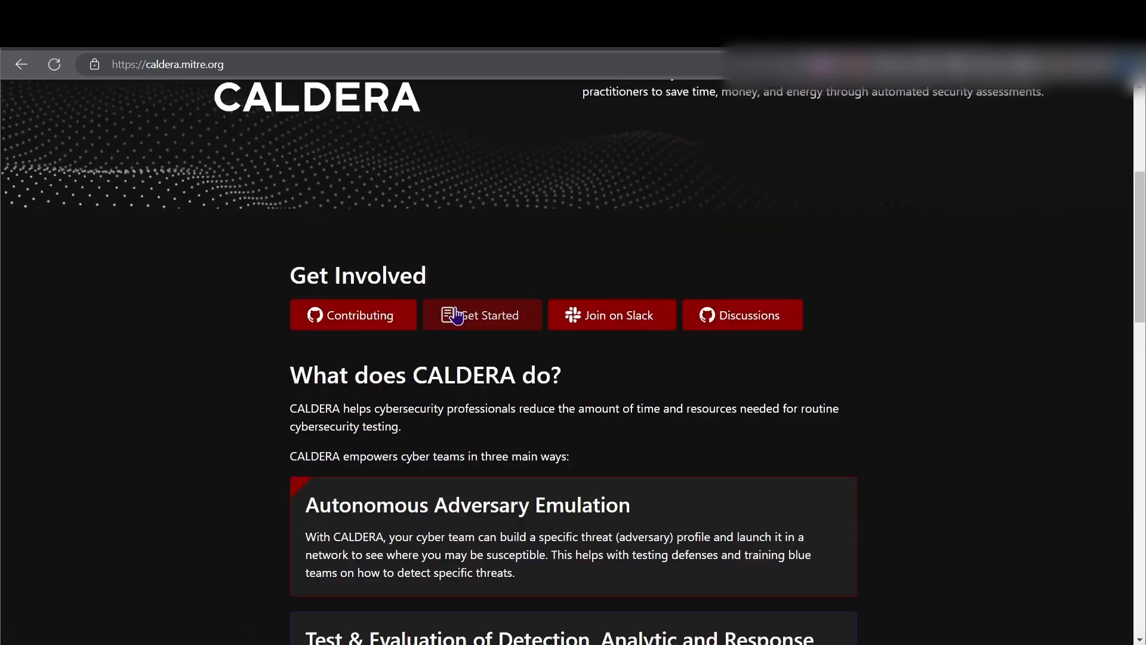
scroll(up, 3)
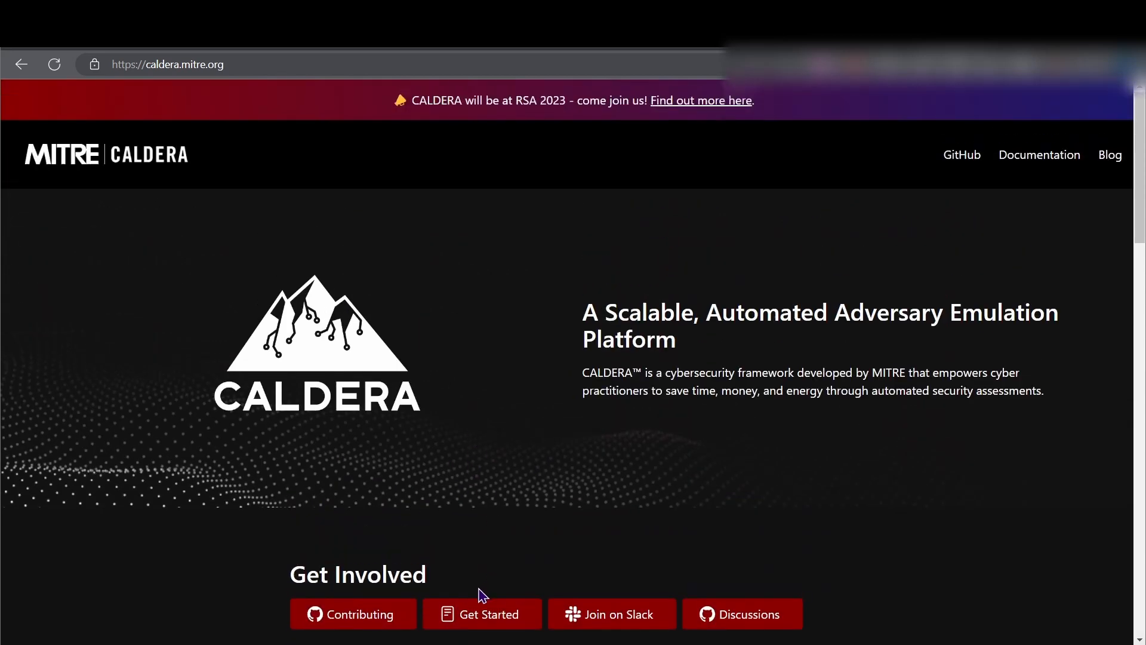
click(481, 614)
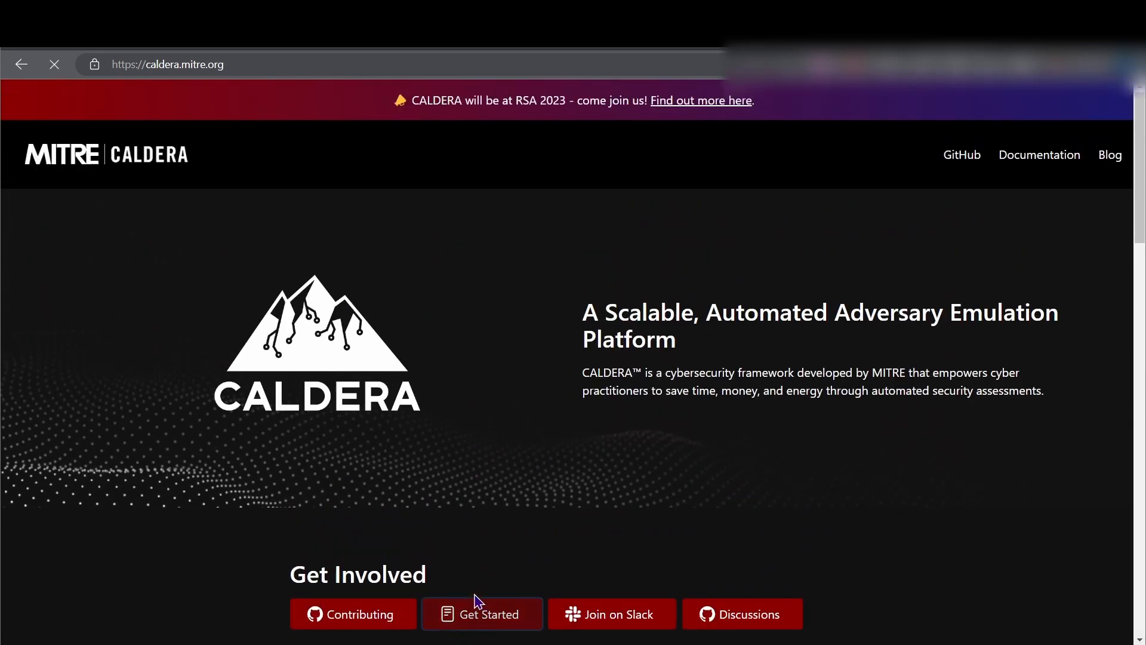
click(482, 614)
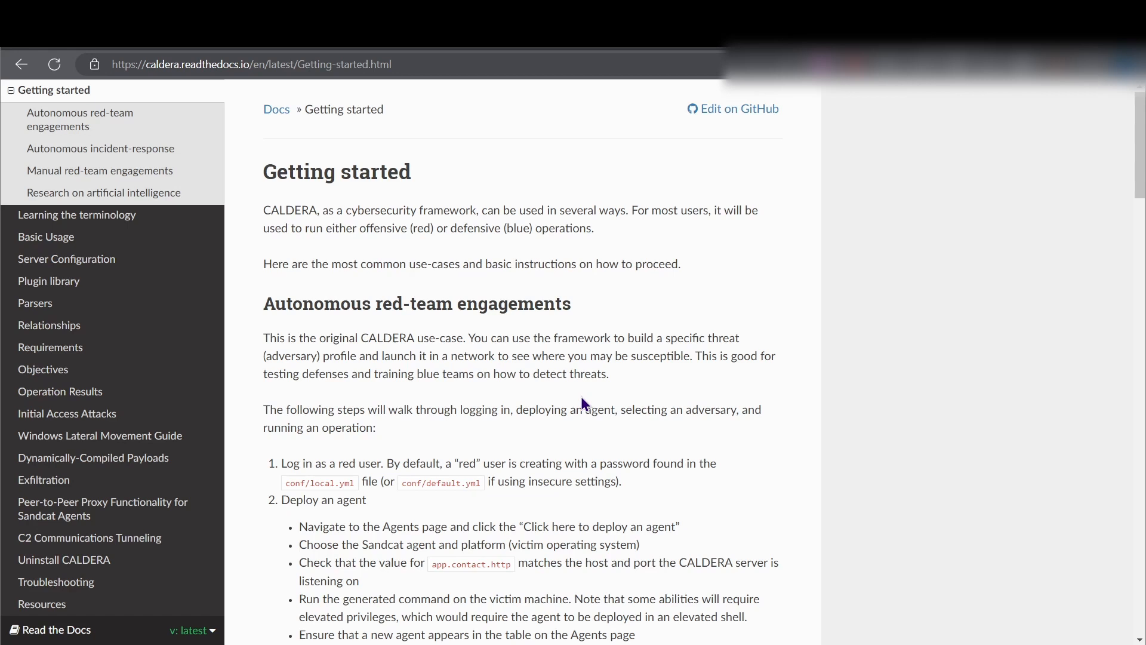
mouse_move(426, 213)
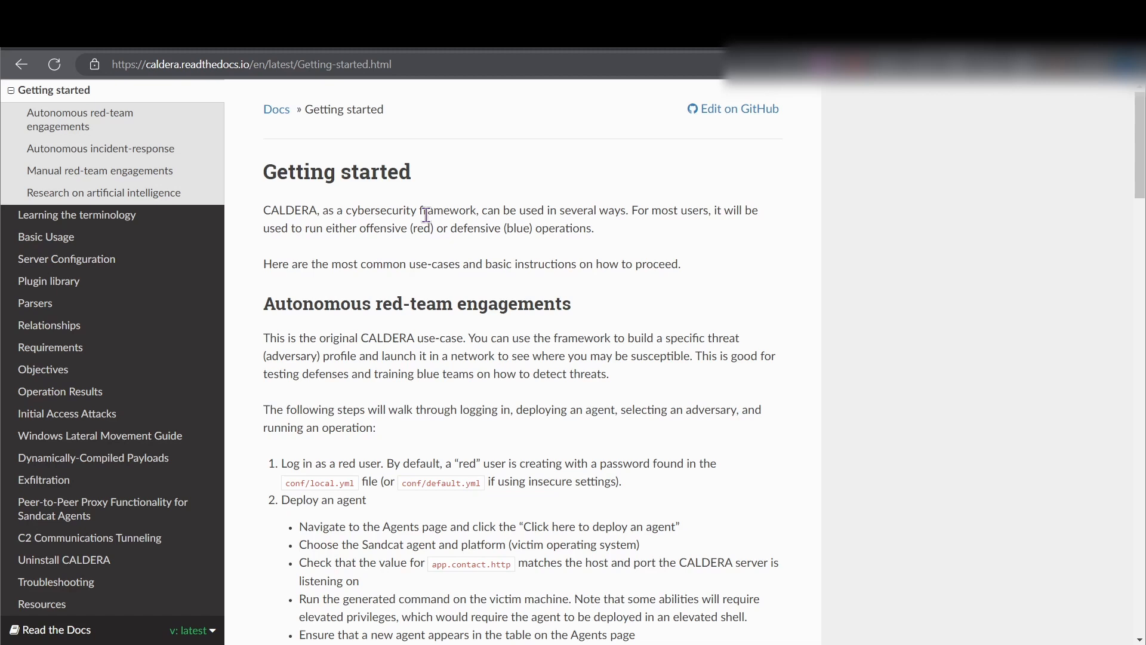
mouse_move(493, 247)
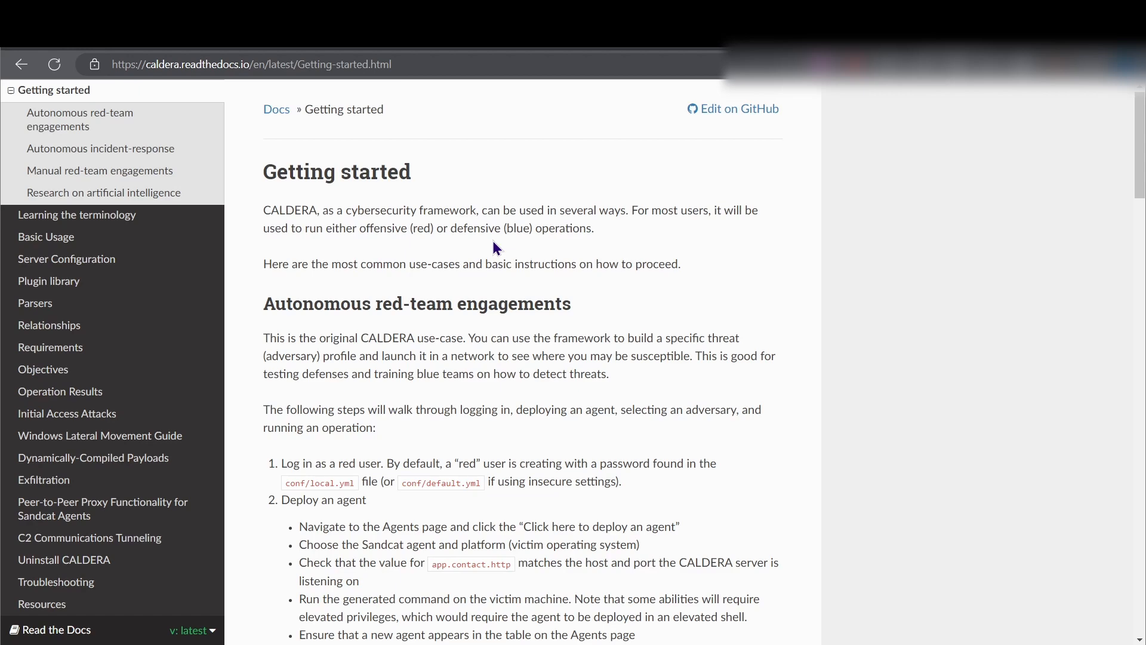
scroll(down, 3)
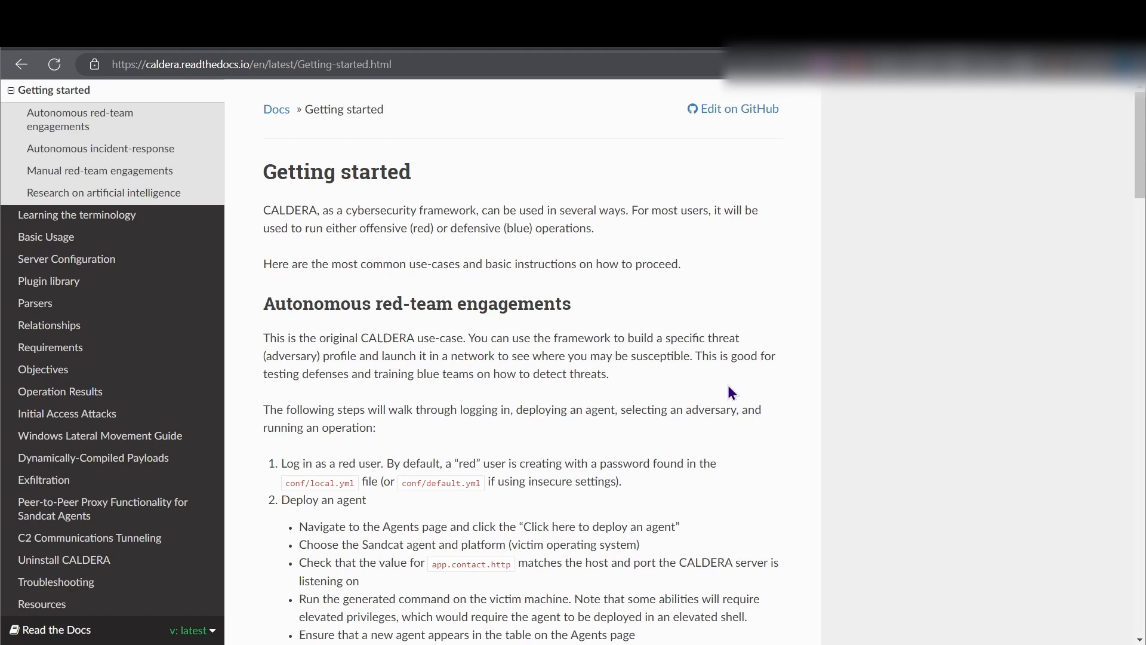
mouse_move(916, 186)
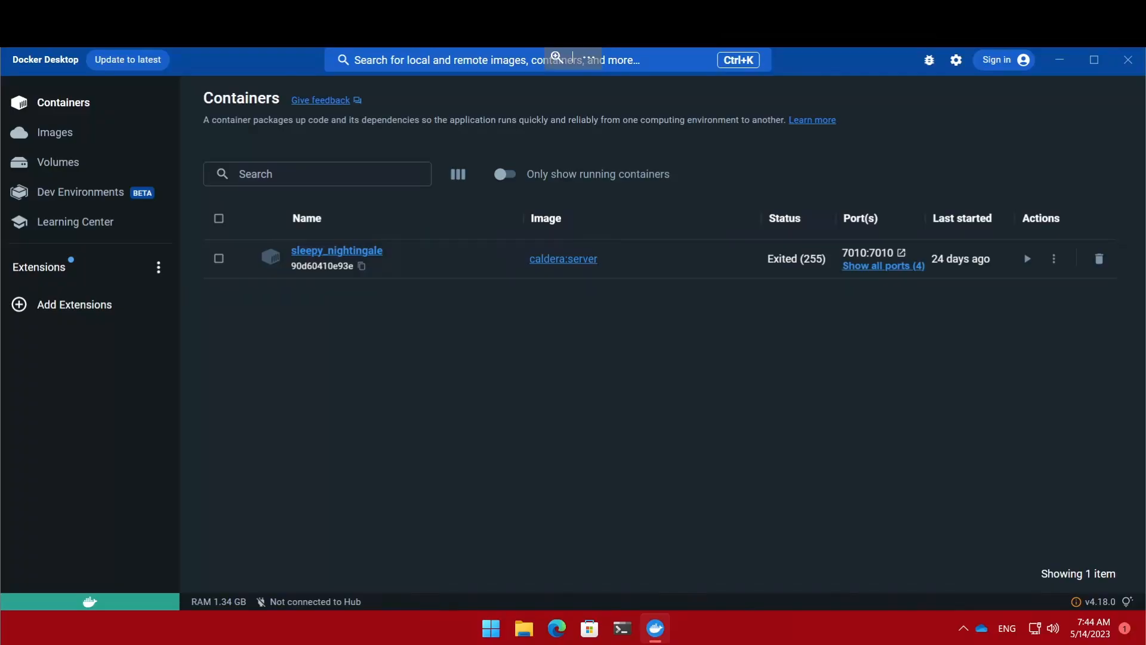
mouse_move(728, 370)
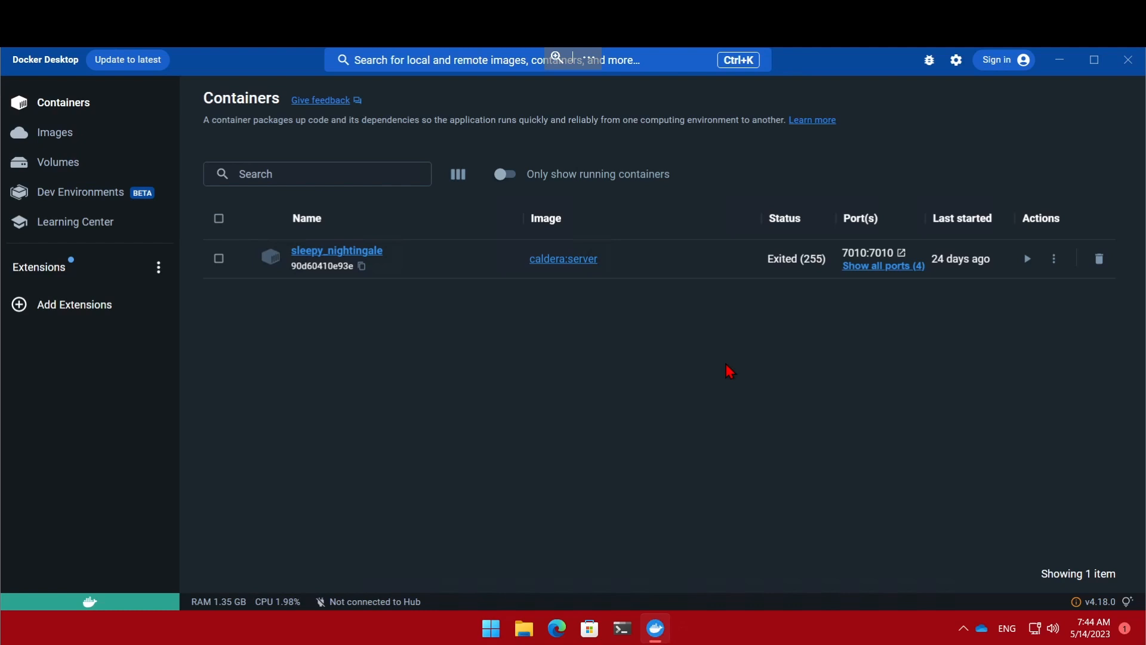
mouse_move(349, 263)
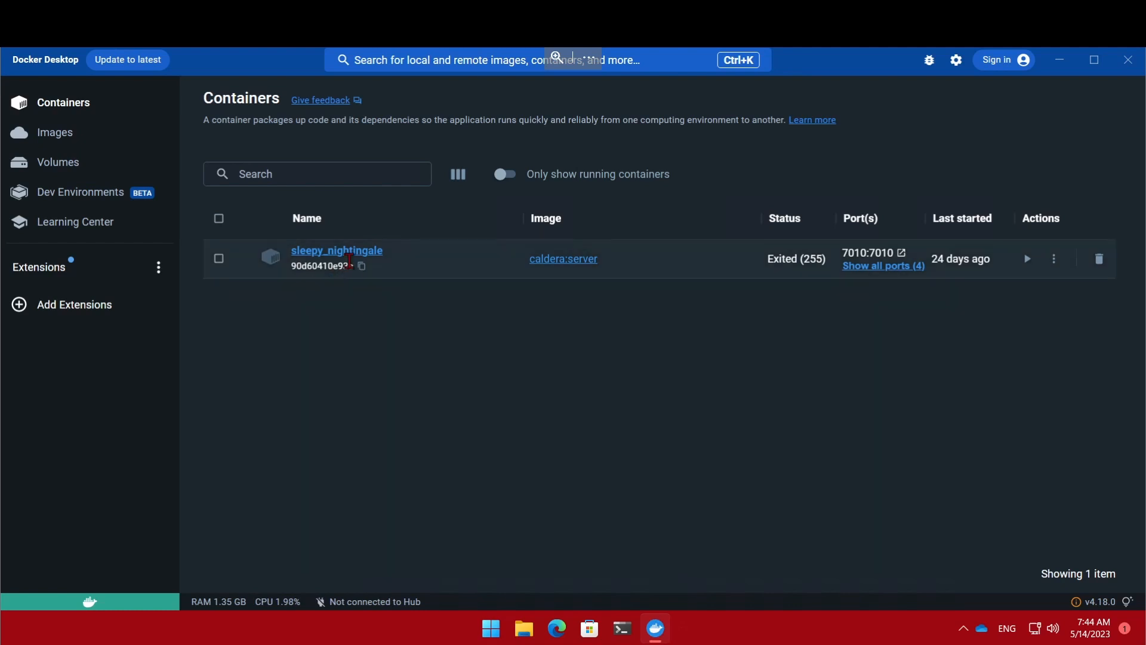
mouse_move(778, 279)
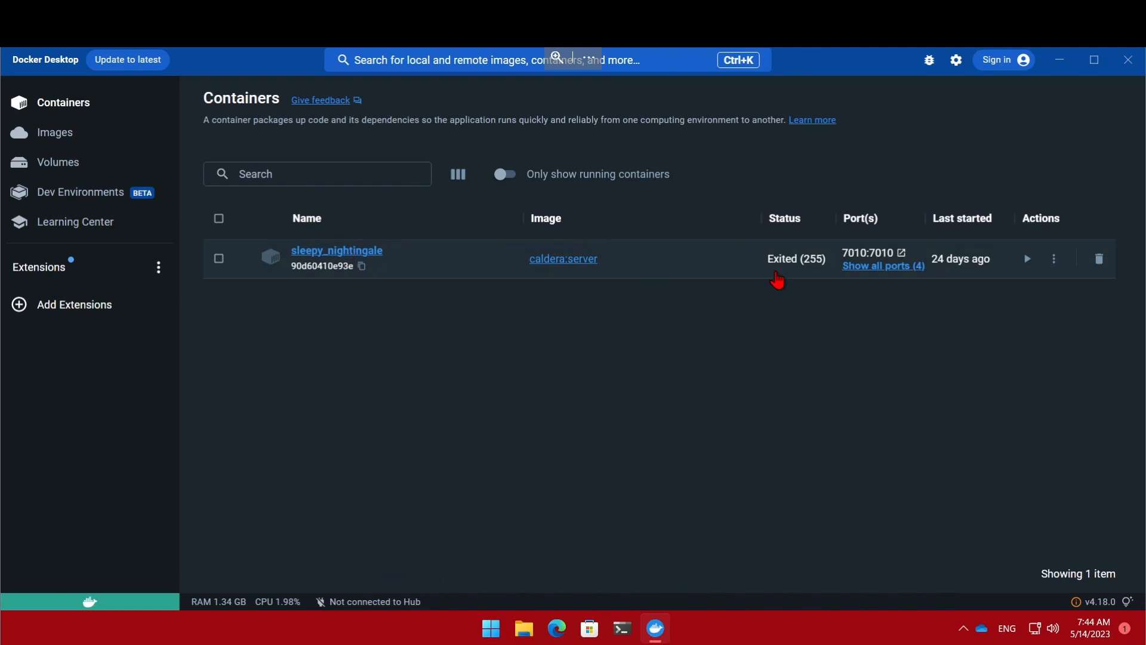
mouse_move(652, 187)
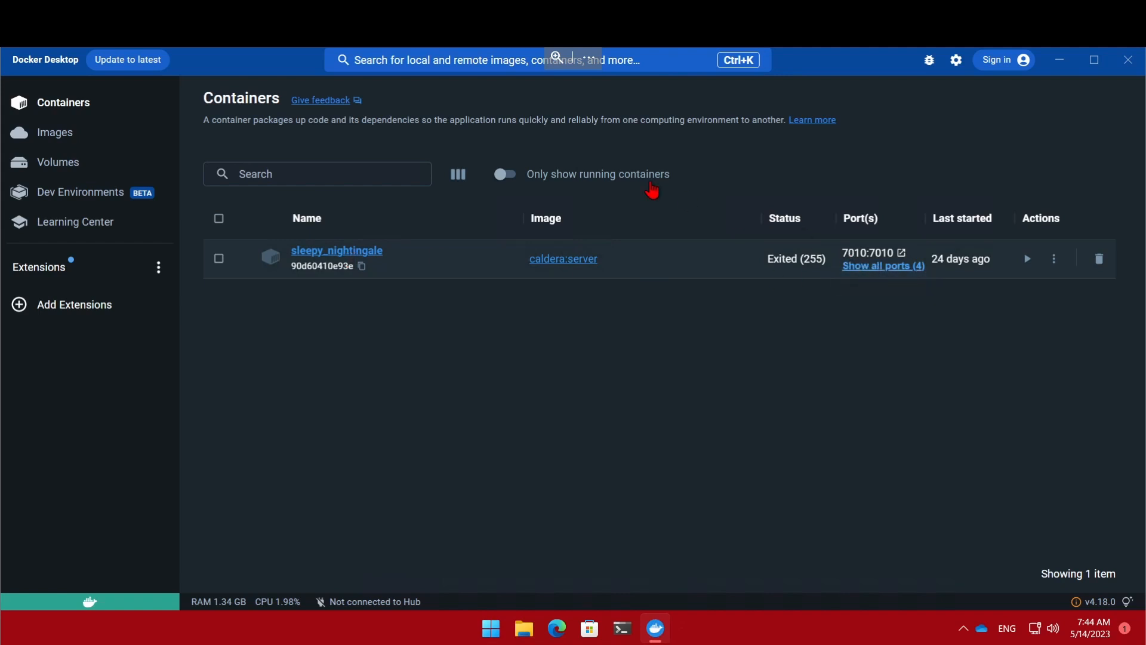
mouse_move(413, 154)
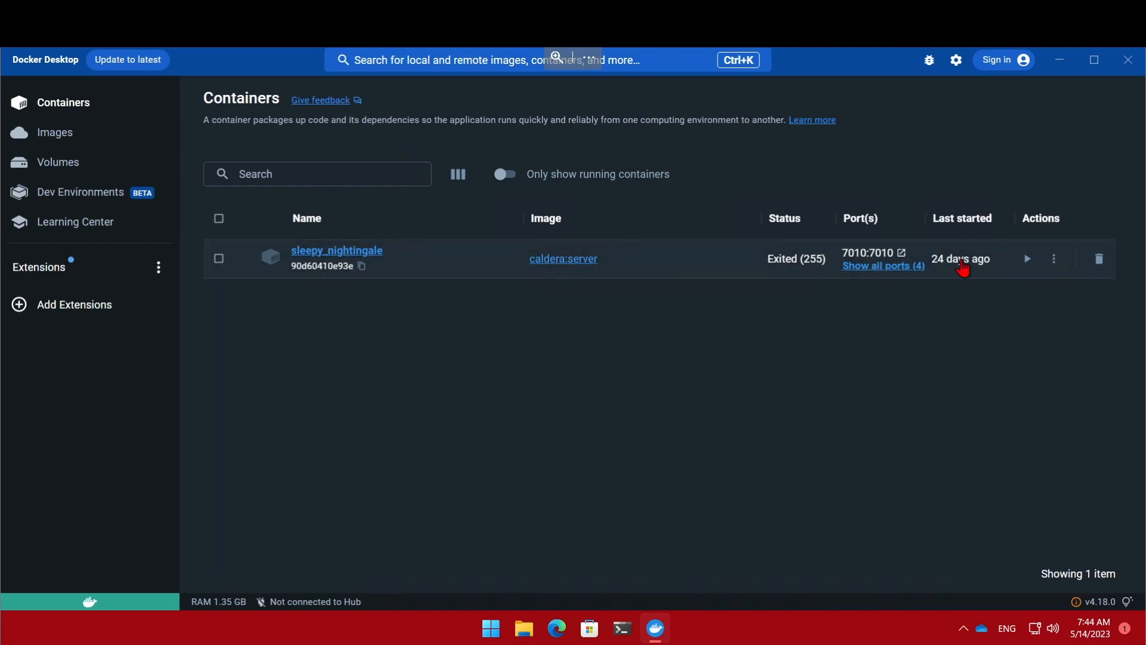
mouse_move(1026, 259)
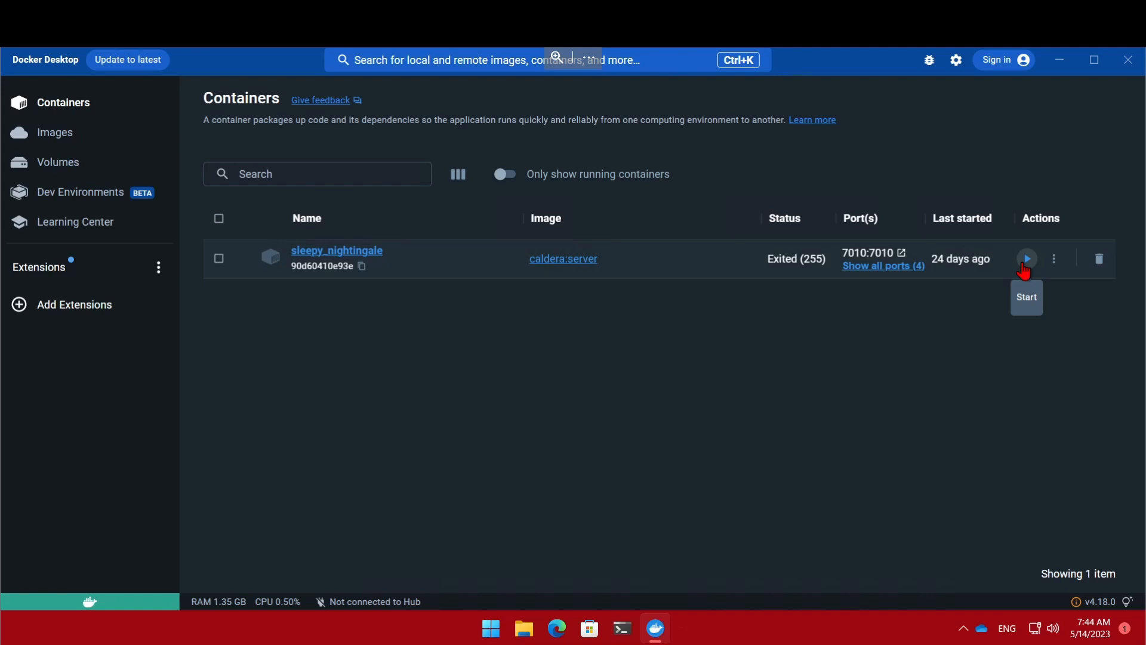
Step: Start the exited sleepy_nightingale caldera:server container in Docker Desktop
click(1027, 259)
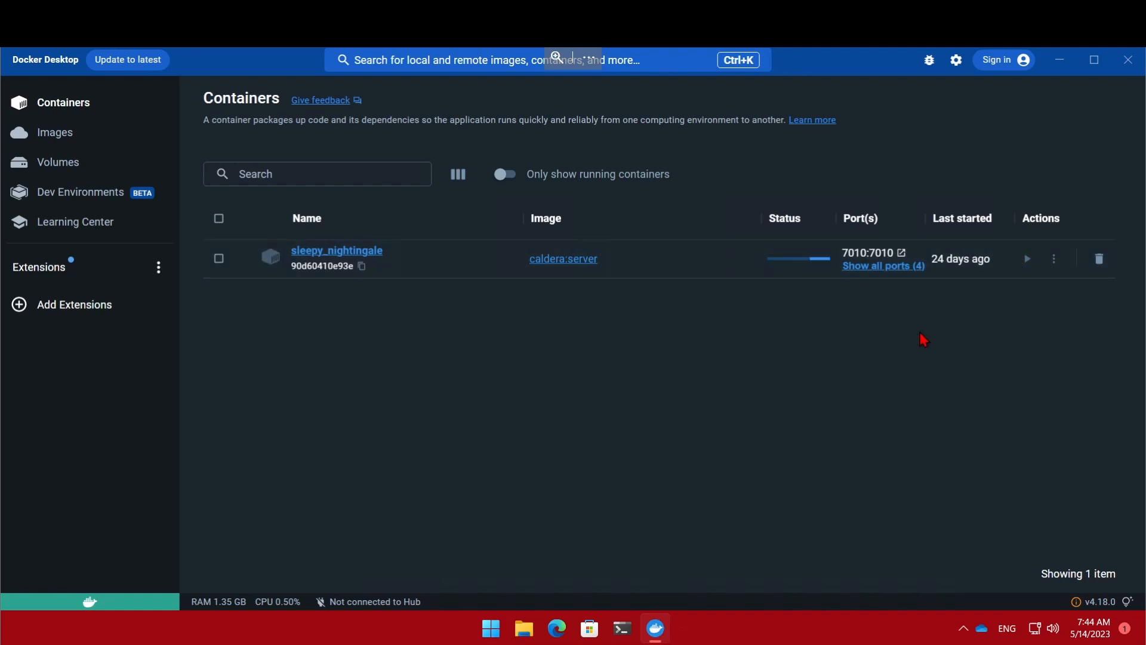
mouse_move(928, 340)
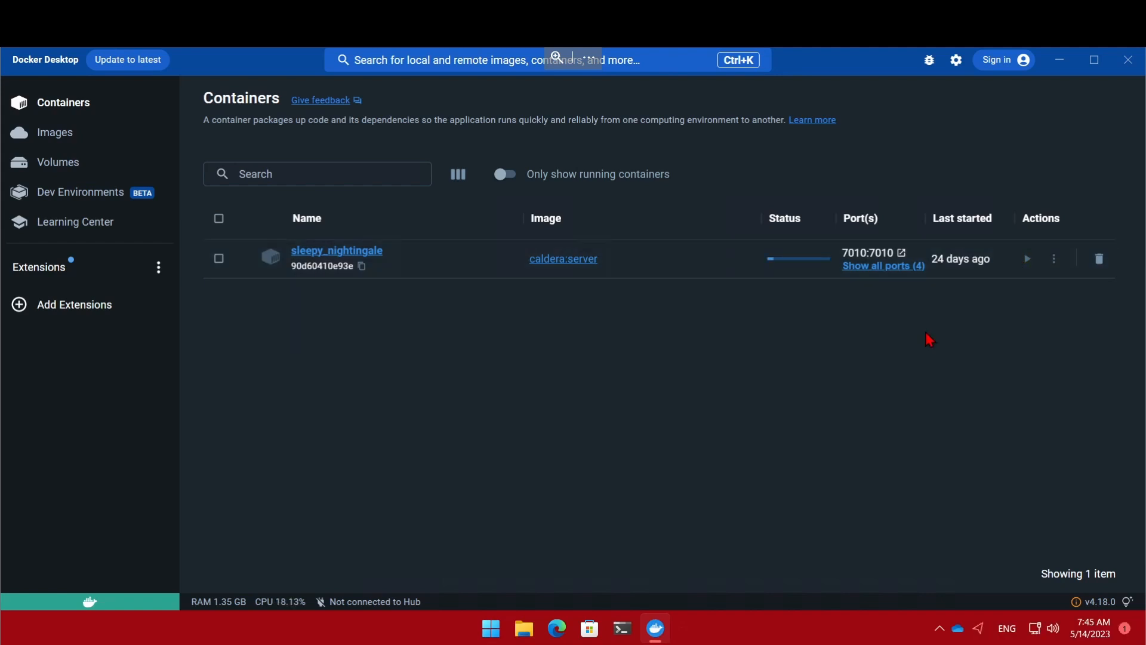
click(1027, 258)
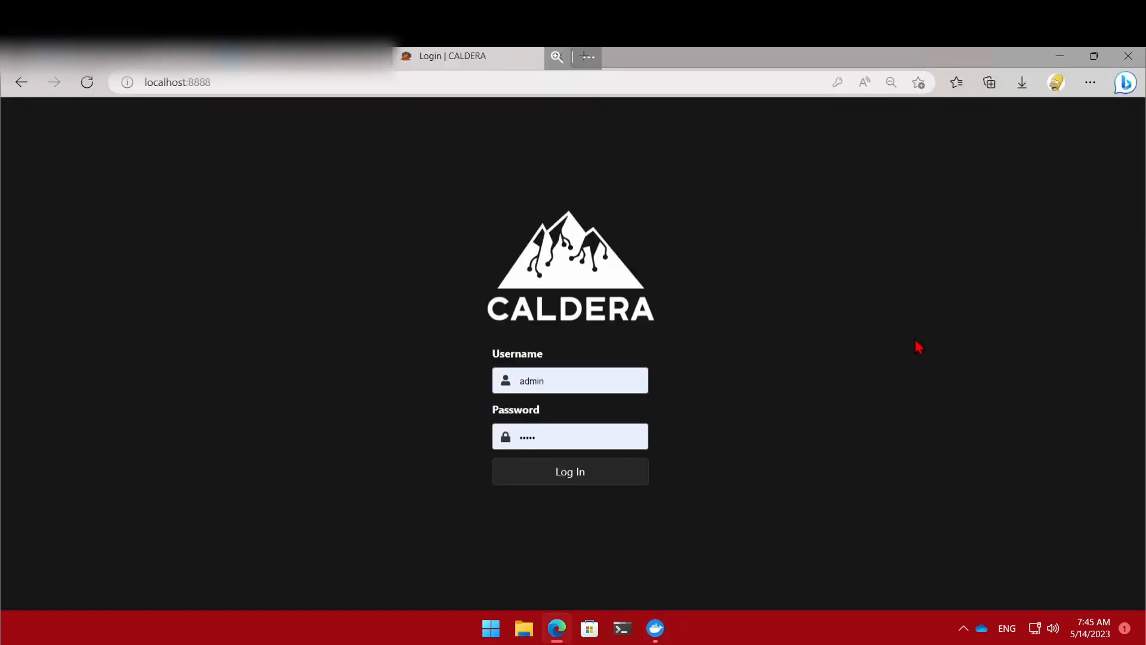
mouse_move(899, 335)
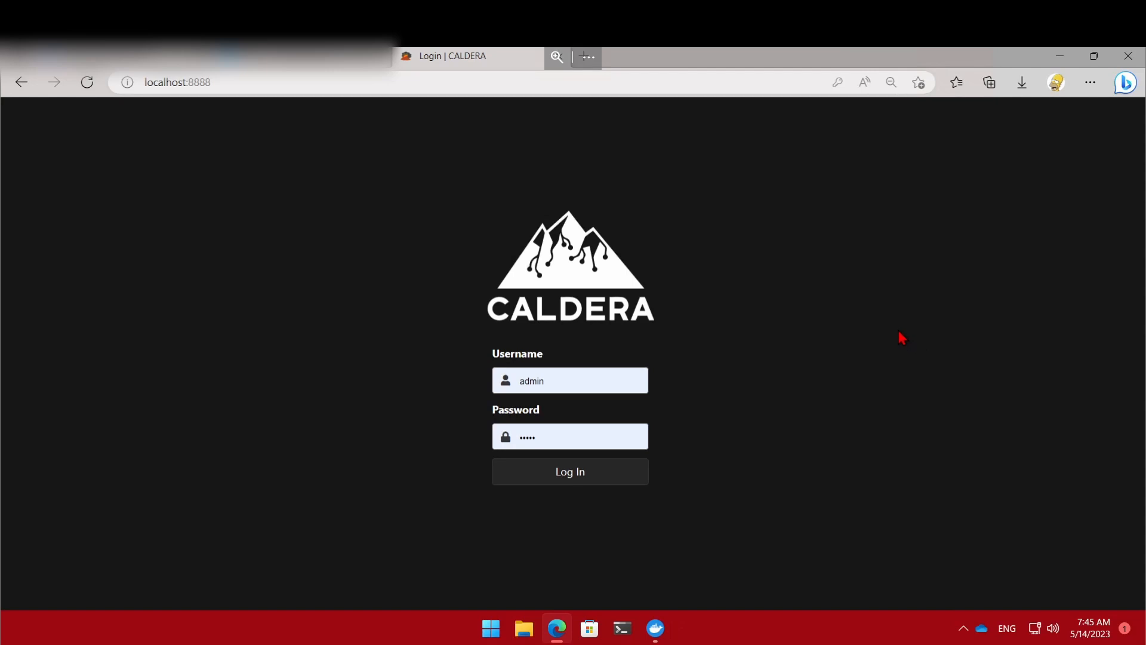
mouse_move(315, 153)
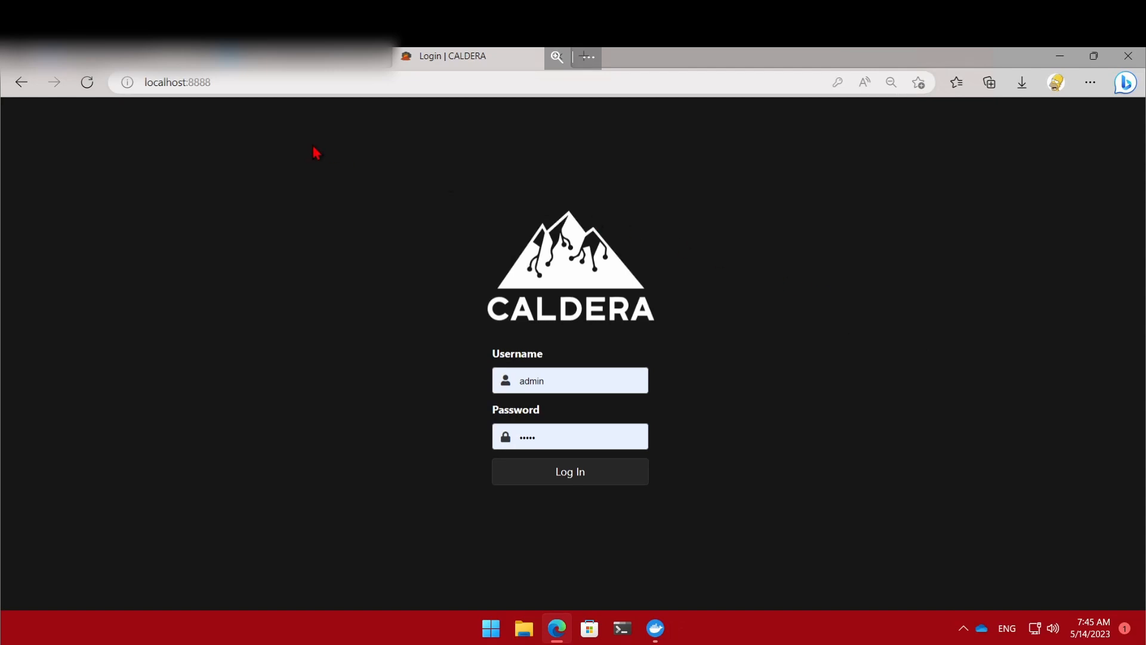
Step: Reload localhost:8888 and submit the admin login credentials
click(179, 82)
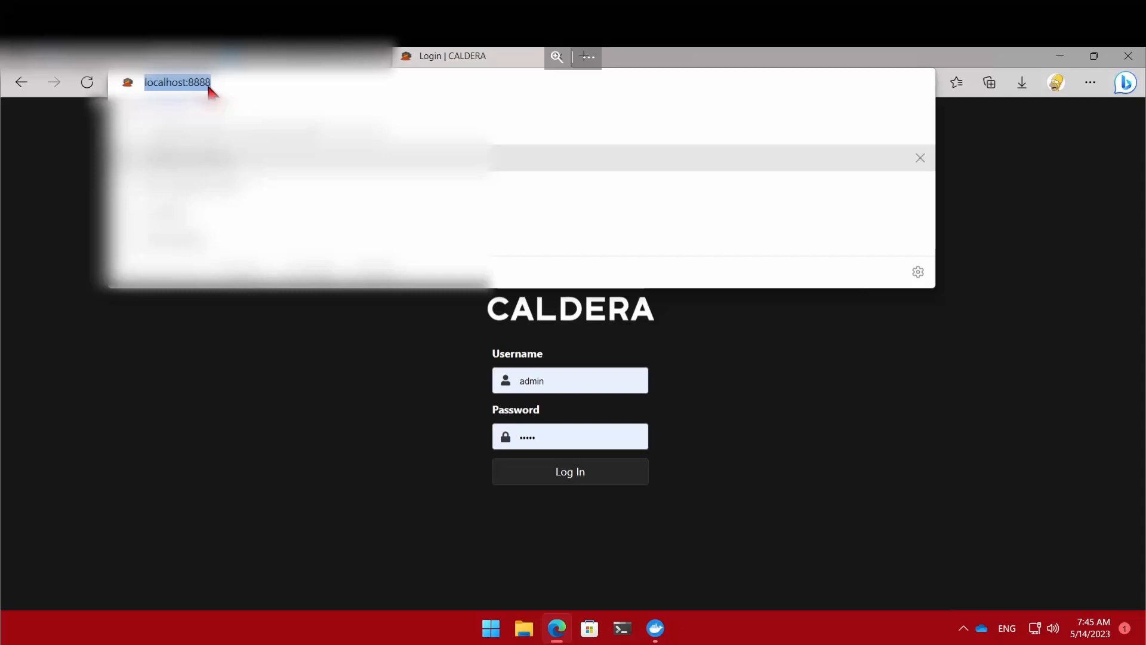
mouse_move(249, 384)
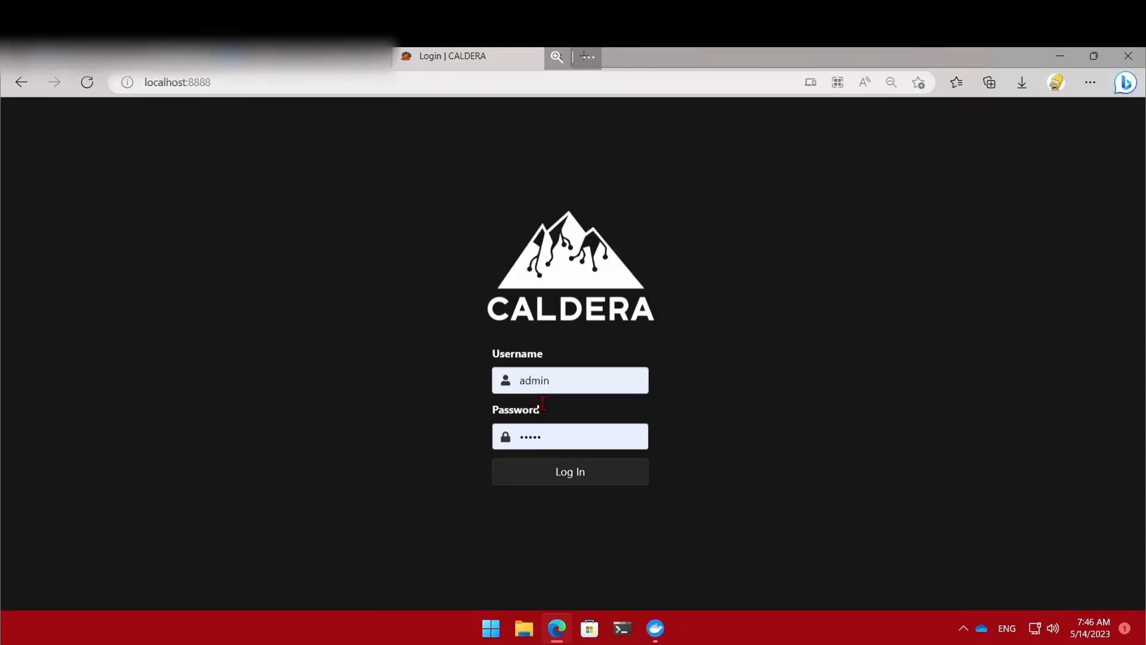
mouse_move(633, 326)
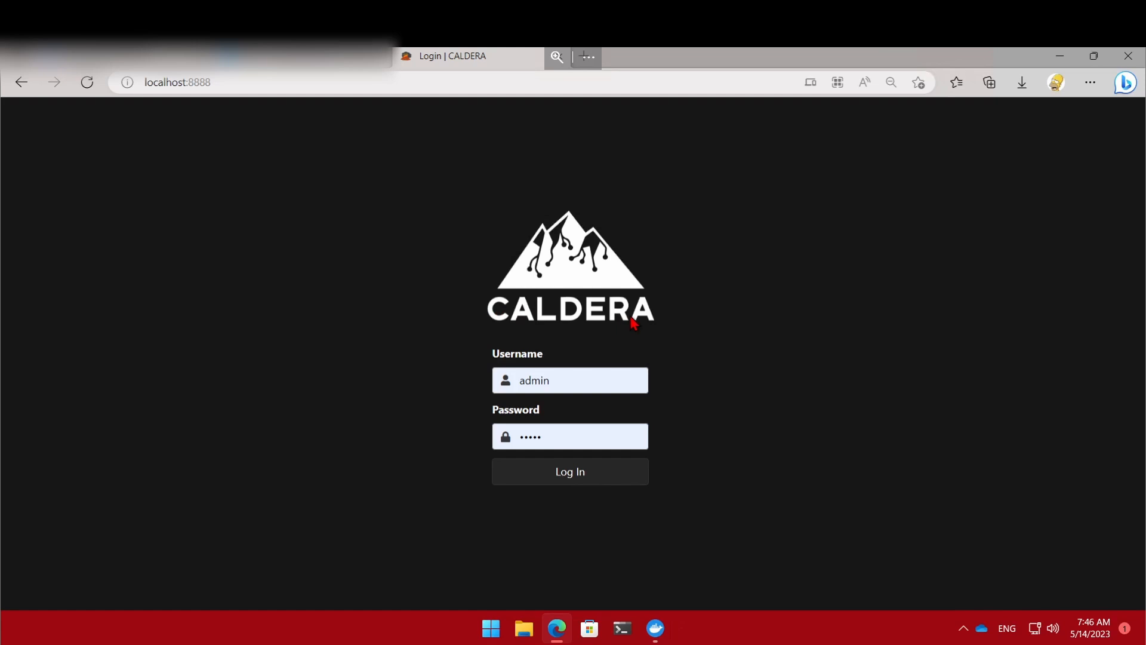
click(570, 471)
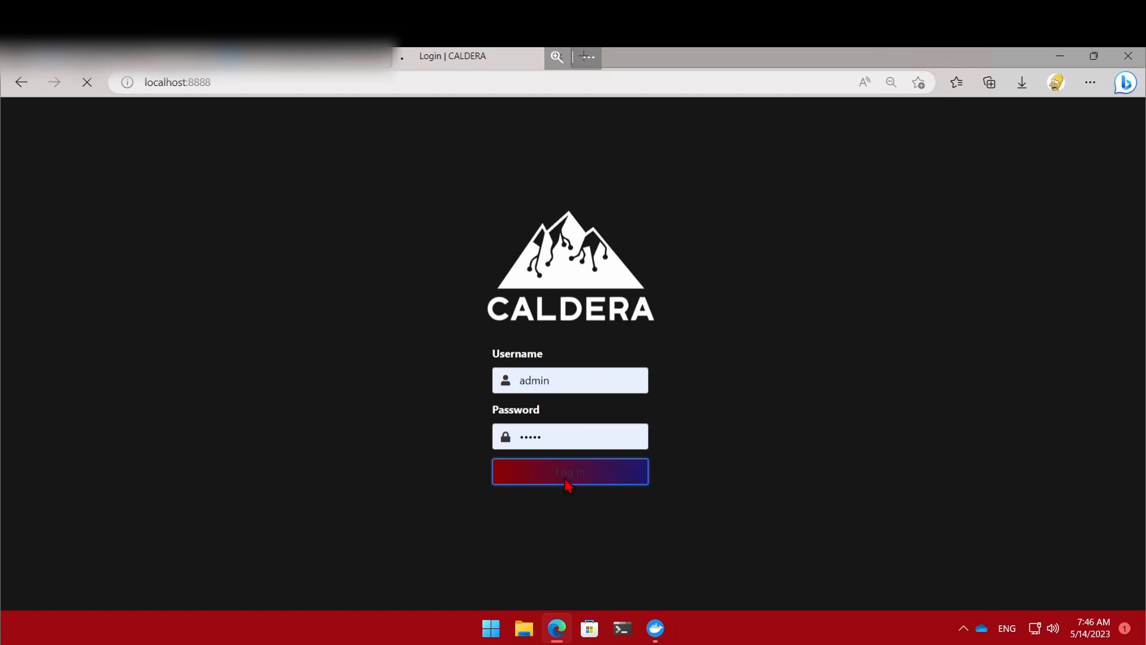
Step: Complete the login and scroll through the Red Team dashboard
click(570, 471)
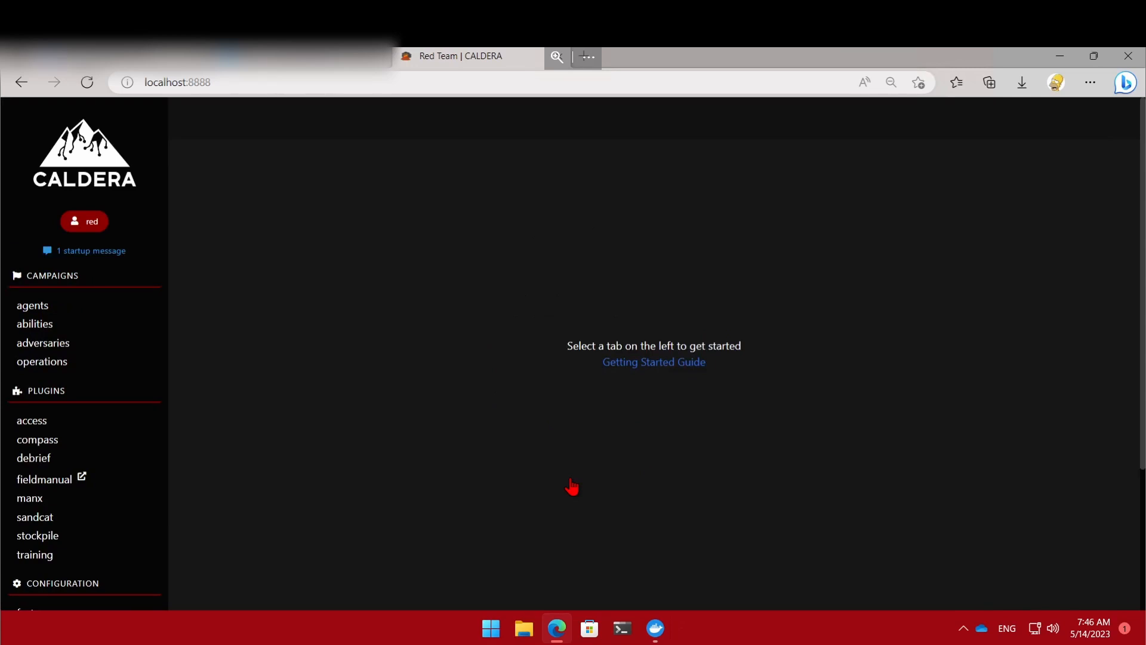
mouse_move(92, 239)
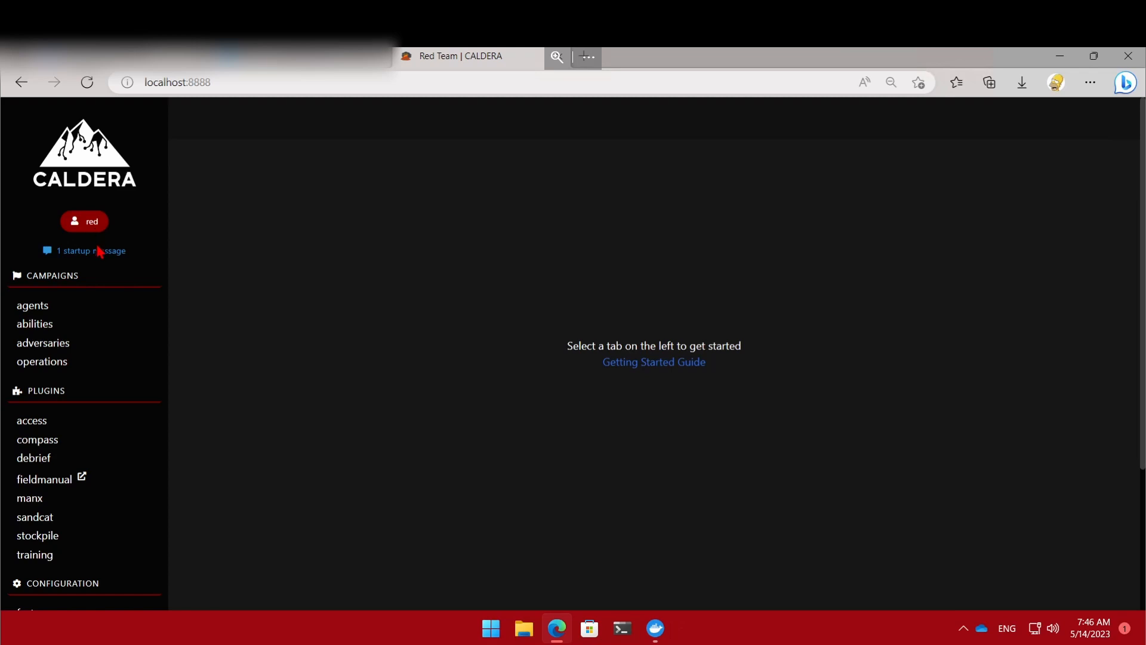
scroll(down, 3)
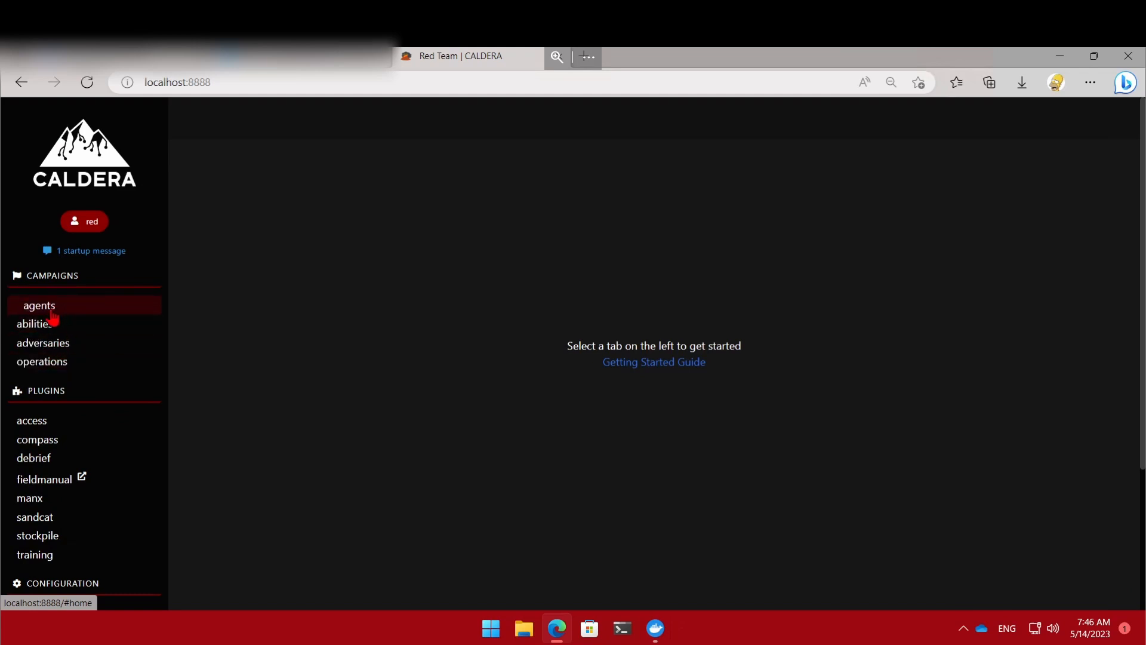
Step: Open the Campaigns agents page, which reports 0 agents
click(40, 305)
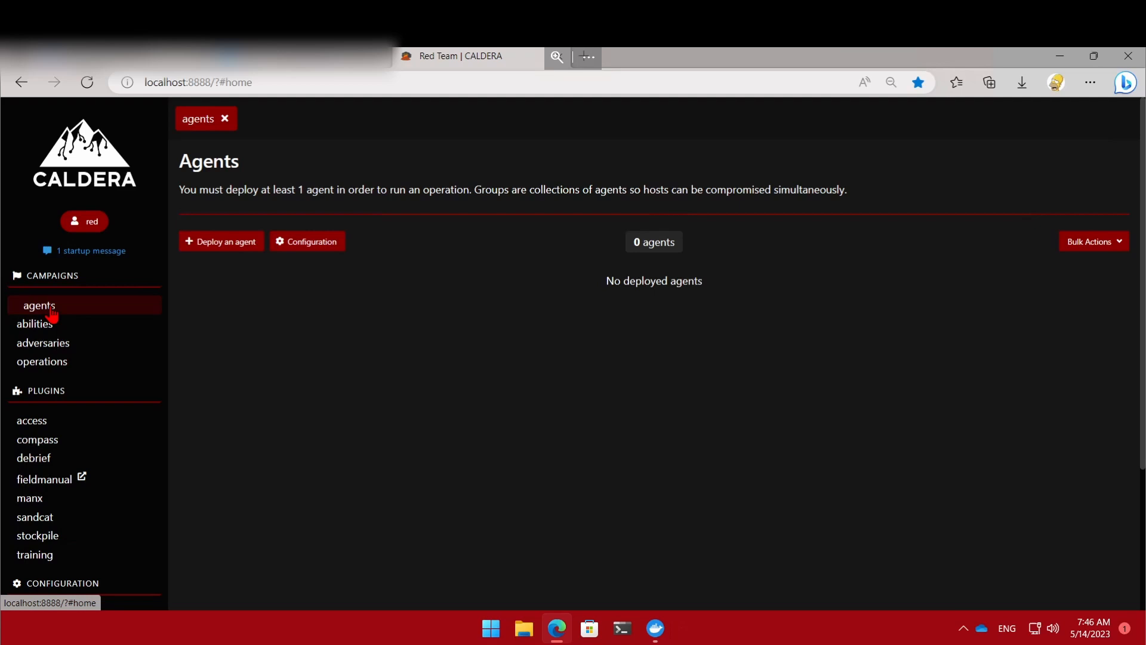
mouse_move(245, 295)
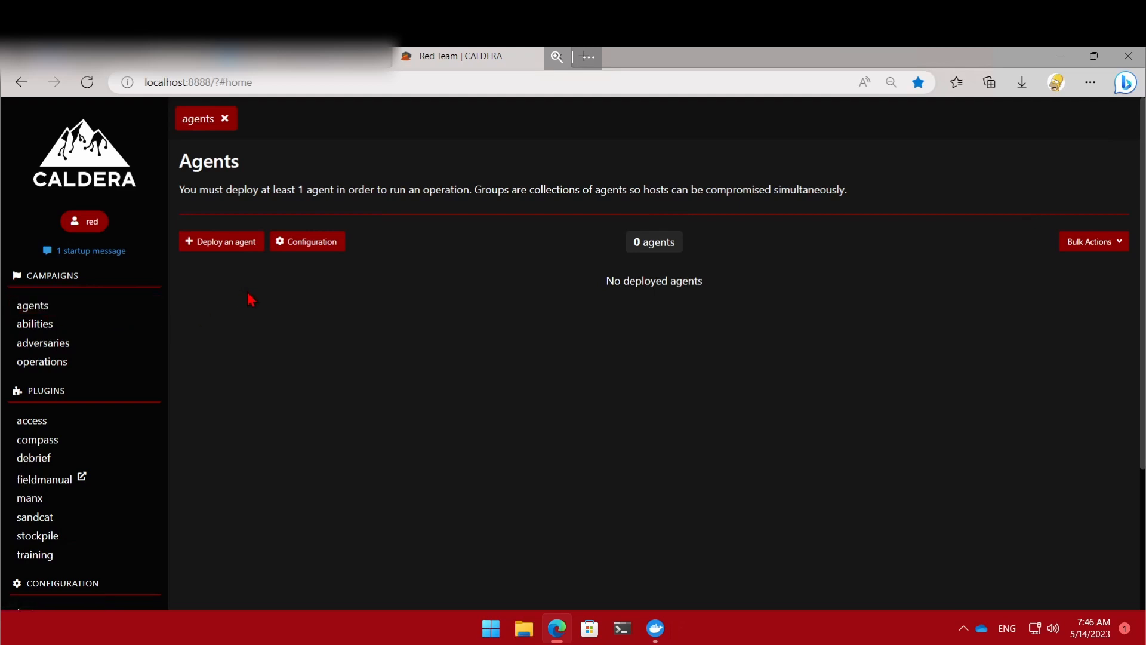
mouse_move(236, 252)
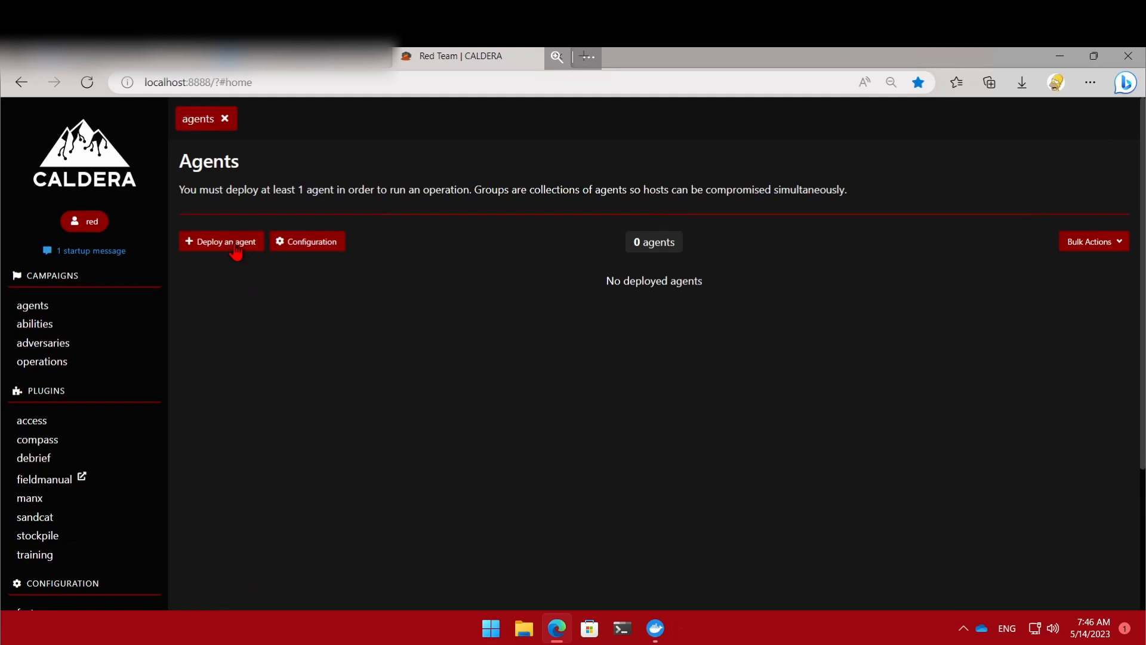
Step: In Deploy an agent, try Ragdoll and Manx before settling on Sandcat
click(221, 242)
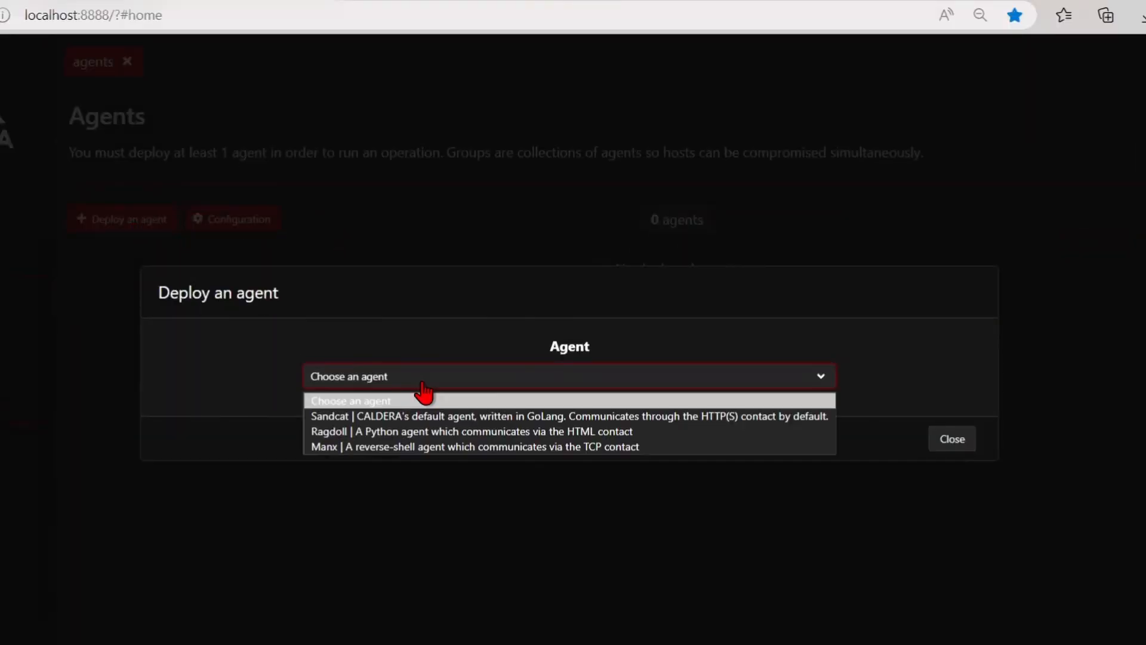
mouse_move(403, 419)
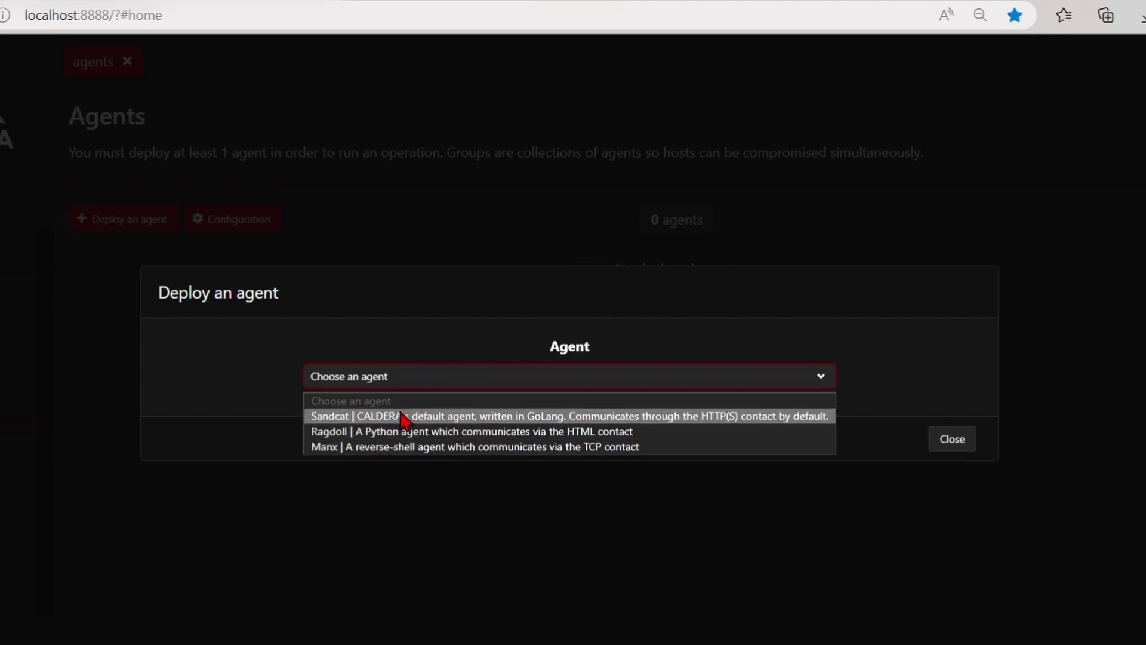
mouse_move(409, 455)
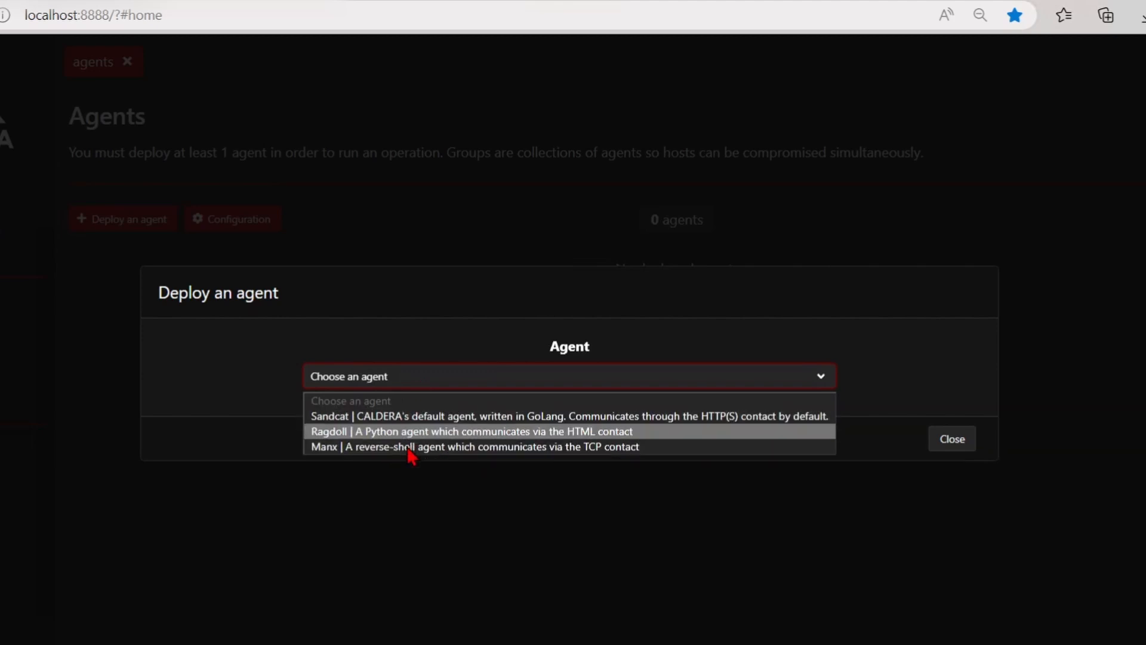
mouse_move(465, 434)
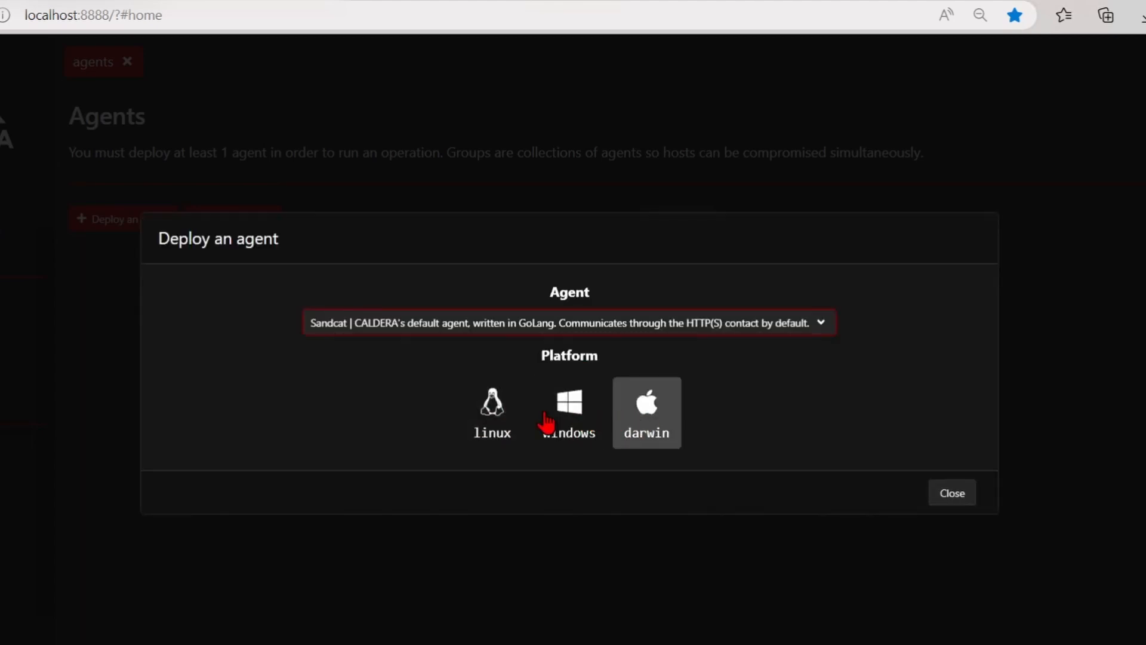
click(538, 323)
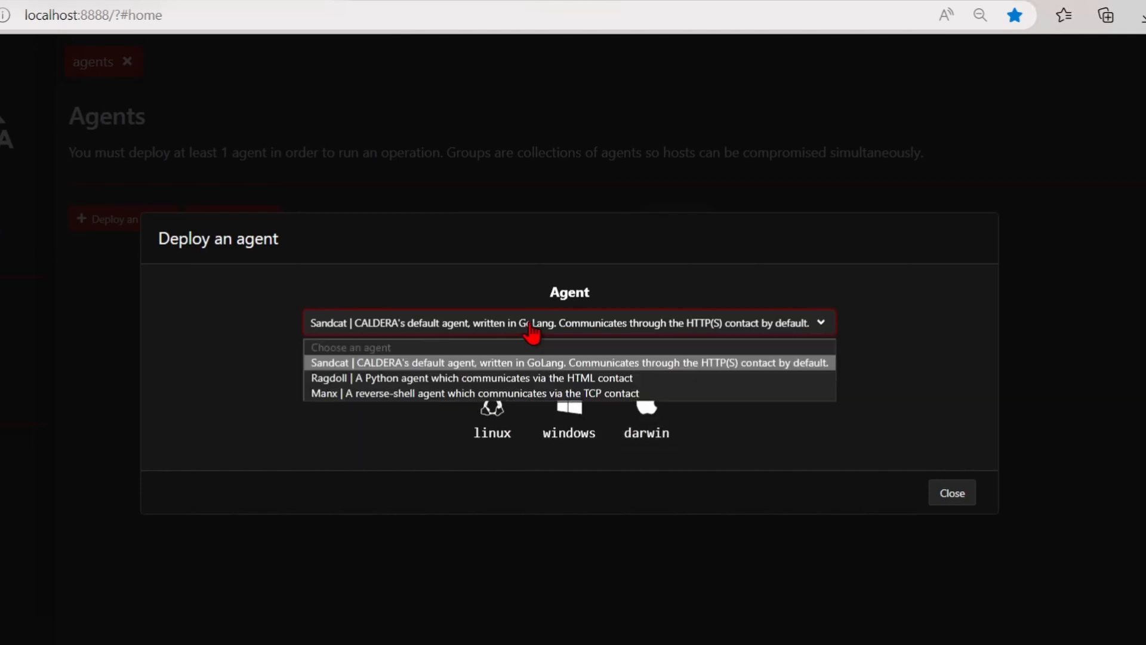
mouse_move(442, 387)
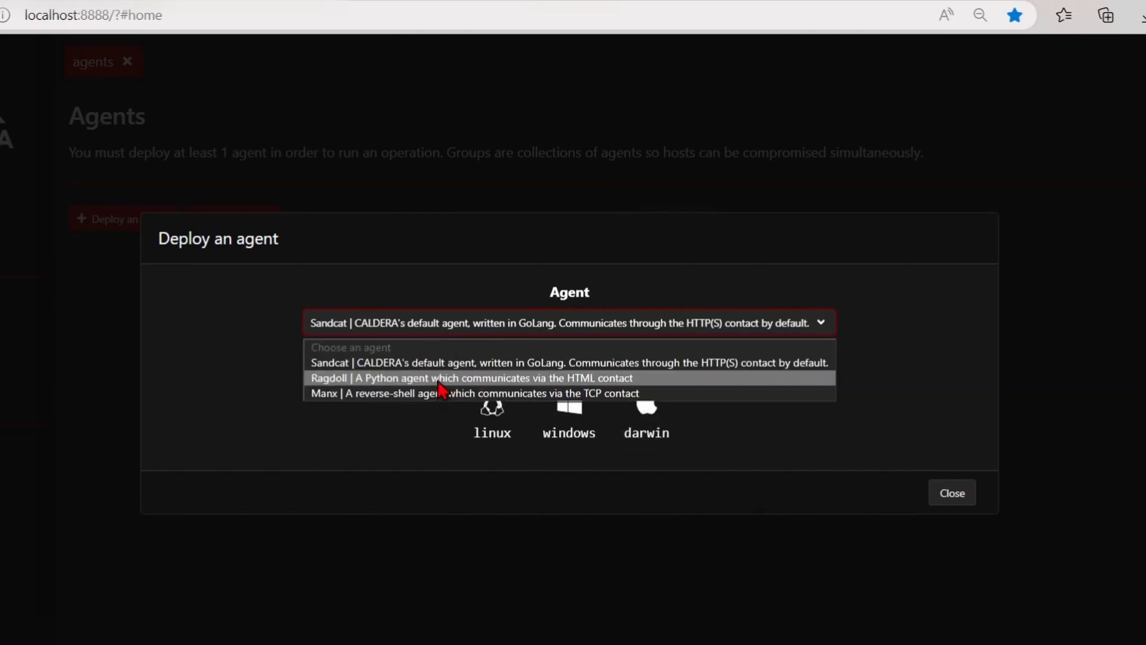
click(470, 378)
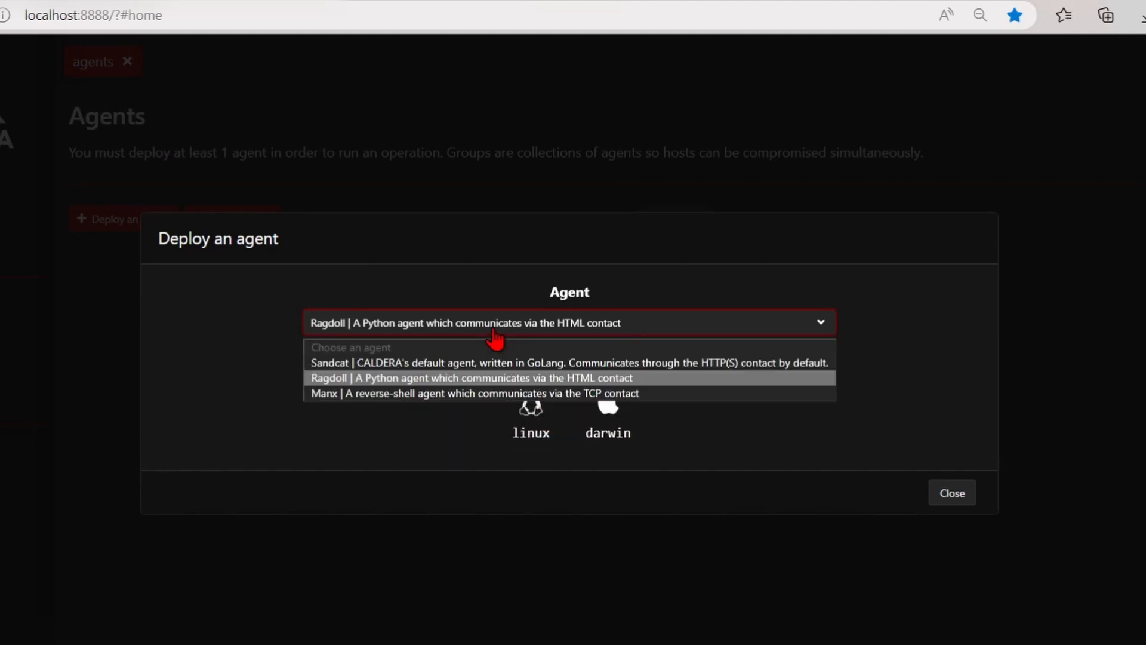
mouse_move(473, 400)
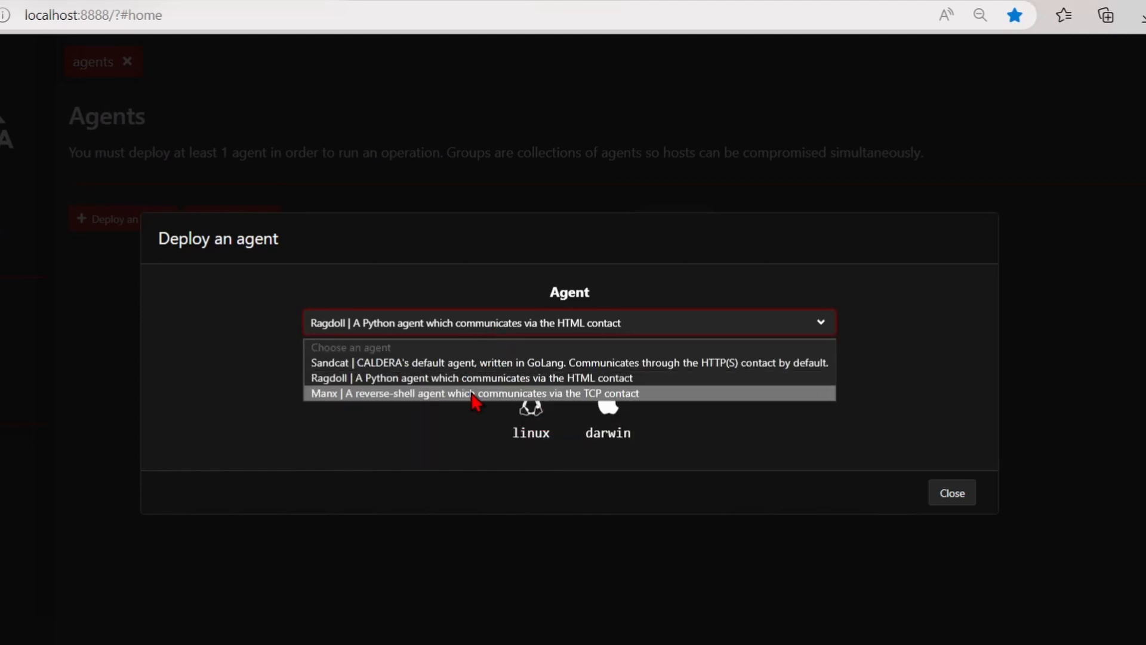
click(473, 393)
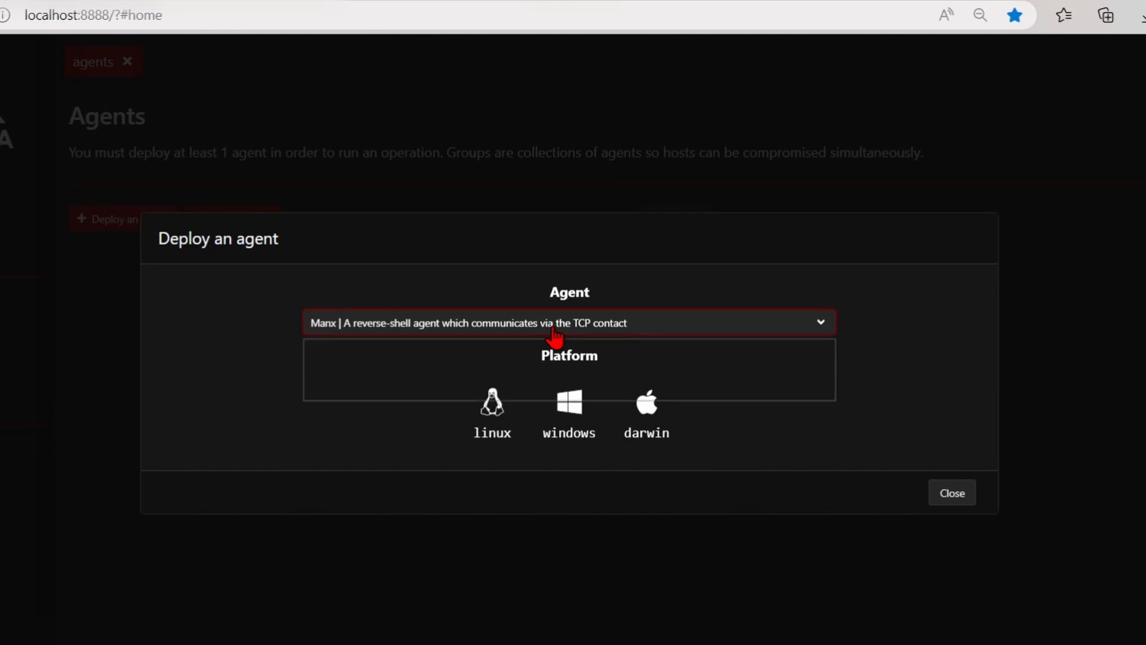
click(568, 323)
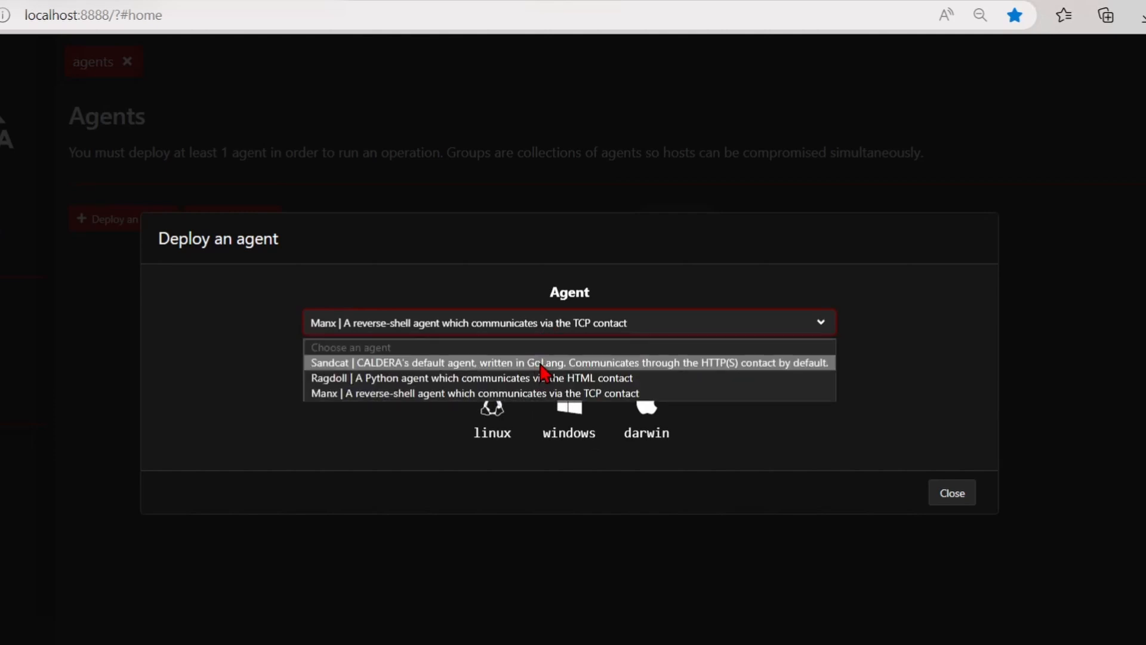
click(544, 362)
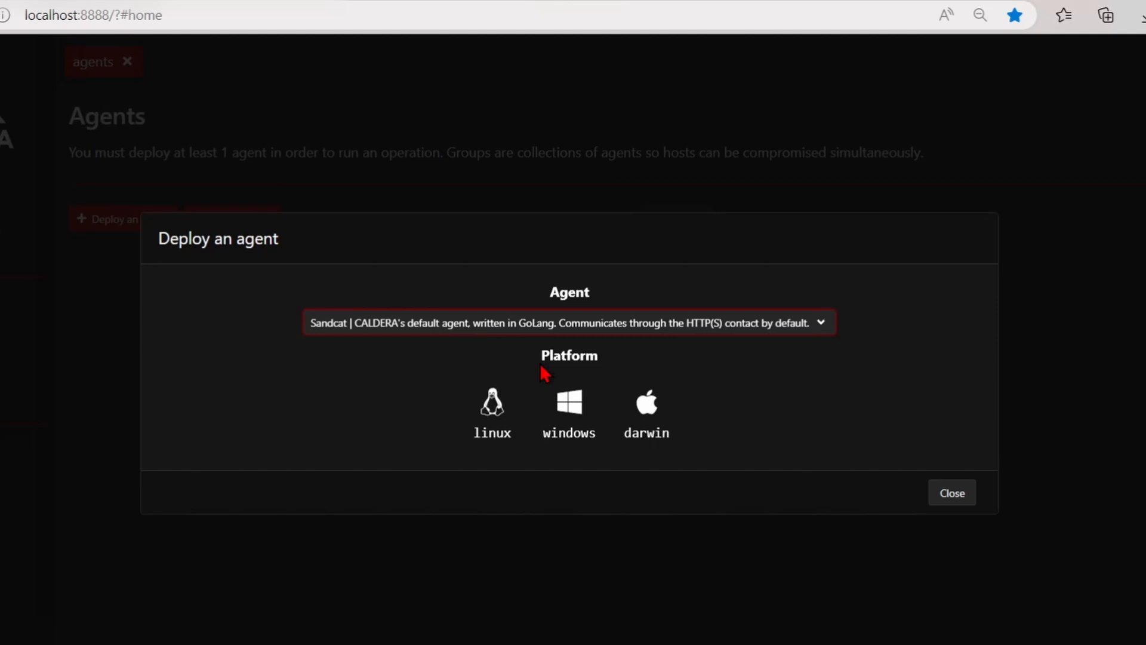
mouse_move(694, 396)
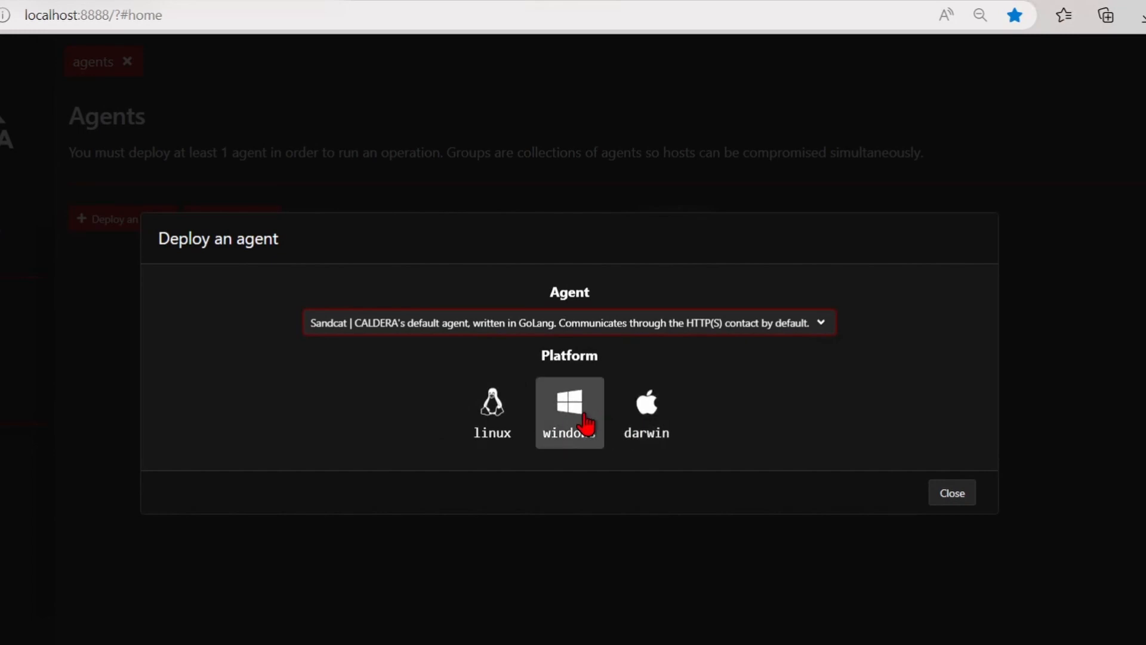
Step: Choose the Windows platform and review the psh, blue-team and P2P commands
click(570, 411)
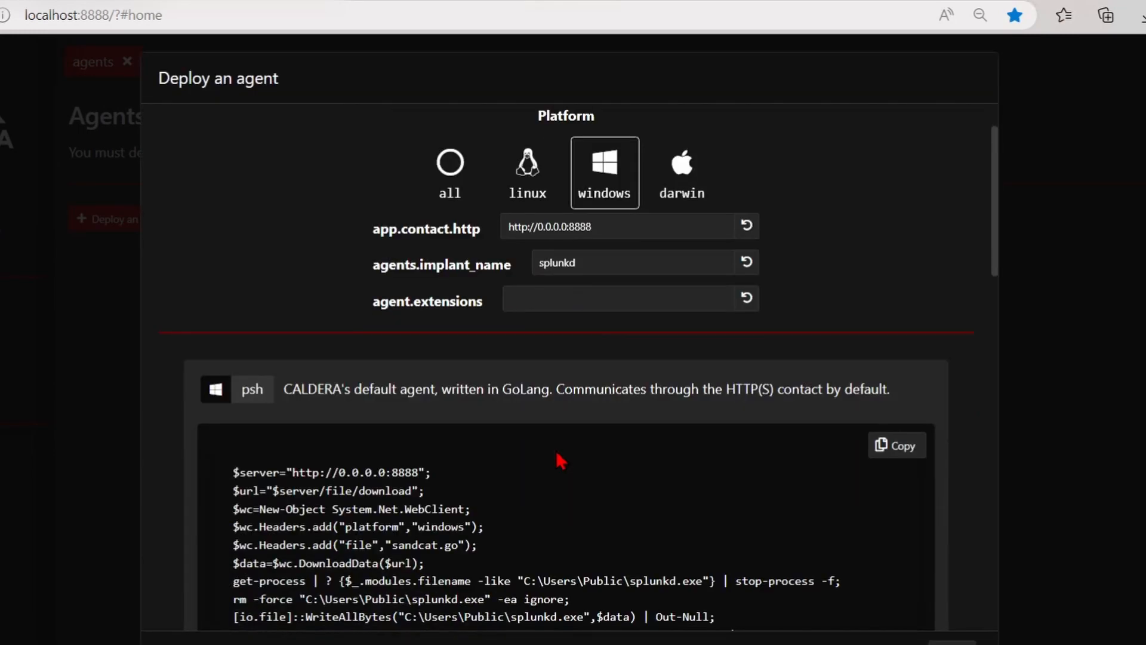
scroll(down, 3)
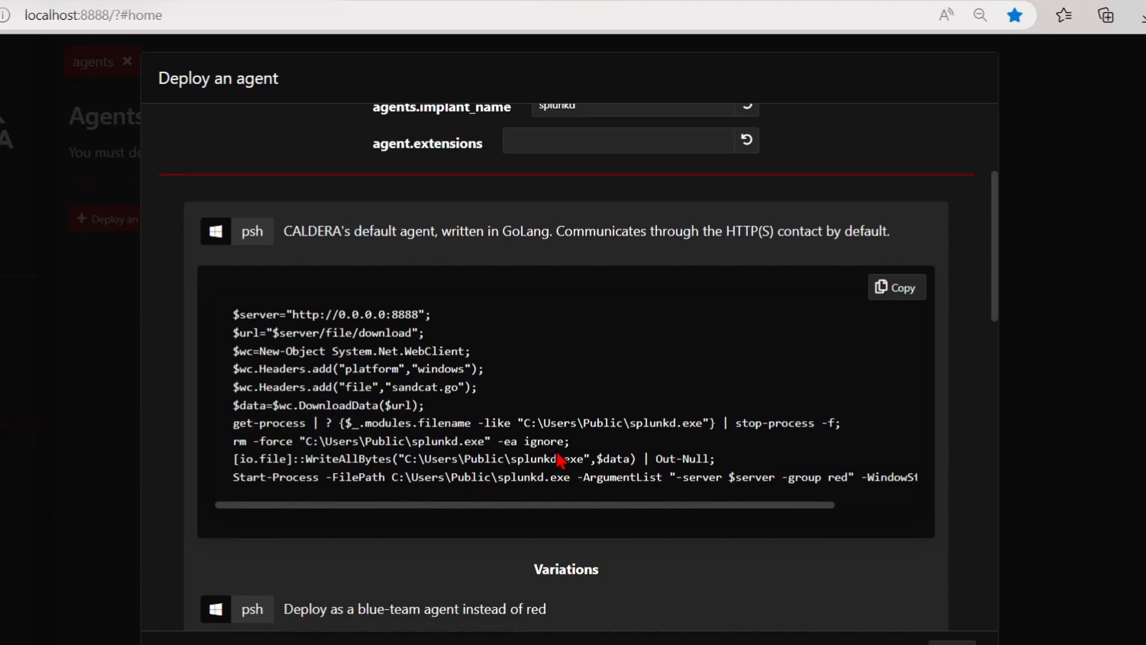
scroll(down, 3)
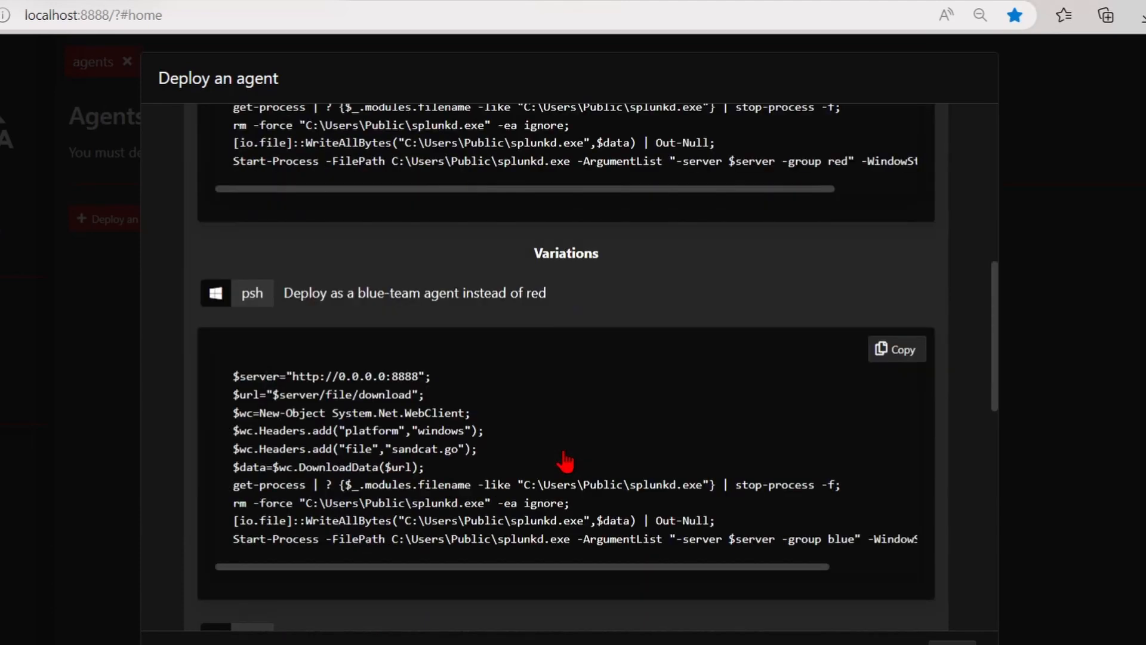
mouse_move(582, 509)
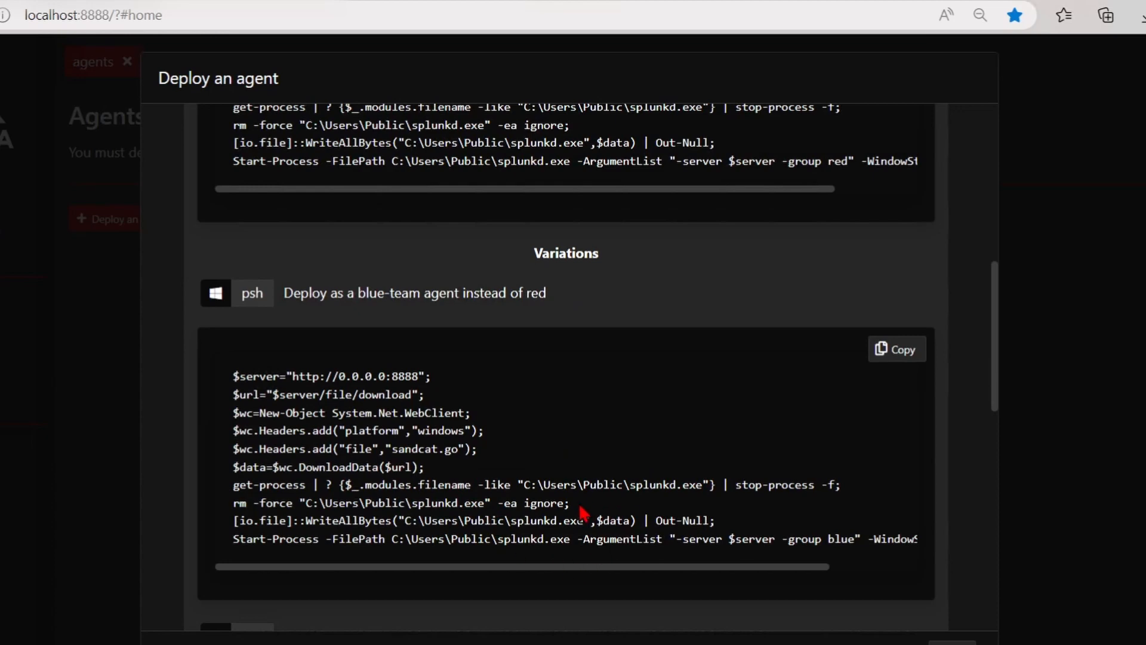
scroll(down, 3)
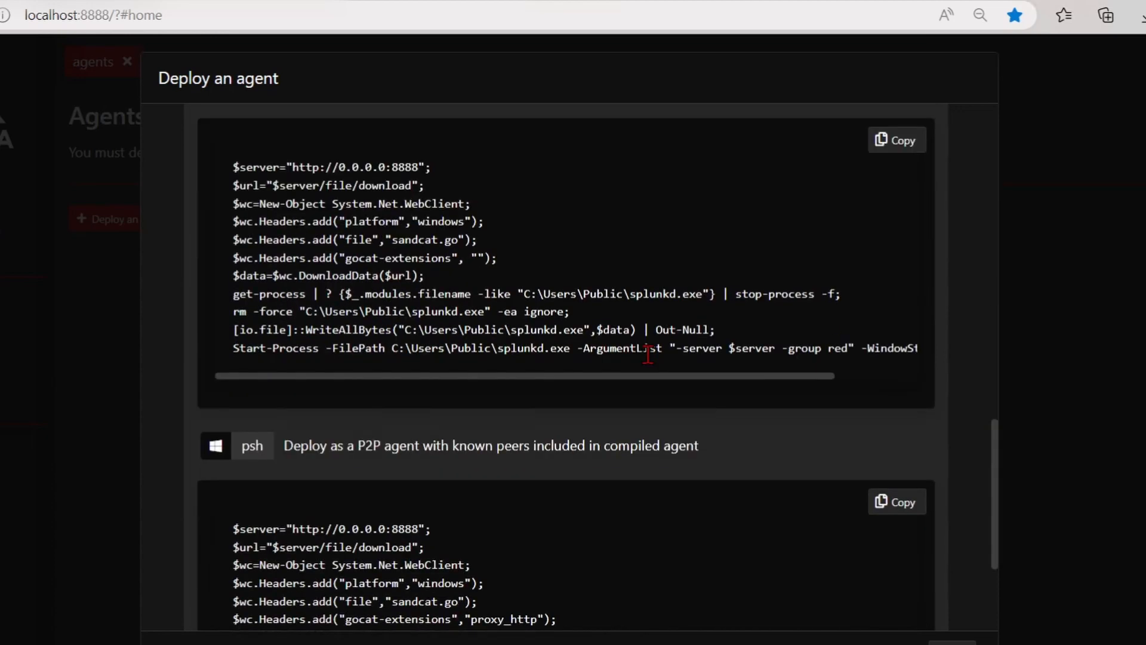
scroll(down, 3)
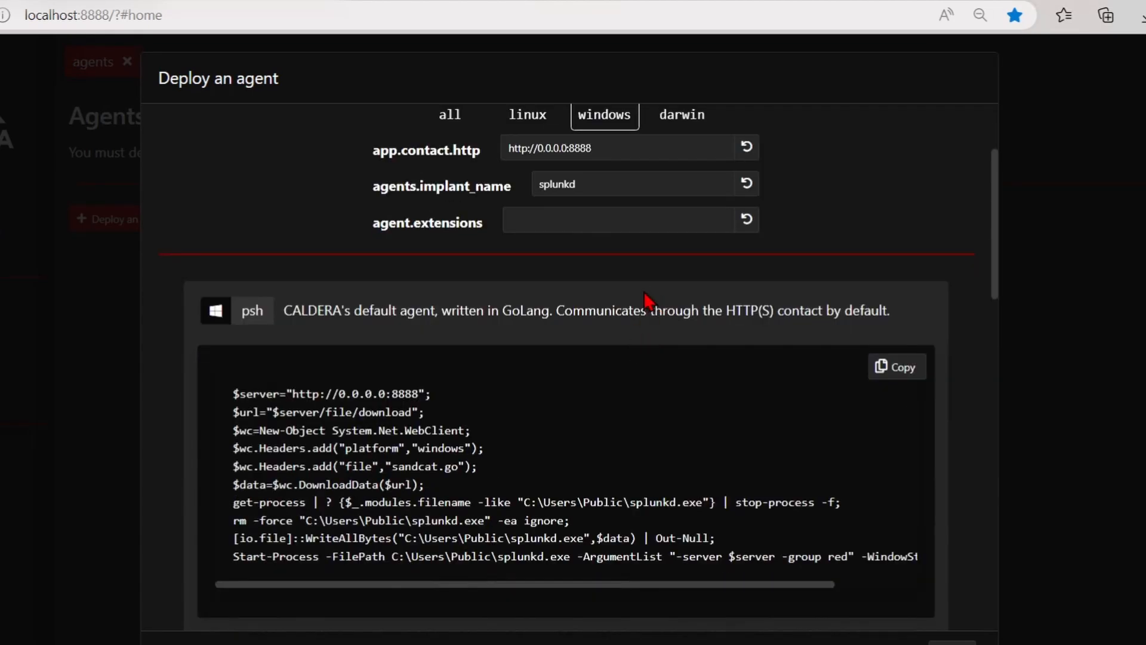
mouse_move(413, 161)
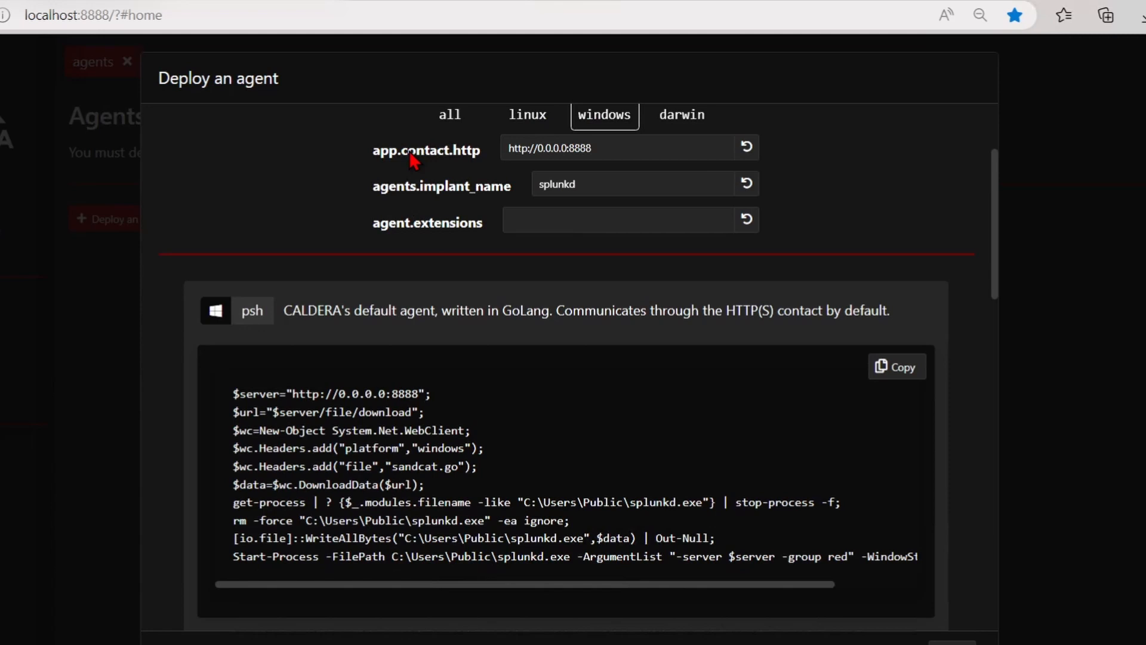
double_click(425, 150)
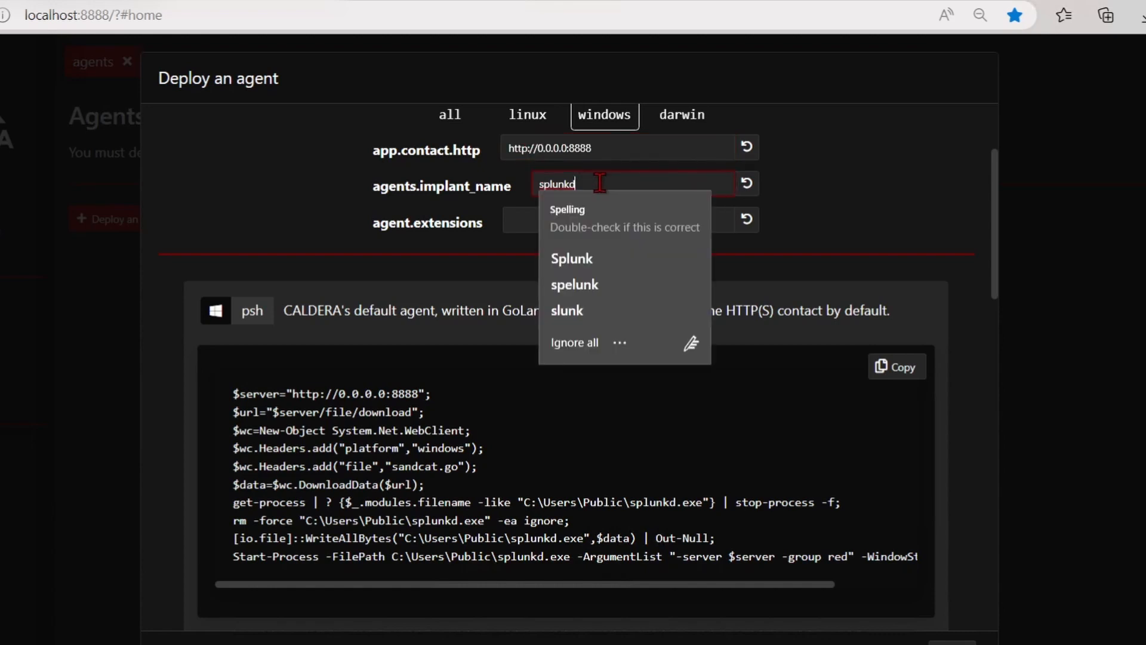
mouse_move(317, 200)
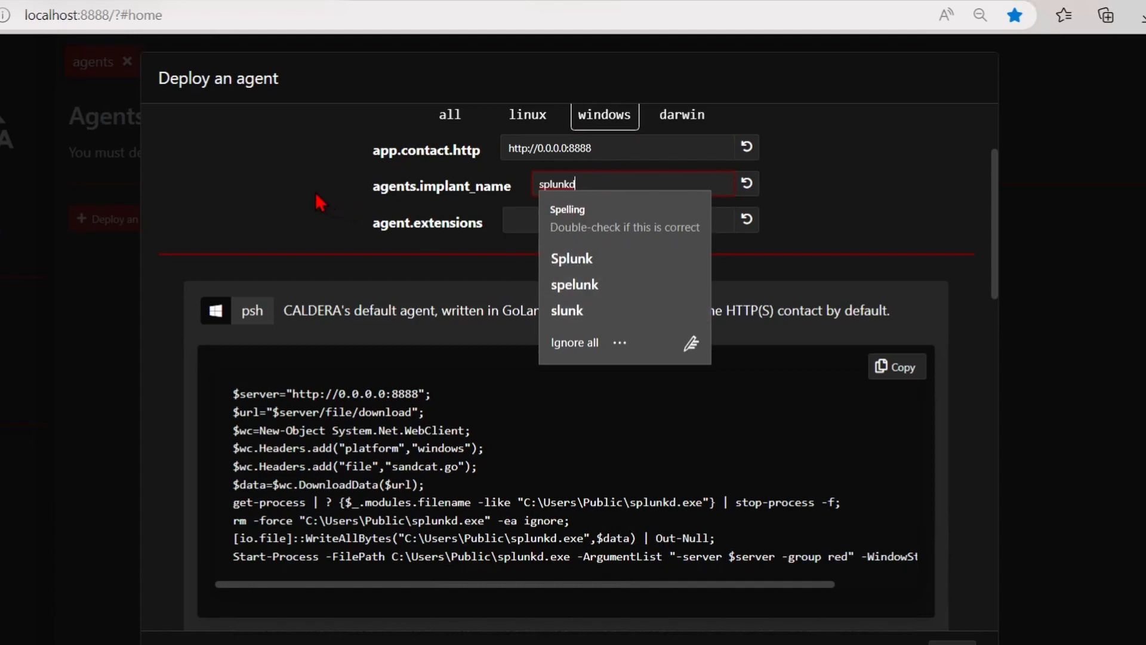
click(446, 203)
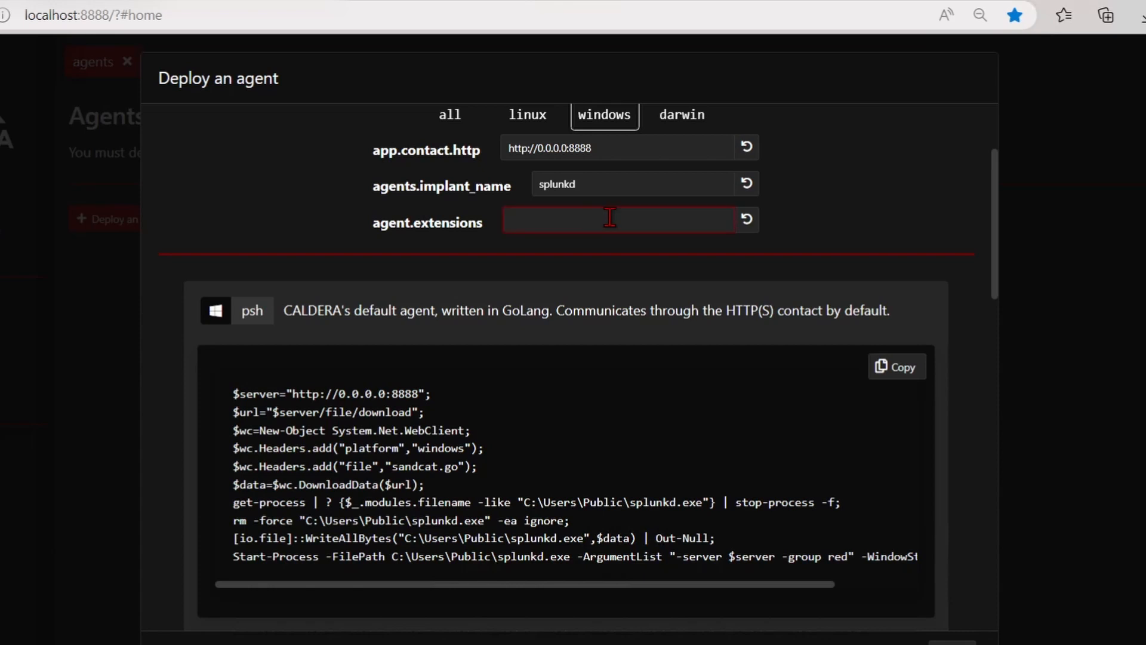
mouse_move(843, 235)
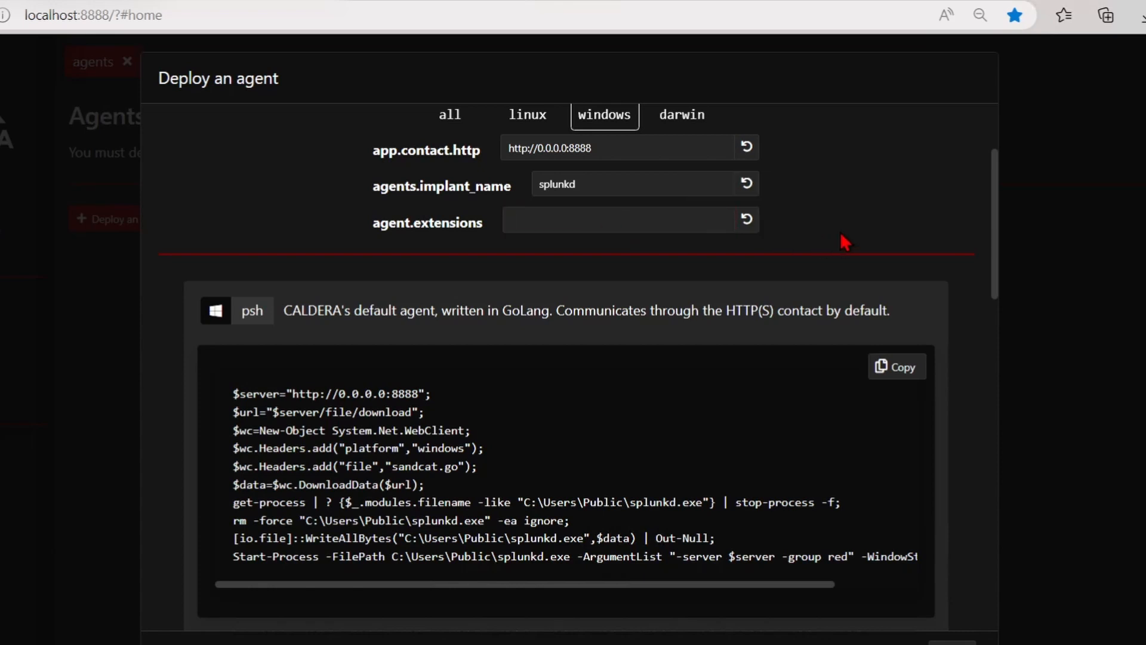
mouse_move(850, 244)
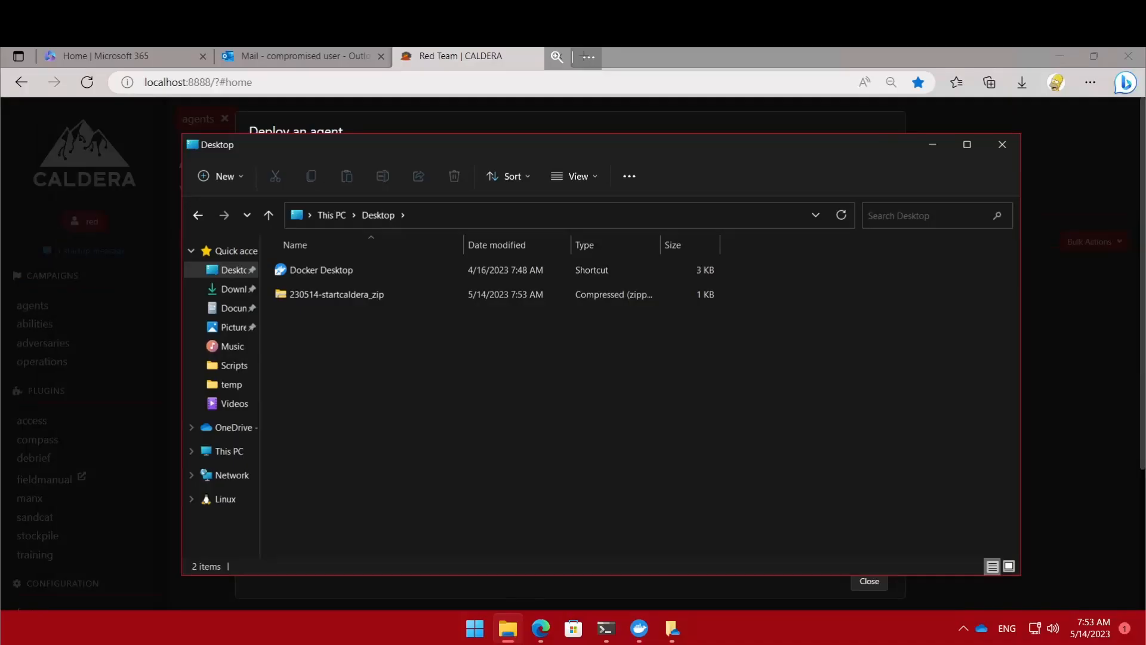
mouse_move(906, 391)
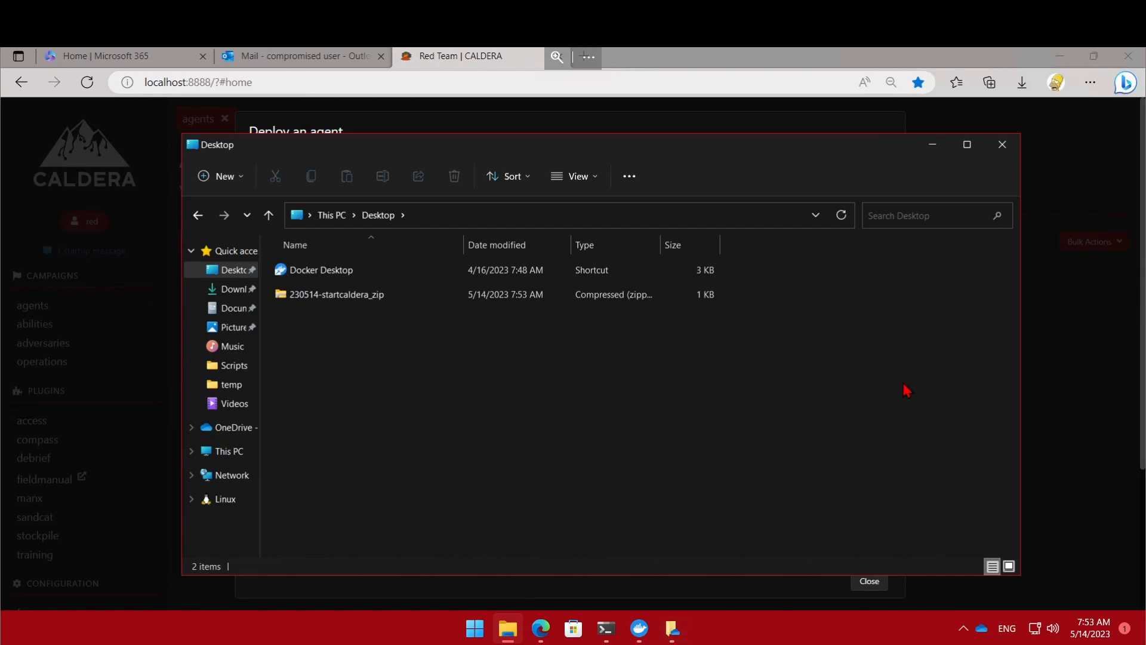
mouse_move(344, 309)
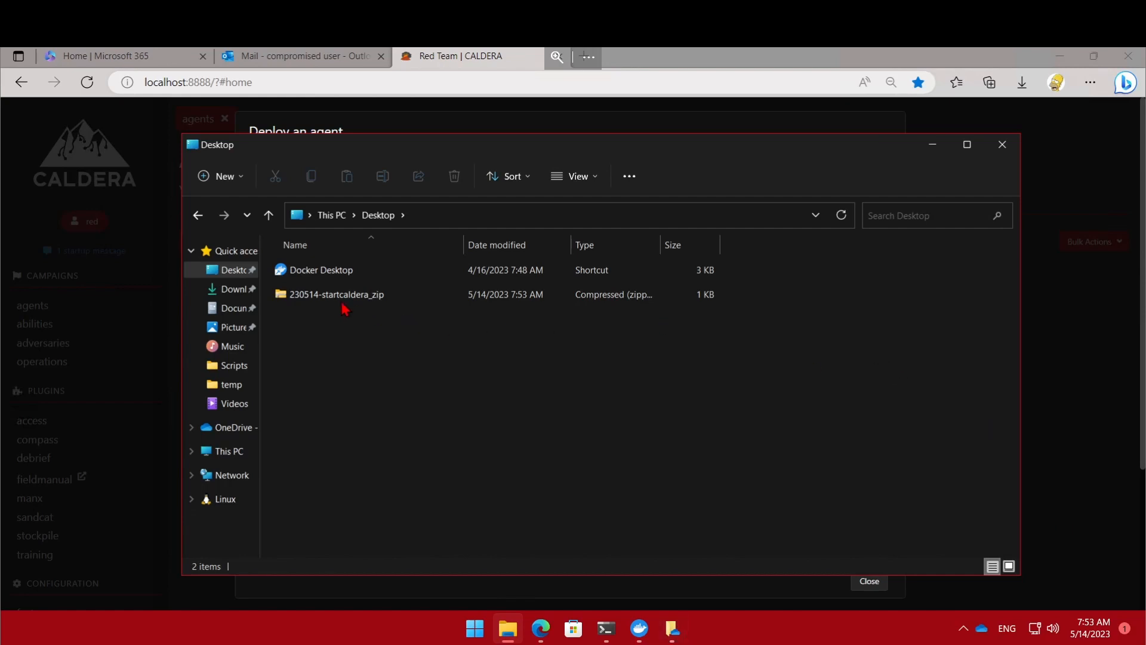
mouse_move(953, 163)
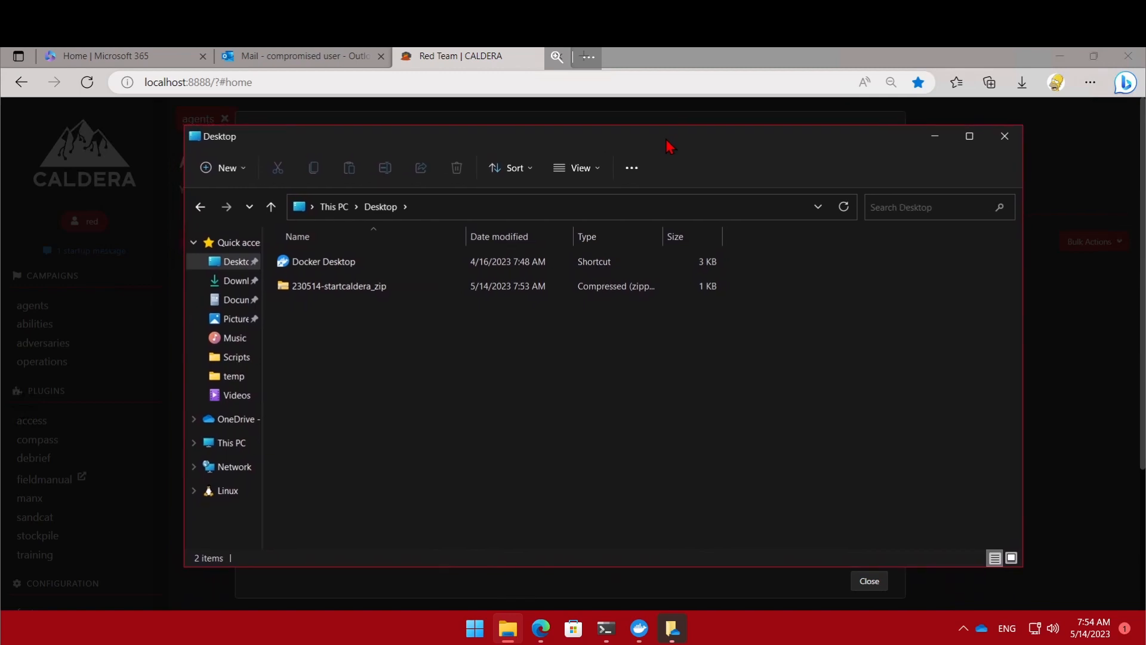
Step: Select the 230514-startcaldera_zip archive in the Desktop folder
click(339, 286)
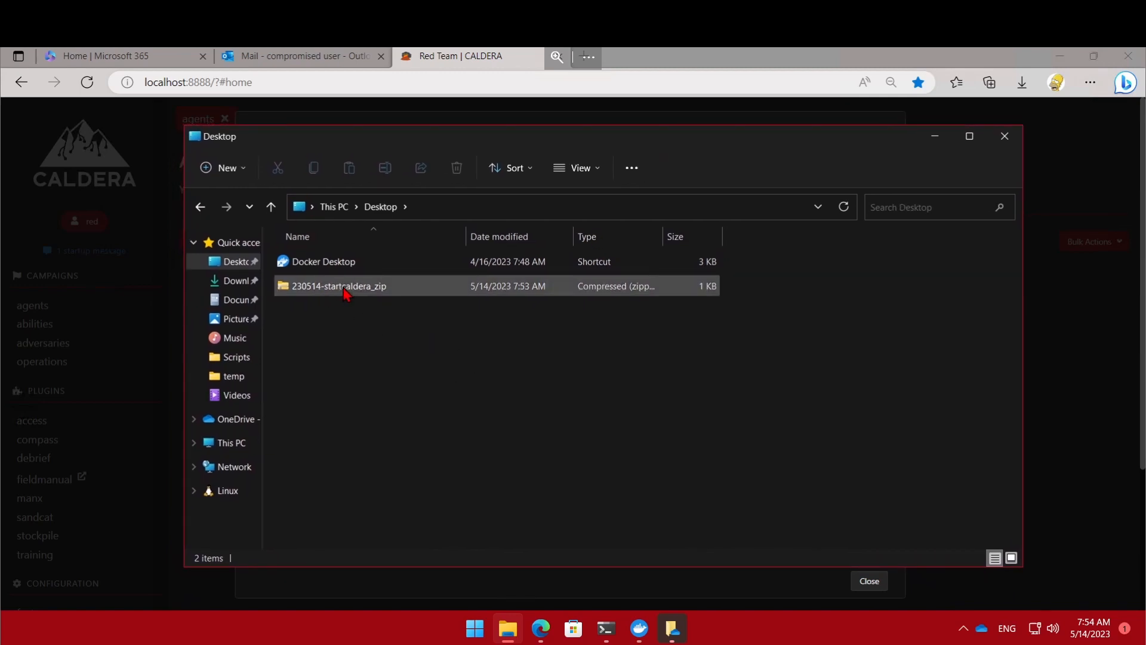
mouse_move(348, 294)
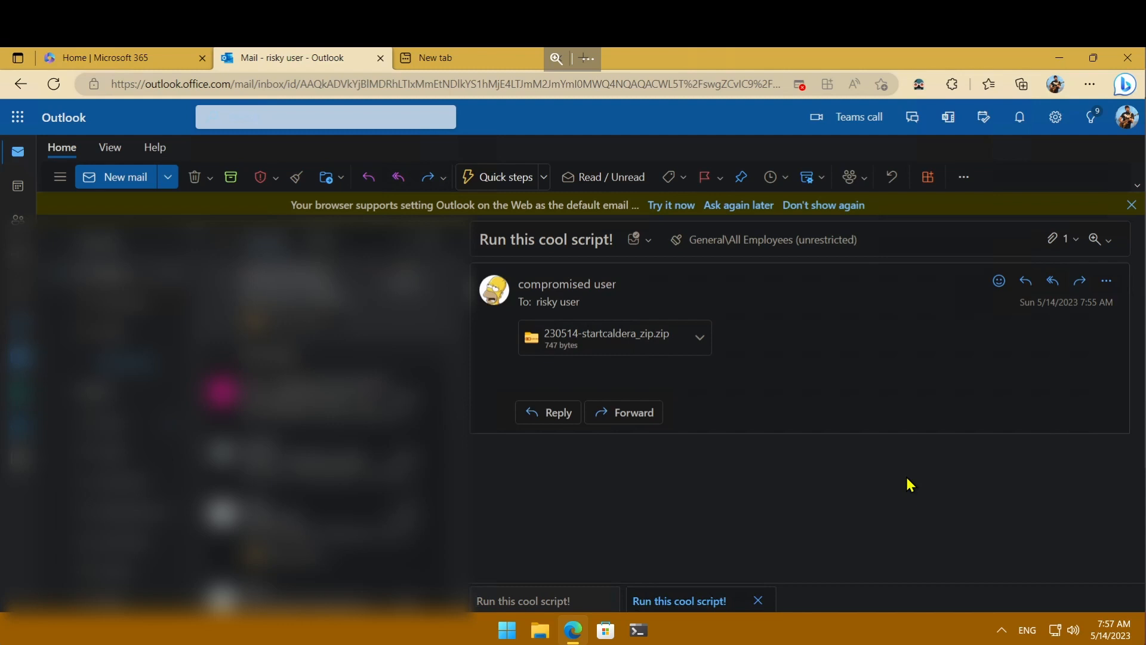
mouse_move(577, 350)
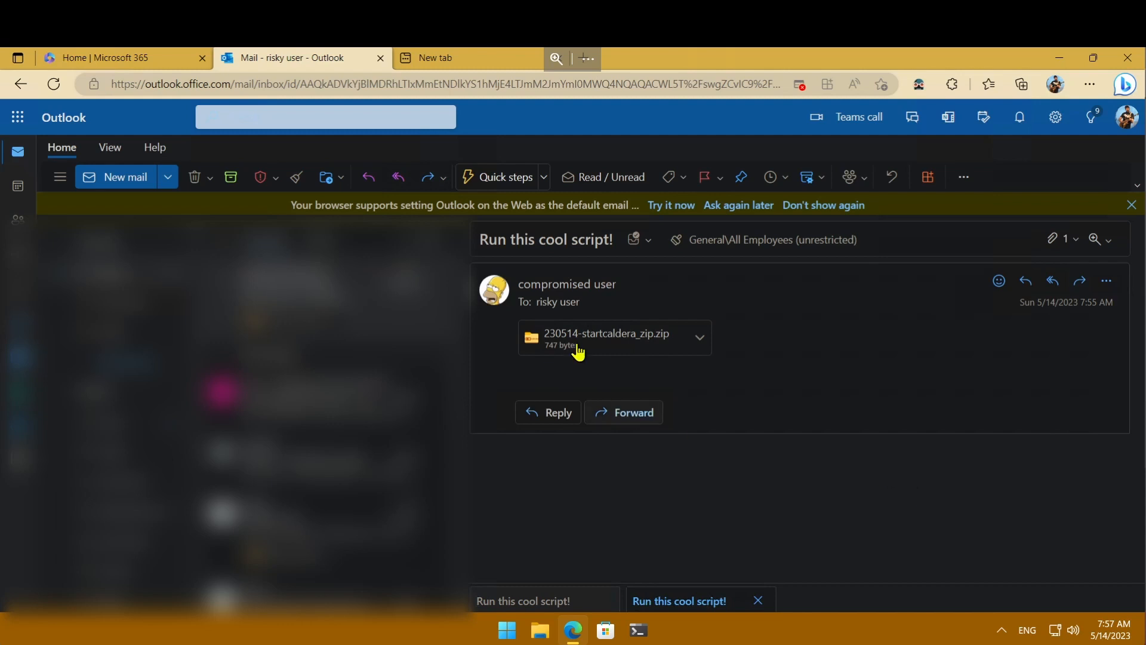
mouse_move(495, 299)
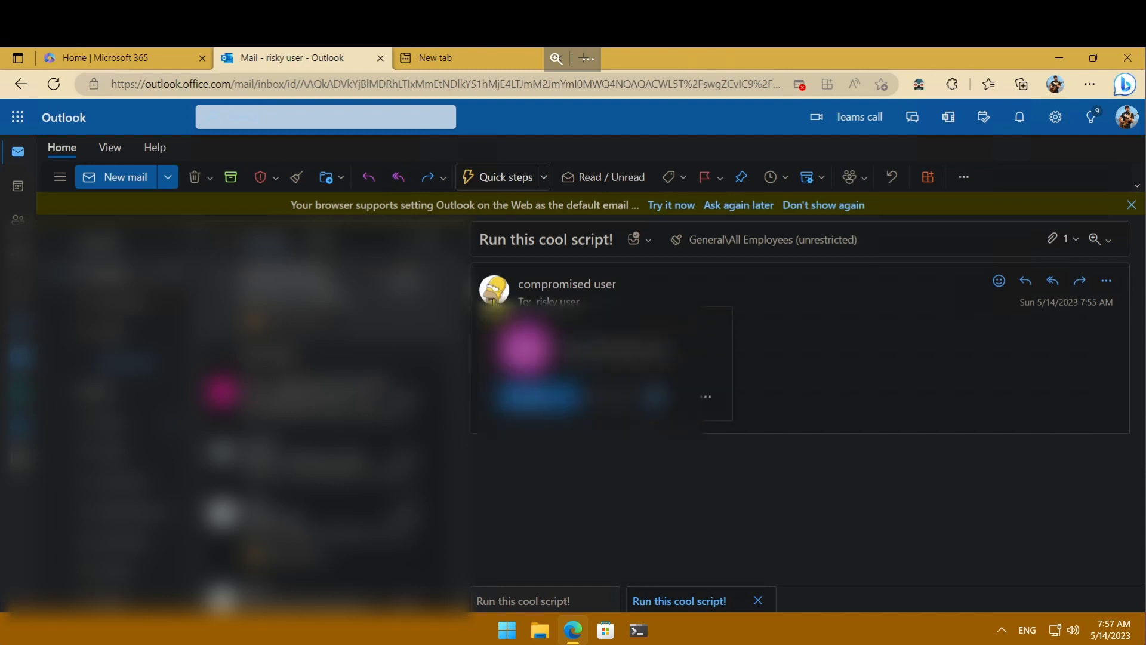
Step: View and close the sender's contact card on the 'Run this cool script!' email
click(495, 290)
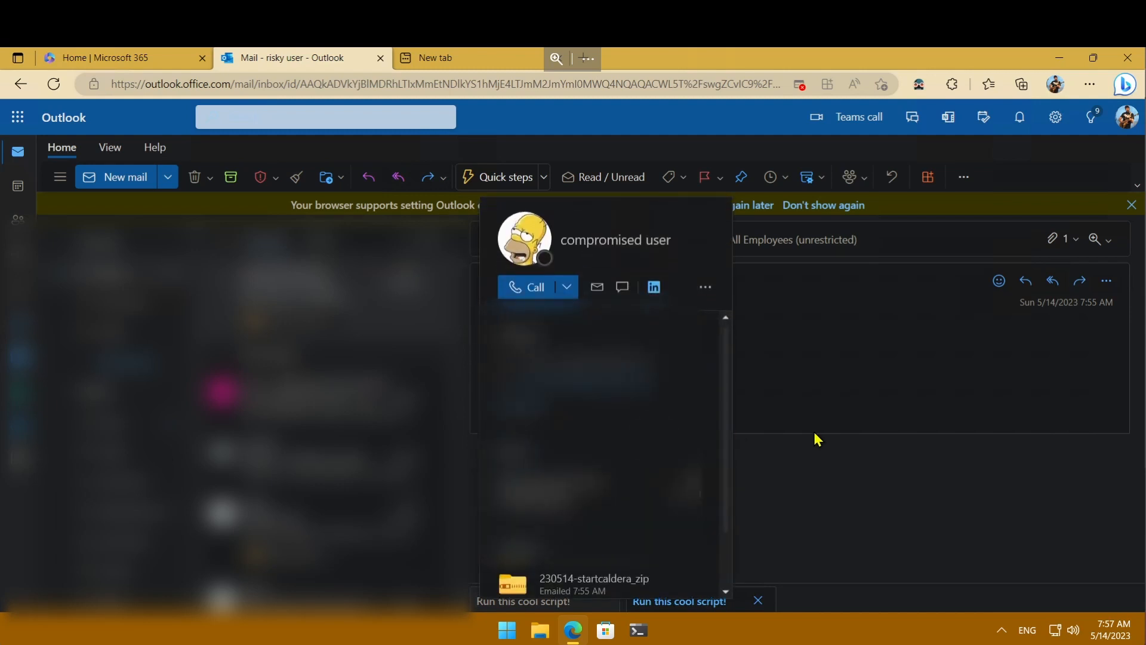
click(817, 439)
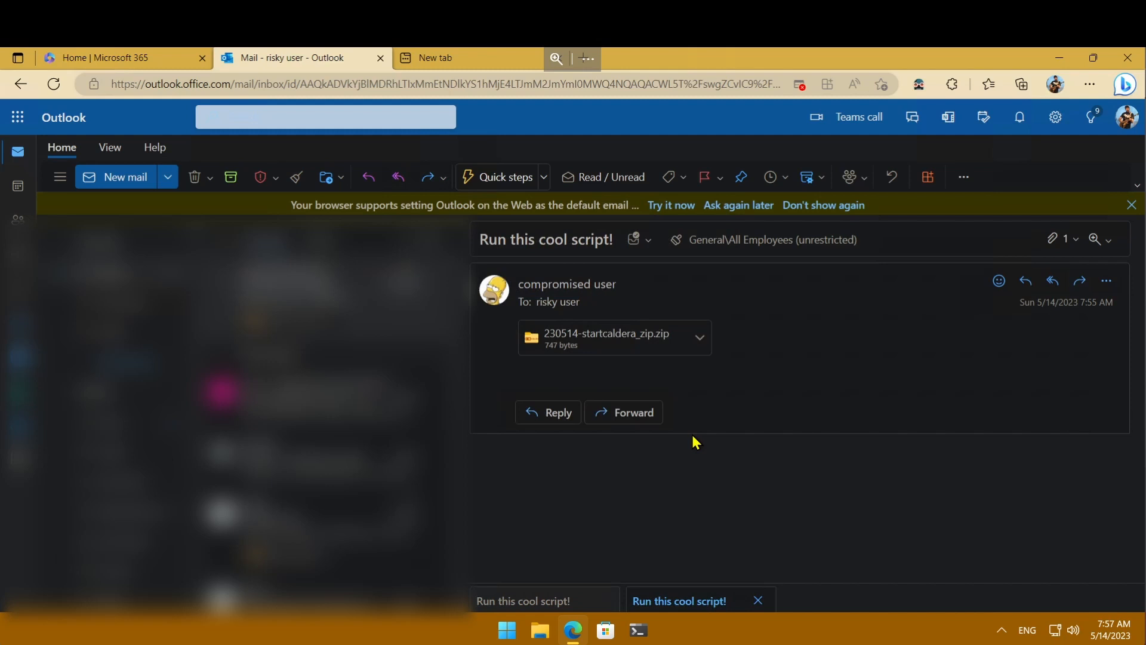
mouse_move(716, 394)
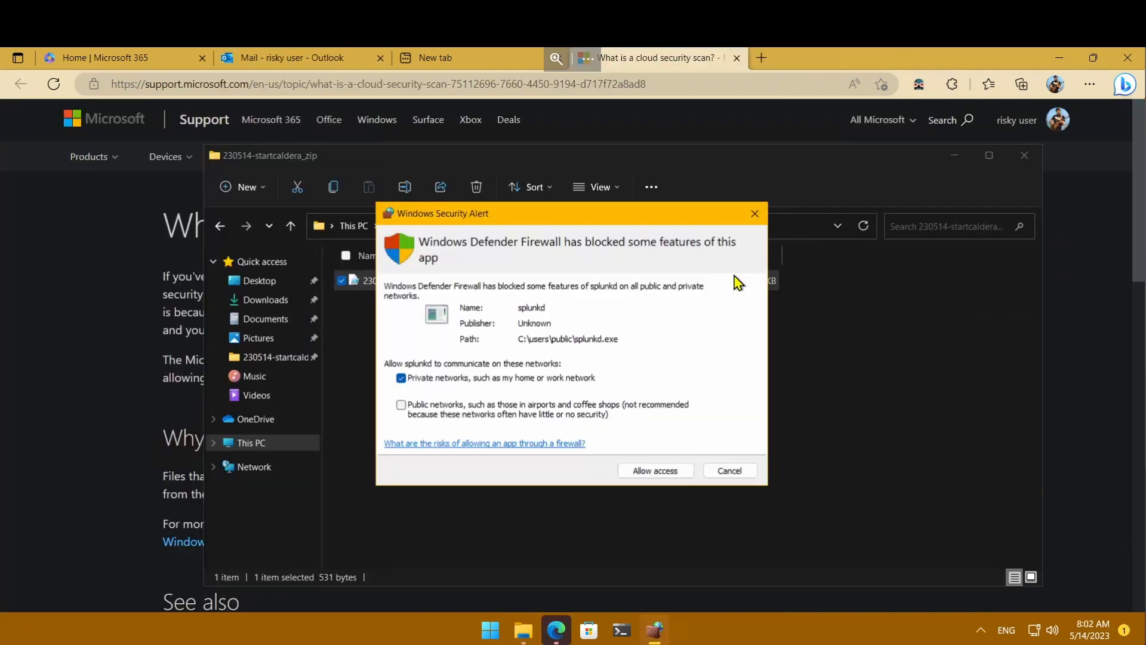
mouse_move(654, 471)
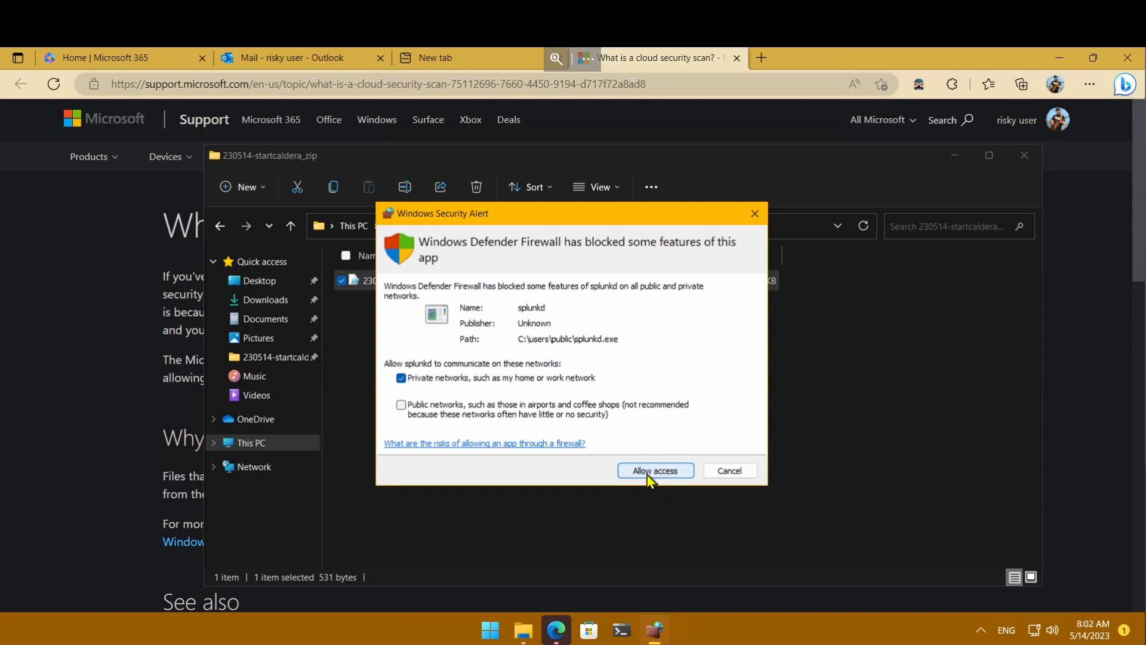
Step: Allow splunkd access through the Windows firewall
click(656, 470)
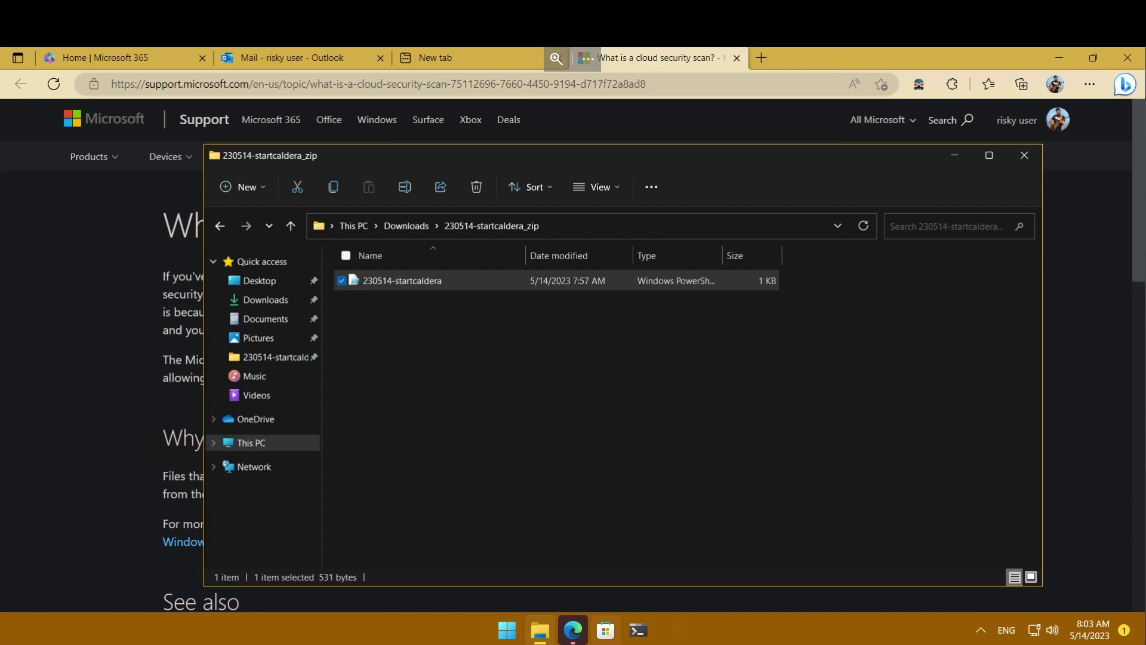
mouse_move(605, 630)
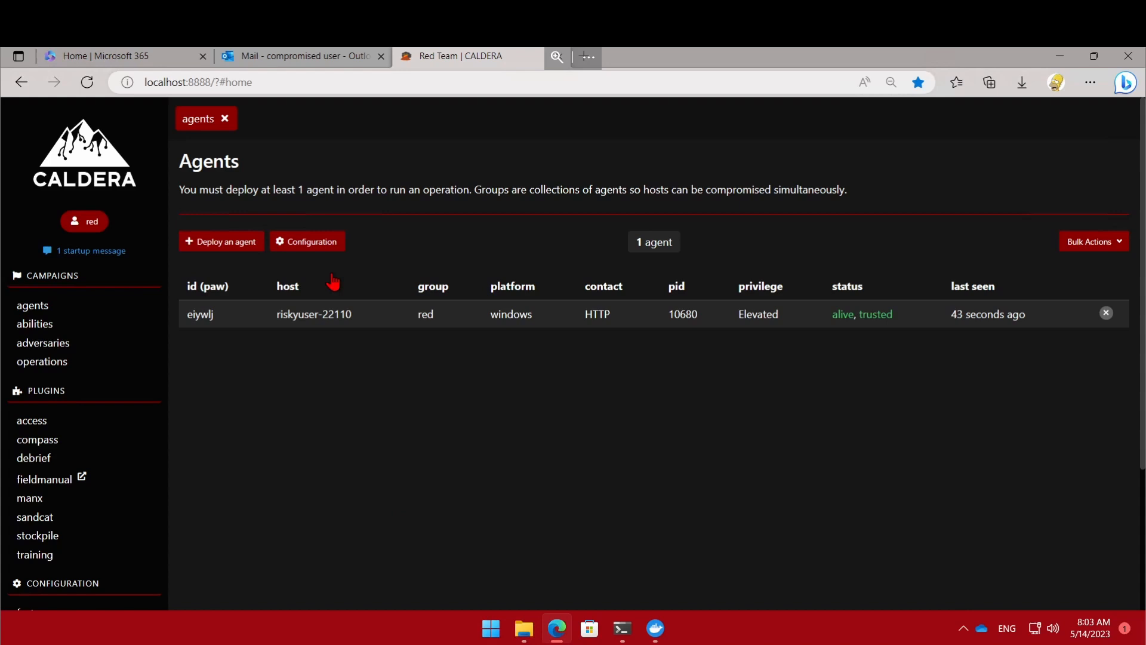
mouse_move(855, 363)
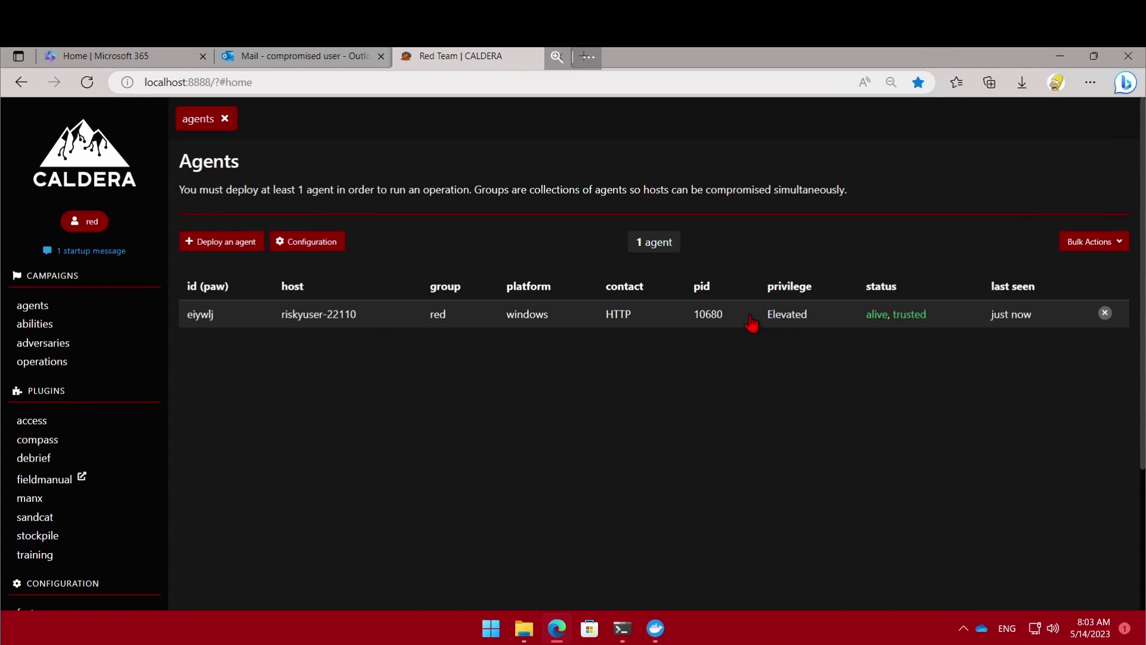
mouse_move(782, 328)
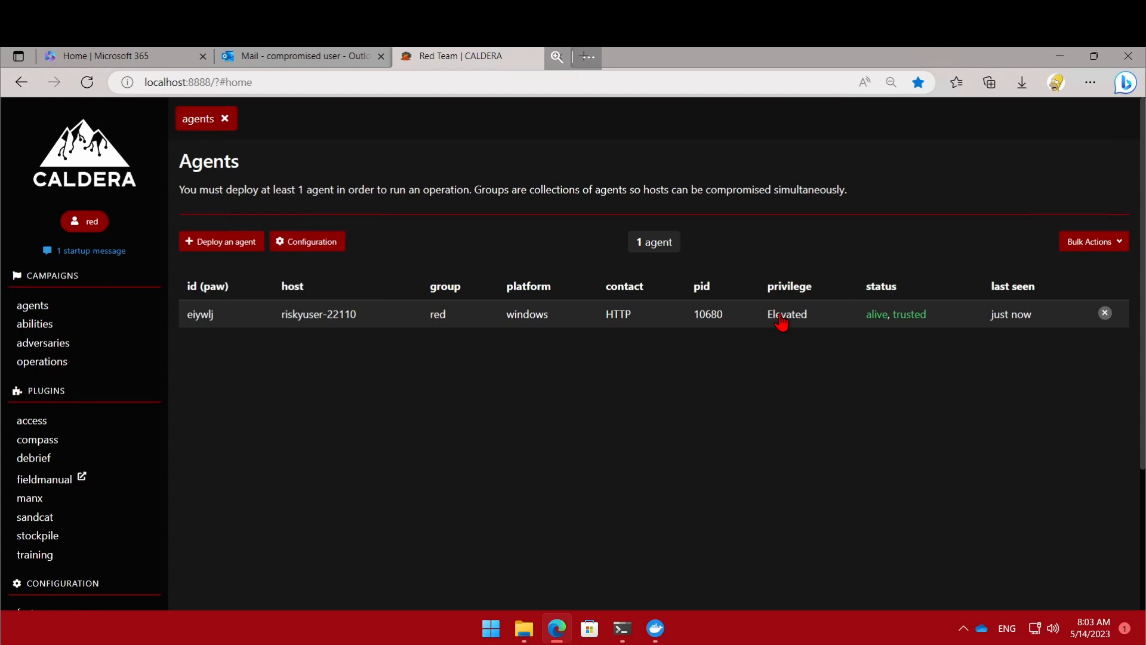
mouse_move(574, 343)
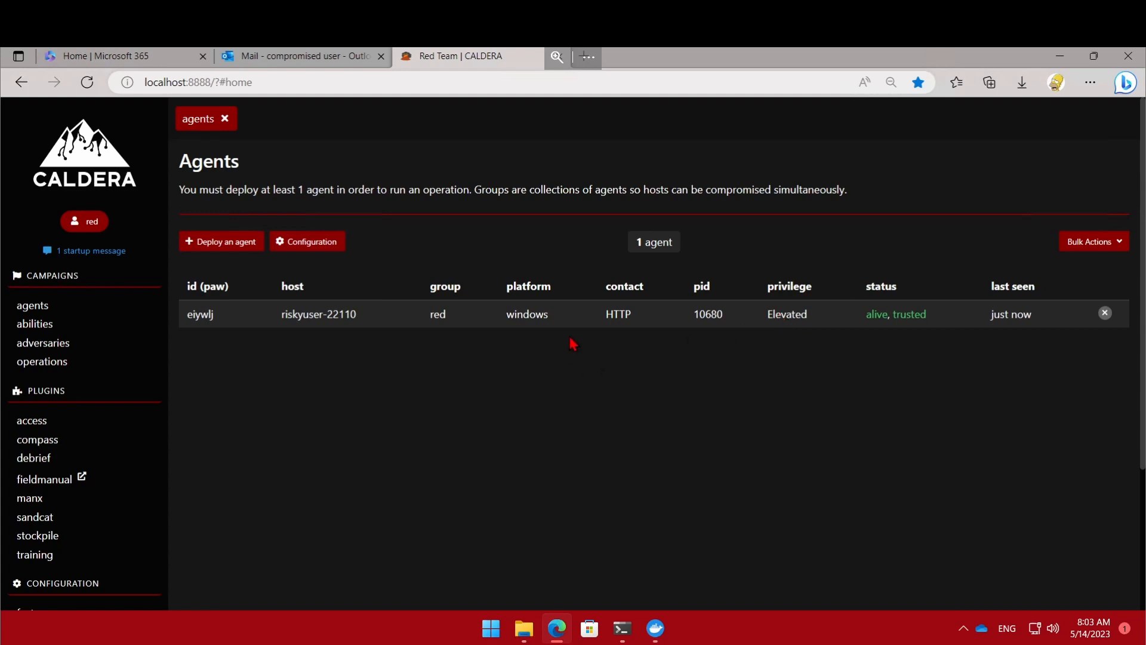
mouse_move(441, 353)
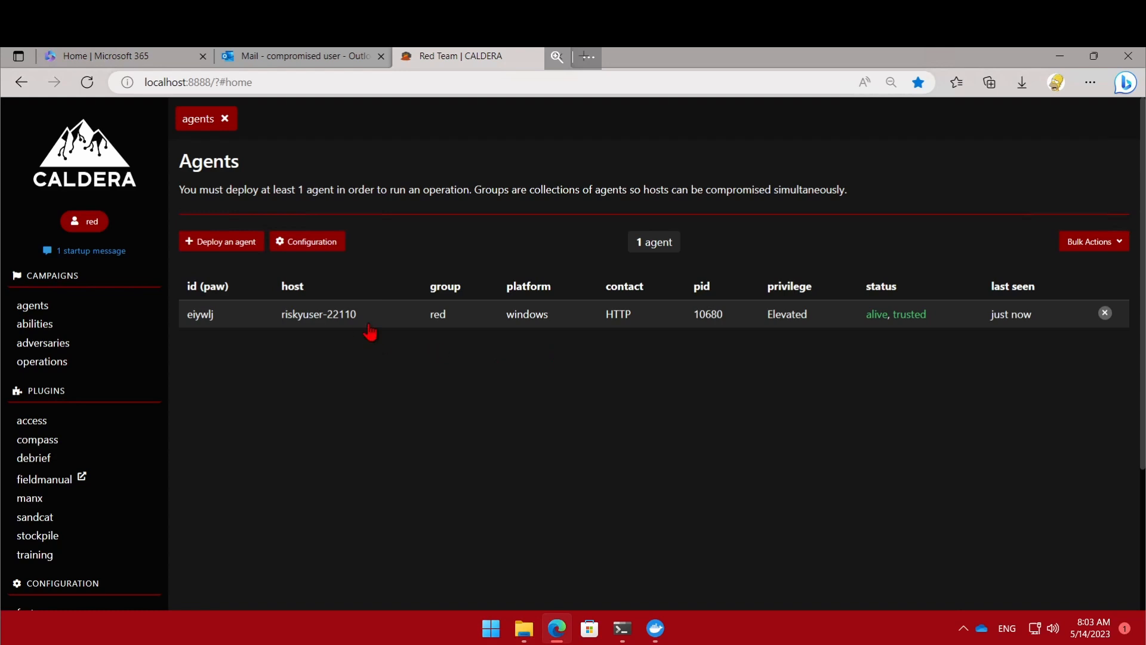
mouse_move(295, 340)
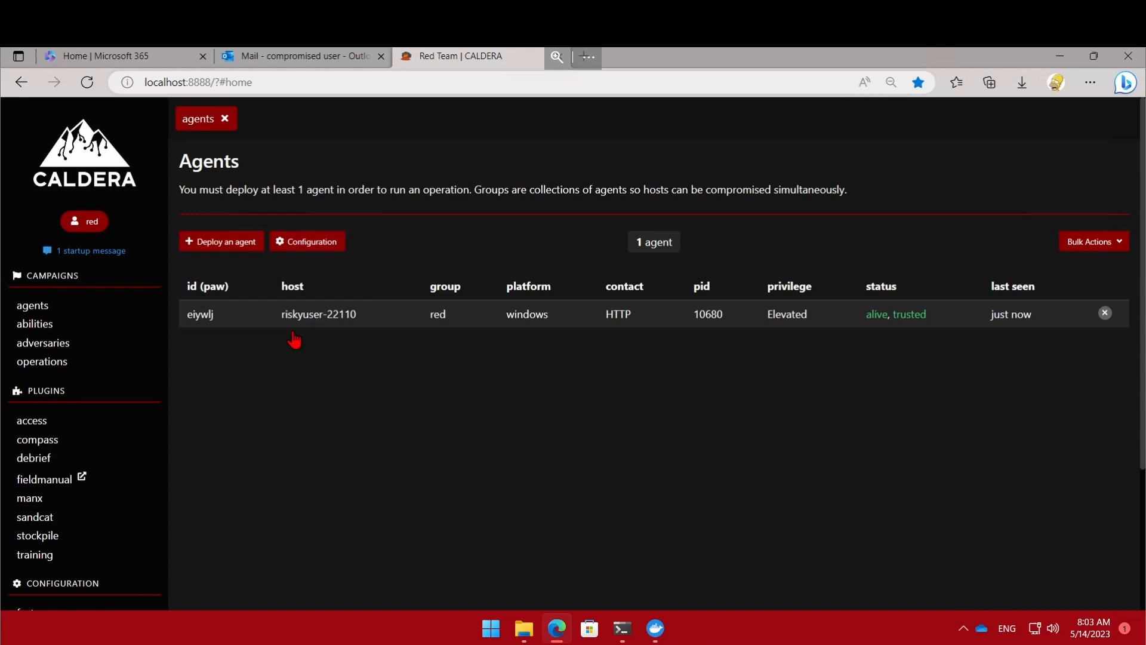
mouse_move(68, 359)
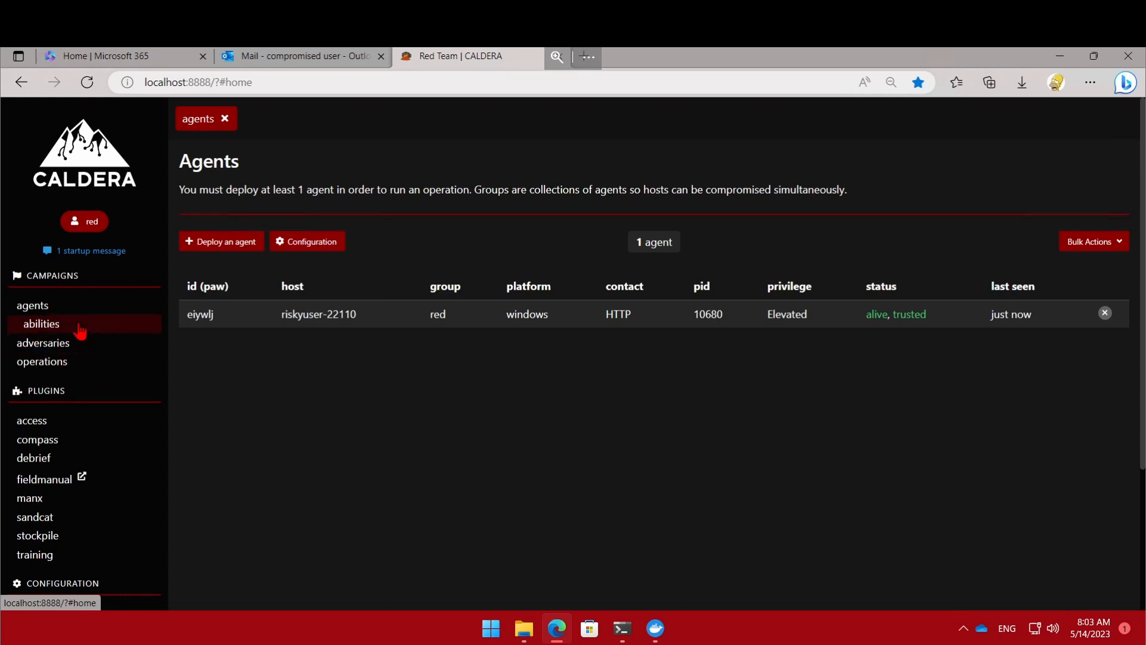
Step: Open the Abilities catalogue listing 159 abilities from the Campaigns sidebar
click(40, 324)
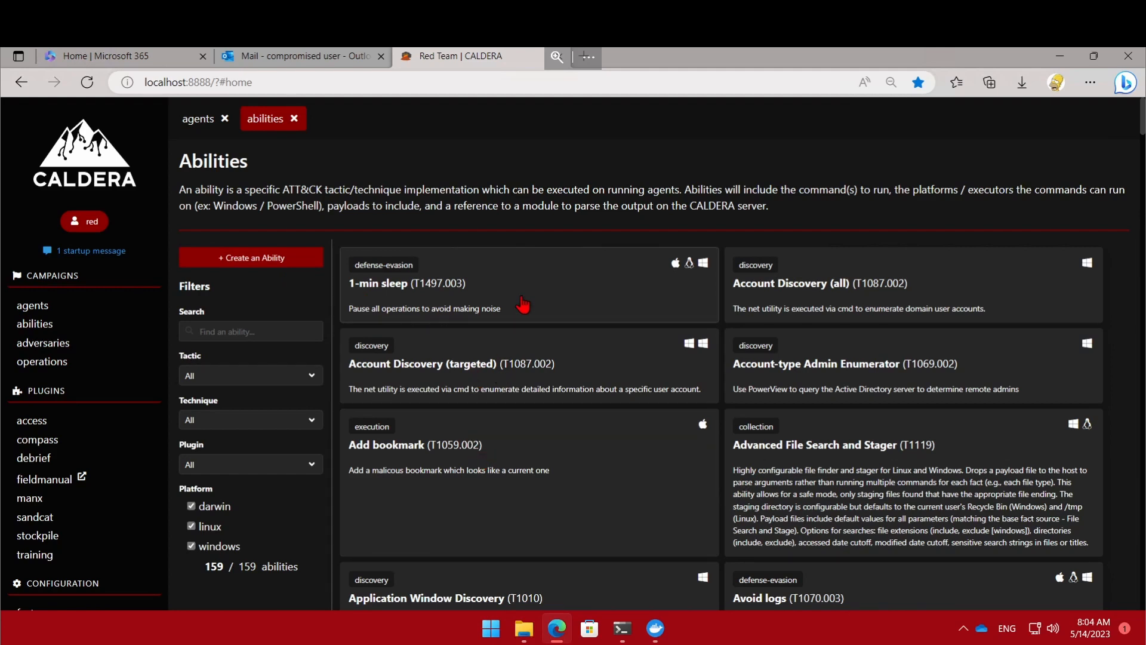
mouse_move(862, 298)
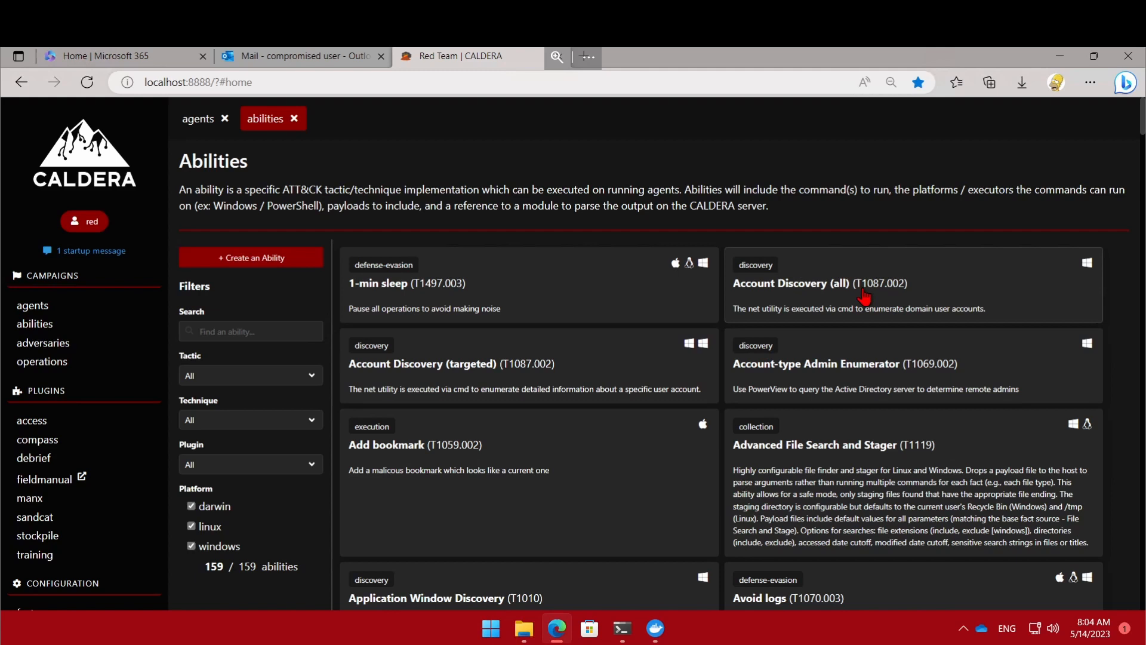
mouse_move(859, 287)
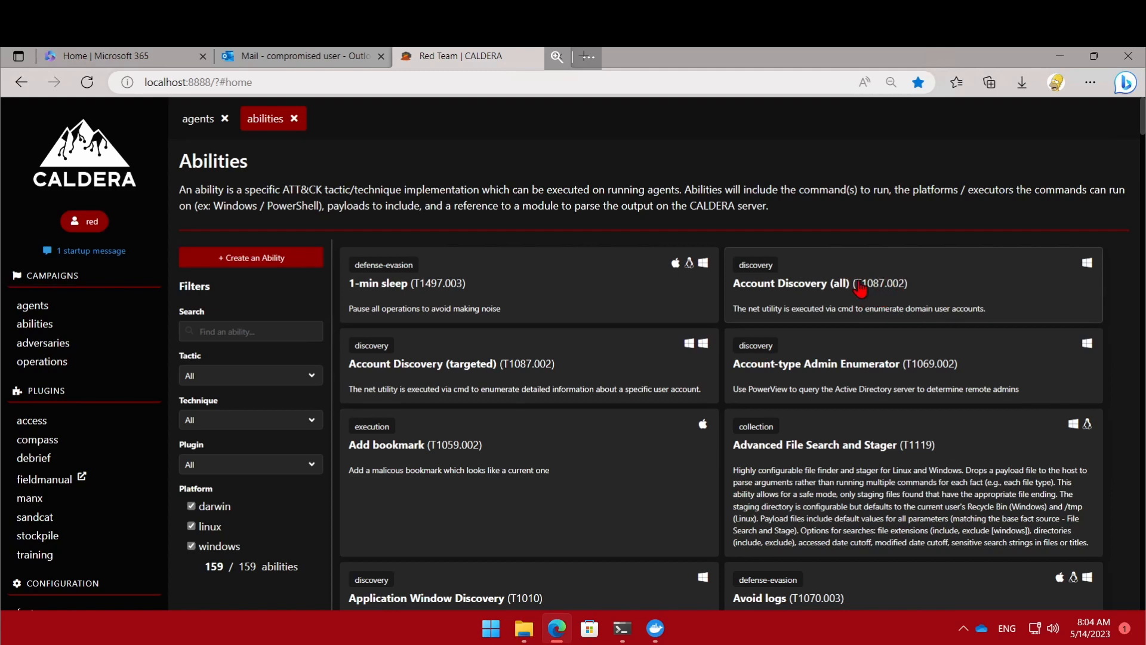
mouse_move(890, 275)
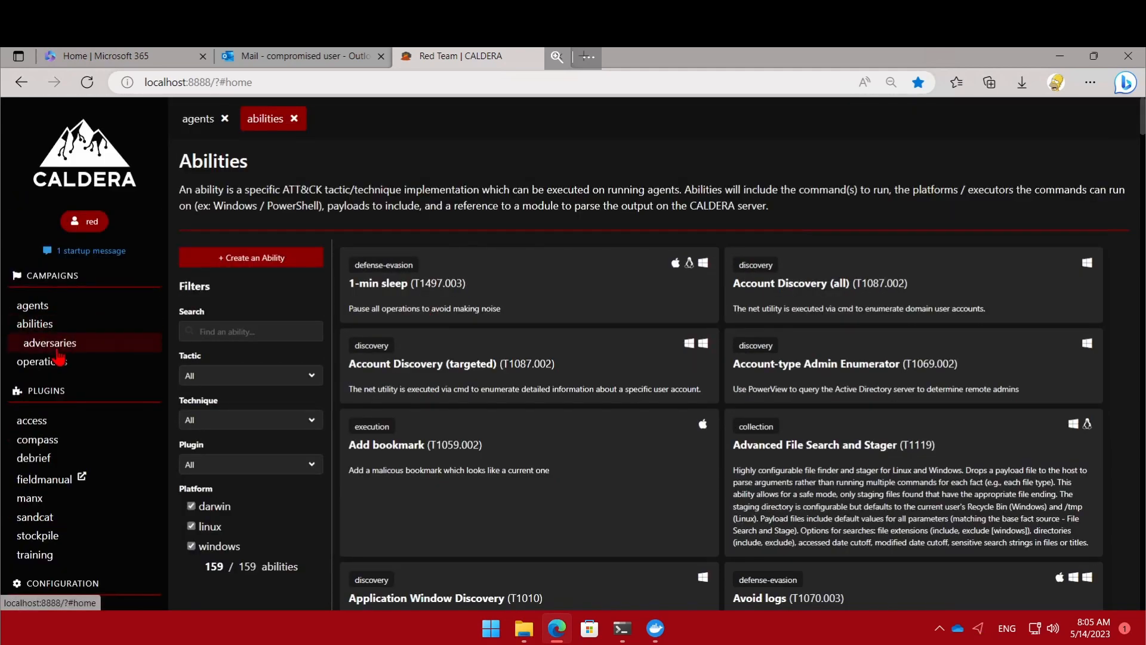
Step: Switch to the Adversary Profiles page via the 'adversaries' sidebar entry
click(50, 343)
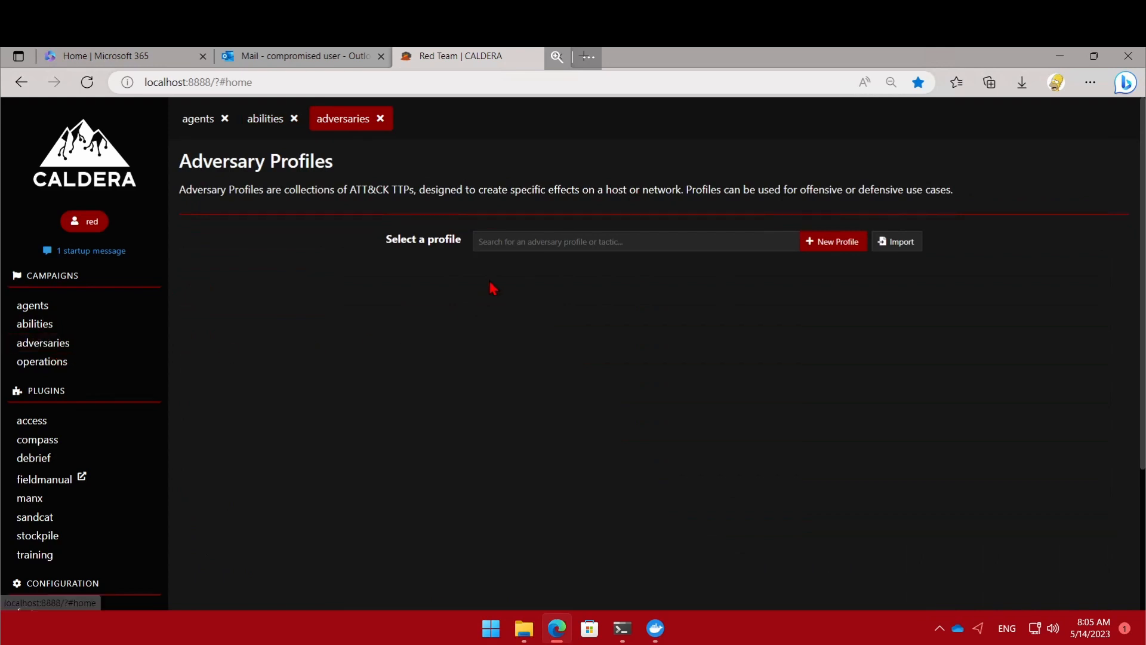
mouse_move(24, 343)
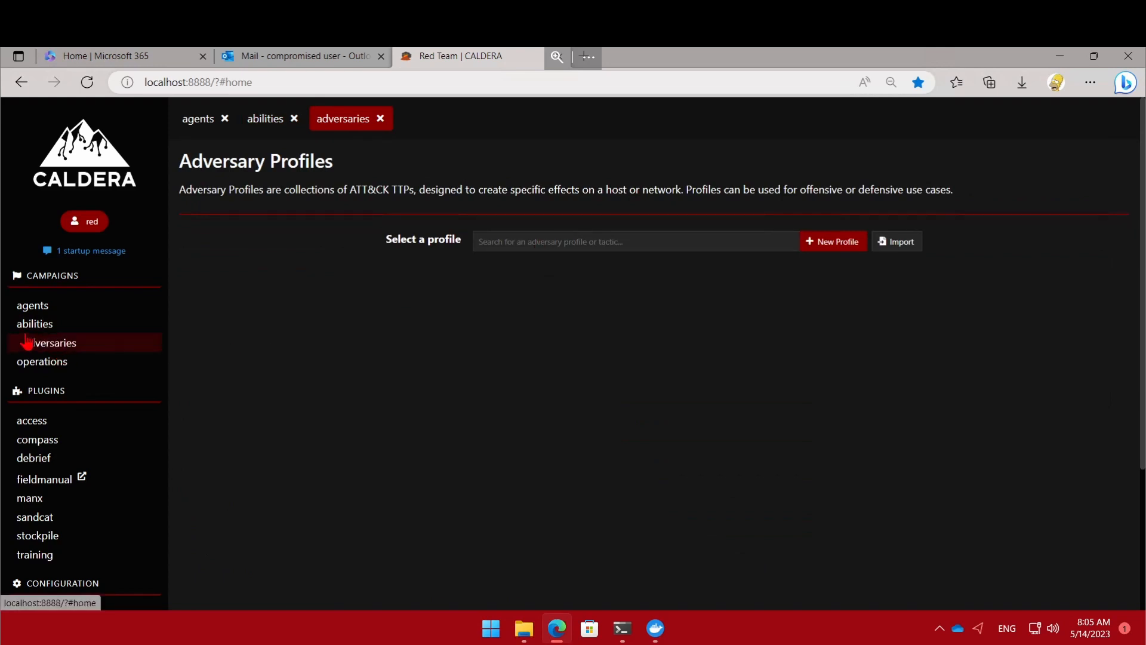
mouse_move(47, 362)
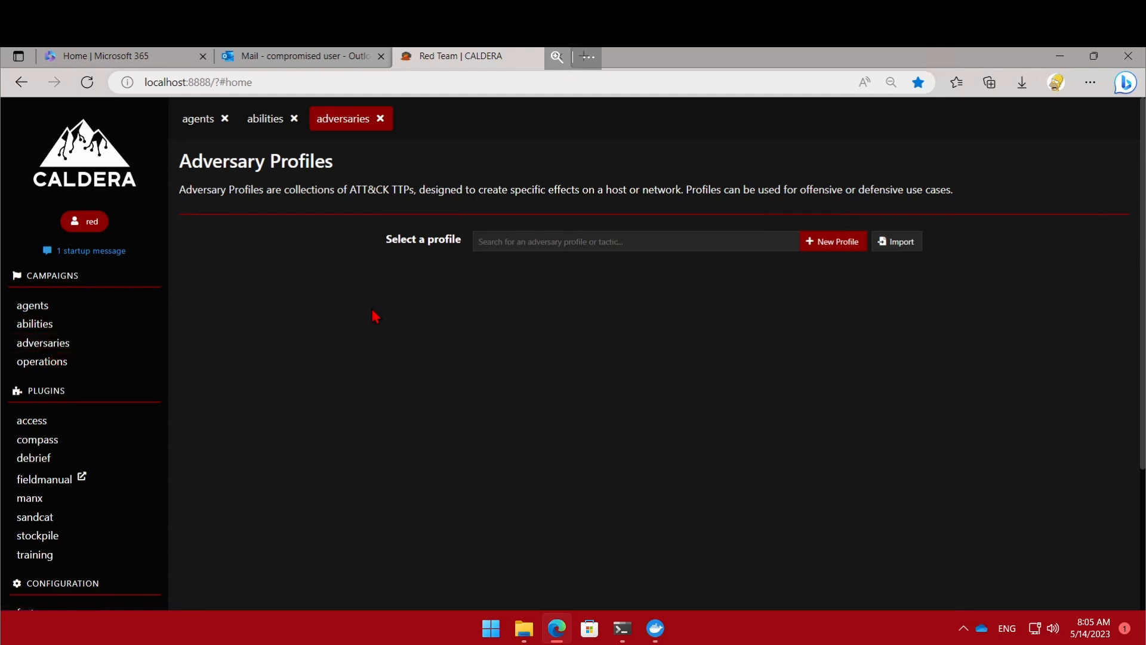
Step: Load the Discovery profile, scroll its ordered abilities, and bring up the Import dialog
click(634, 241)
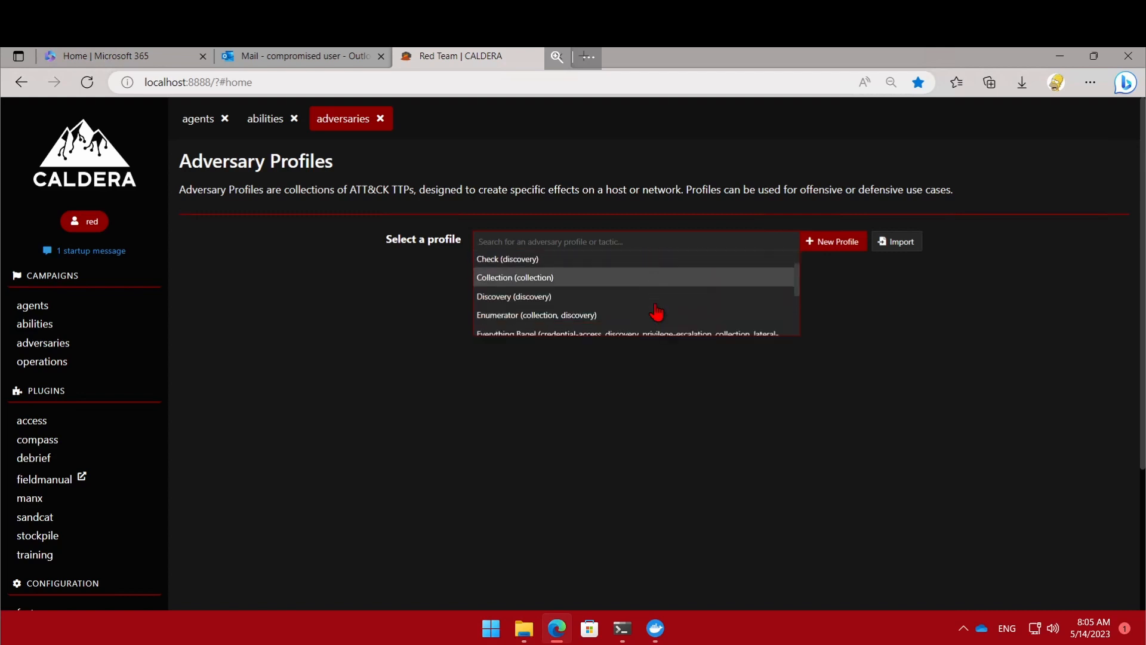
mouse_move(655, 309)
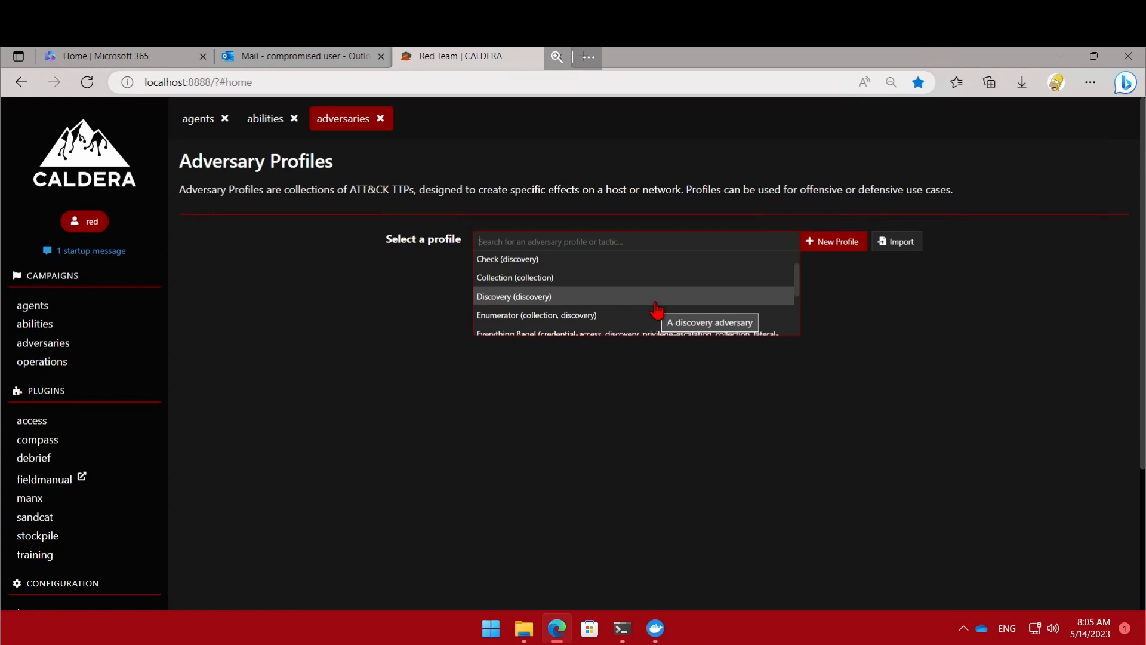
click(514, 296)
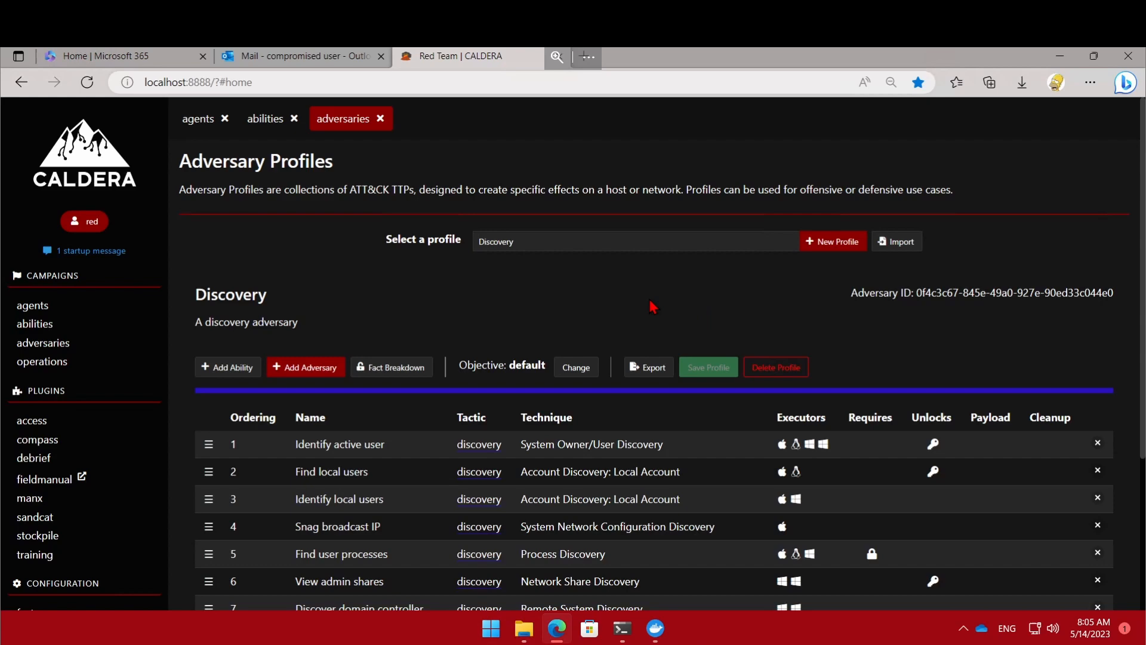
scroll(down, 3)
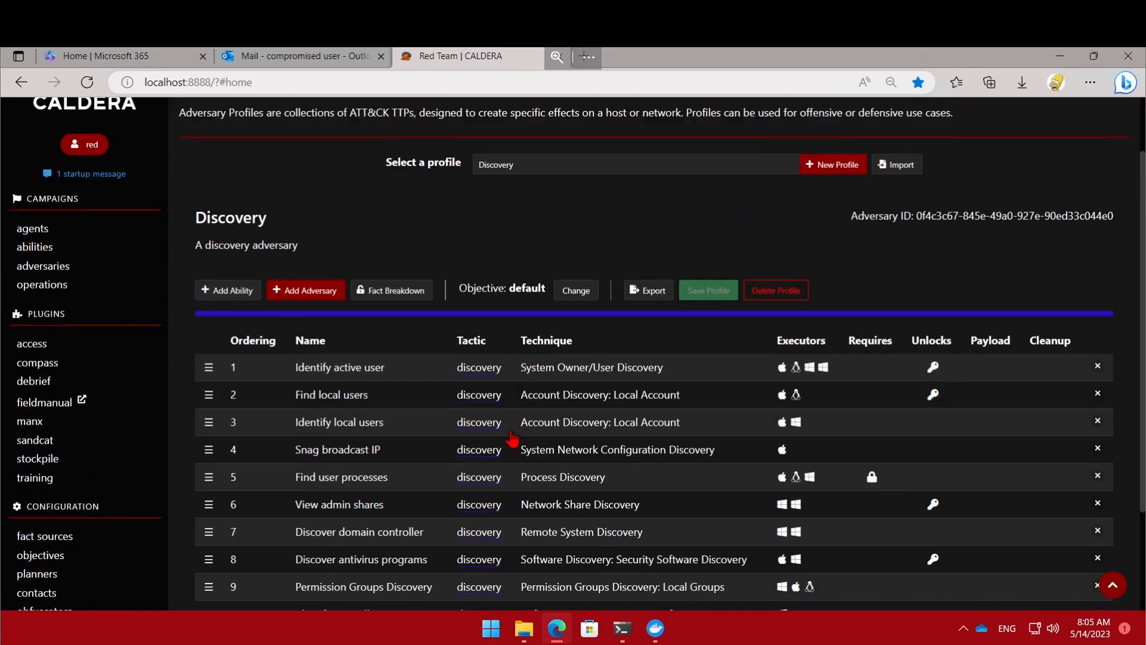
scroll(down, 3)
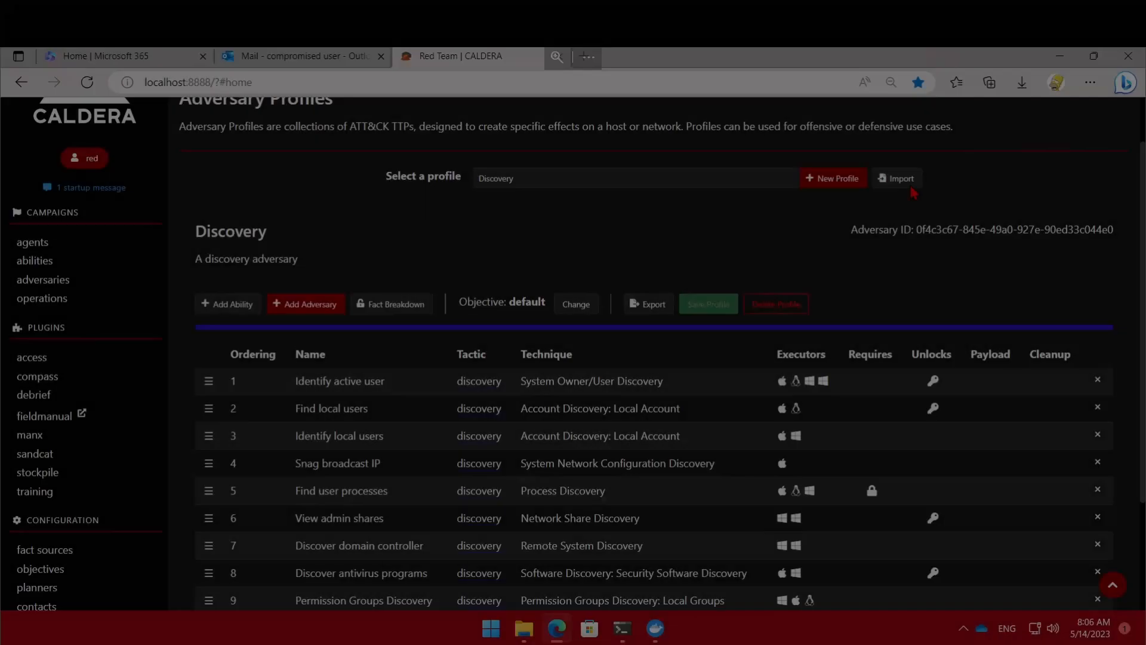
click(896, 178)
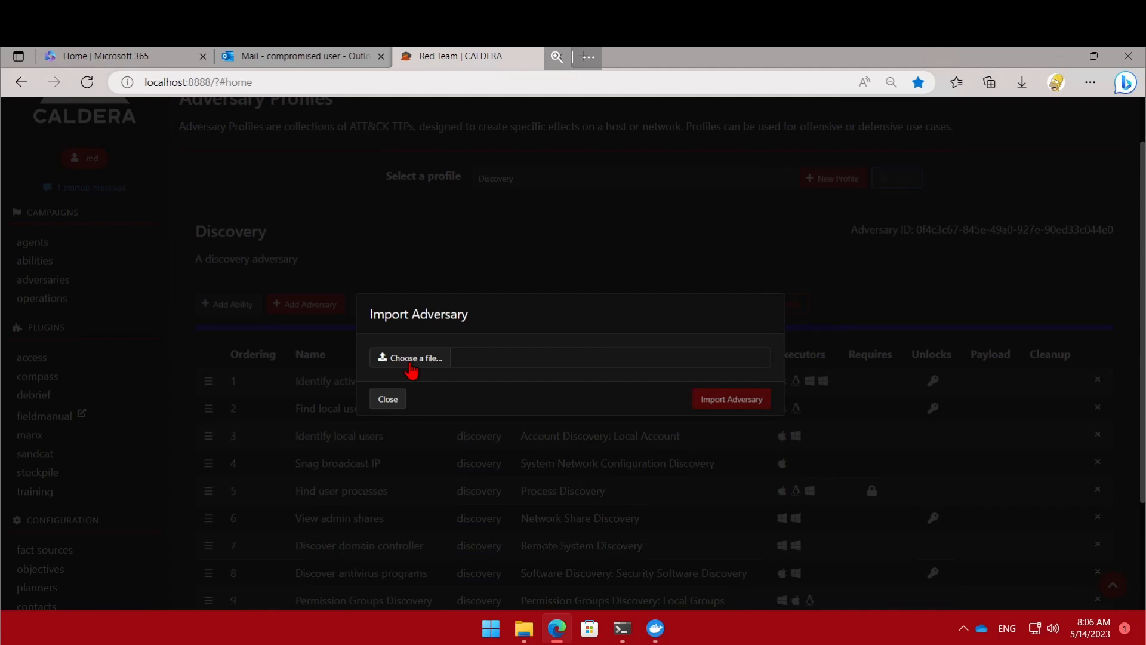
Step: Import Advanced Thief.yaml with its three collection and exfiltration abilities, then go to Operations
click(410, 357)
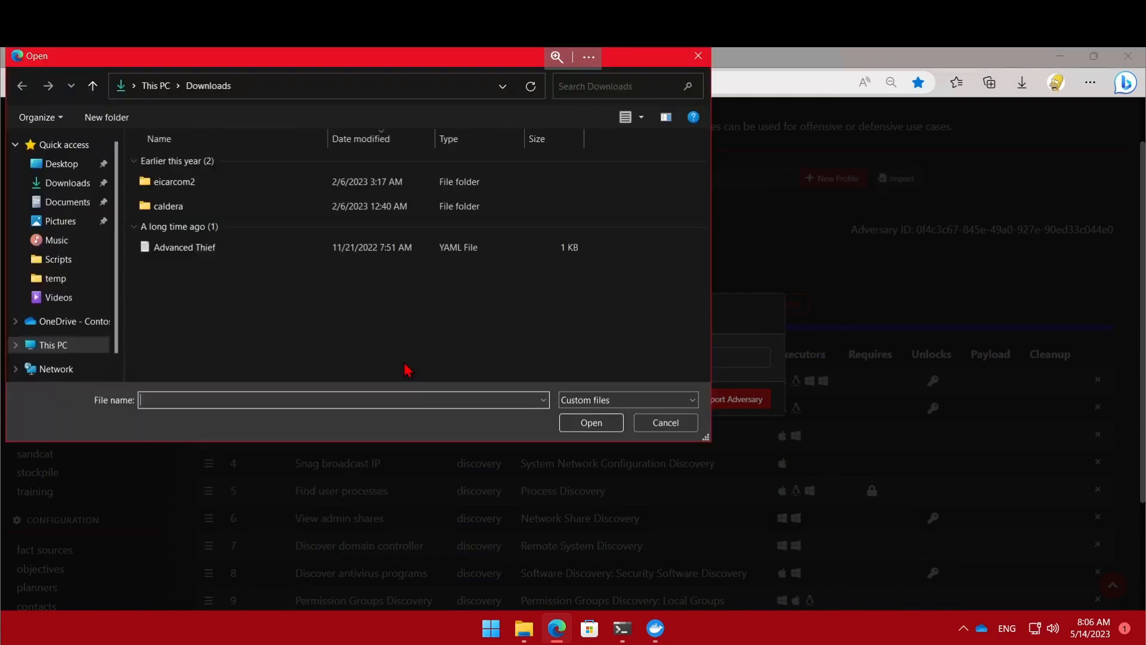
click(666, 422)
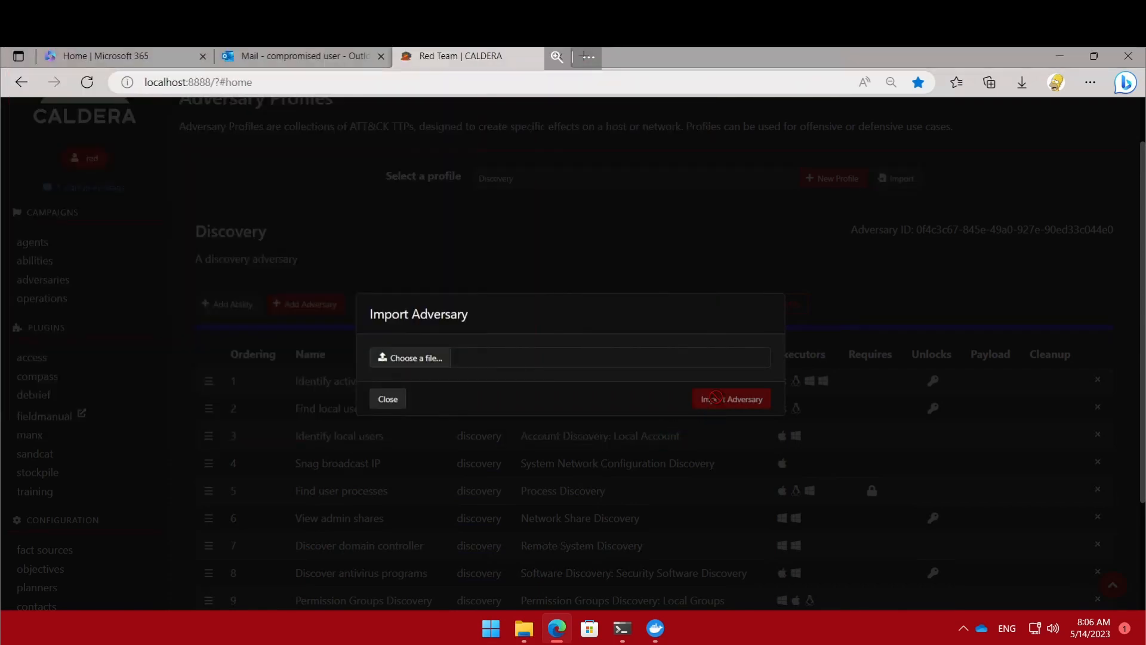
click(411, 358)
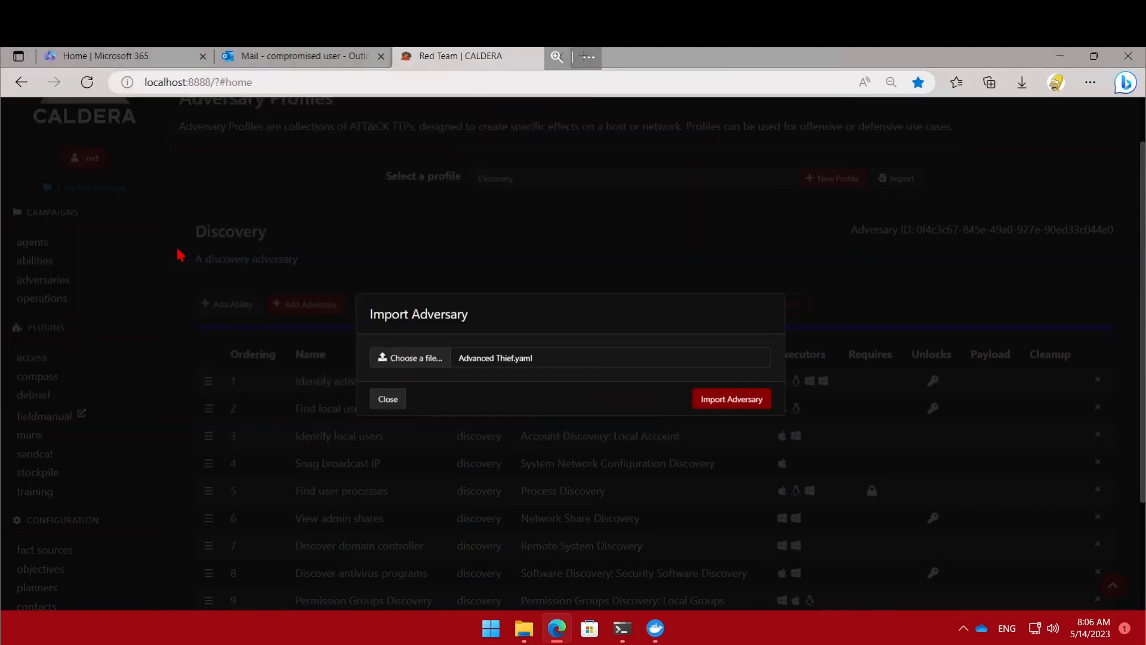
mouse_move(732, 422)
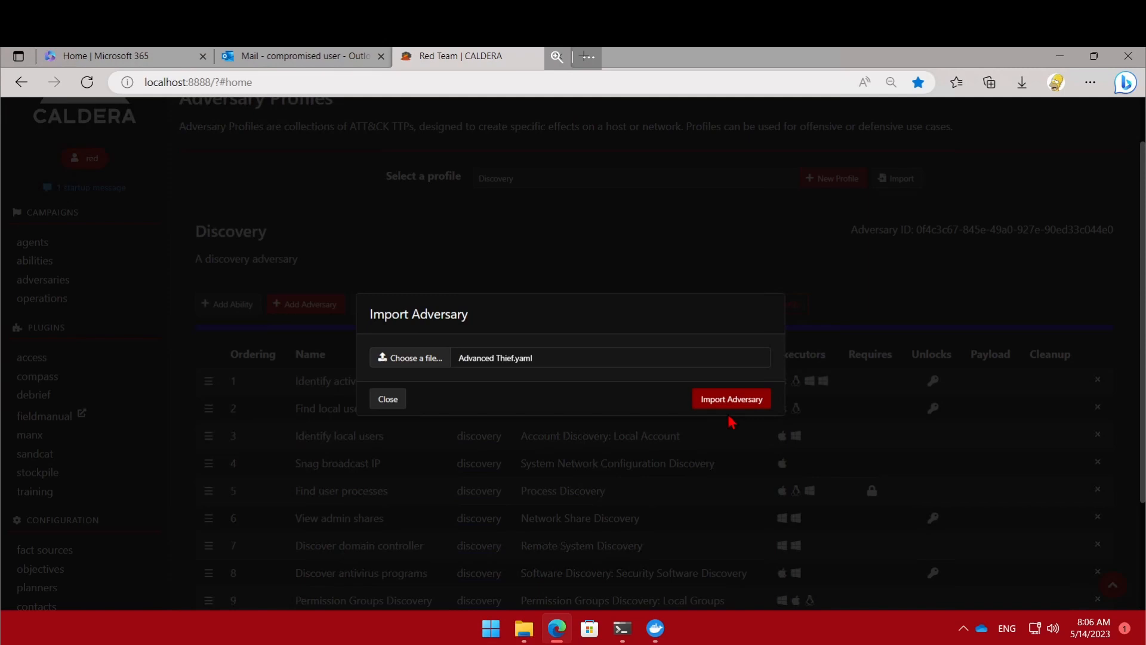
click(732, 399)
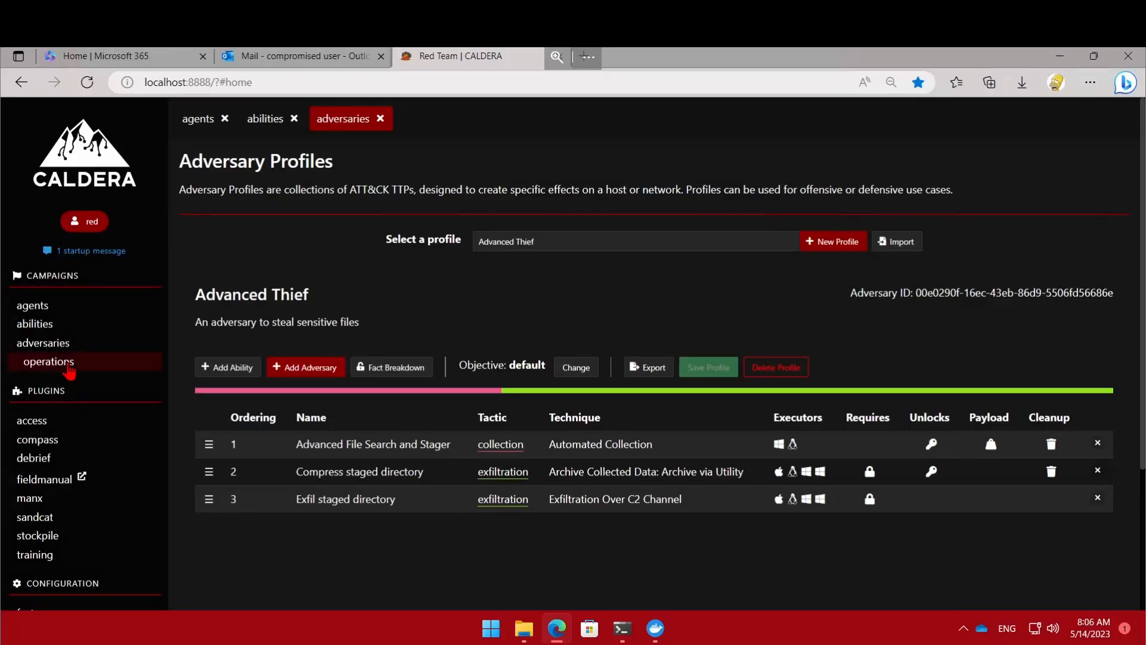
click(48, 361)
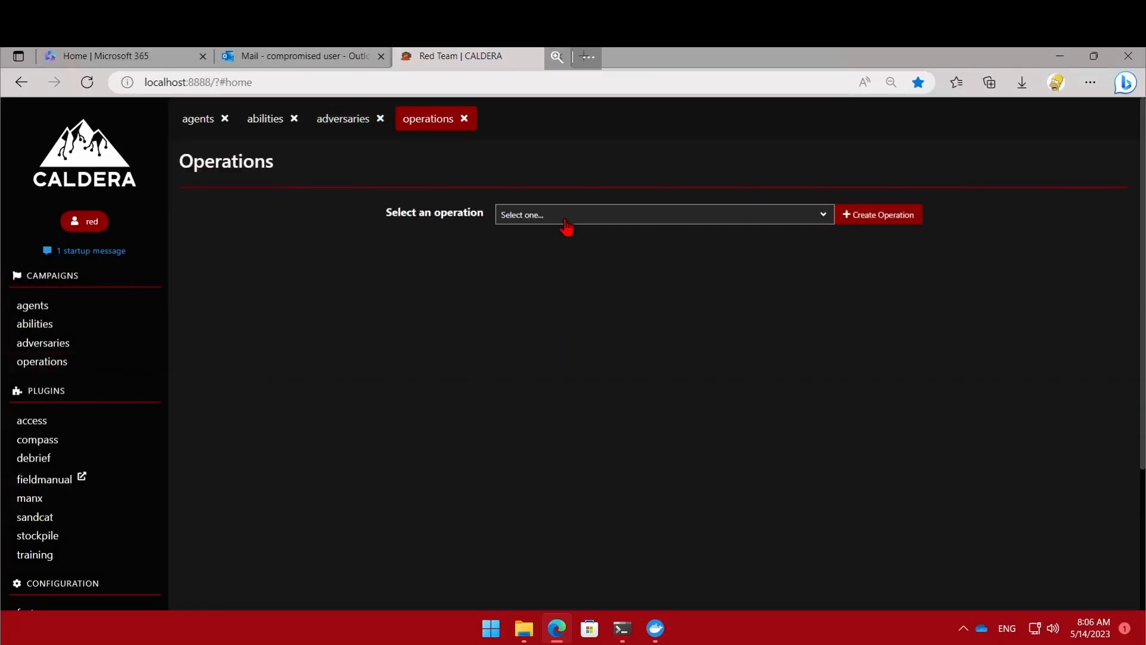
Step: Start a new operation and choose the Discovery adversary profile
click(663, 214)
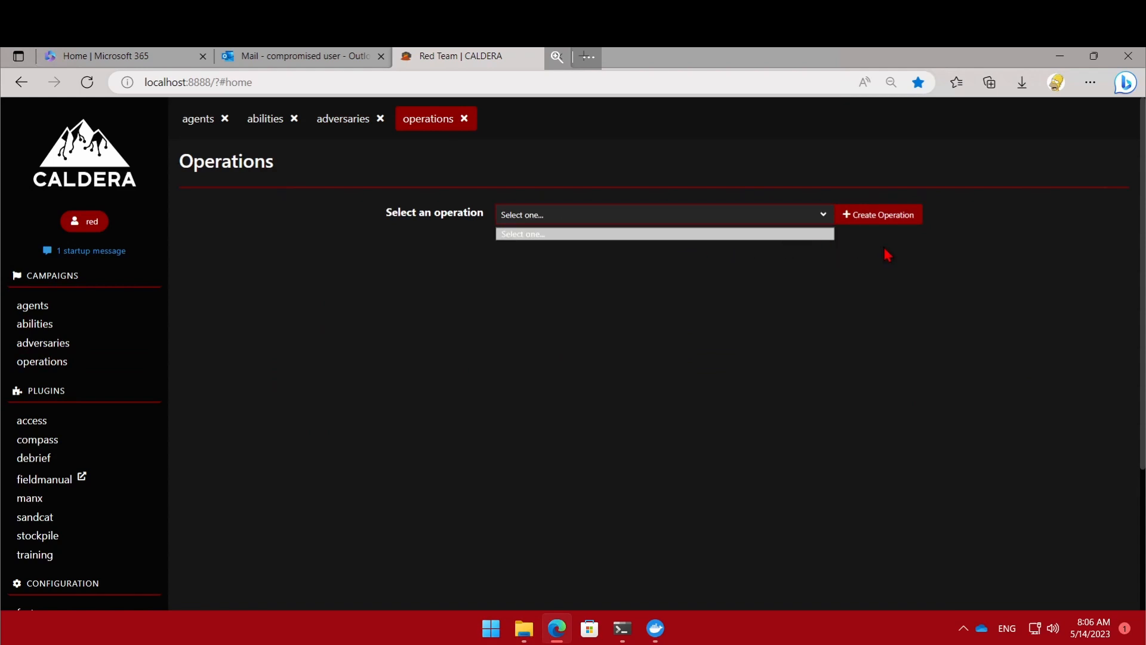
click(878, 214)
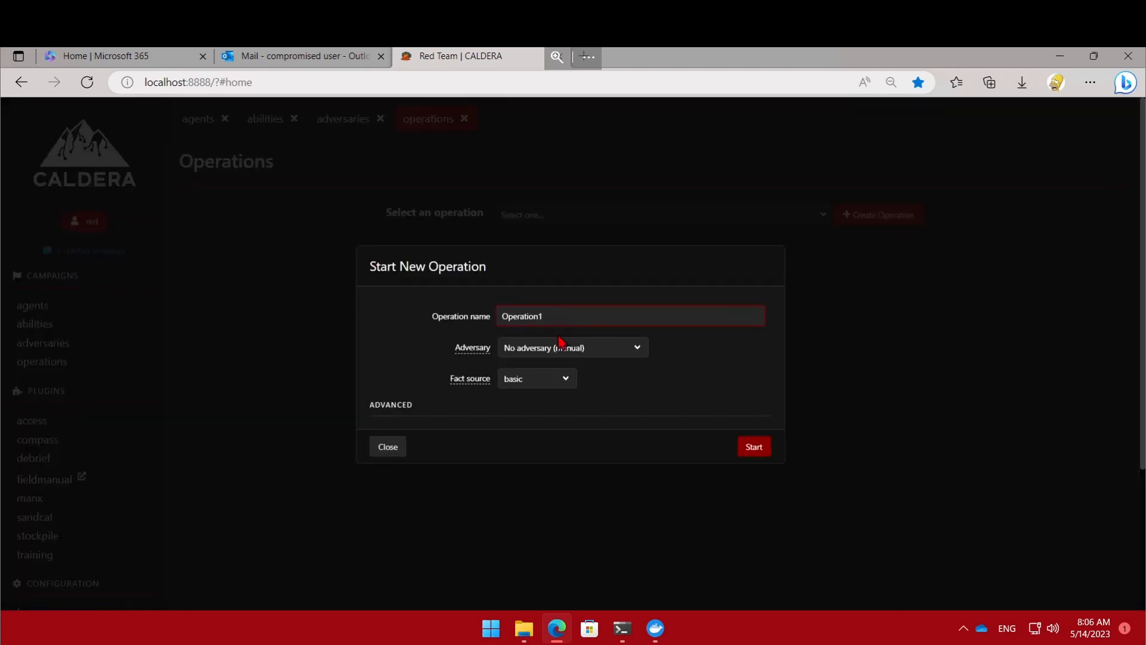
click(573, 347)
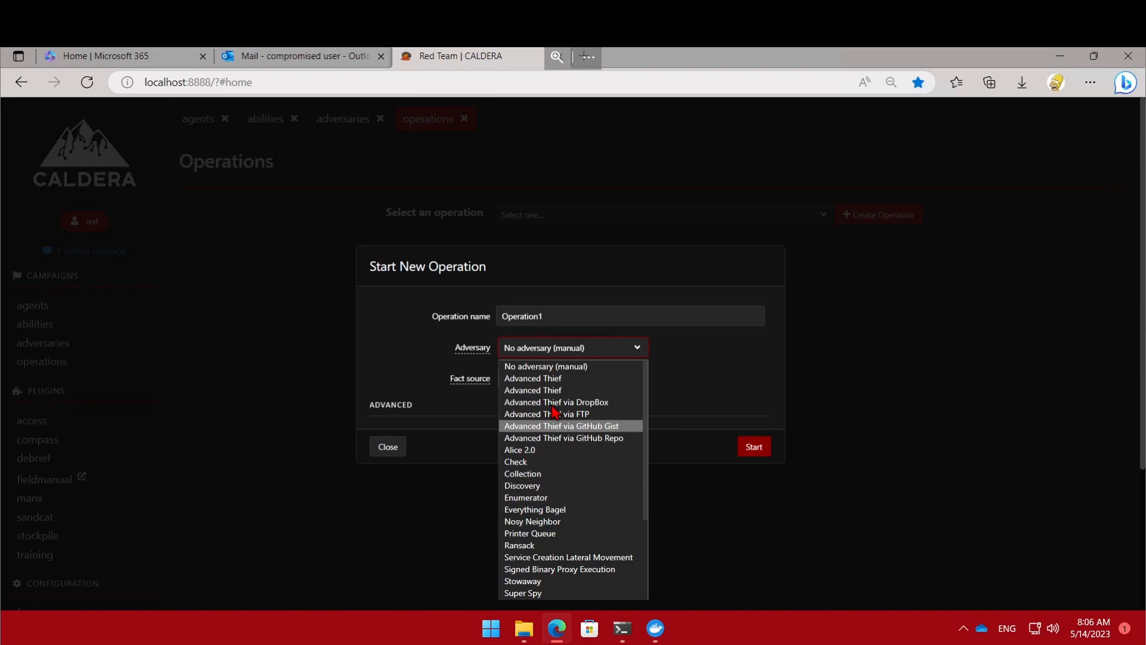
mouse_move(544, 390)
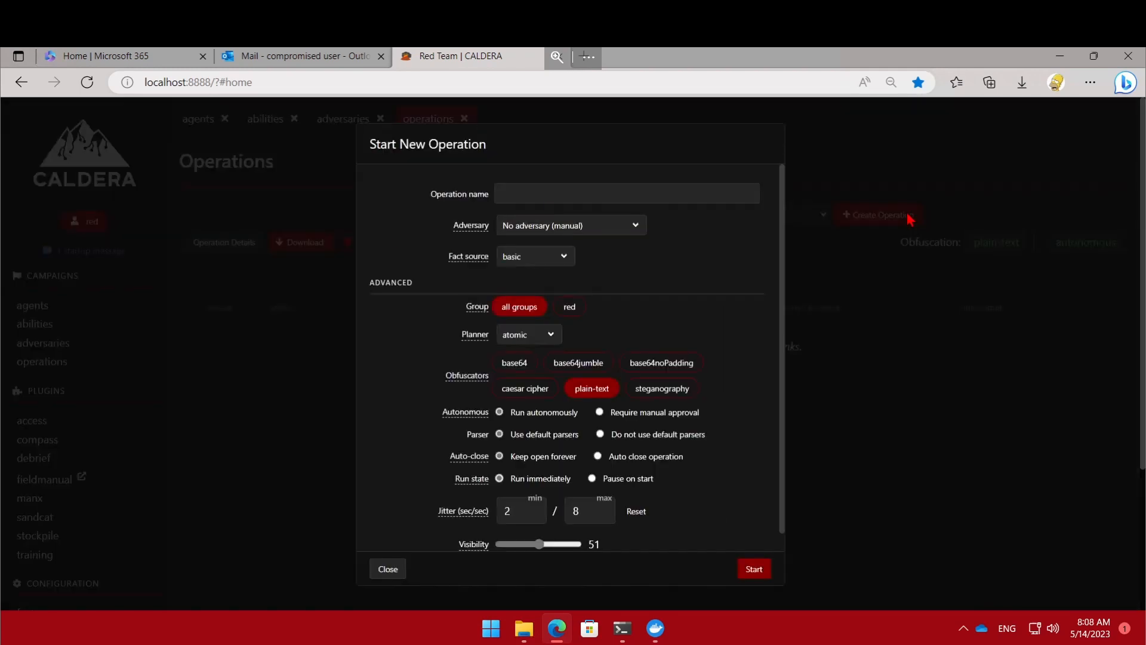
click(571, 226)
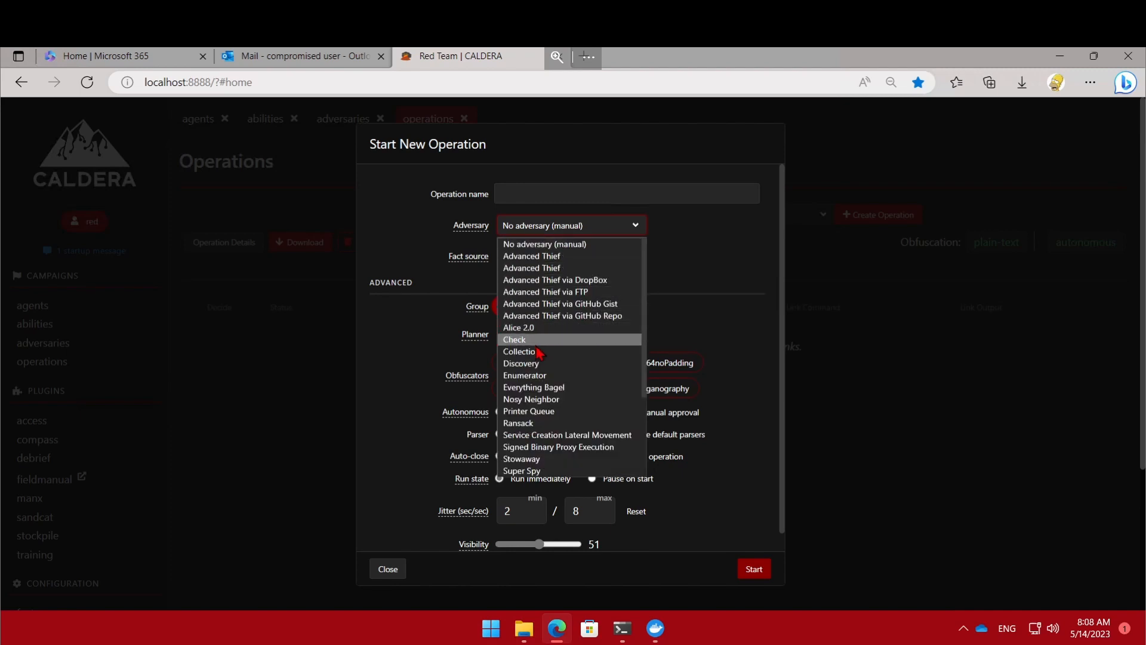
click(521, 363)
text(Dsicovery ops)
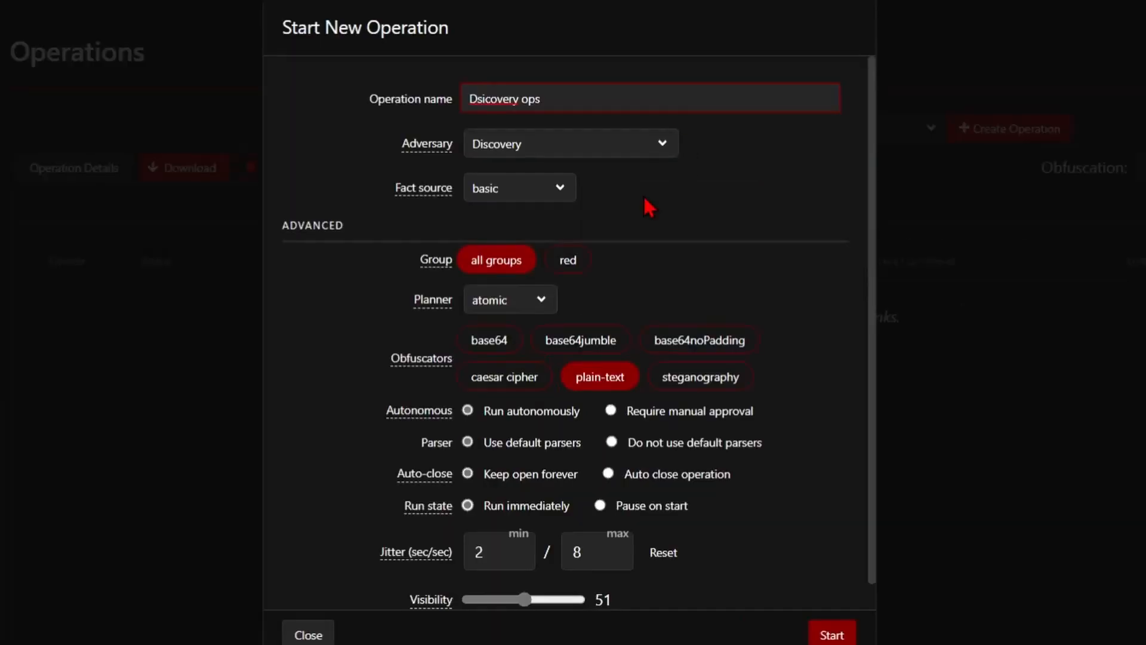
Step: Set base64 obfuscation, keep autonomous execution, and launch the operation
click(490, 340)
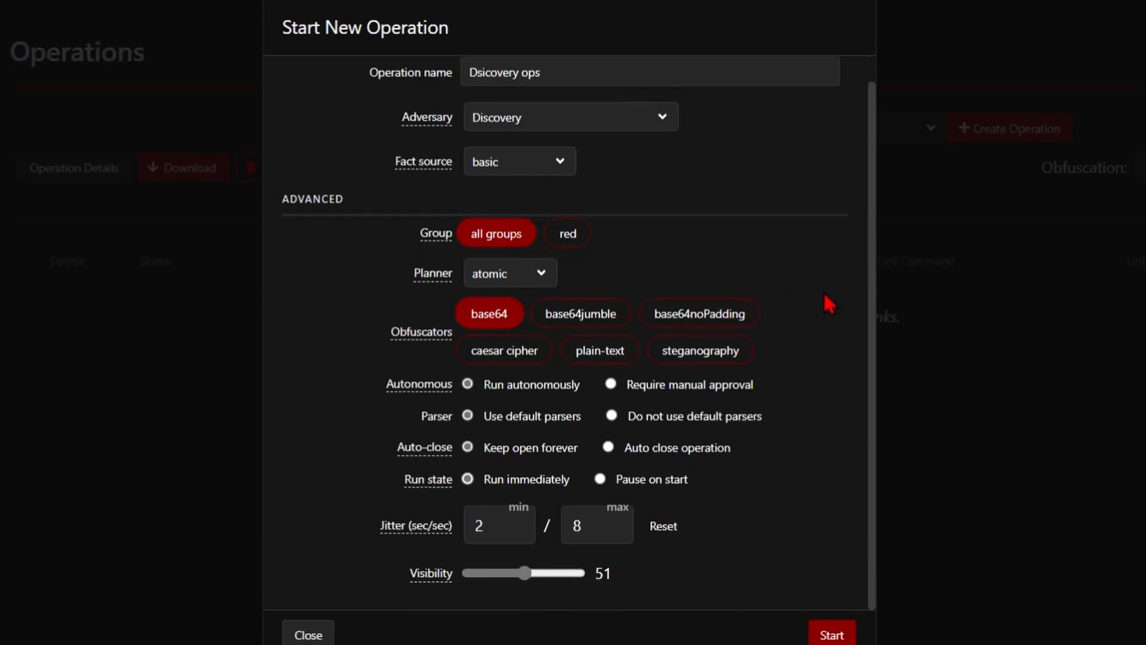
mouse_move(501, 398)
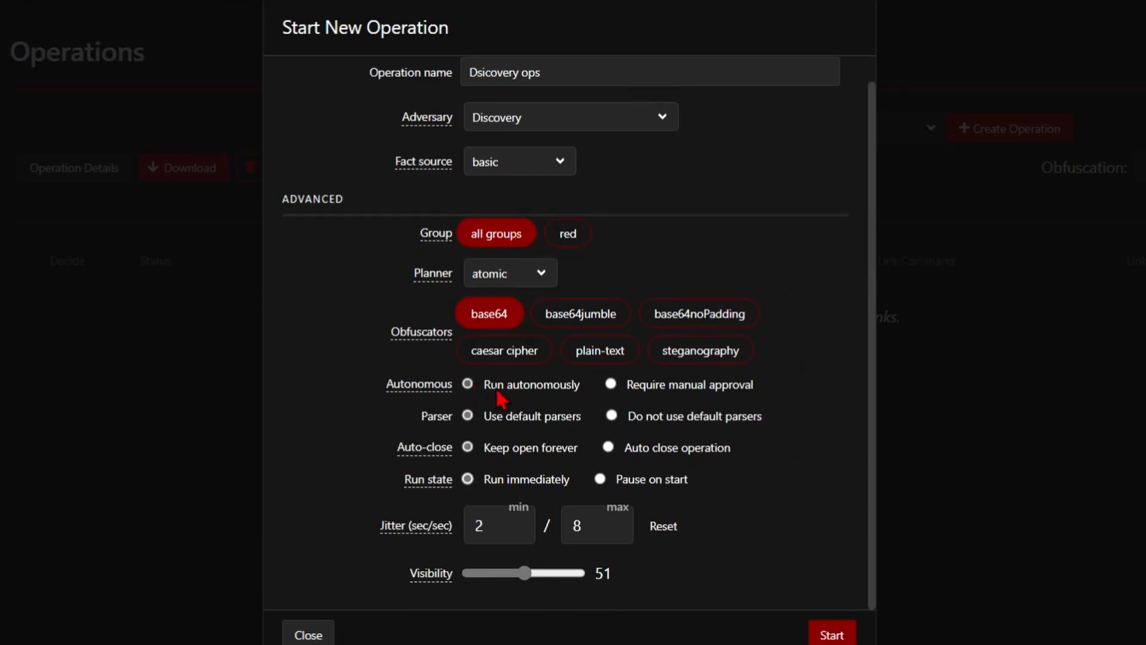
click(611, 384)
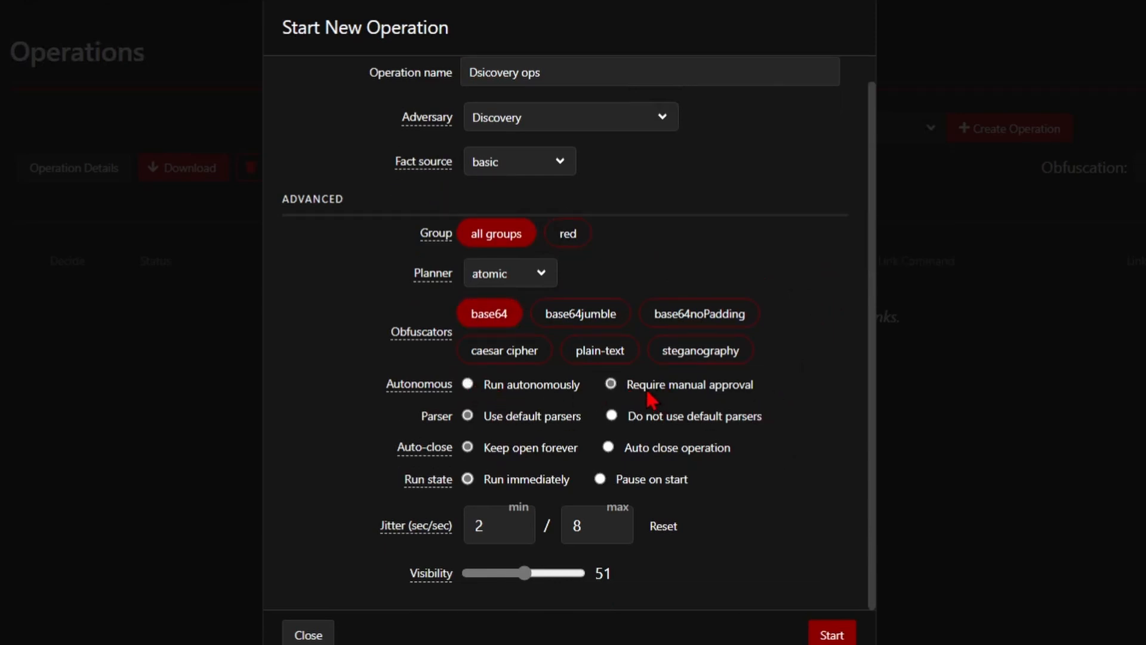
click(467, 384)
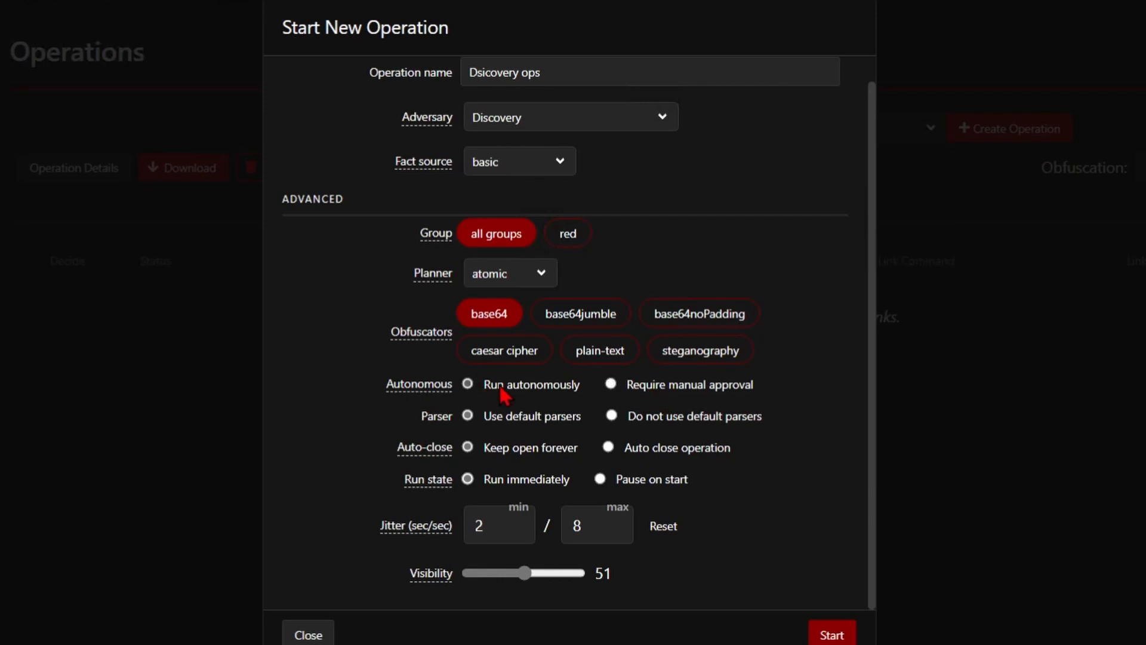
click(610, 385)
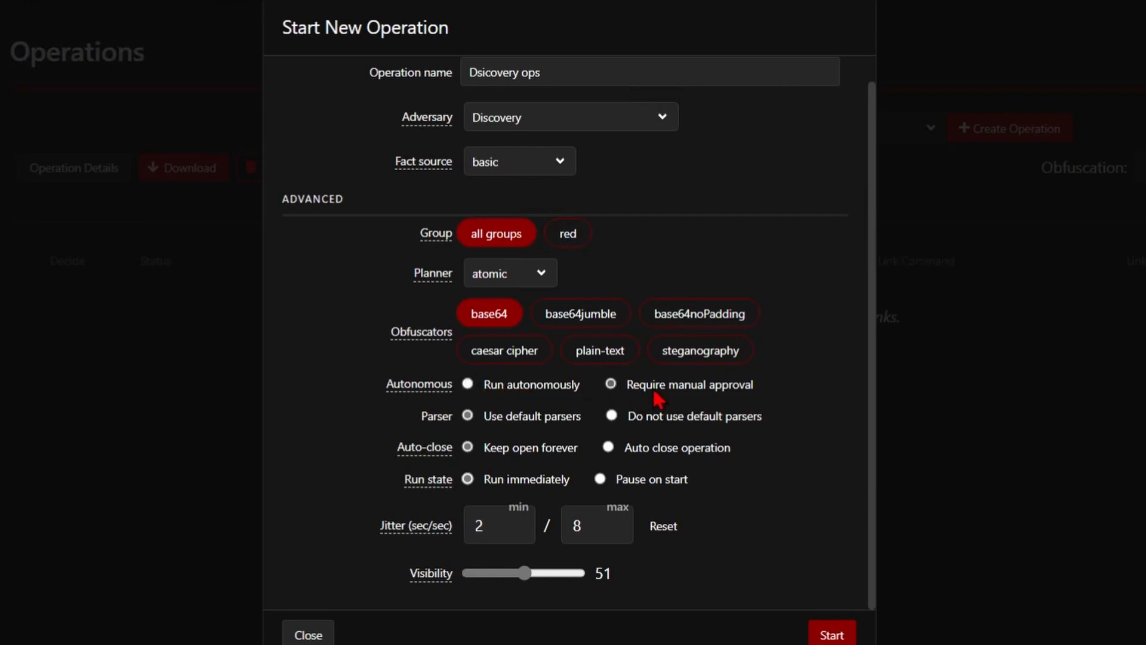
click(467, 384)
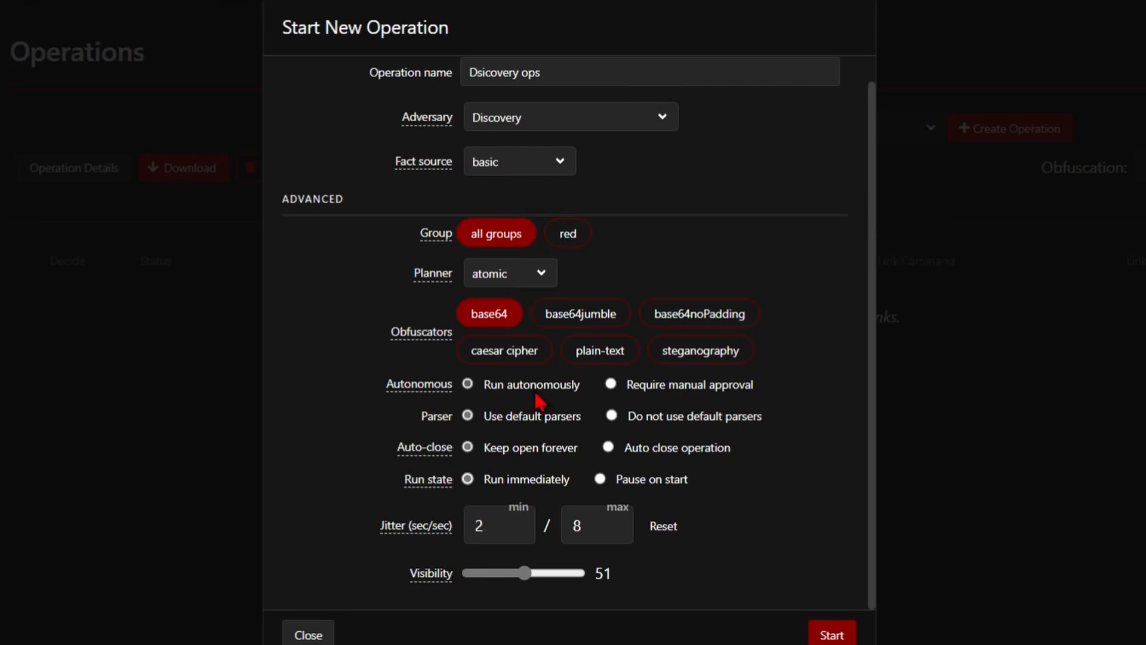
mouse_move(634, 403)
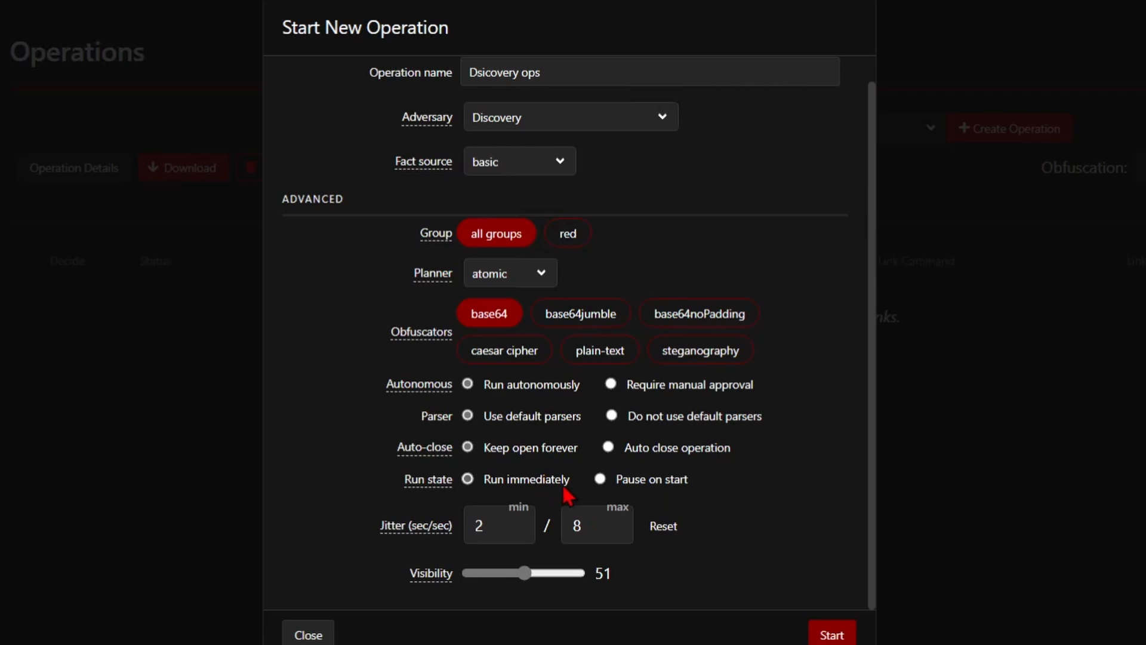
mouse_move(448, 502)
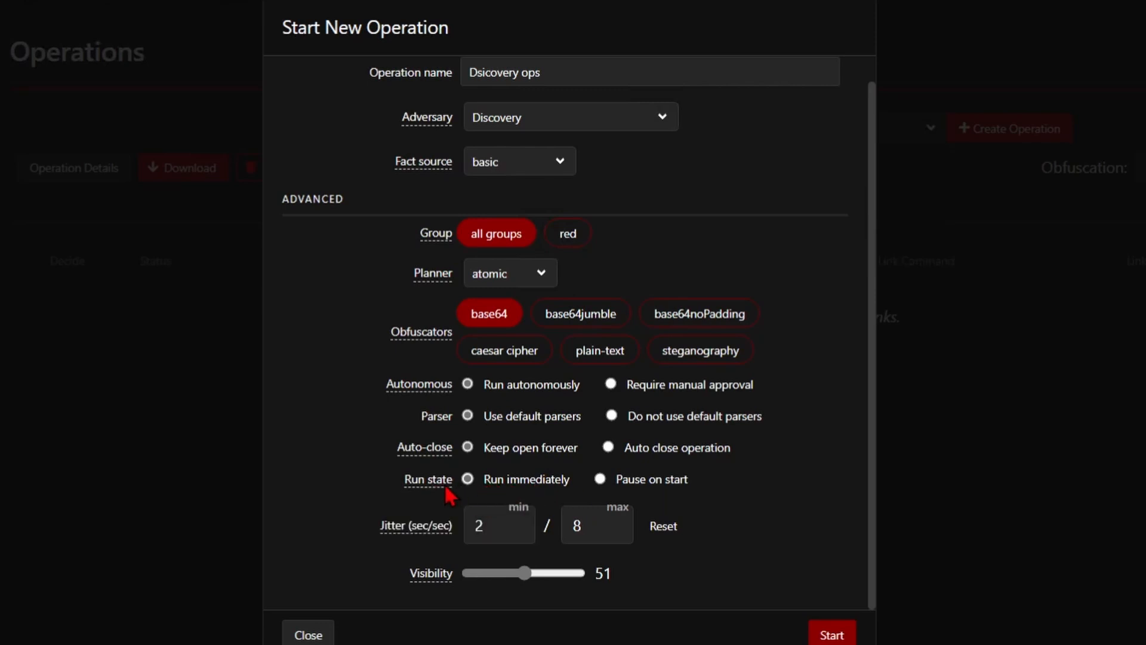
mouse_move(655, 501)
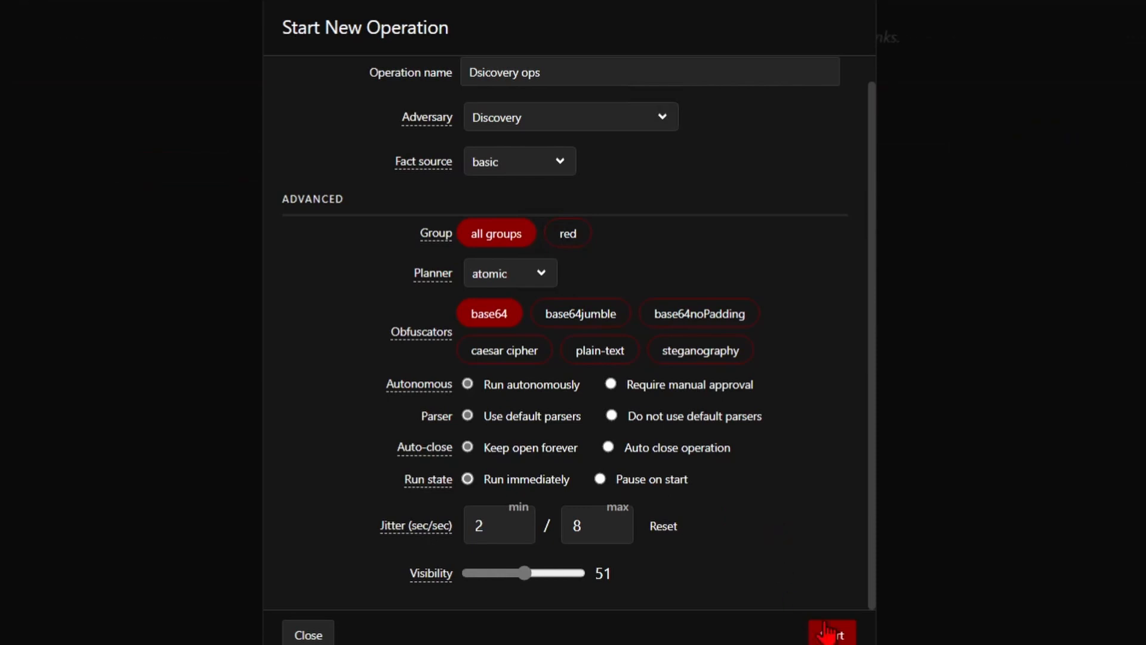
mouse_move(818, 597)
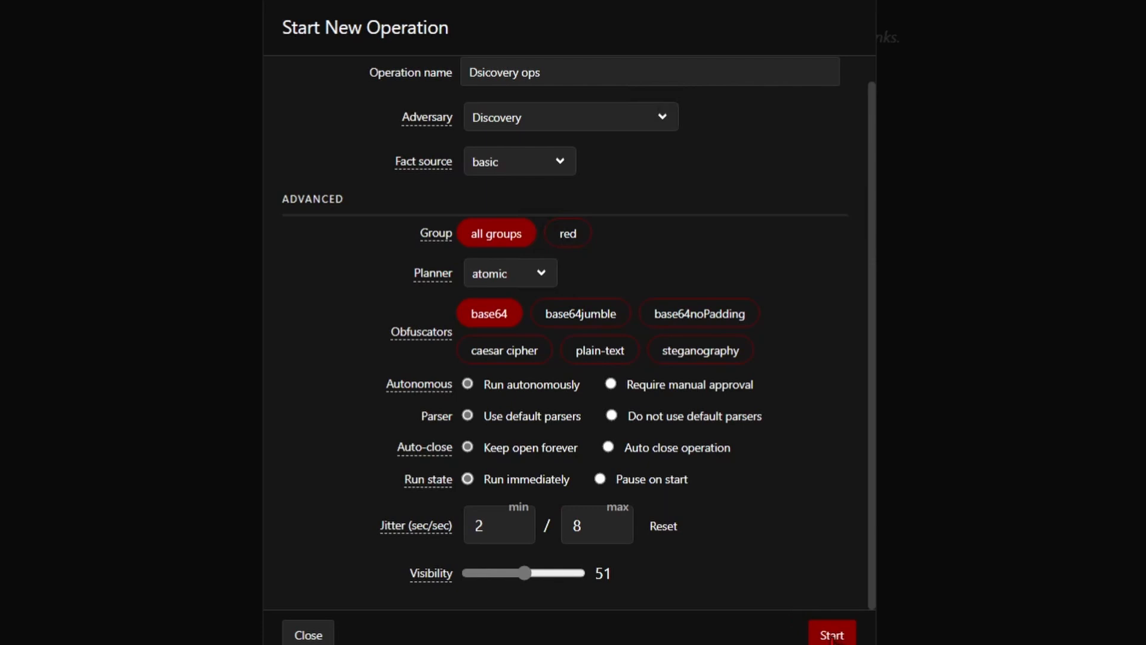
click(832, 634)
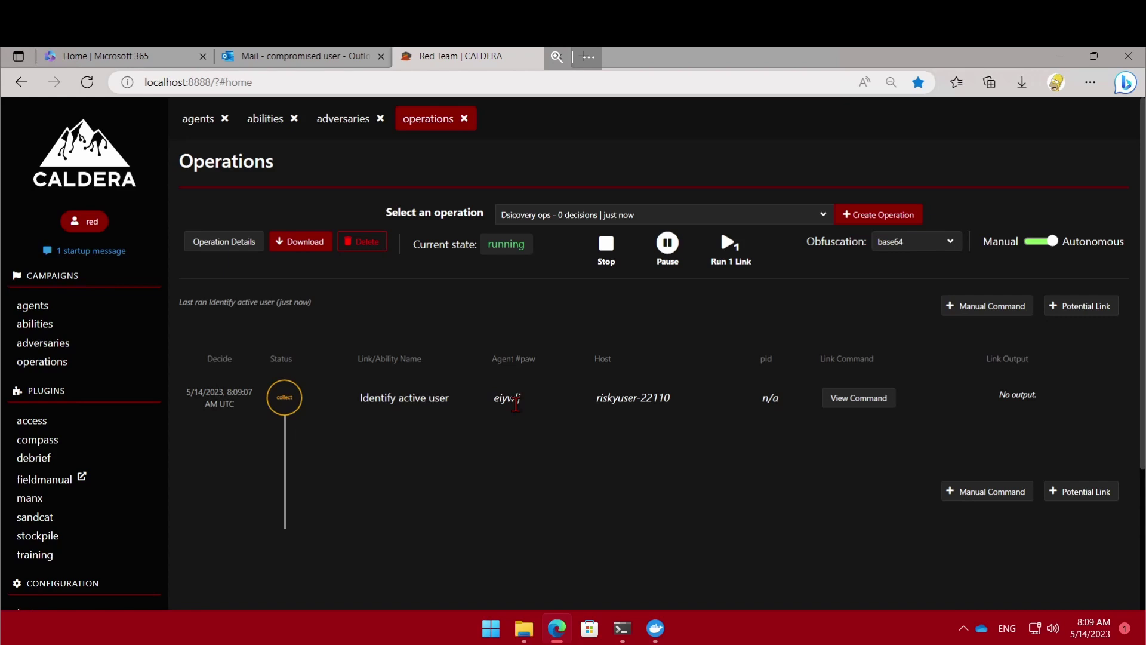
mouse_move(826, 420)
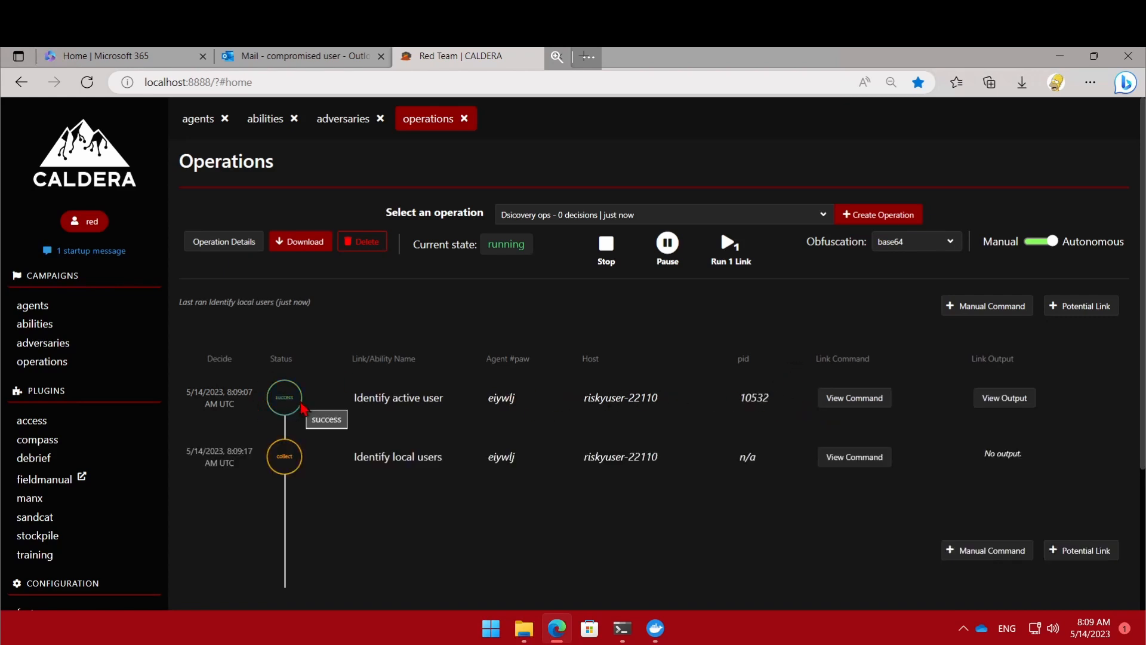
mouse_move(287, 409)
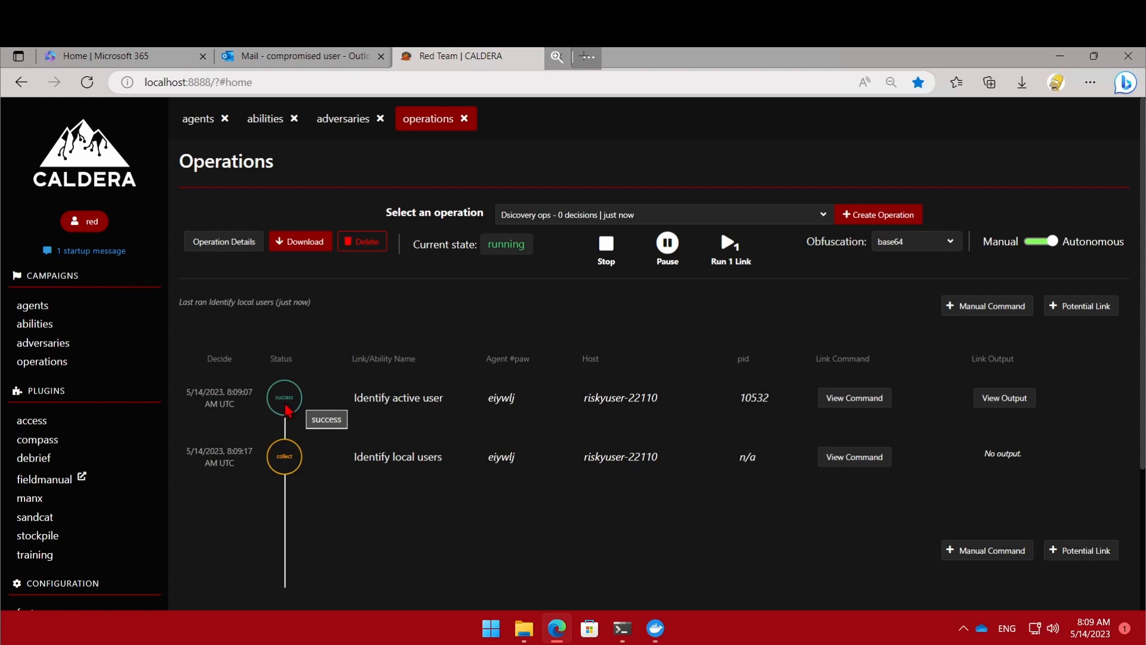
mouse_move(742, 407)
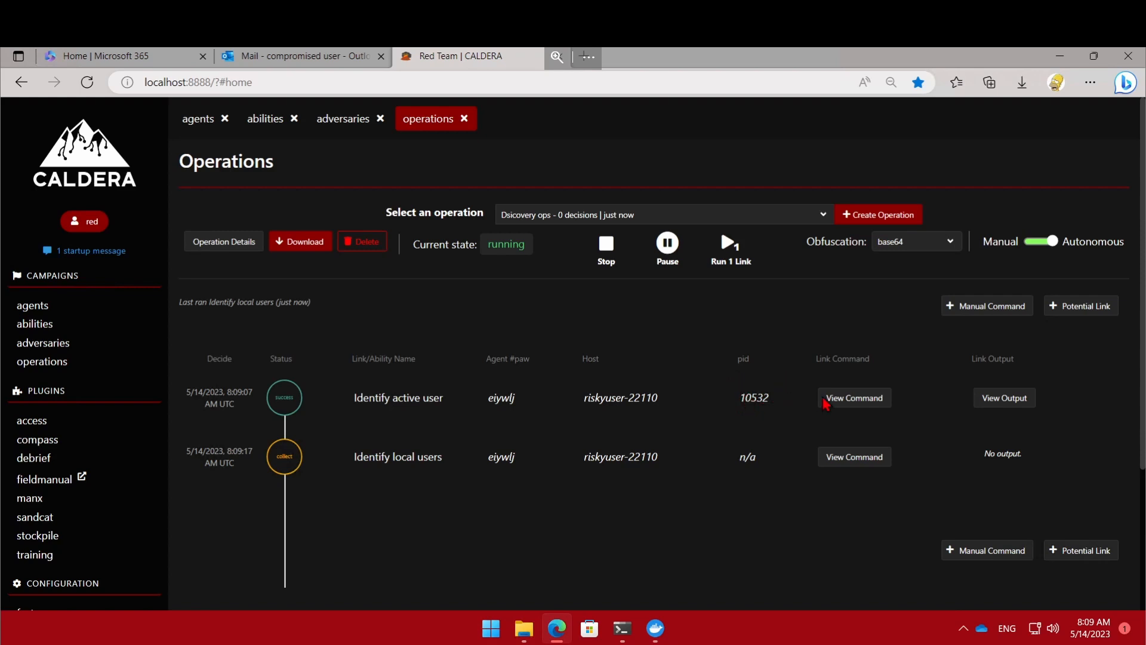
mouse_move(1009, 410)
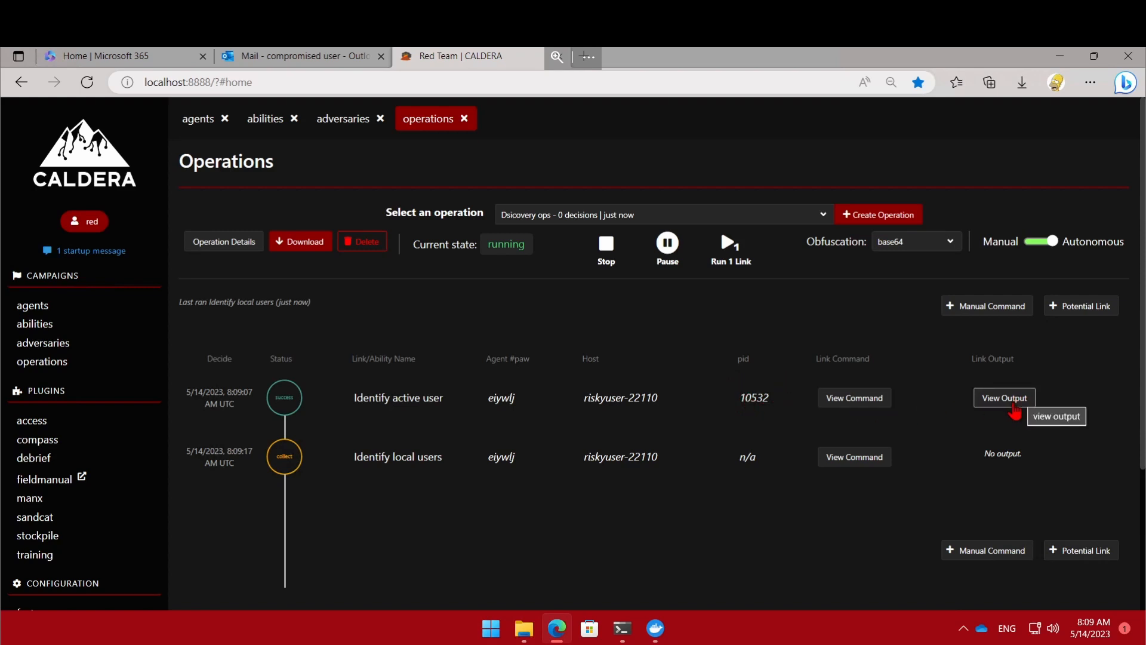
Step: Review and close the Identify active user link's fact output, then scroll down
click(1005, 398)
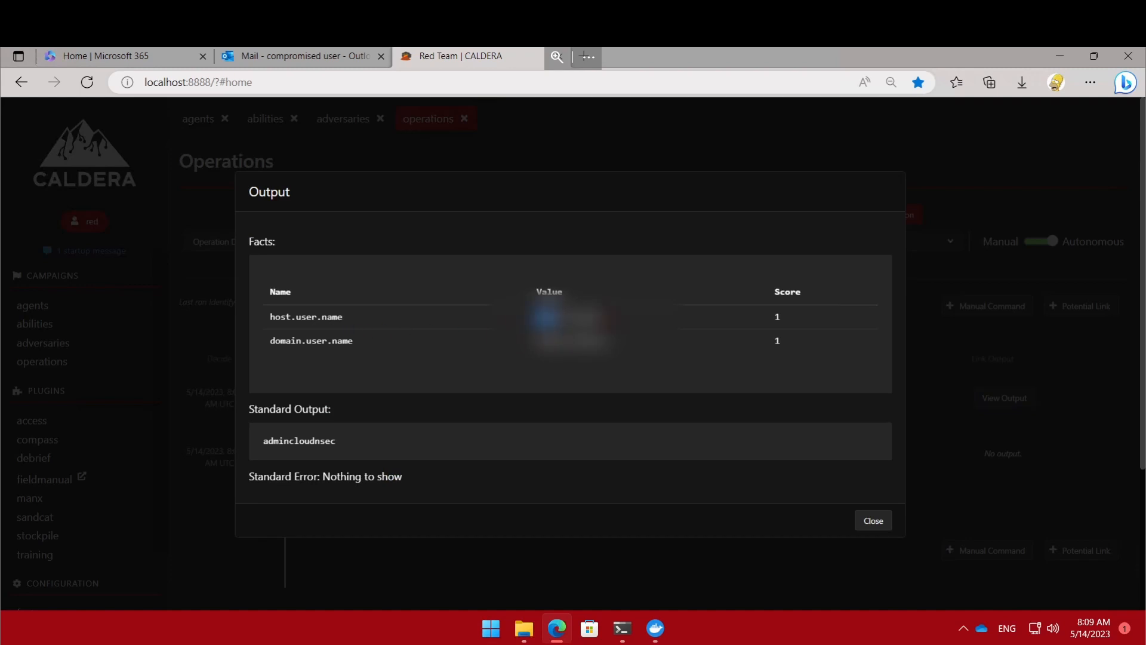
mouse_move(861, 551)
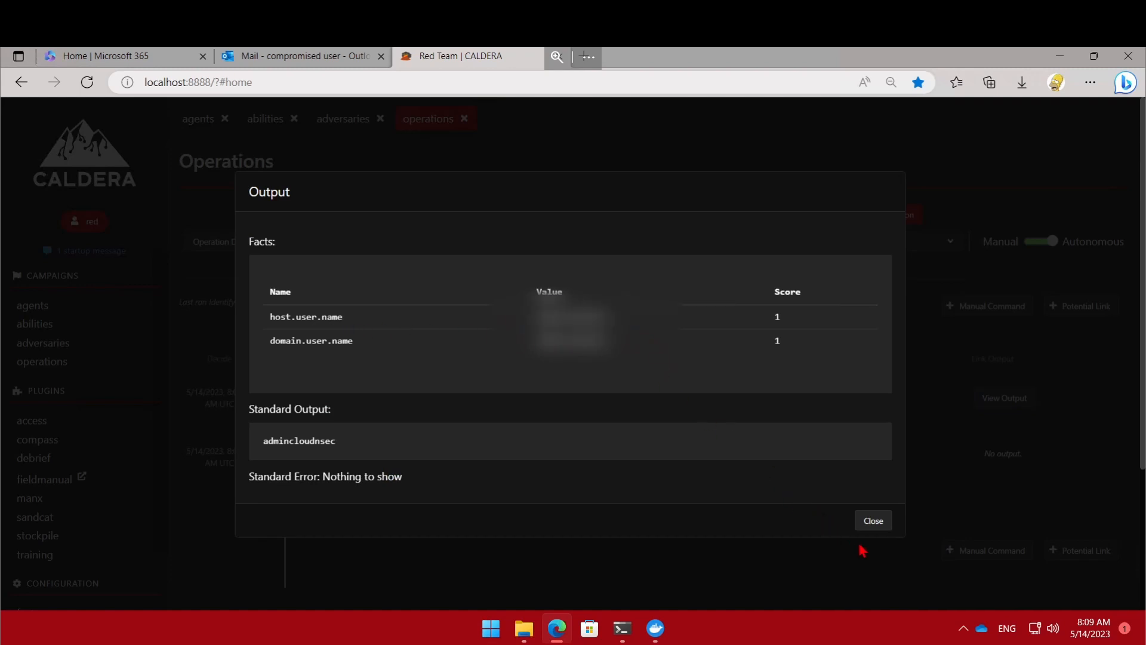
click(873, 520)
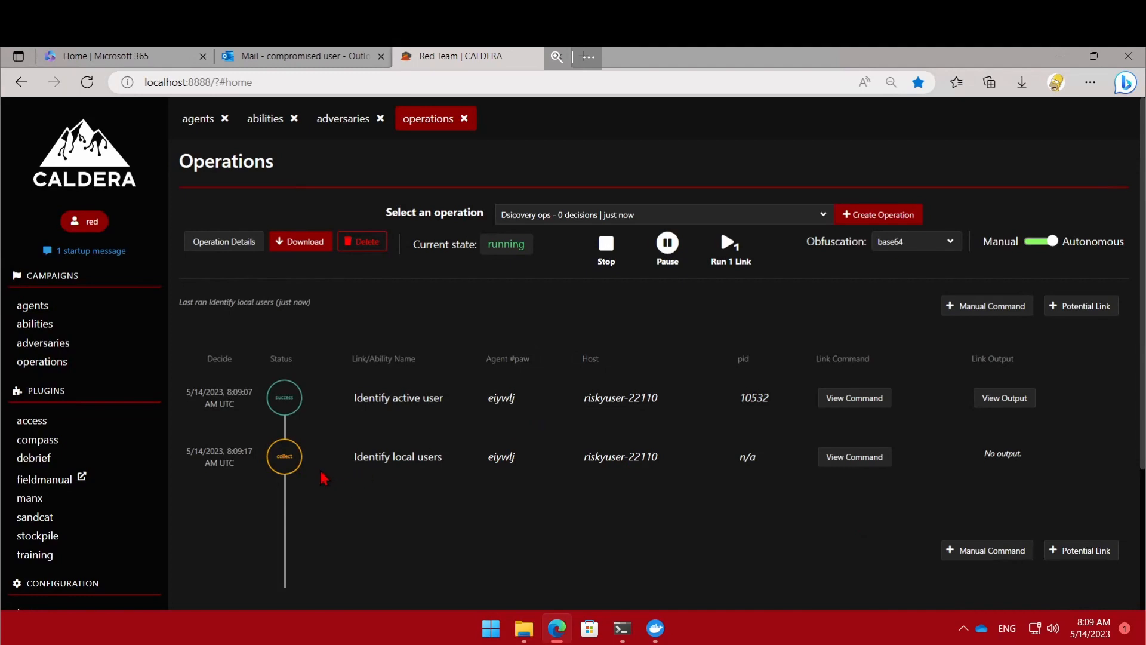
scroll(down, 3)
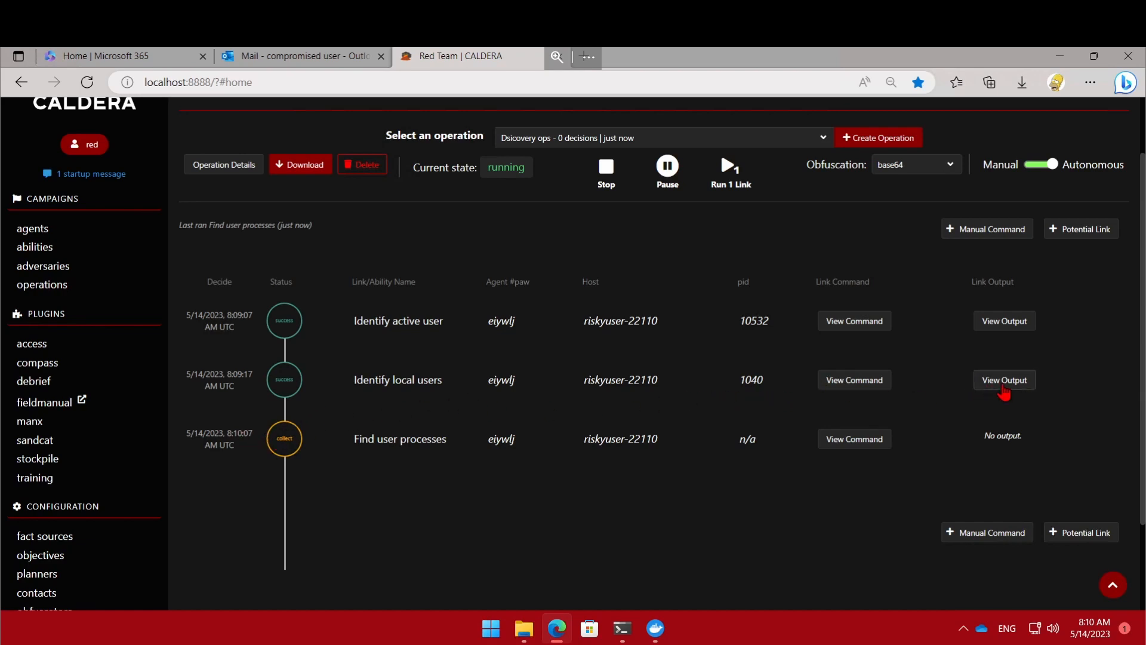
click(1004, 379)
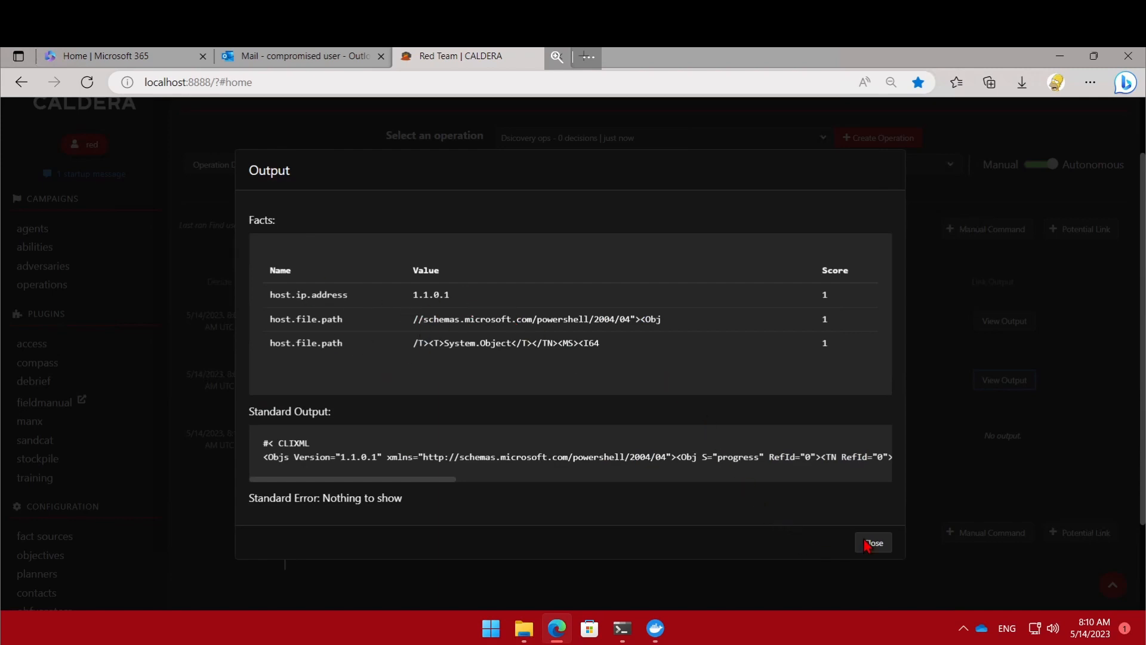
click(873, 542)
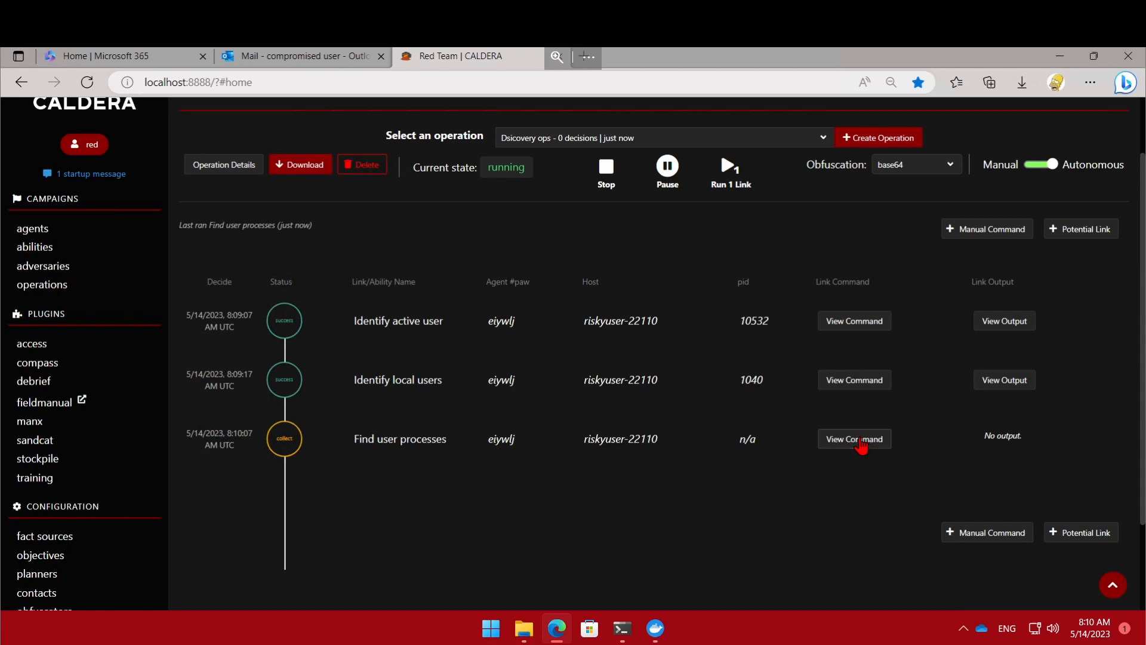
click(854, 439)
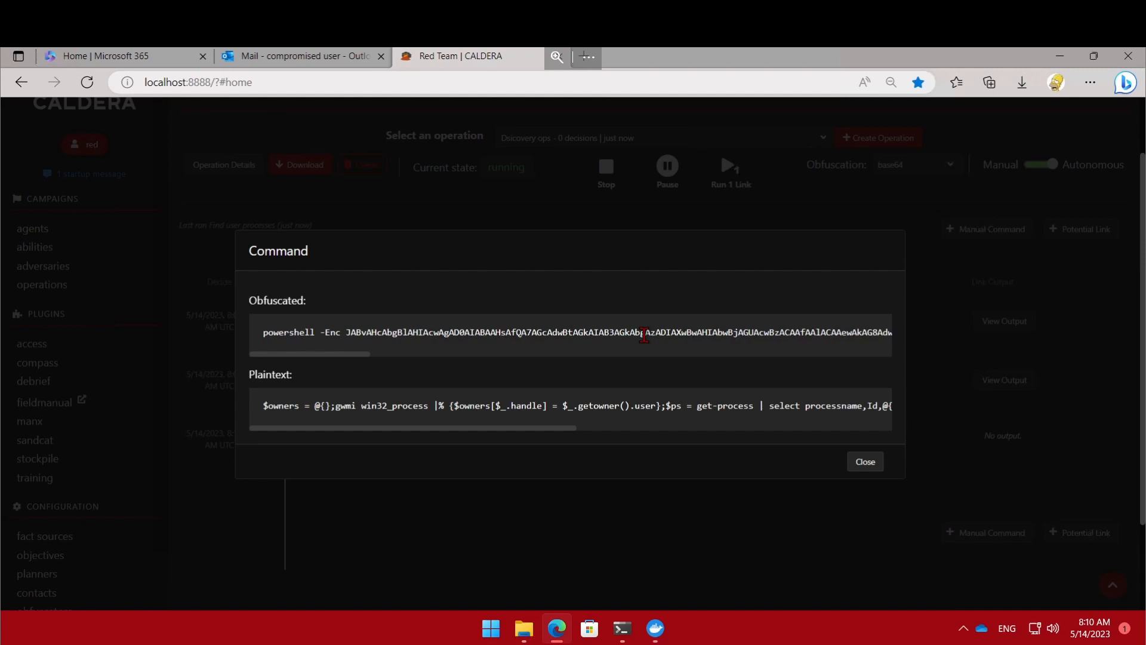
double_click(657, 334)
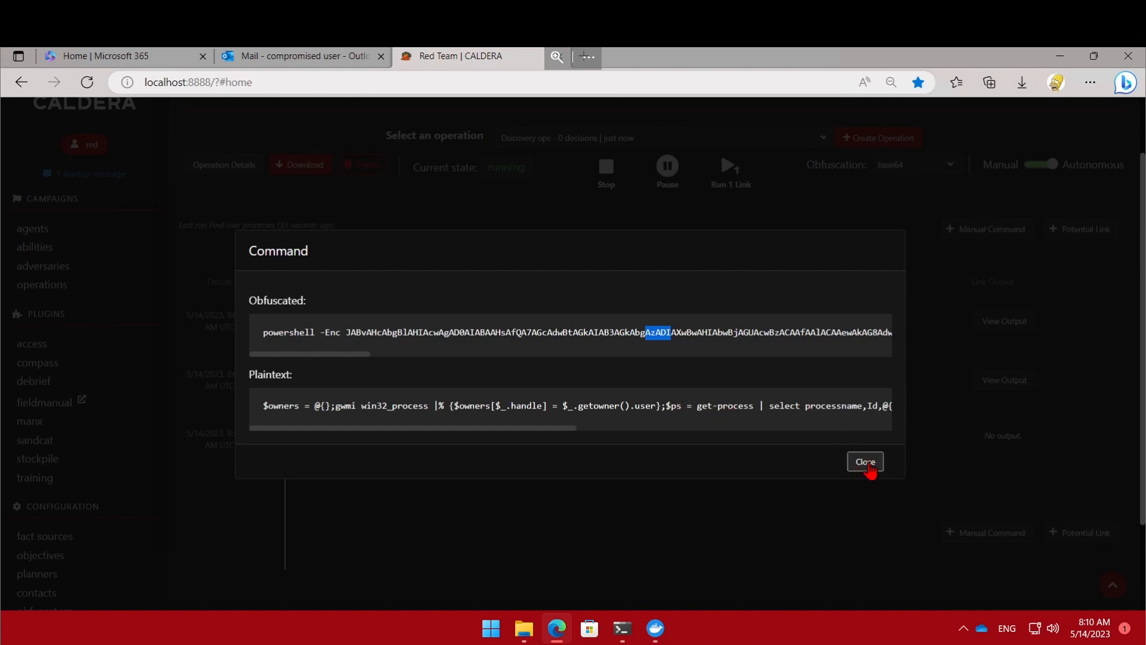
click(865, 461)
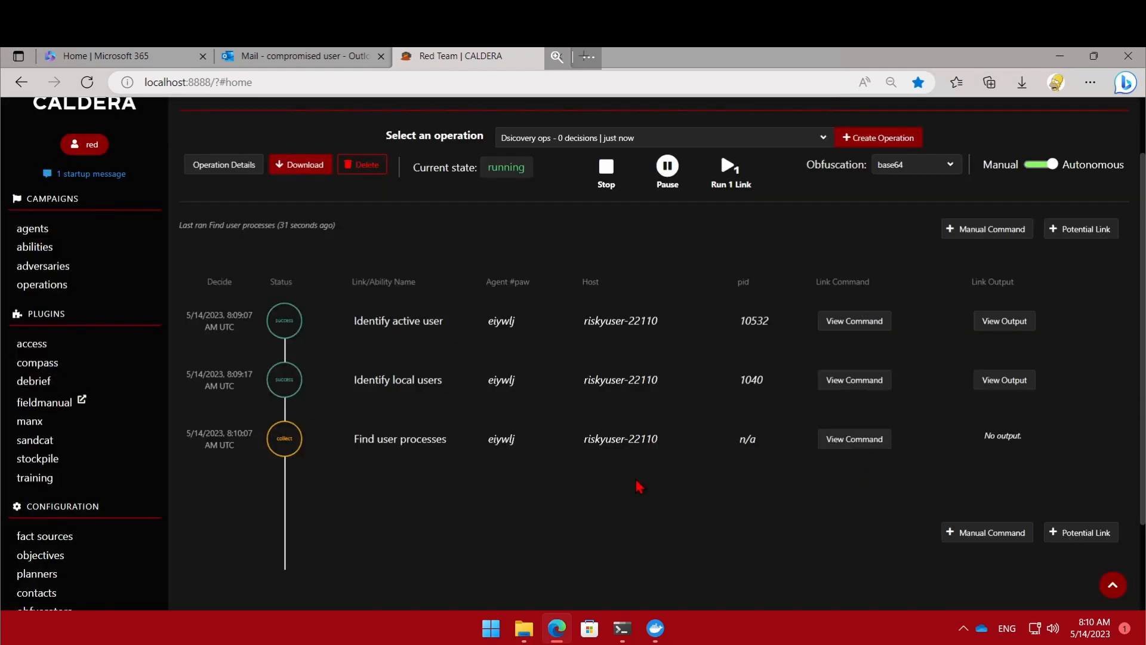
mouse_move(460, 463)
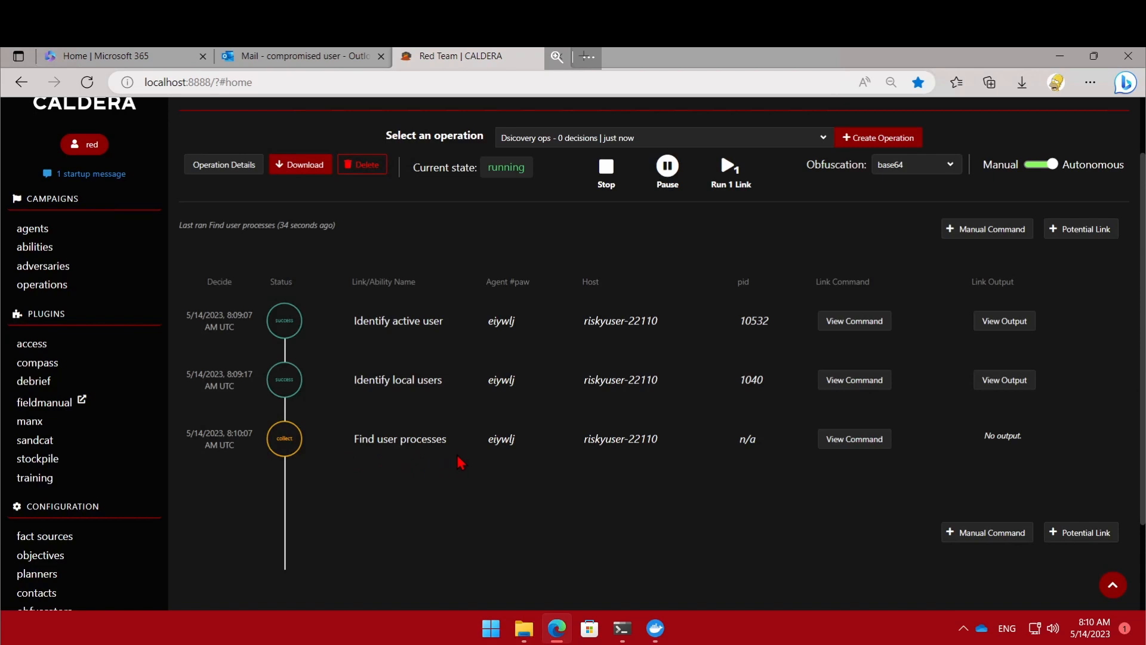
mouse_move(738, 468)
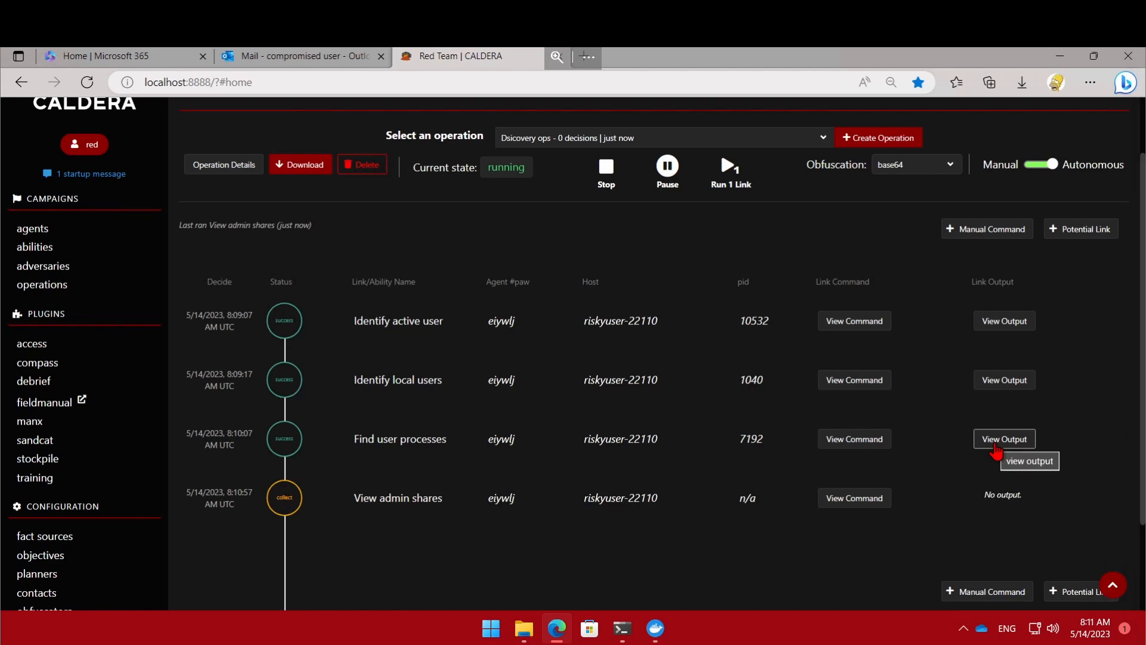
Step: View and close the Find user processes output showing IP and file-path facts
click(1004, 439)
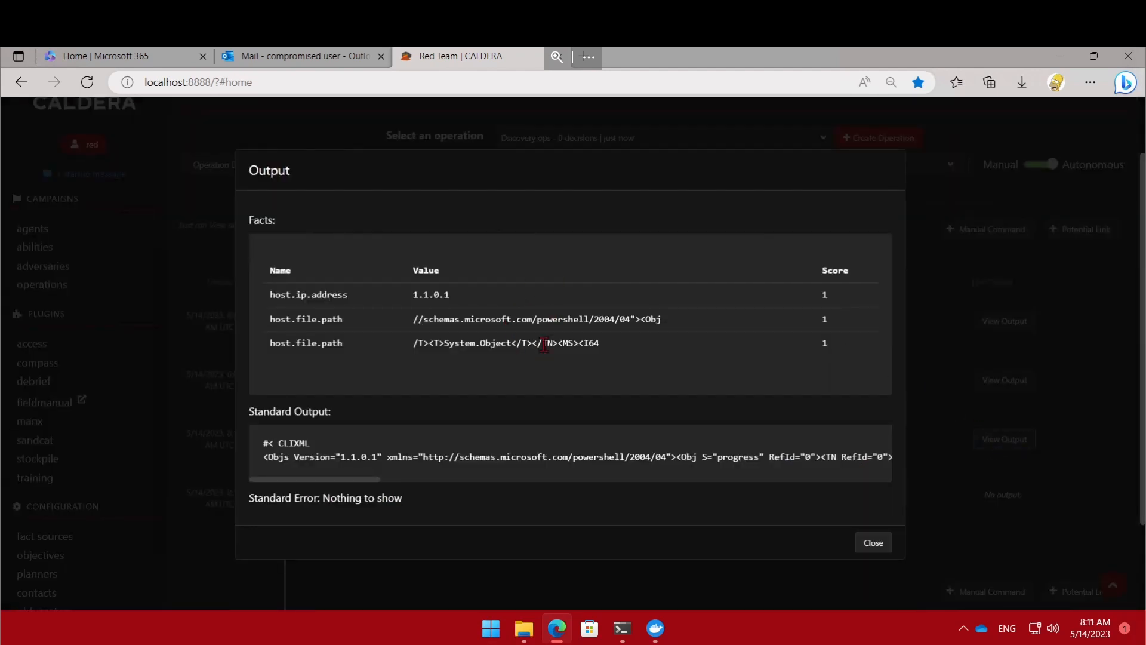
click(872, 542)
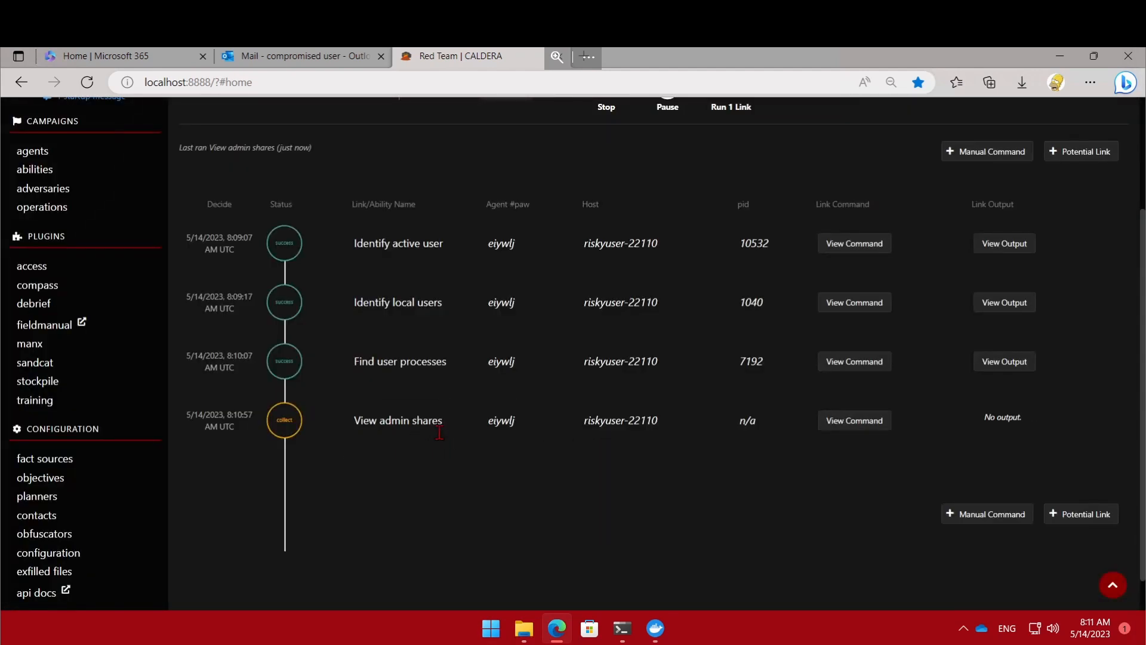
mouse_move(1000, 437)
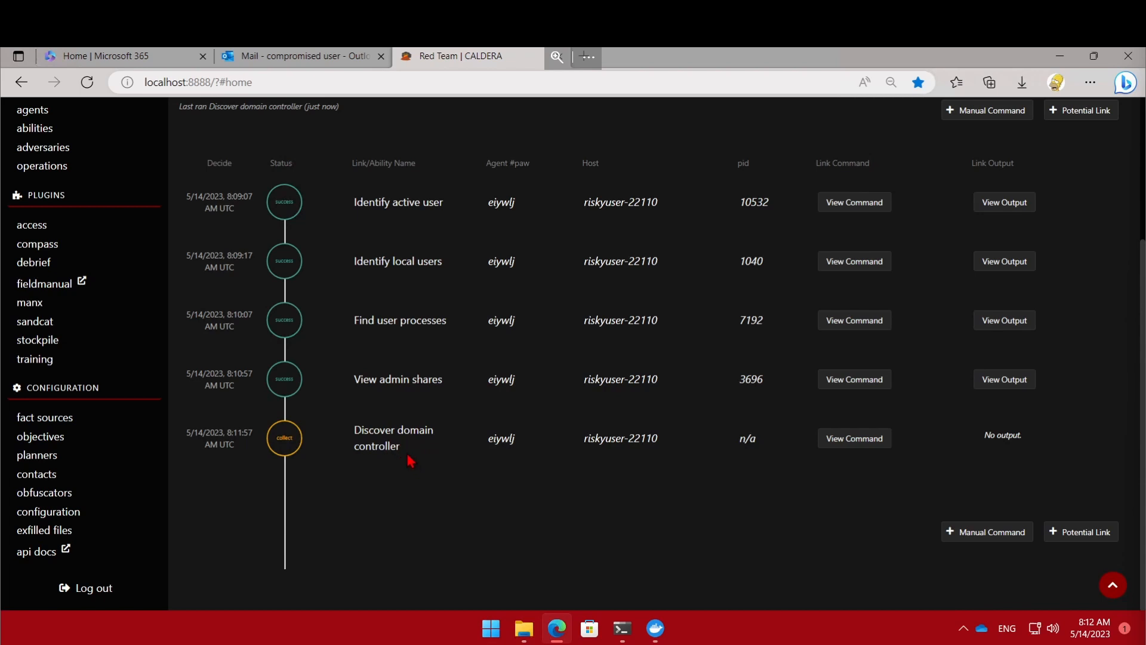
mouse_move(411, 450)
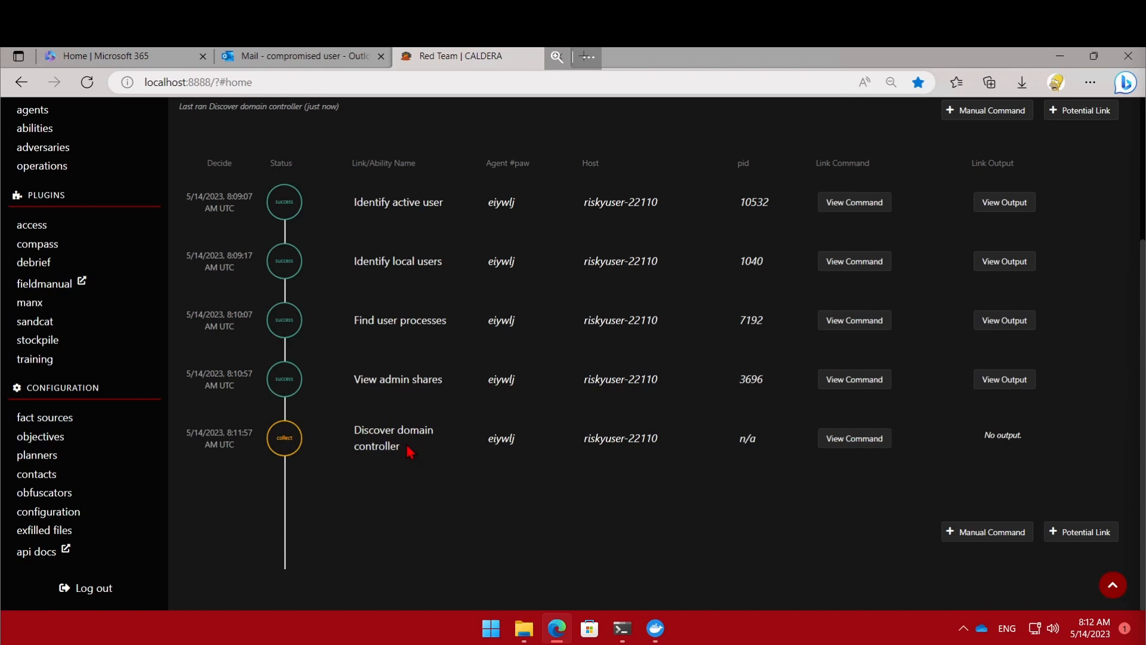
mouse_move(423, 461)
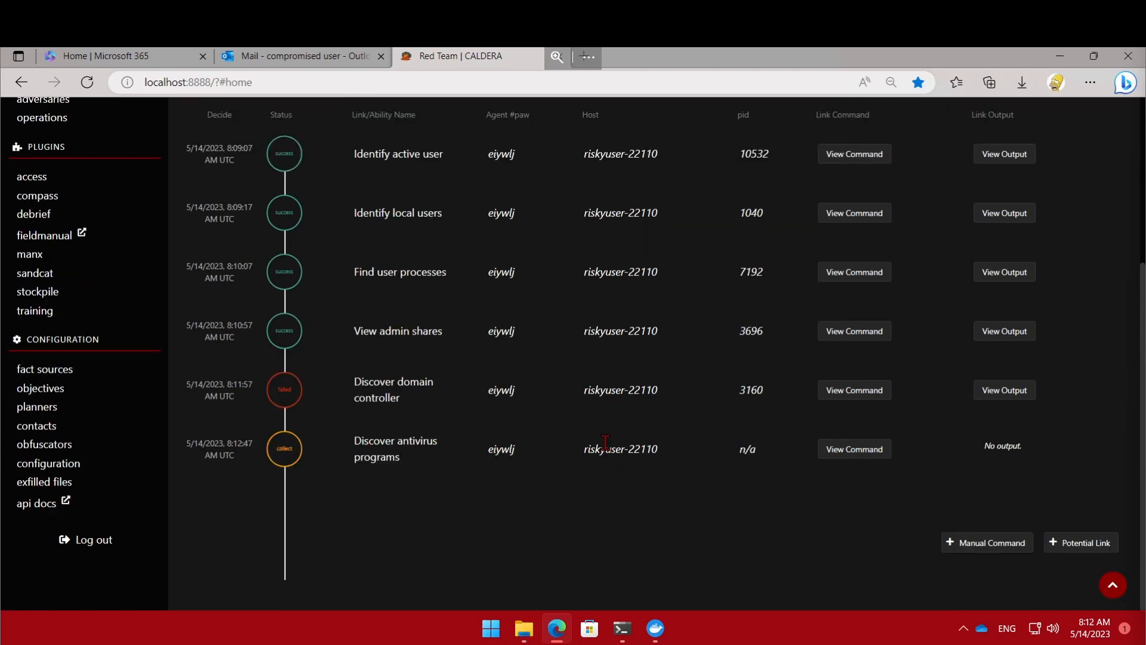
Step: Check the domain controller link's ERROR_NO_SUCH_DOMAIN output, then view Windows Defender antivirus facts
click(1004, 390)
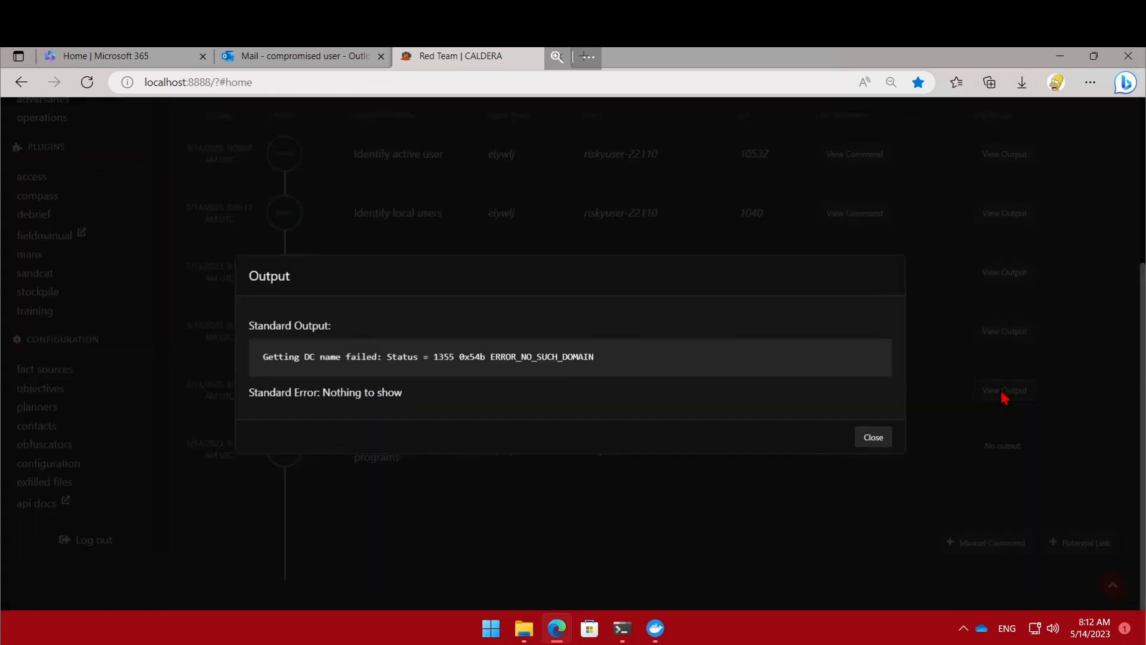
mouse_move(339, 394)
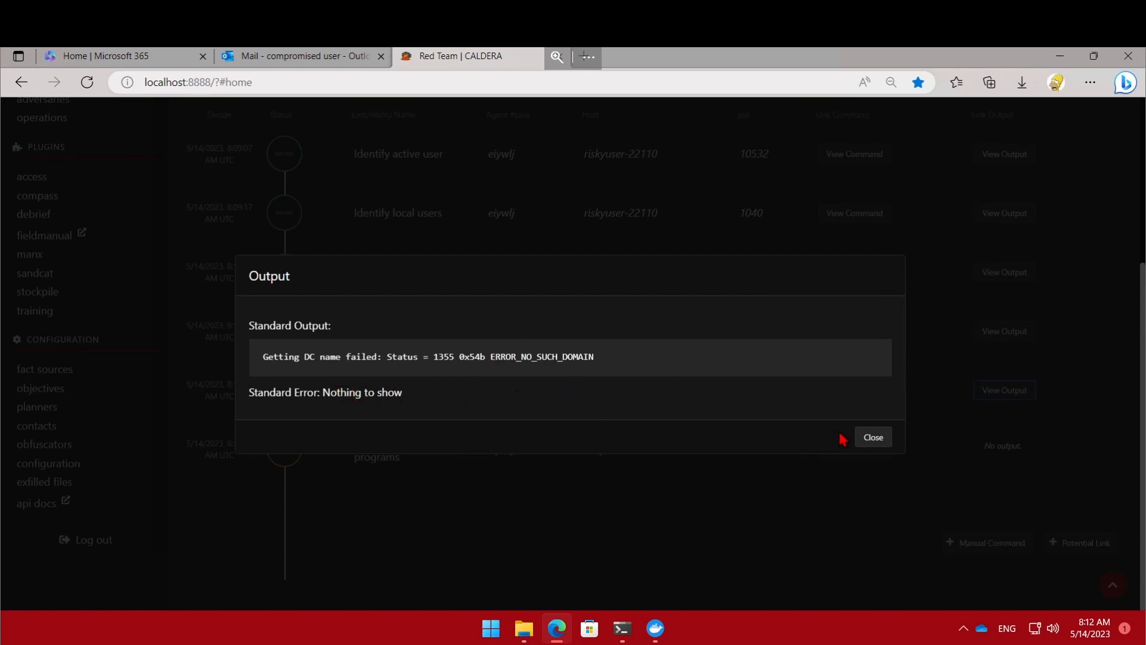
click(873, 437)
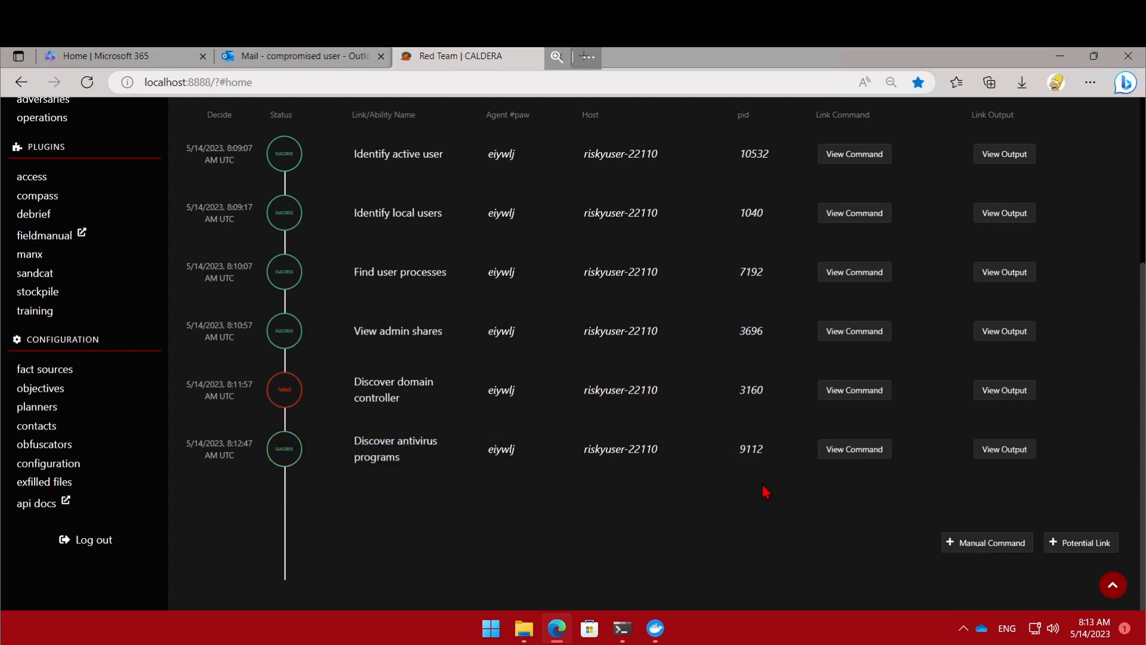
click(1005, 449)
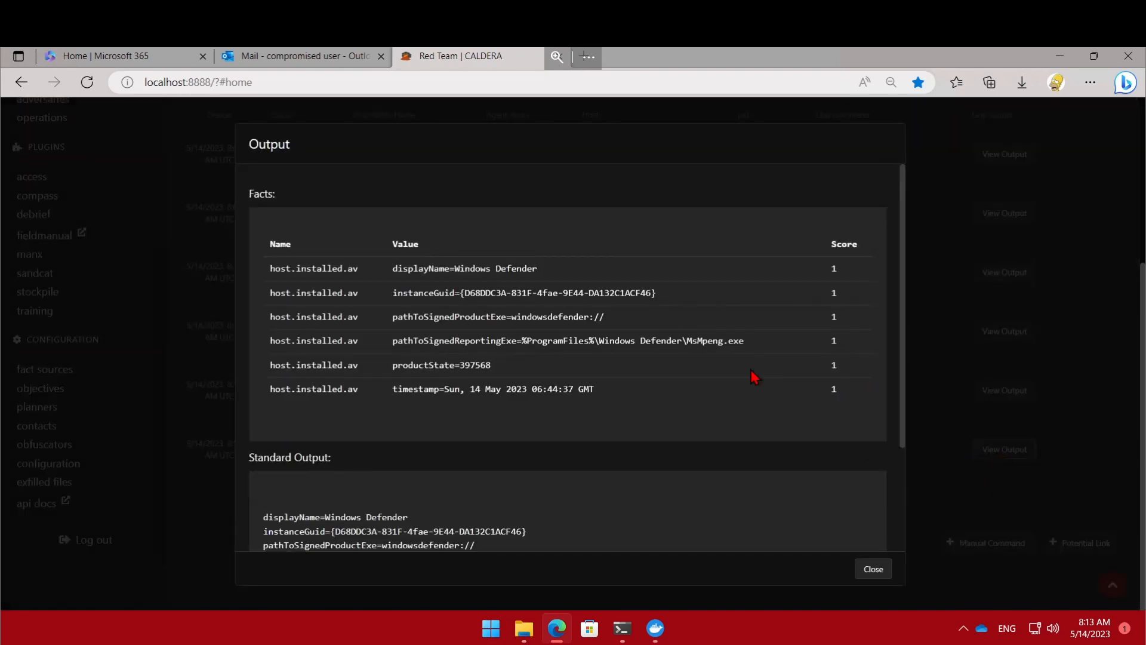
mouse_move(461, 267)
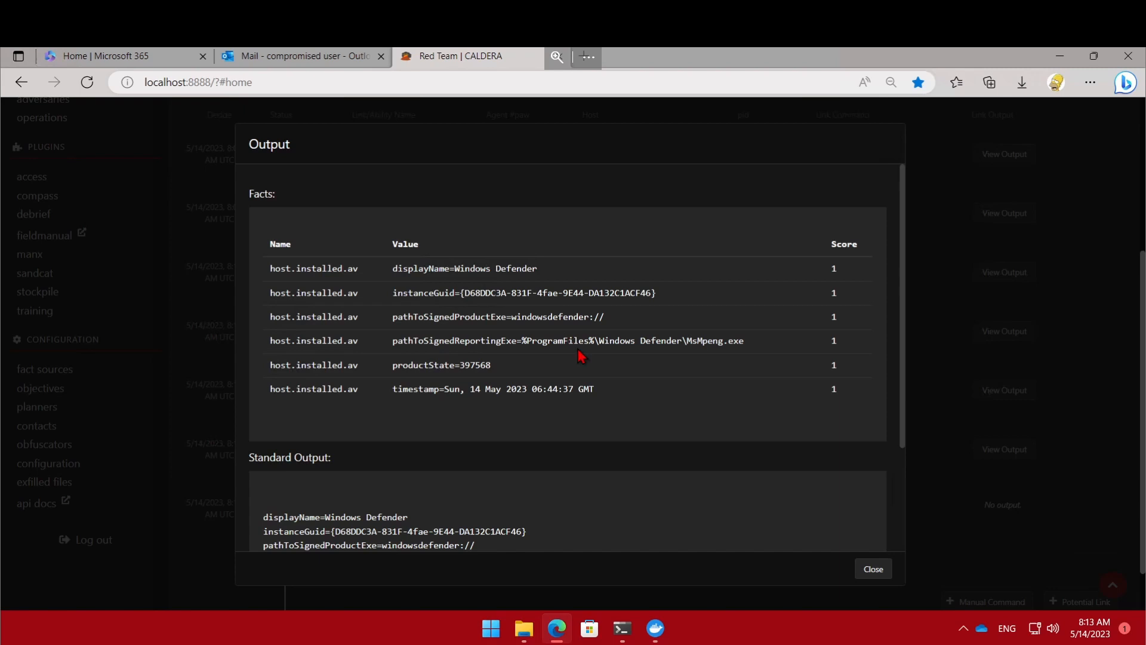
Step: Close the antivirus output, group policy results output, and Identify Firewalls command details
click(873, 569)
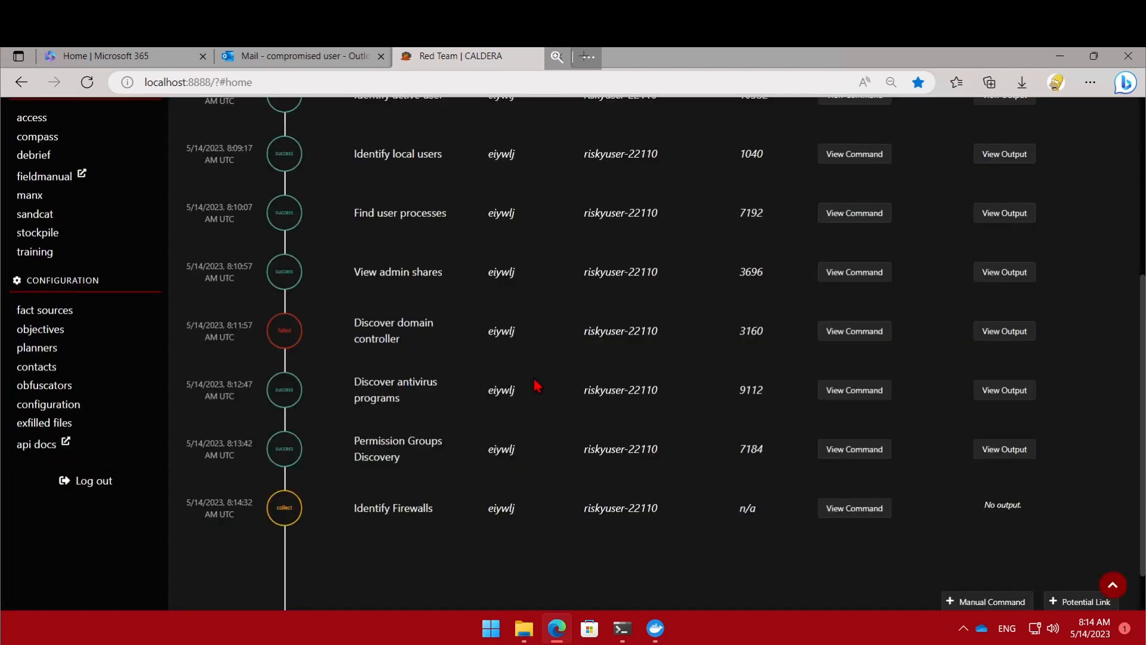
mouse_move(400, 439)
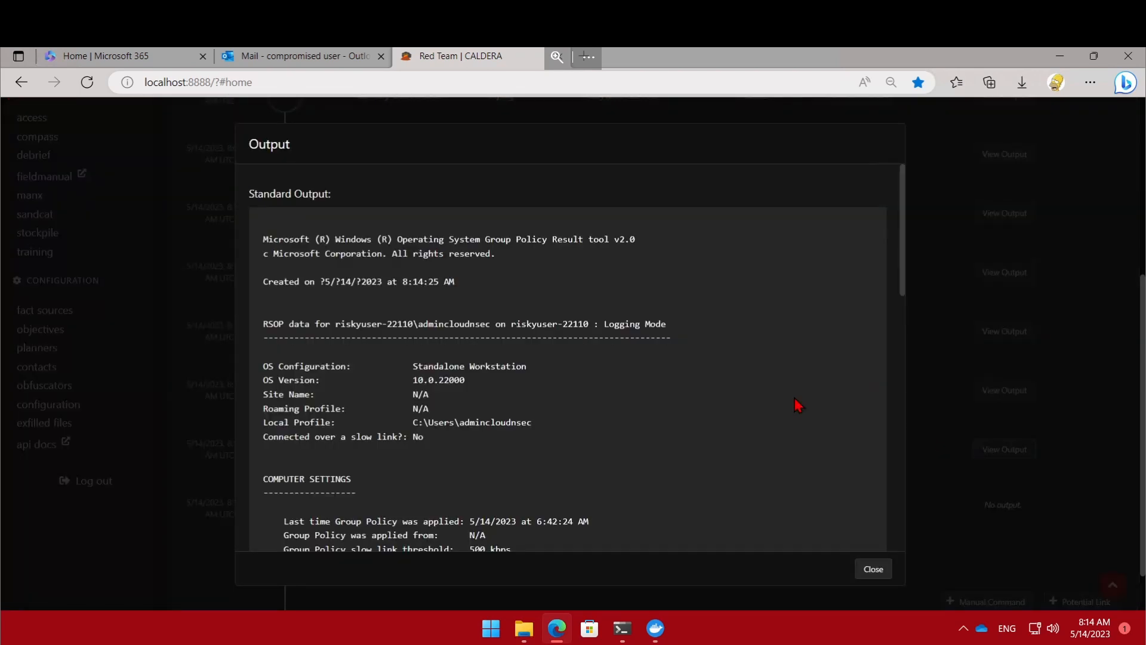
mouse_move(585, 379)
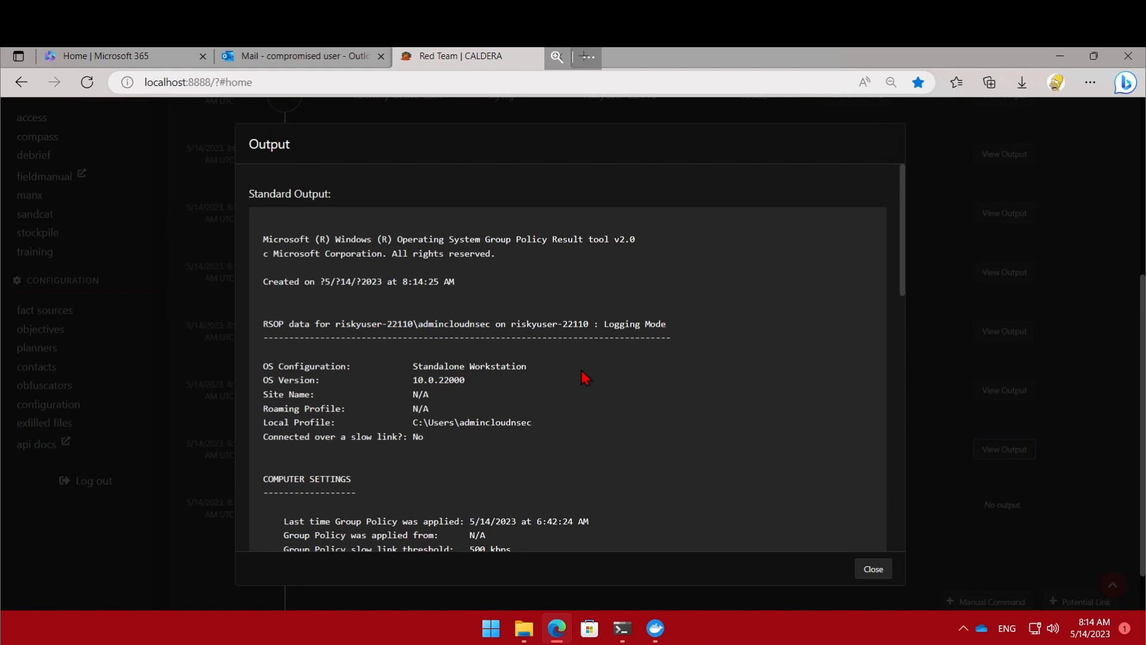
click(874, 568)
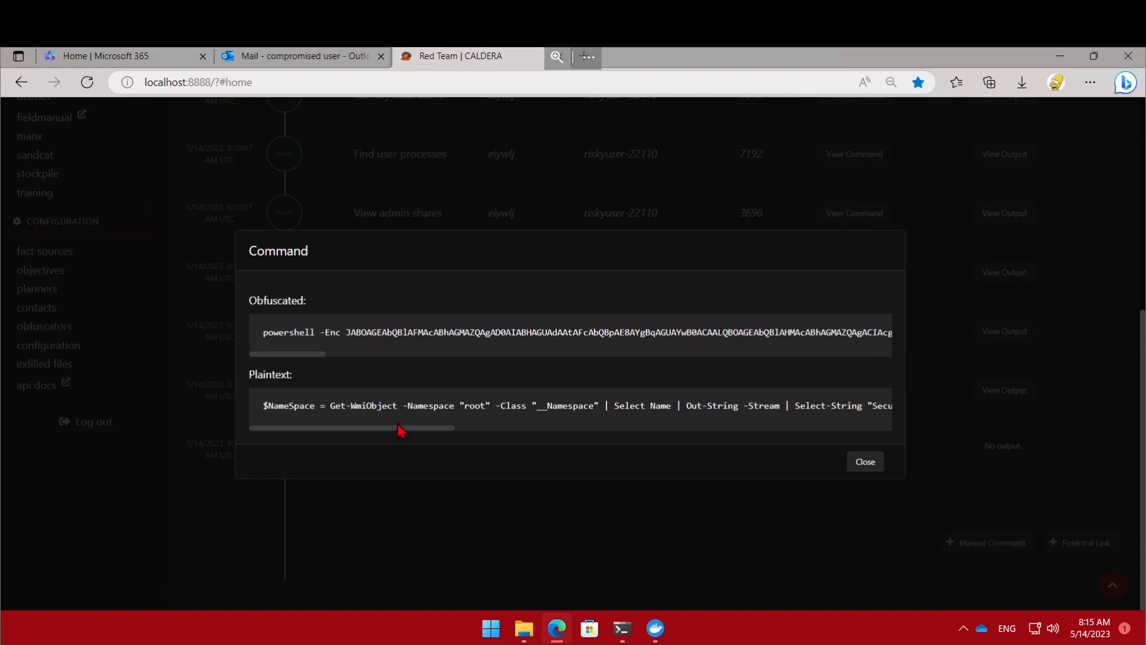
click(866, 462)
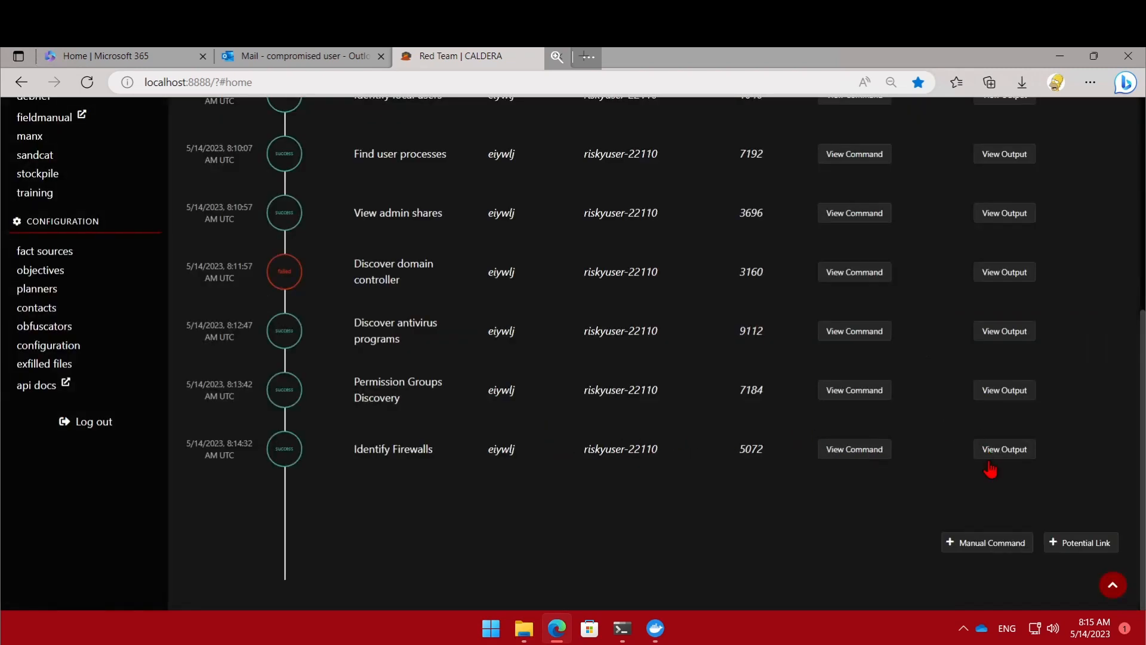
mouse_move(609, 365)
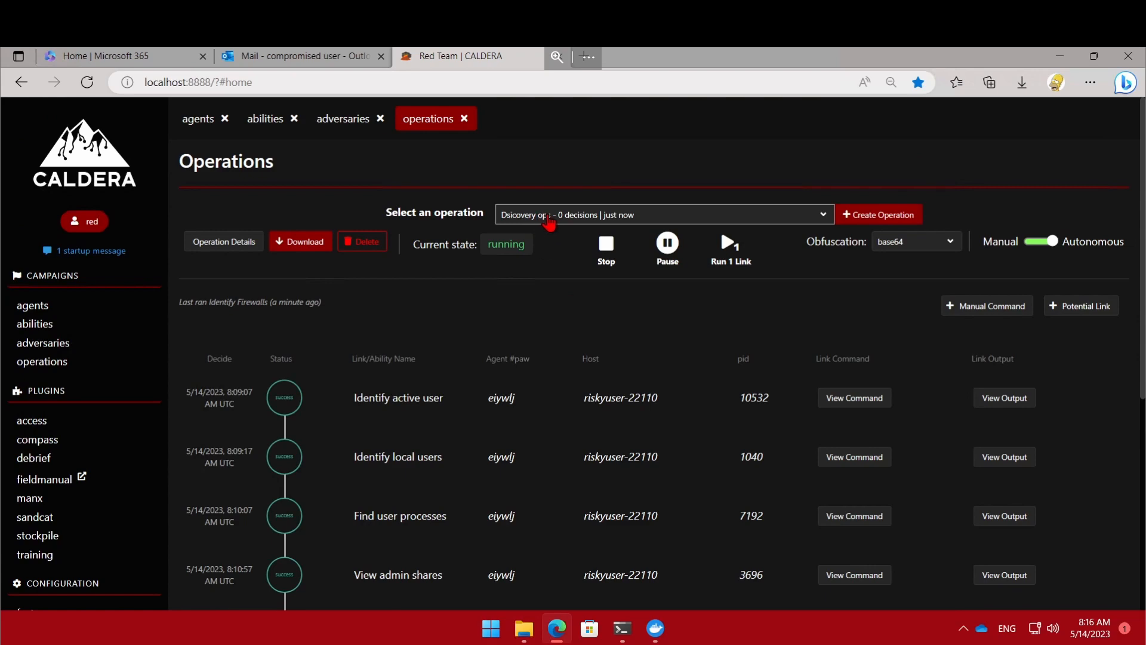
scroll(down, 3)
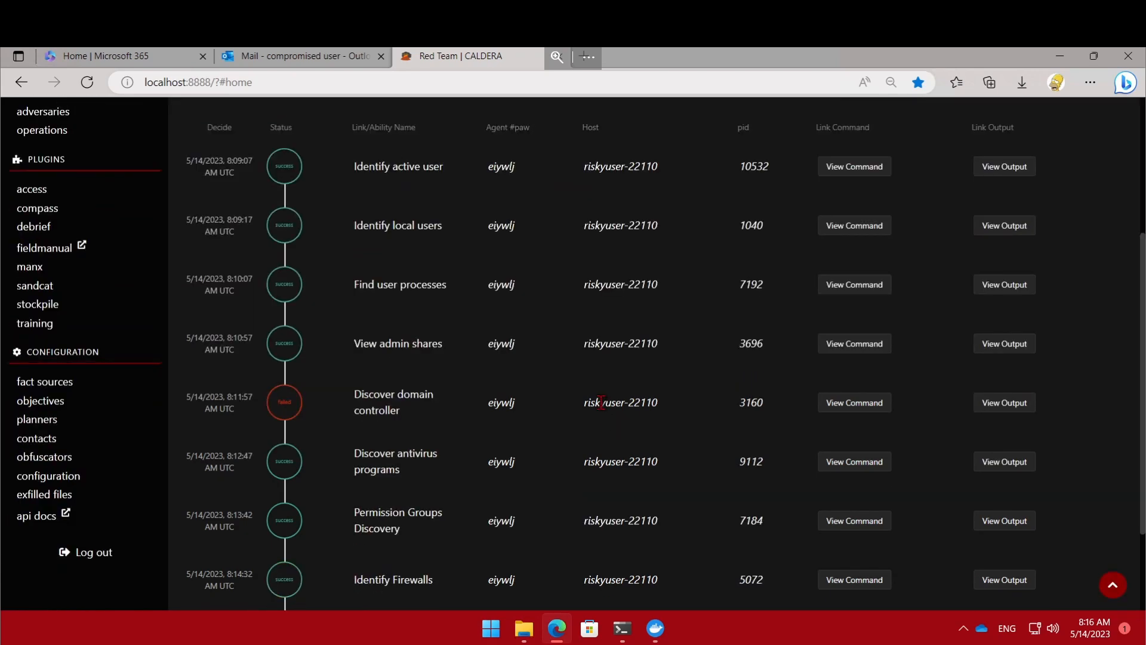
scroll(down, 3)
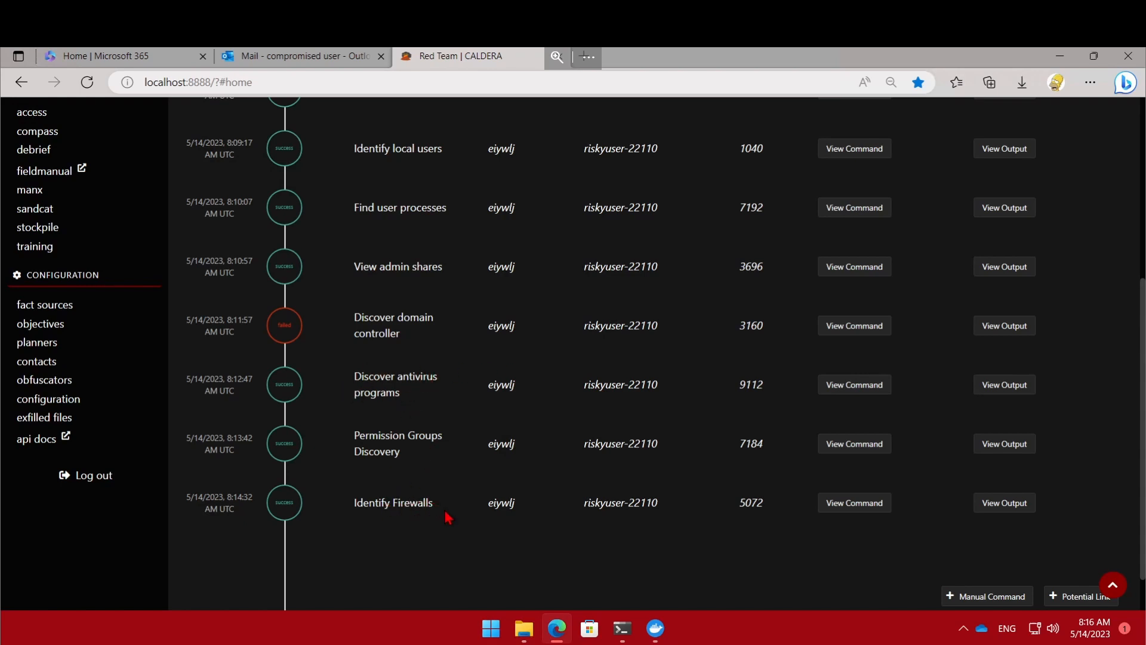
mouse_move(702, 429)
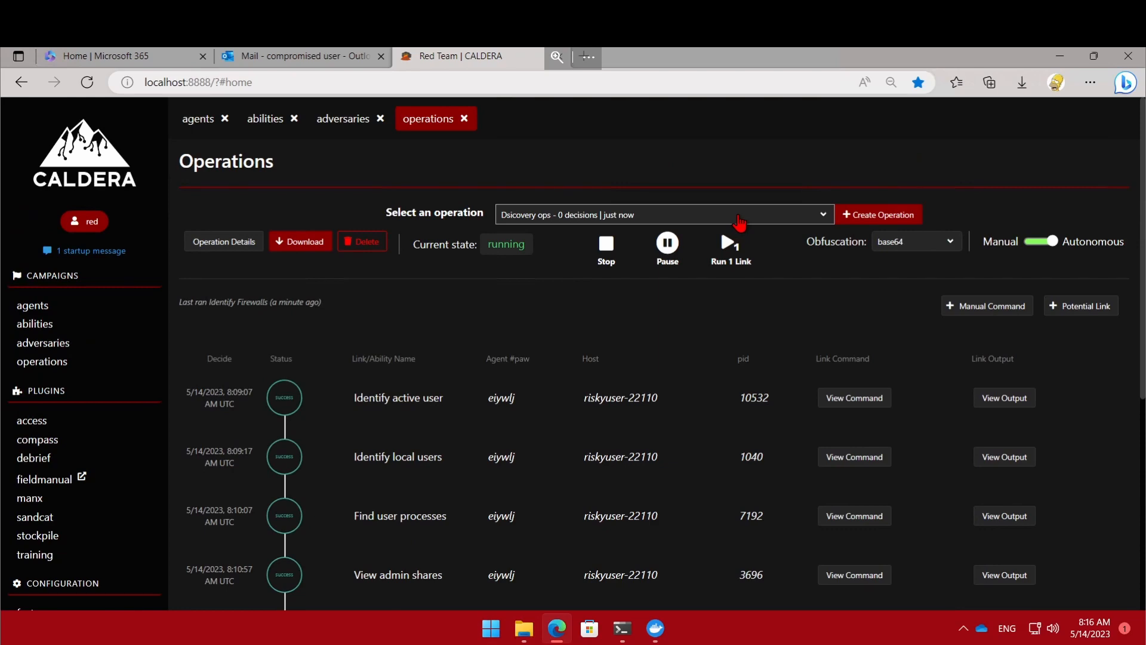
mouse_move(762, 326)
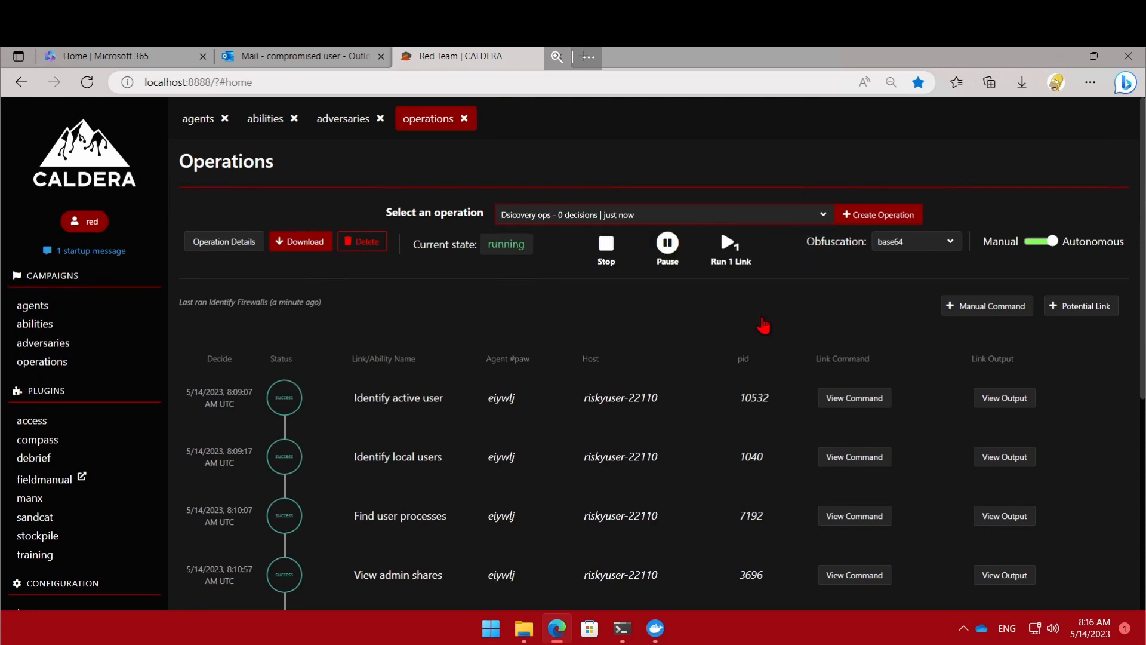
scroll(down, 3)
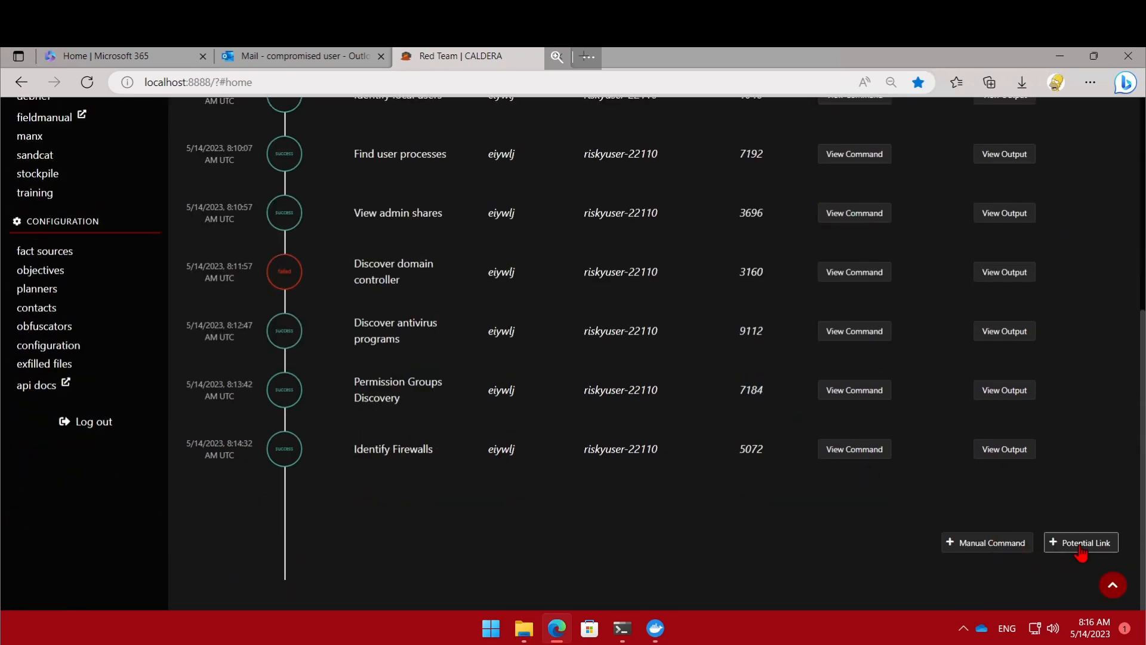
mouse_move(992, 542)
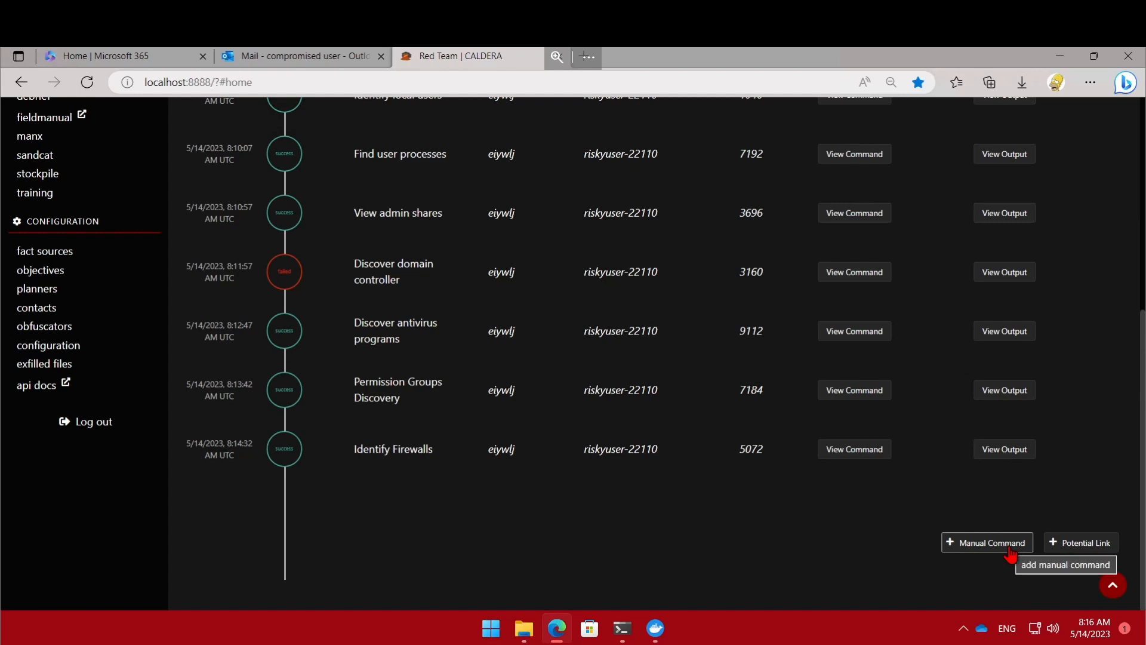
click(987, 542)
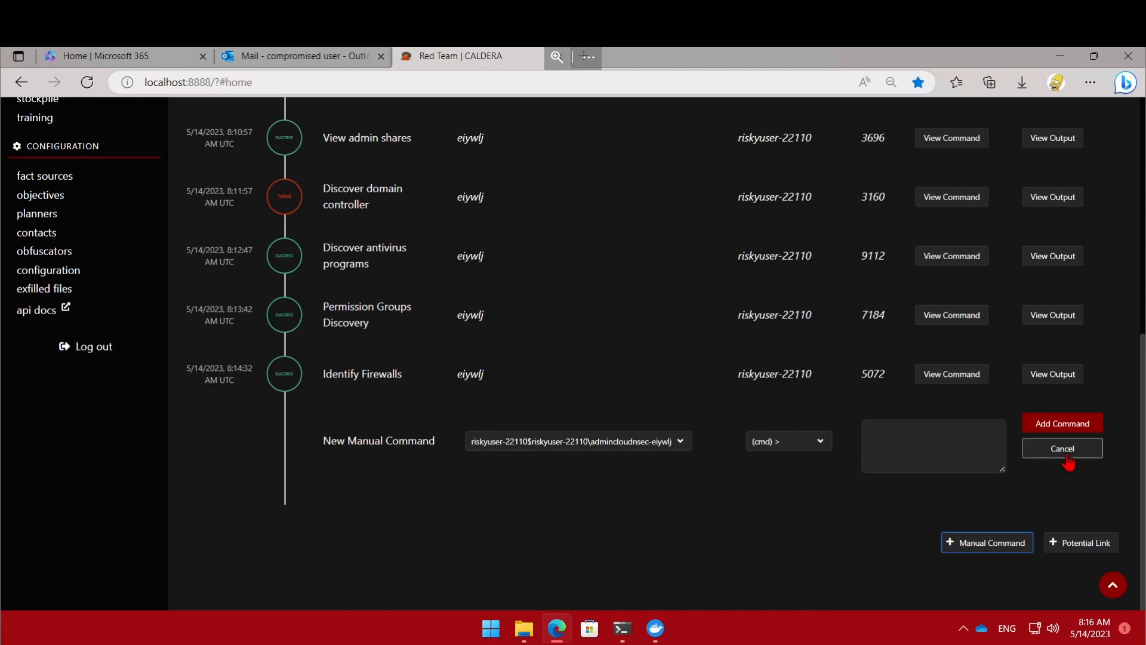
click(817, 441)
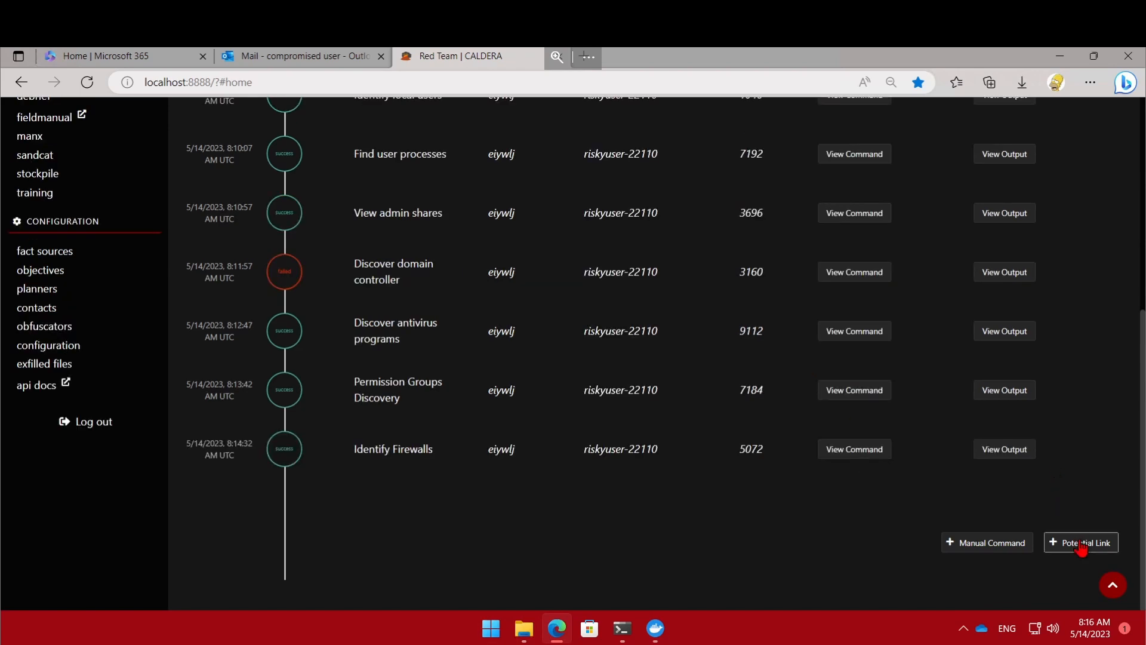
Step: Open Add New Potential Link, choose the PowerShell executor, and filter tactics to credential-access
click(1081, 542)
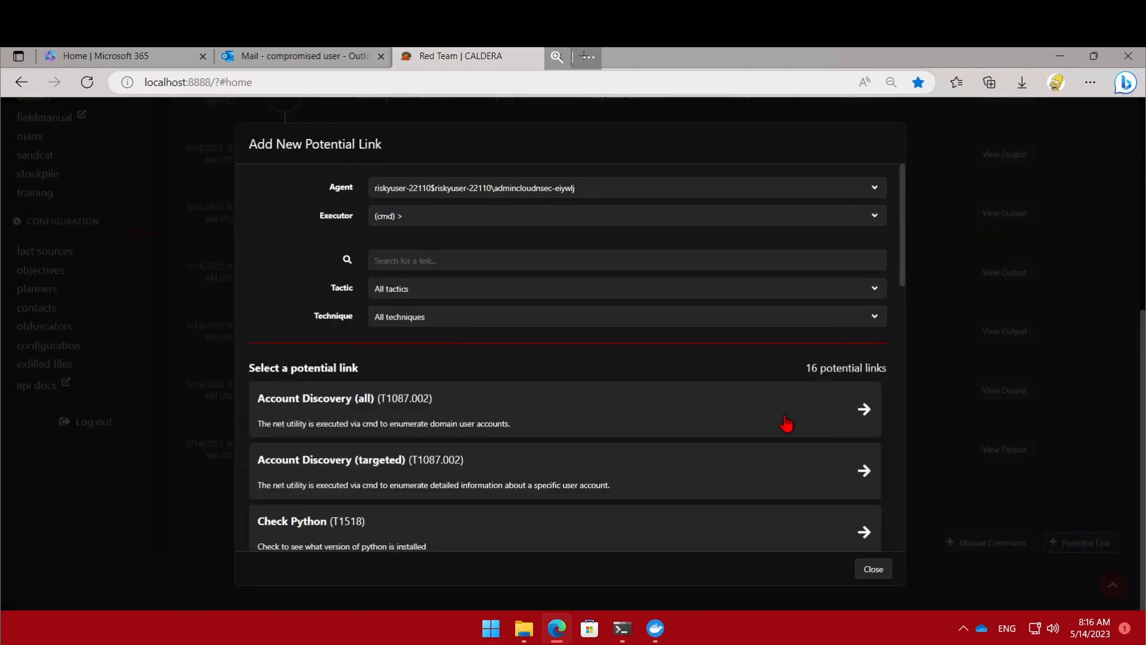
mouse_move(679, 348)
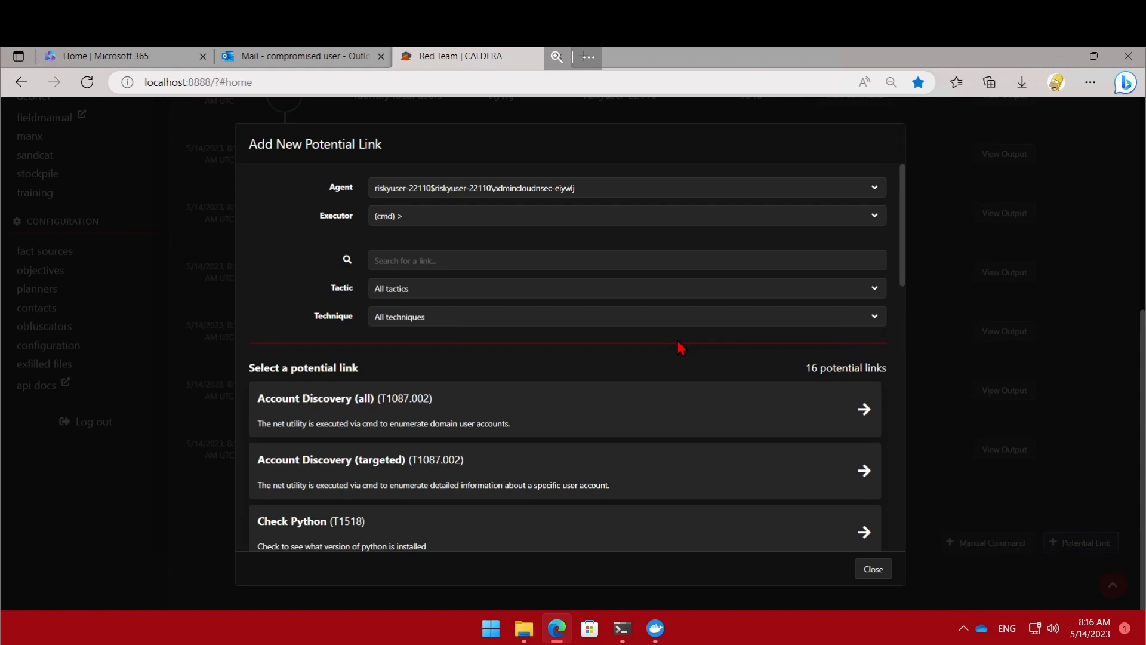
mouse_move(545, 286)
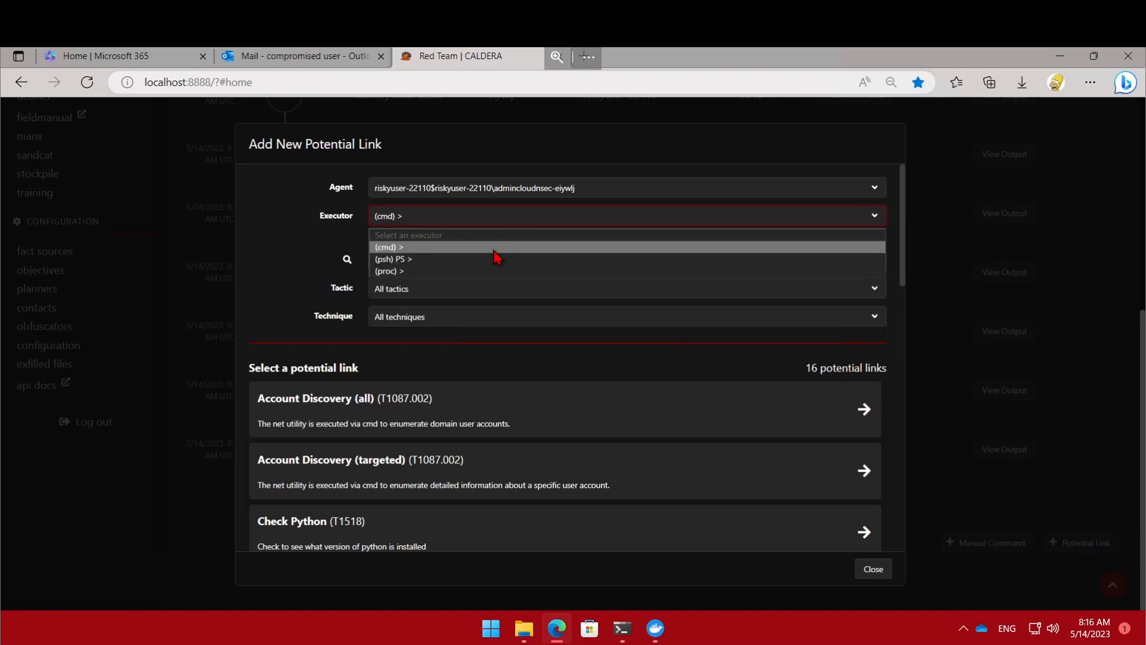
click(394, 260)
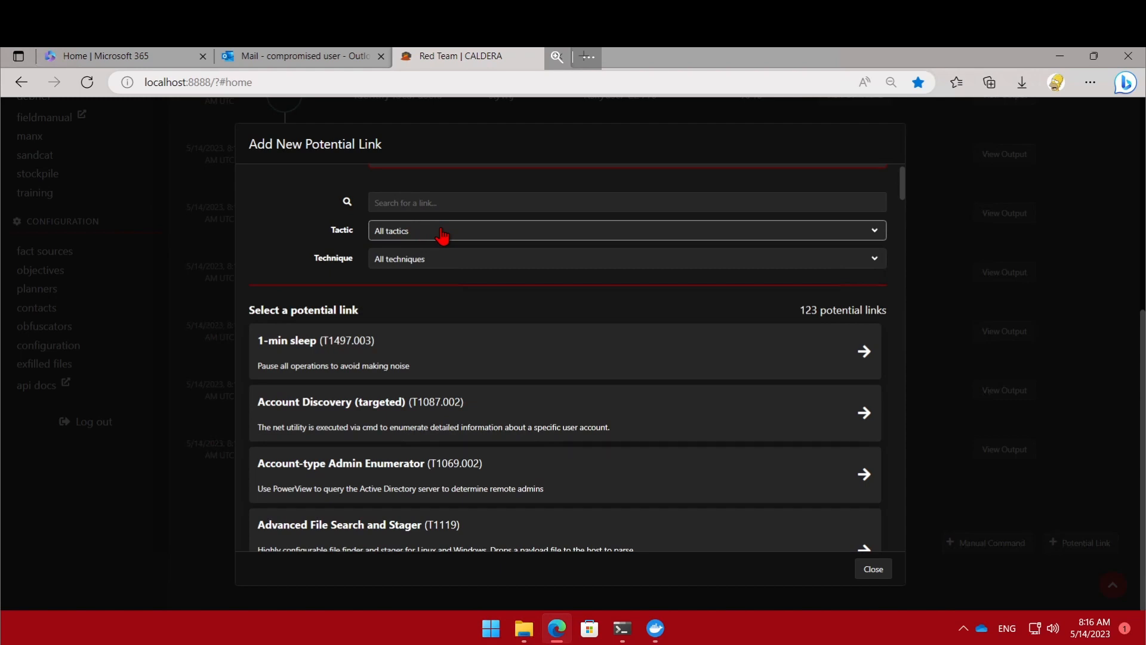
click(625, 236)
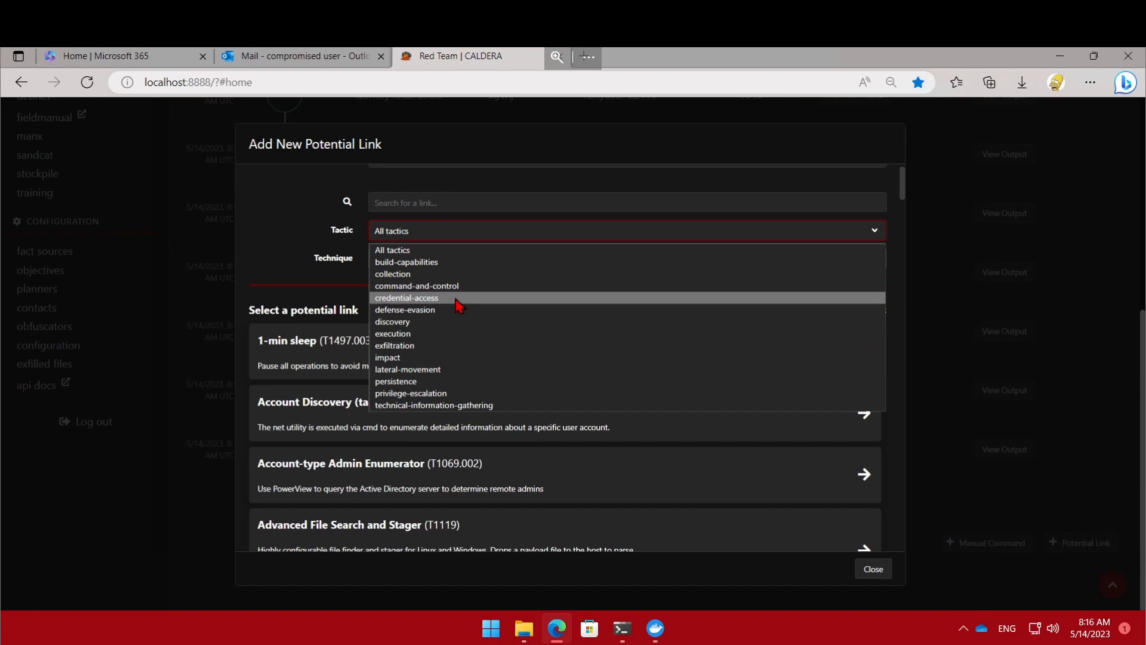
click(406, 298)
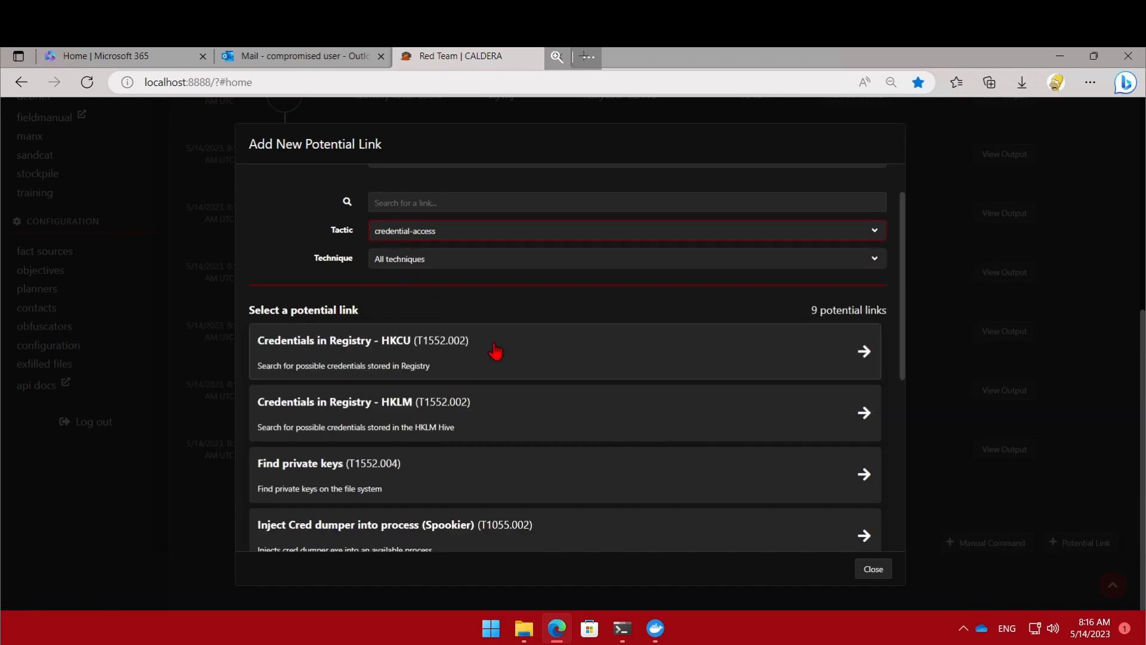
mouse_move(514, 360)
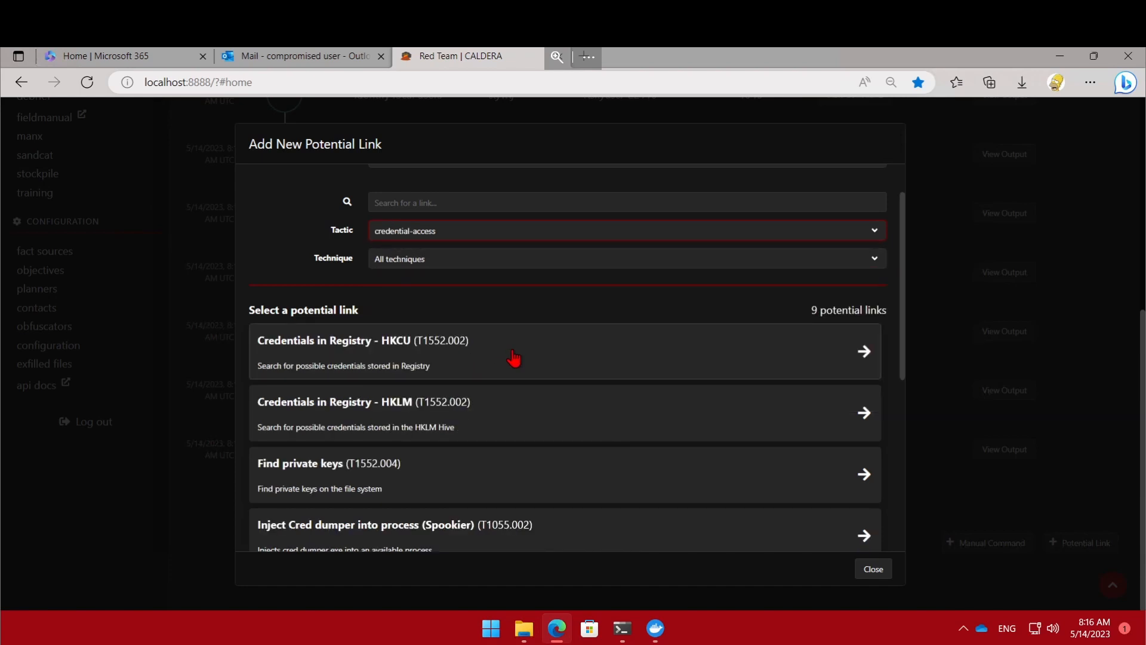
mouse_move(421, 349)
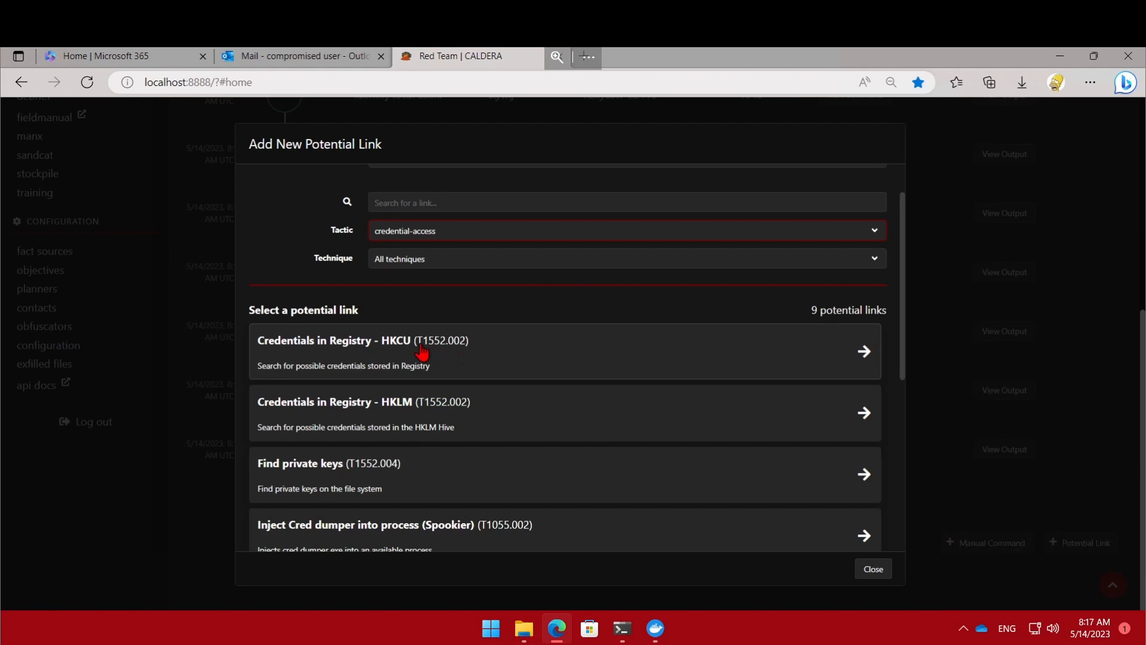
mouse_move(424, 357)
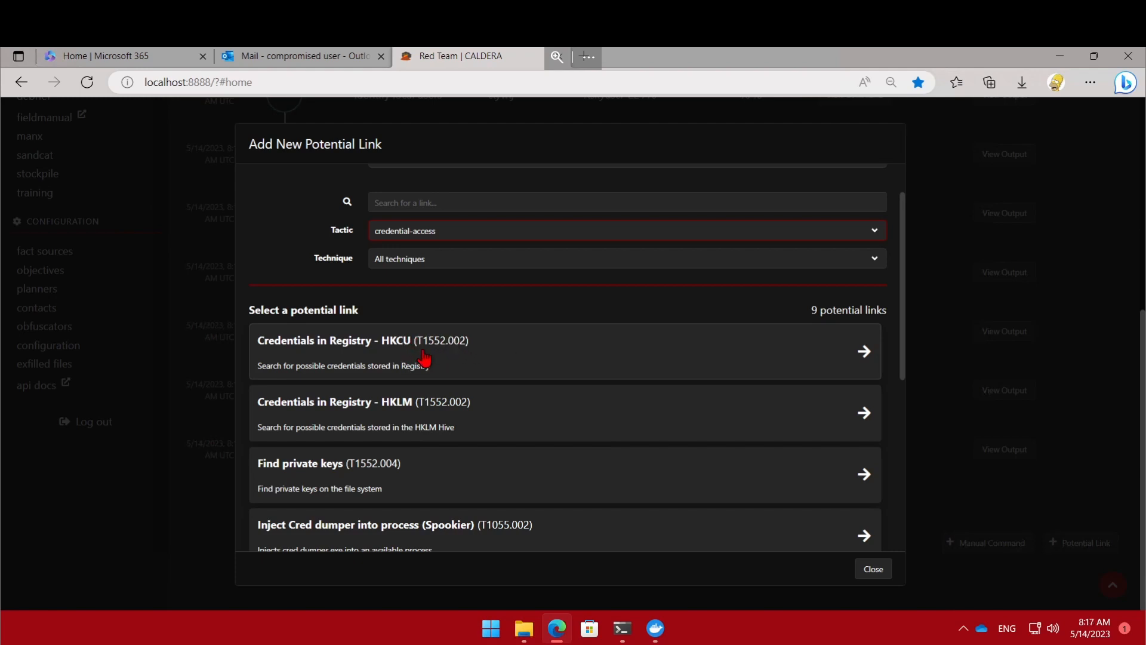
mouse_move(450, 360)
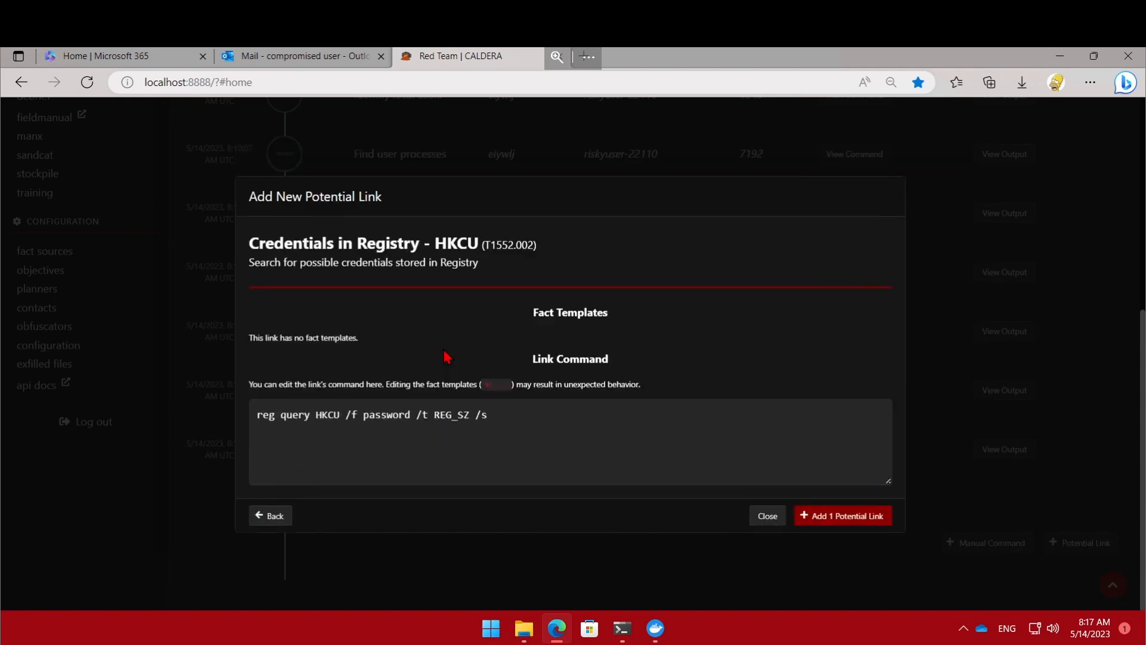
Step: Review the HKCU registry credentials command and add it as one potential link
click(574, 422)
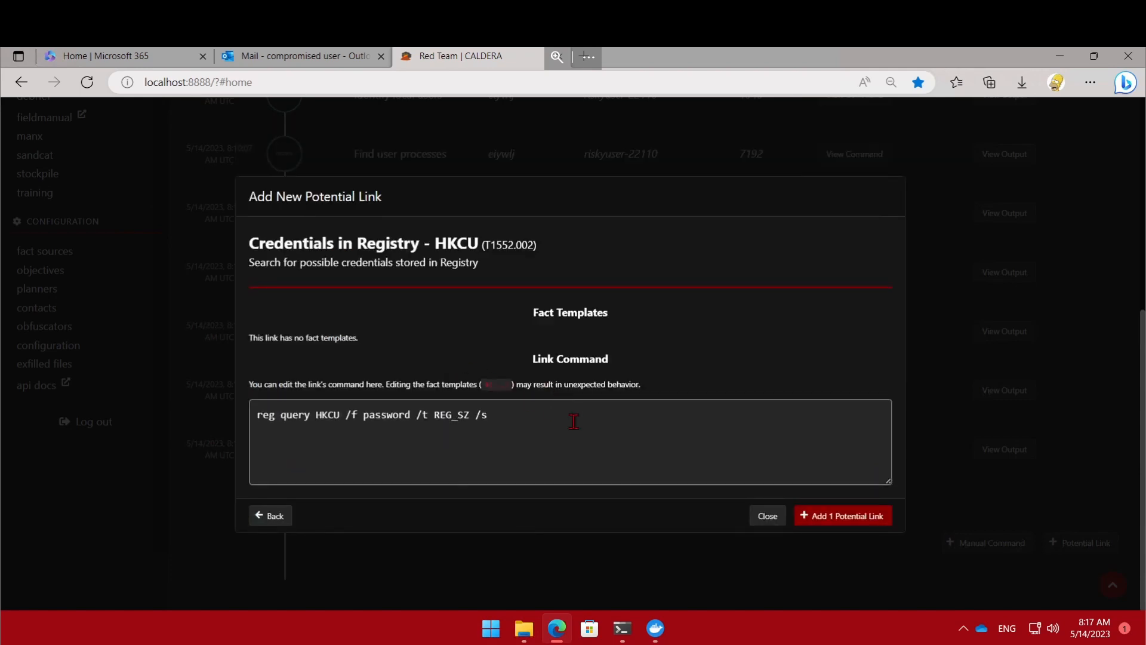
mouse_move(543, 364)
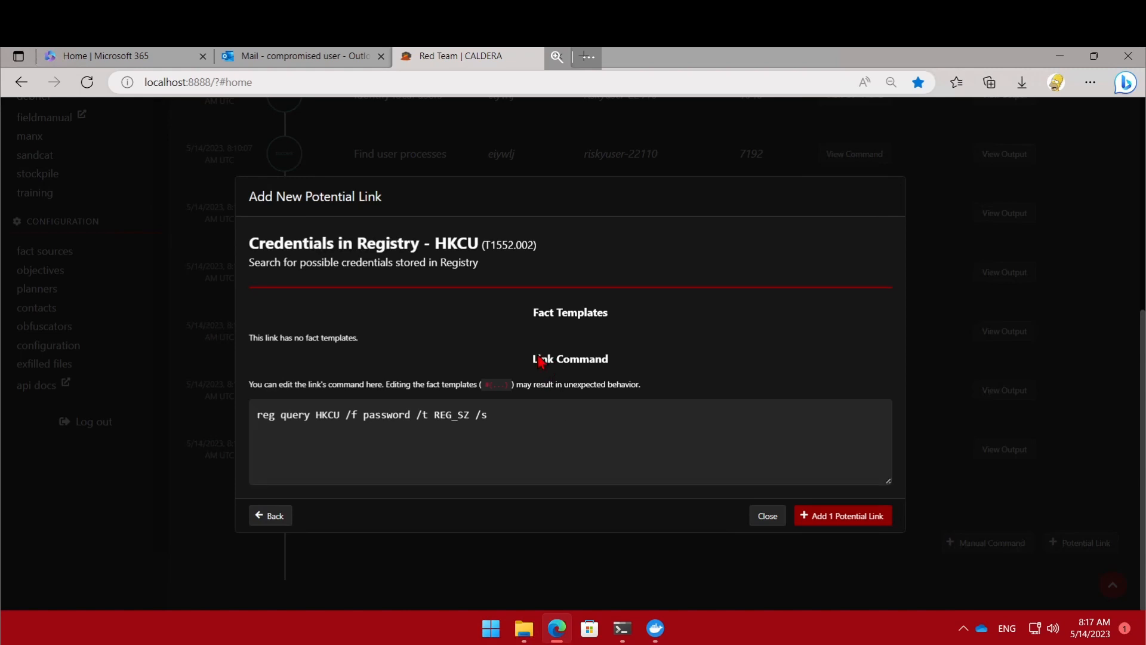
mouse_move(557, 378)
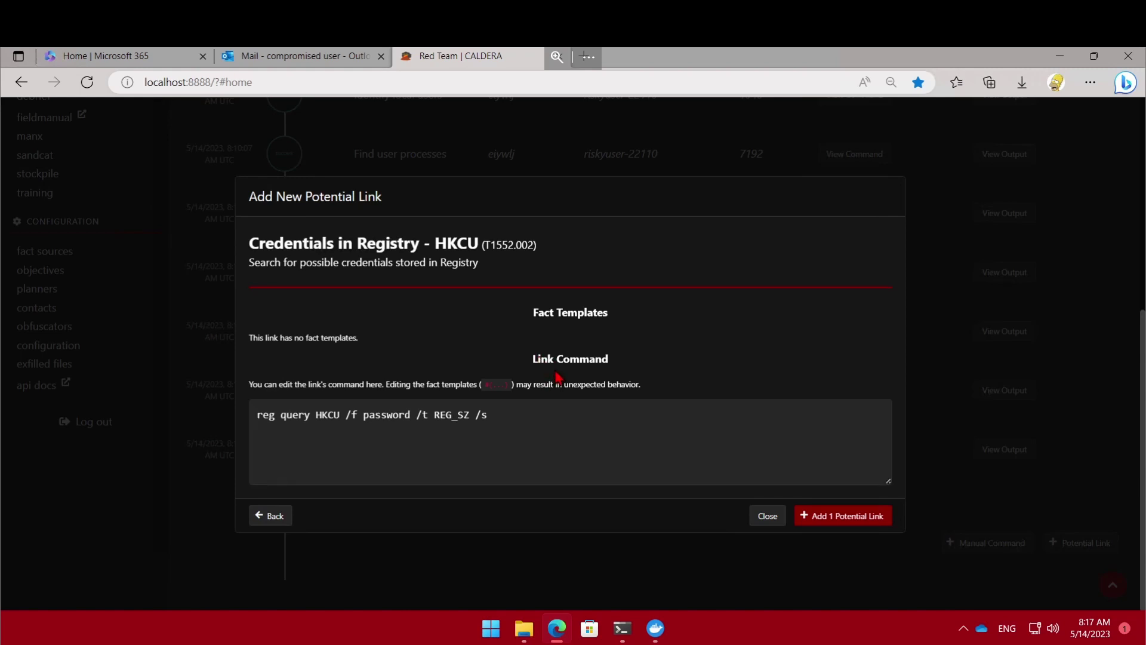
mouse_move(551, 407)
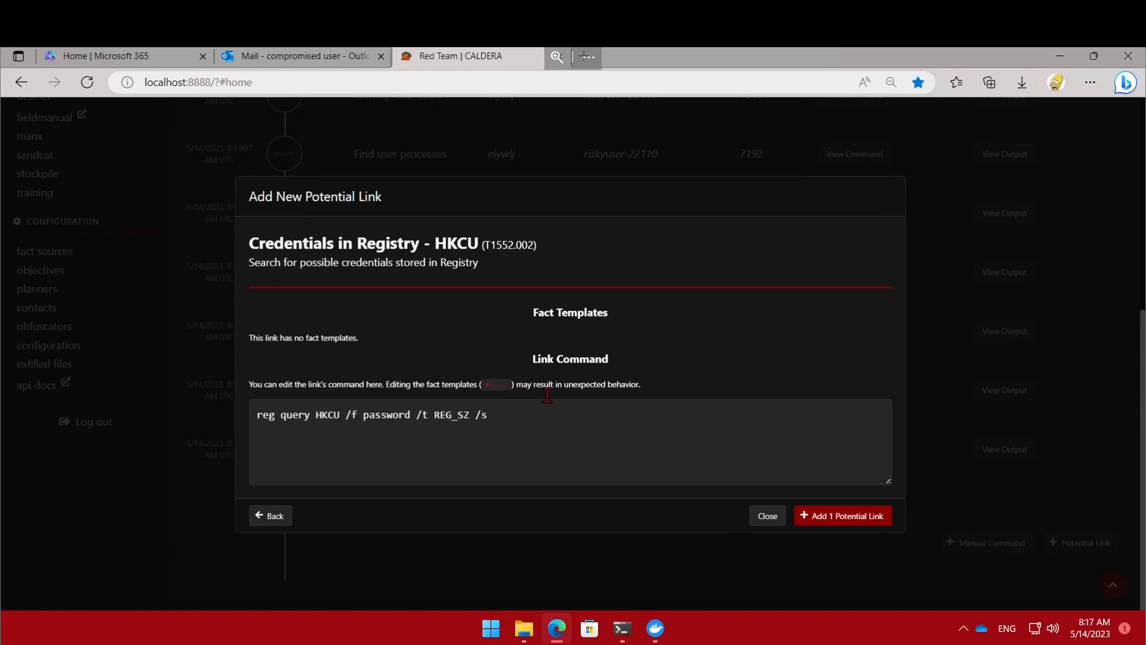
mouse_move(549, 416)
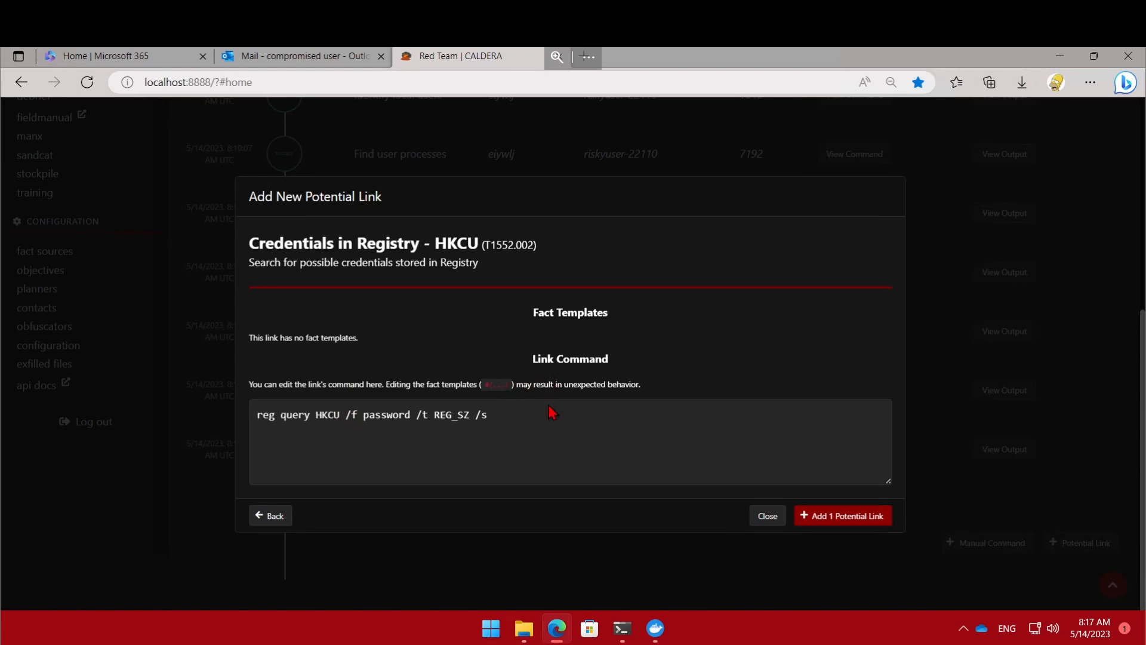
click(549, 420)
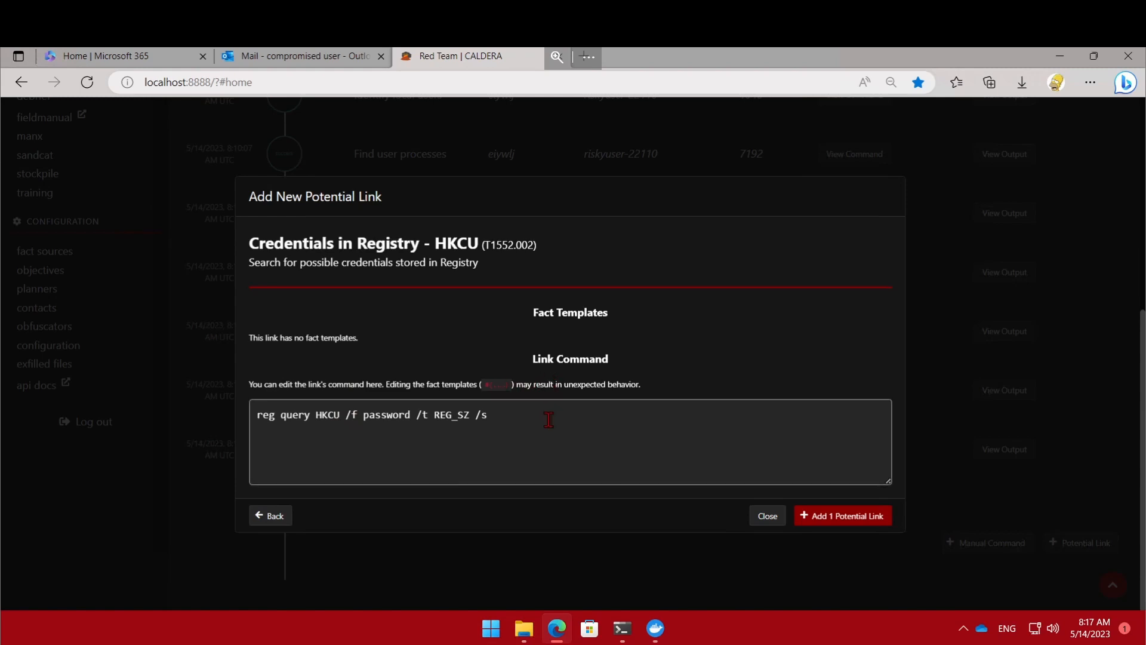
mouse_move(639, 437)
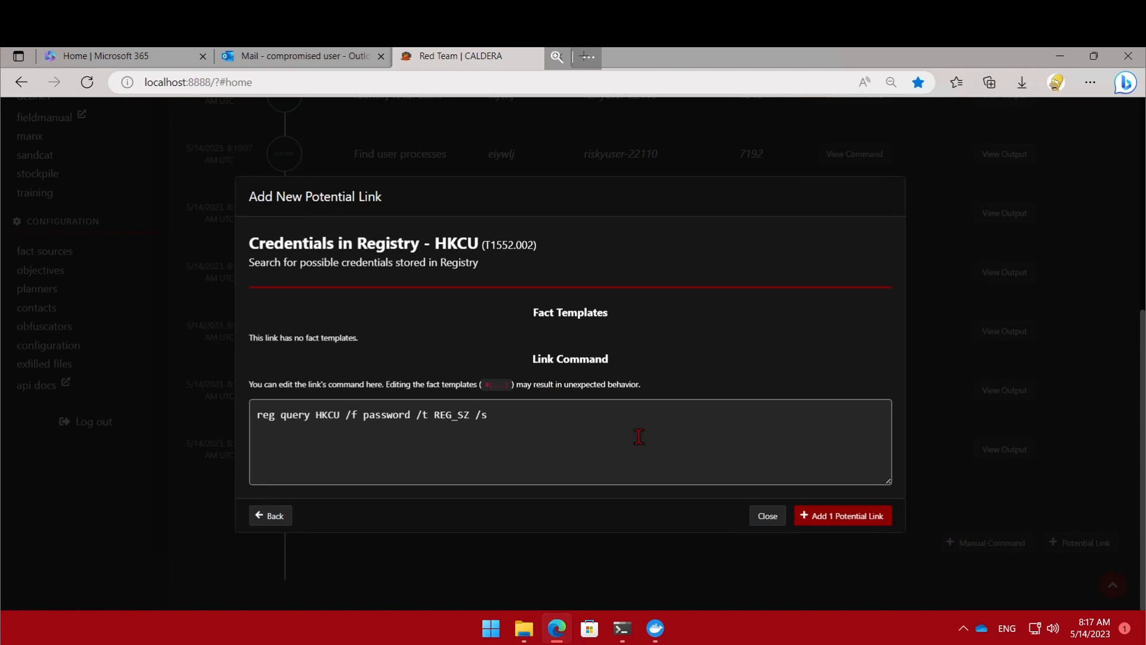
click(842, 515)
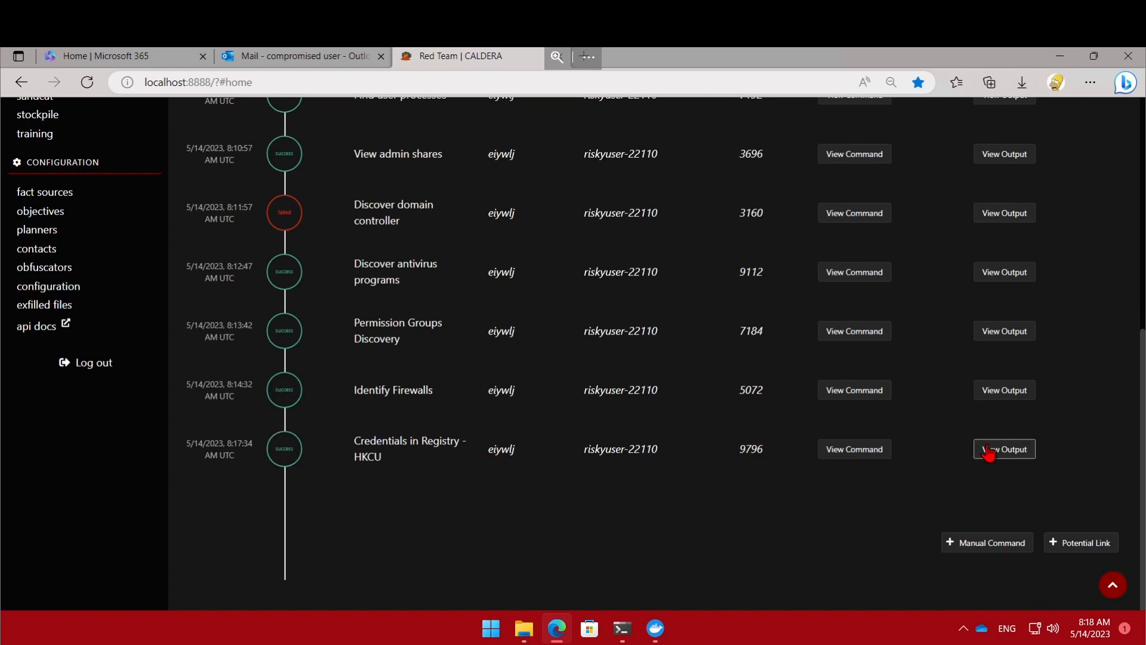
click(1004, 449)
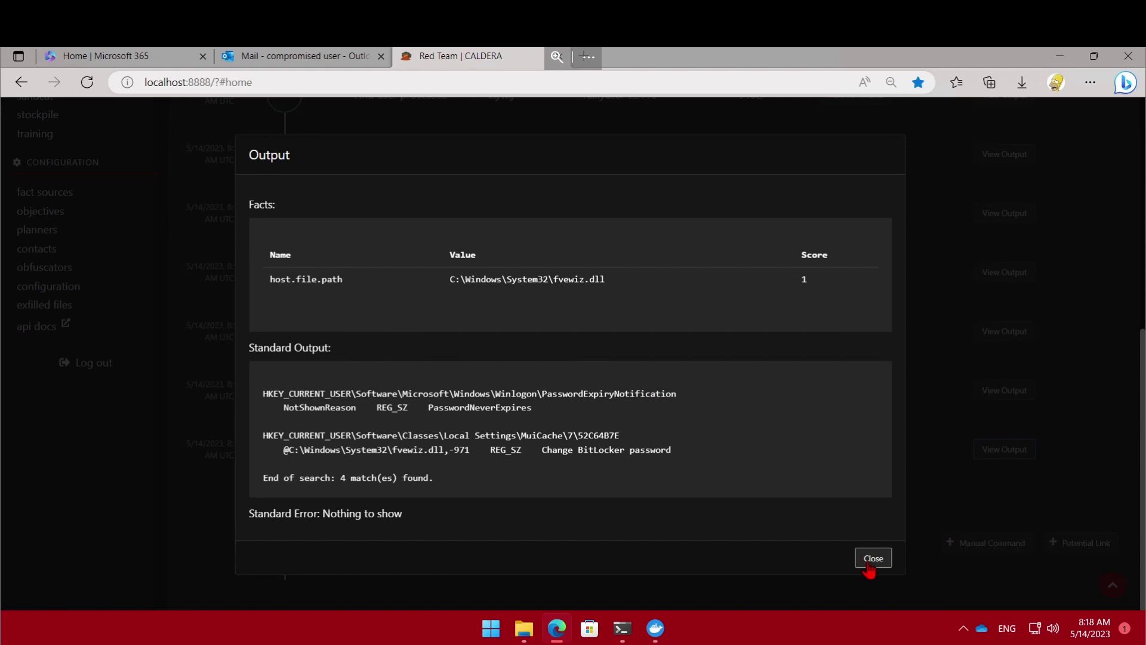
click(872, 558)
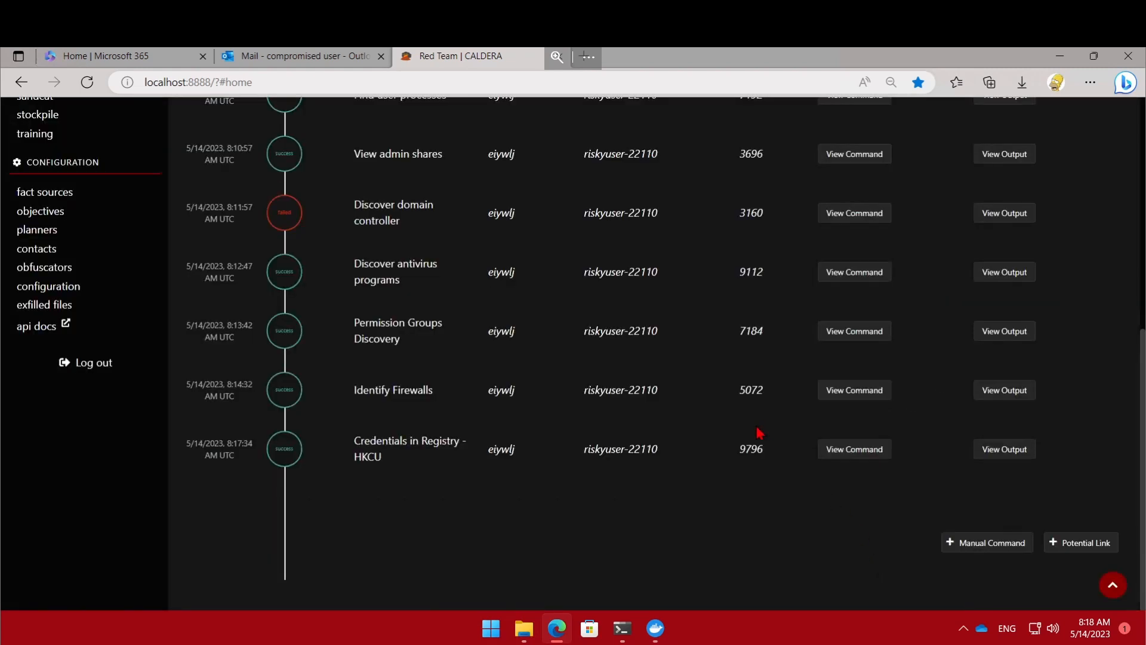
mouse_move(727, 484)
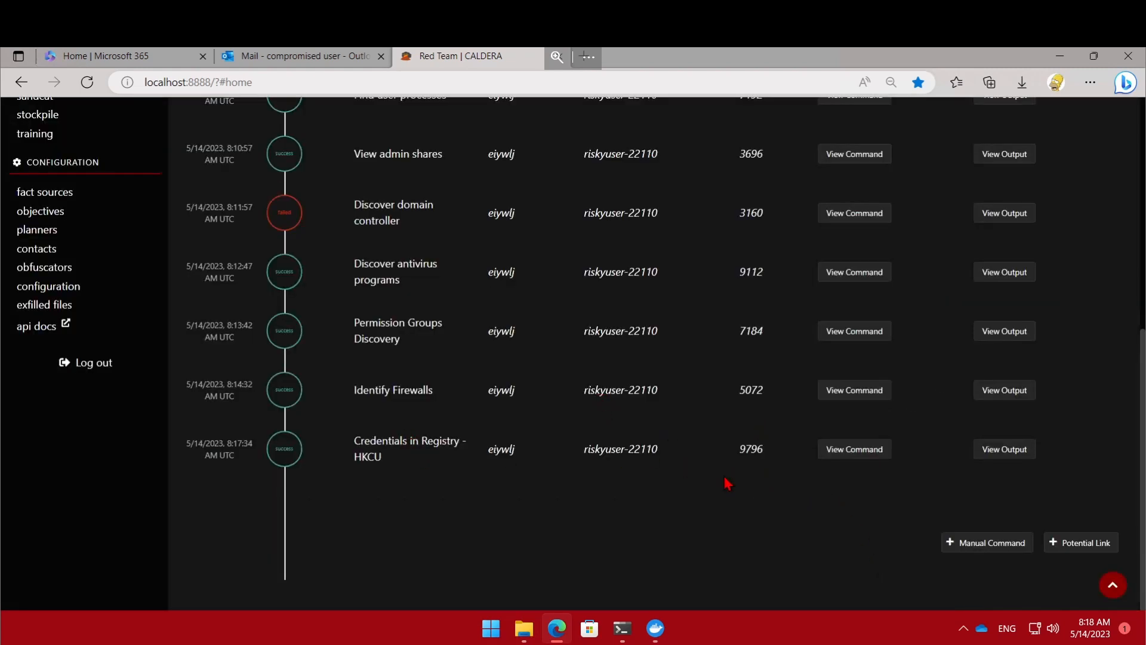
Step: Reopen the Add New Potential Link dialog and scroll through all 123 links
click(1081, 542)
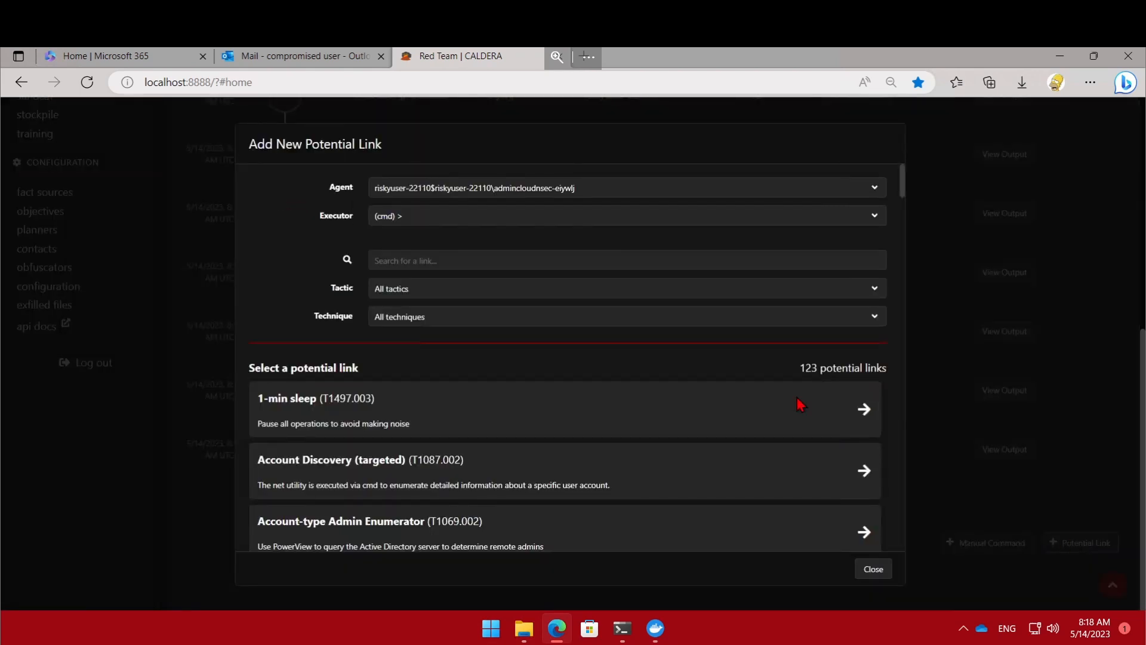
mouse_move(459, 529)
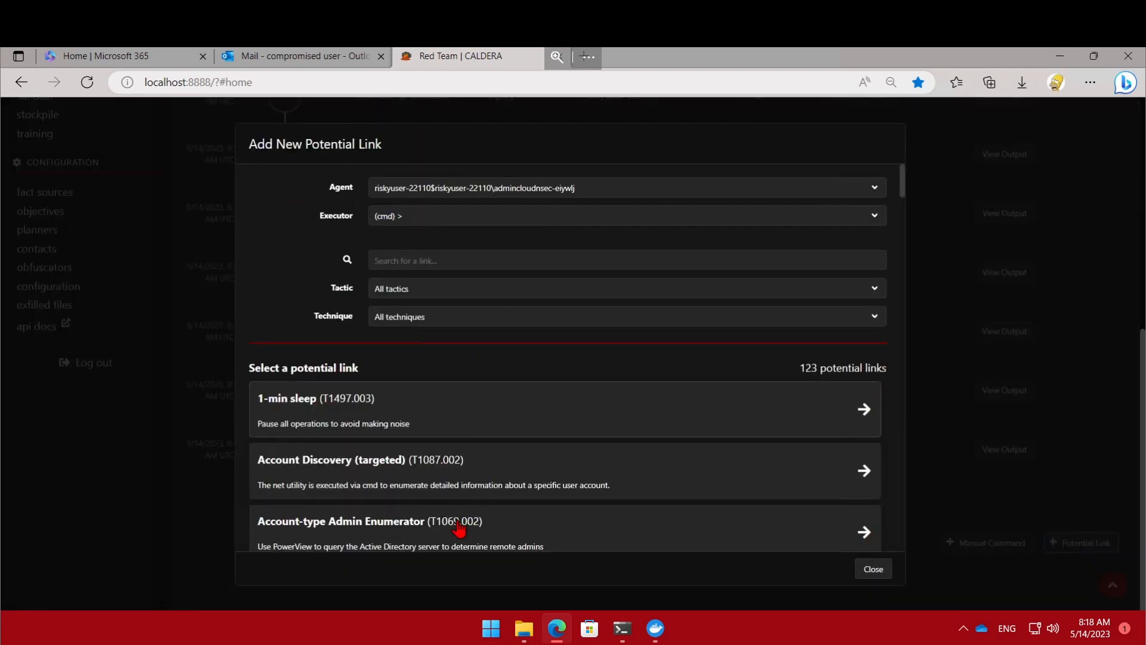
scroll(down, 3)
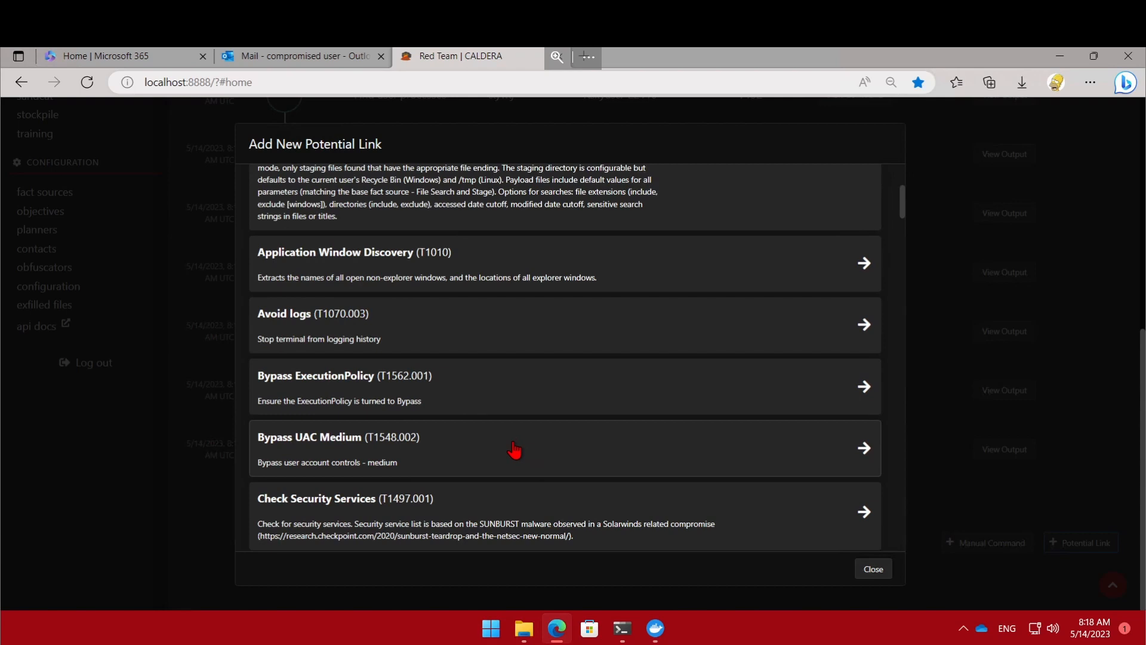
scroll(down, 3)
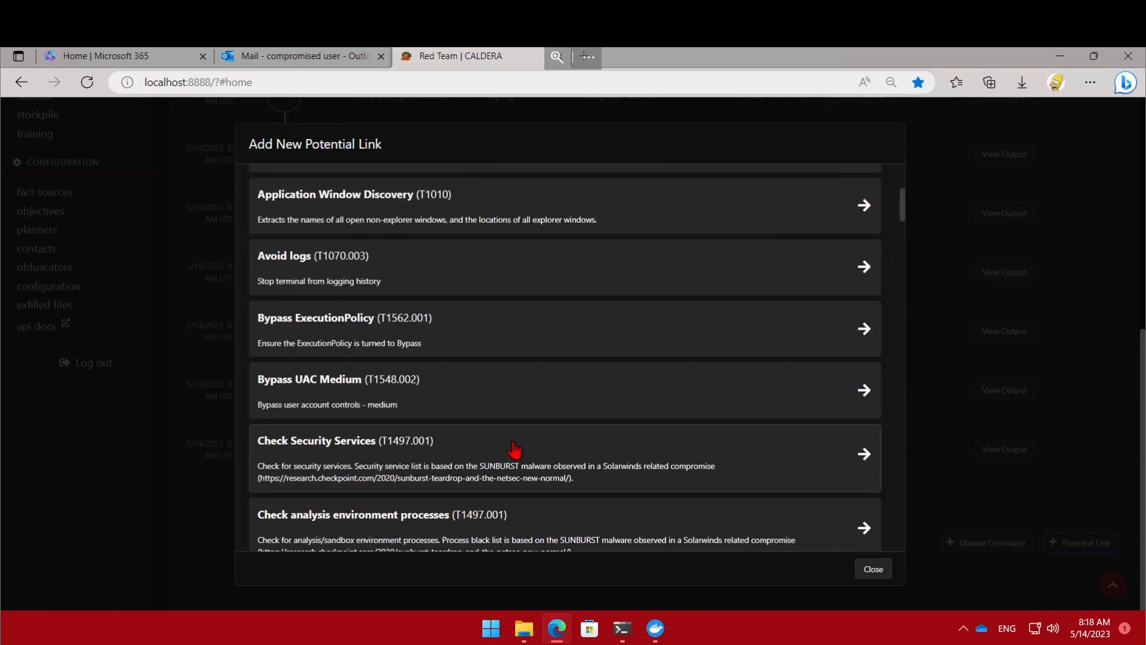
scroll(down, 3)
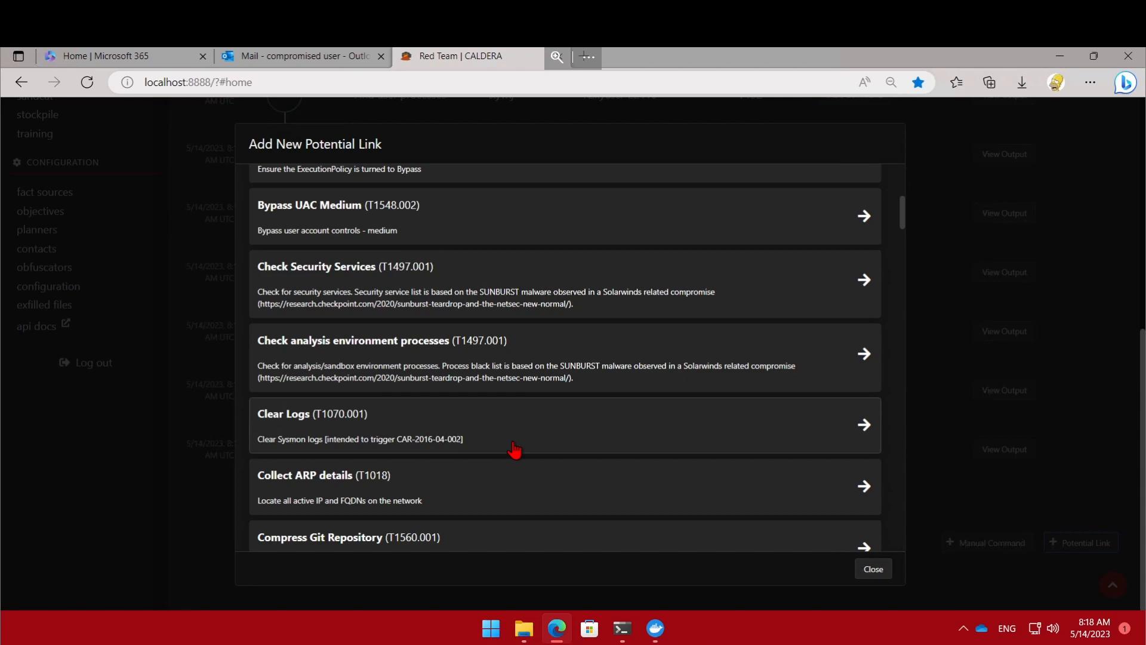
scroll(down, 3)
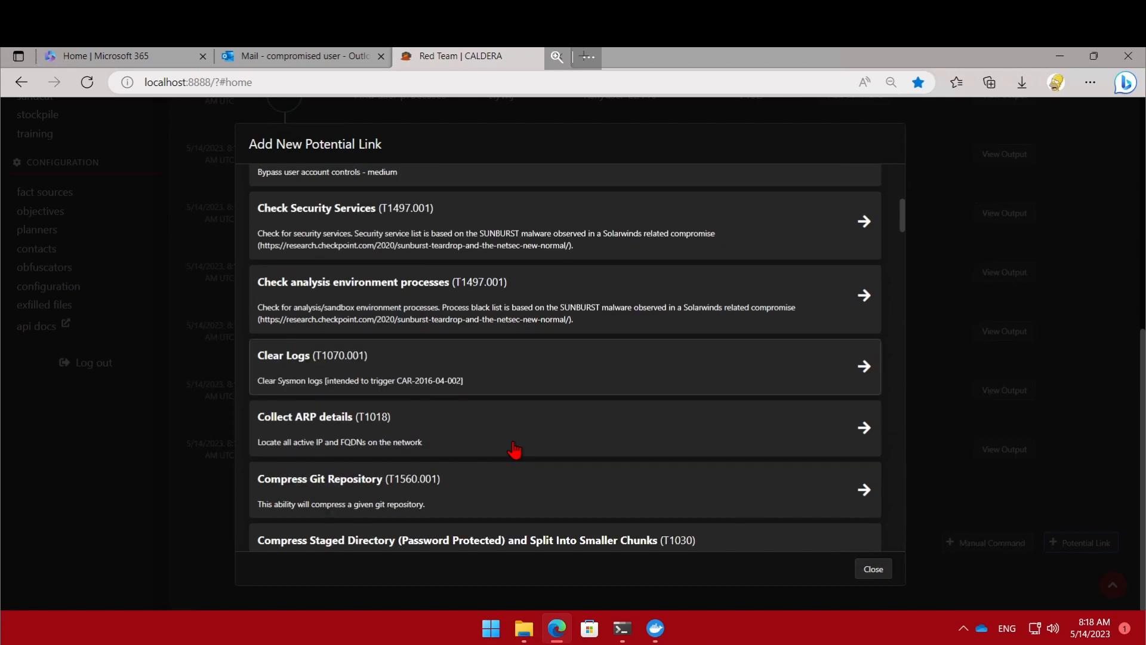
scroll(down, 3)
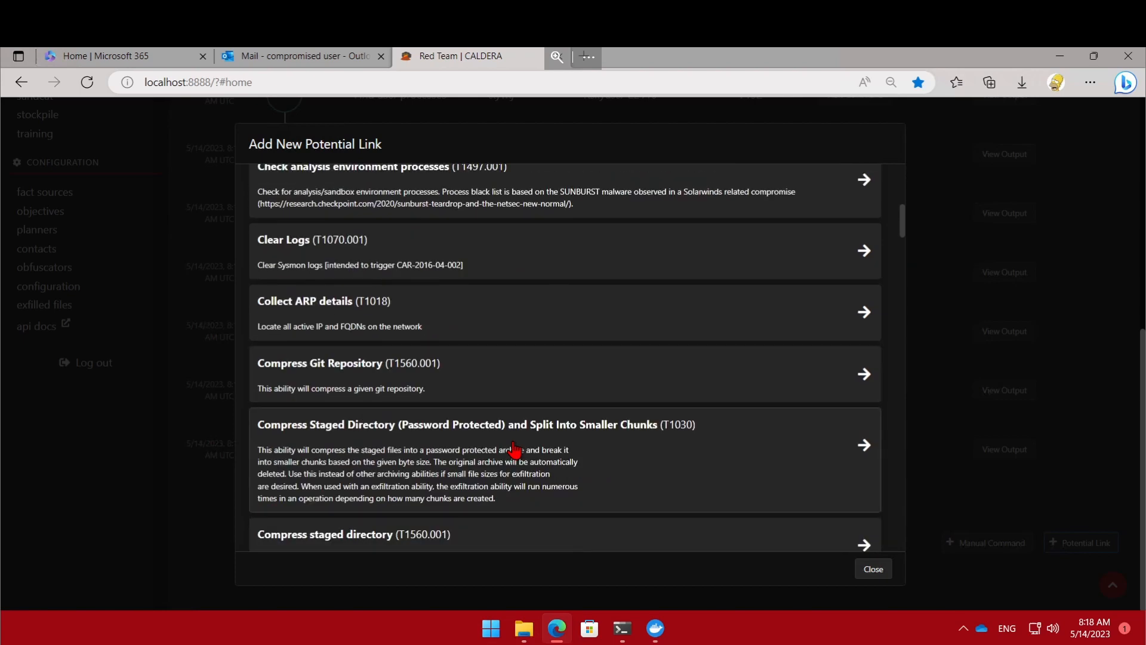
scroll(down, 3)
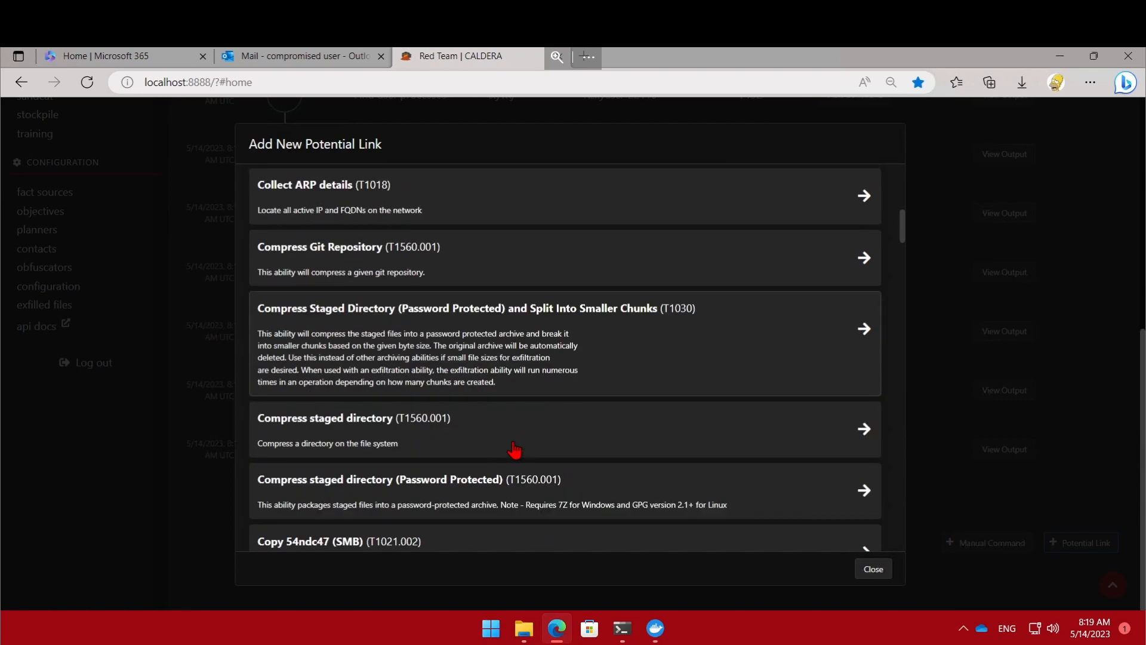
scroll(down, 3)
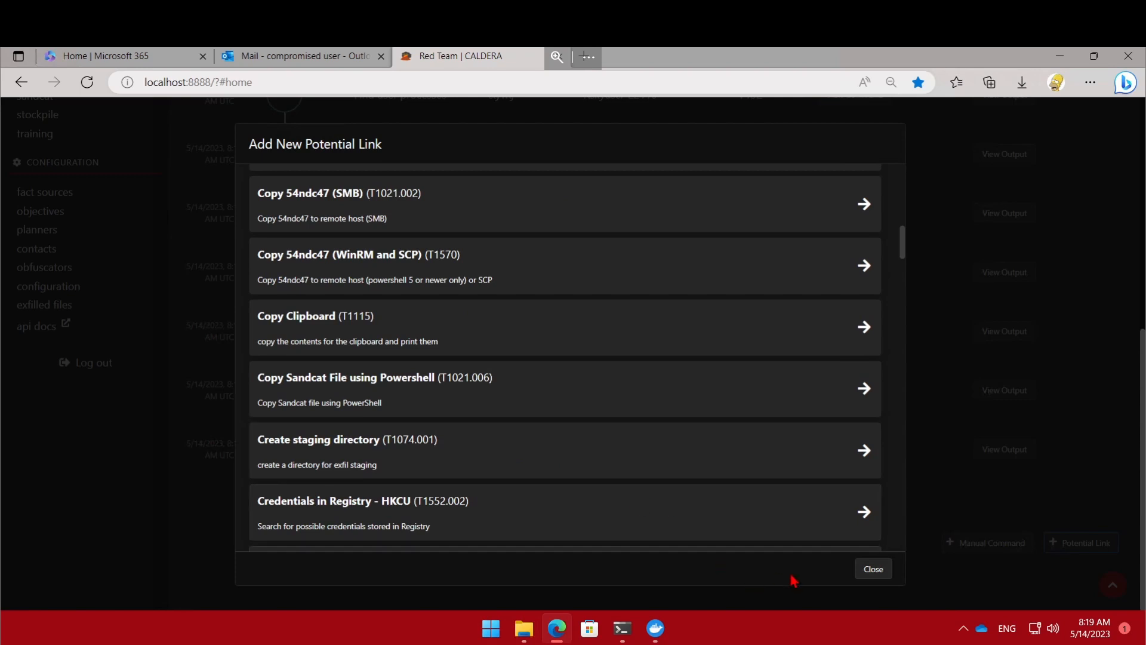
Step: Close the potential link dialog without adding anything and scroll the operation timeline
click(873, 568)
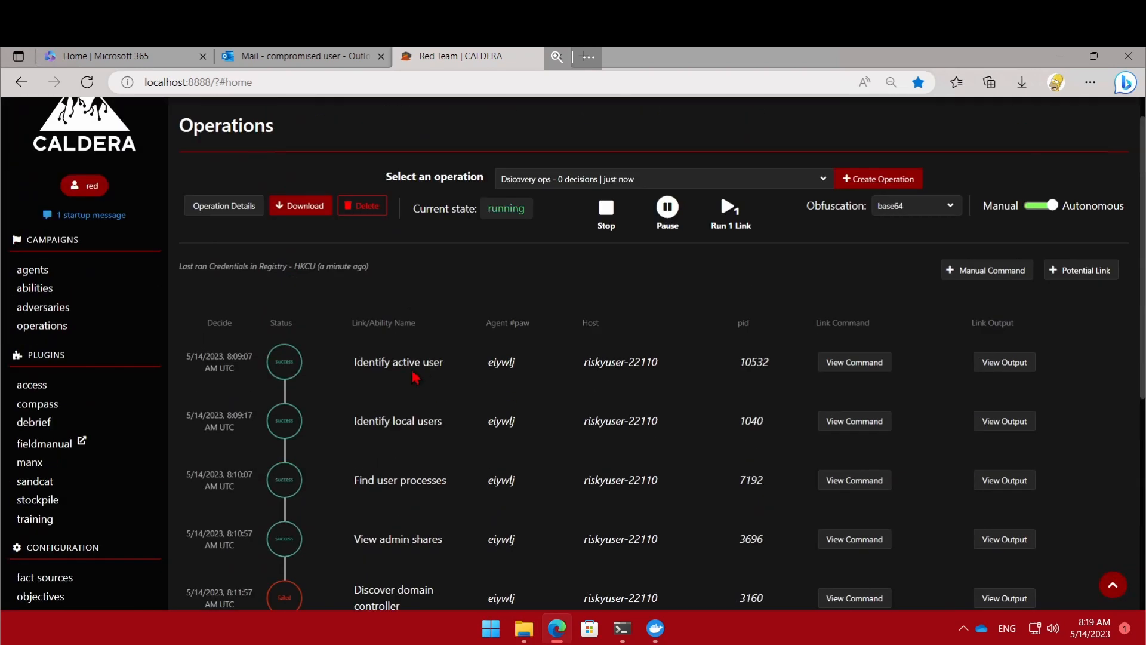
scroll(down, 3)
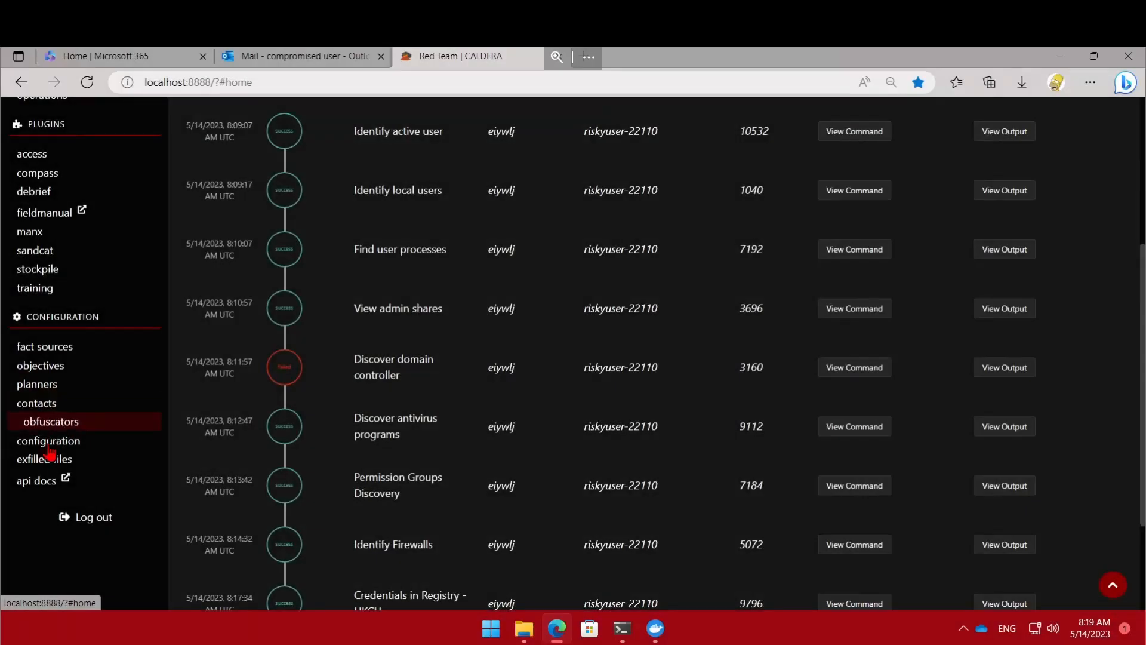